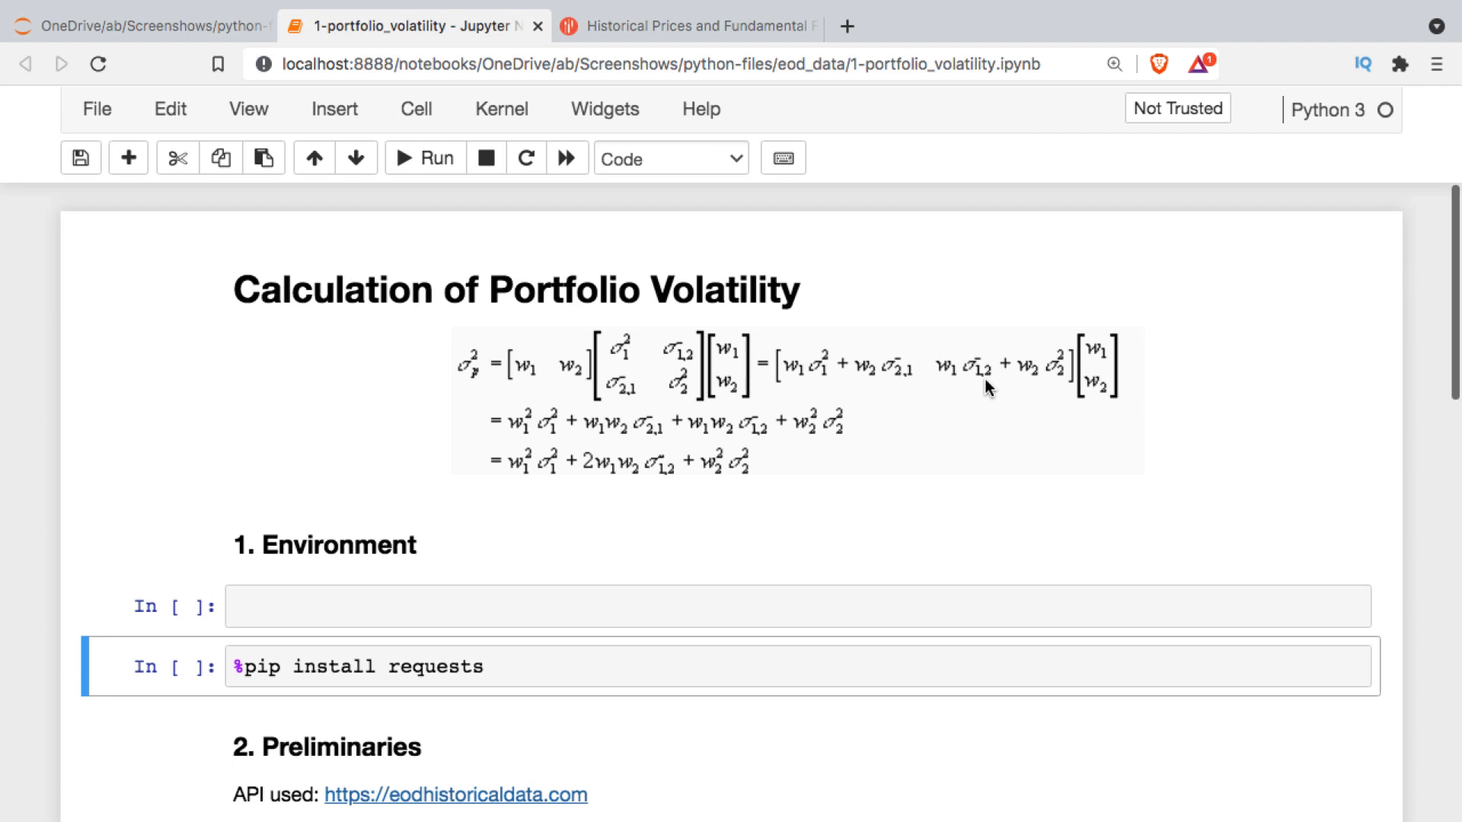
pyautogui.moveTo(520, 486)
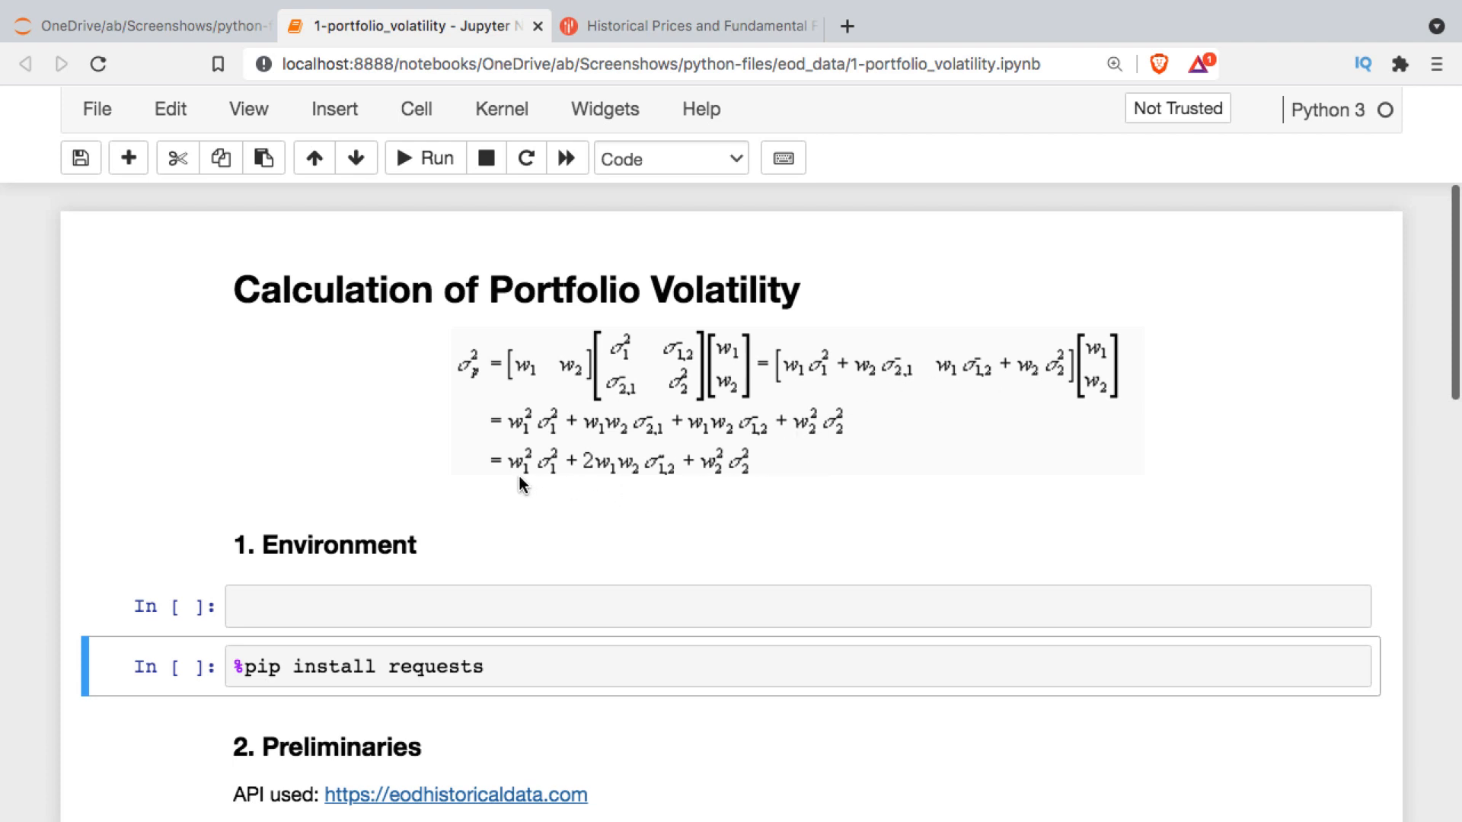
pyautogui.moveTo(742, 477)
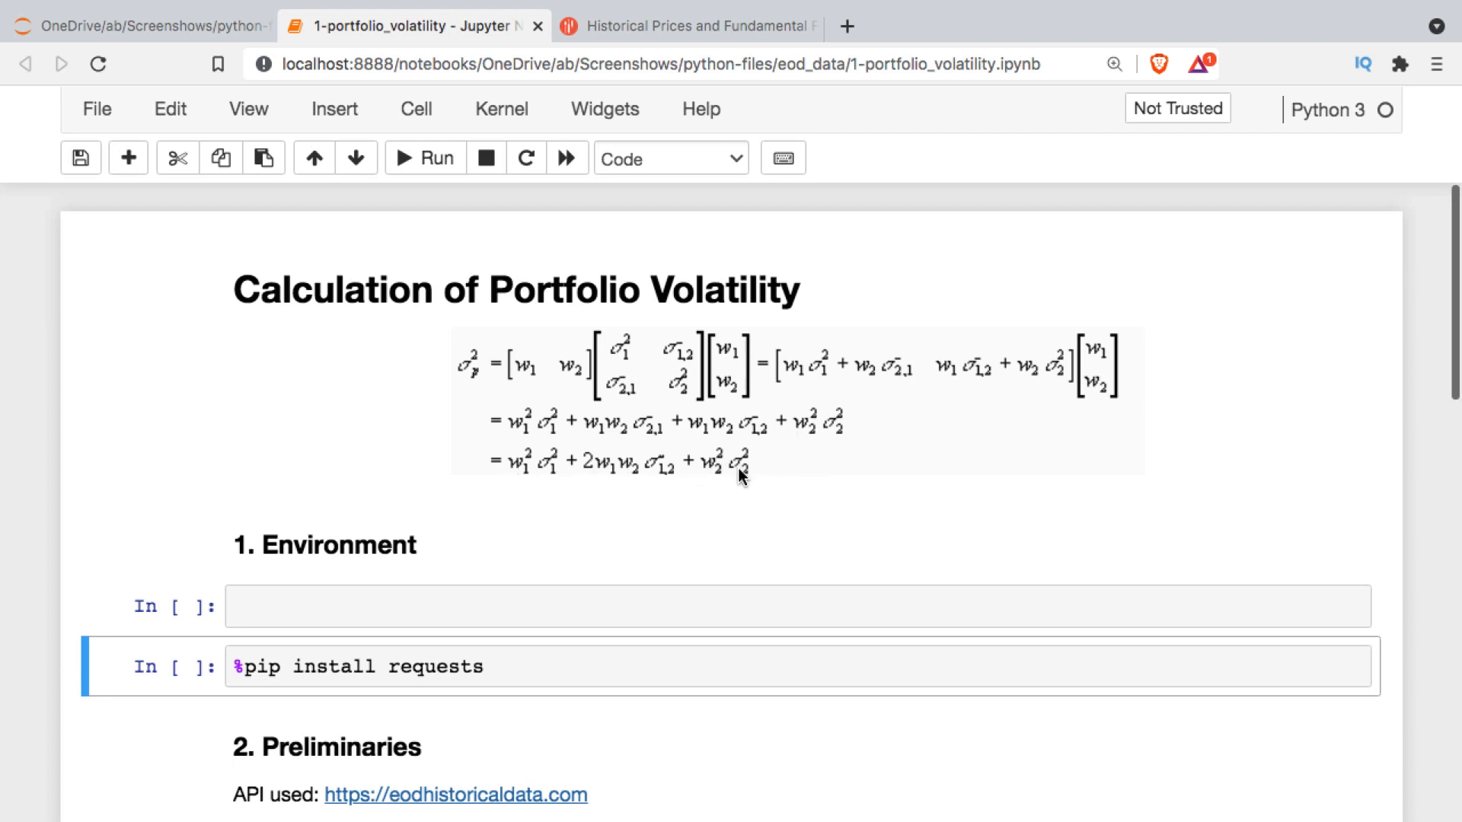
pyautogui.moveTo(673, 442)
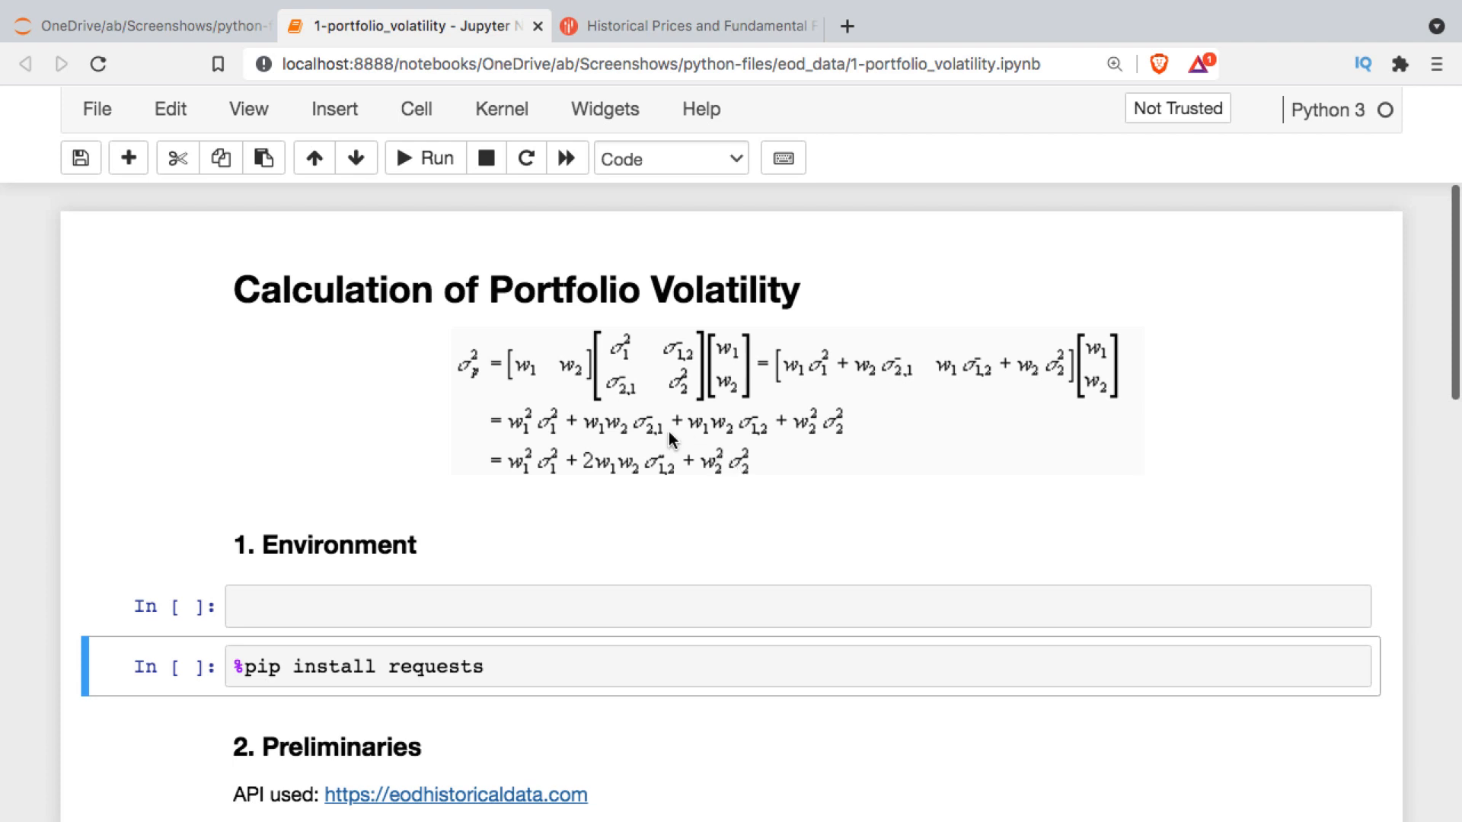
pyautogui.moveTo(546, 493)
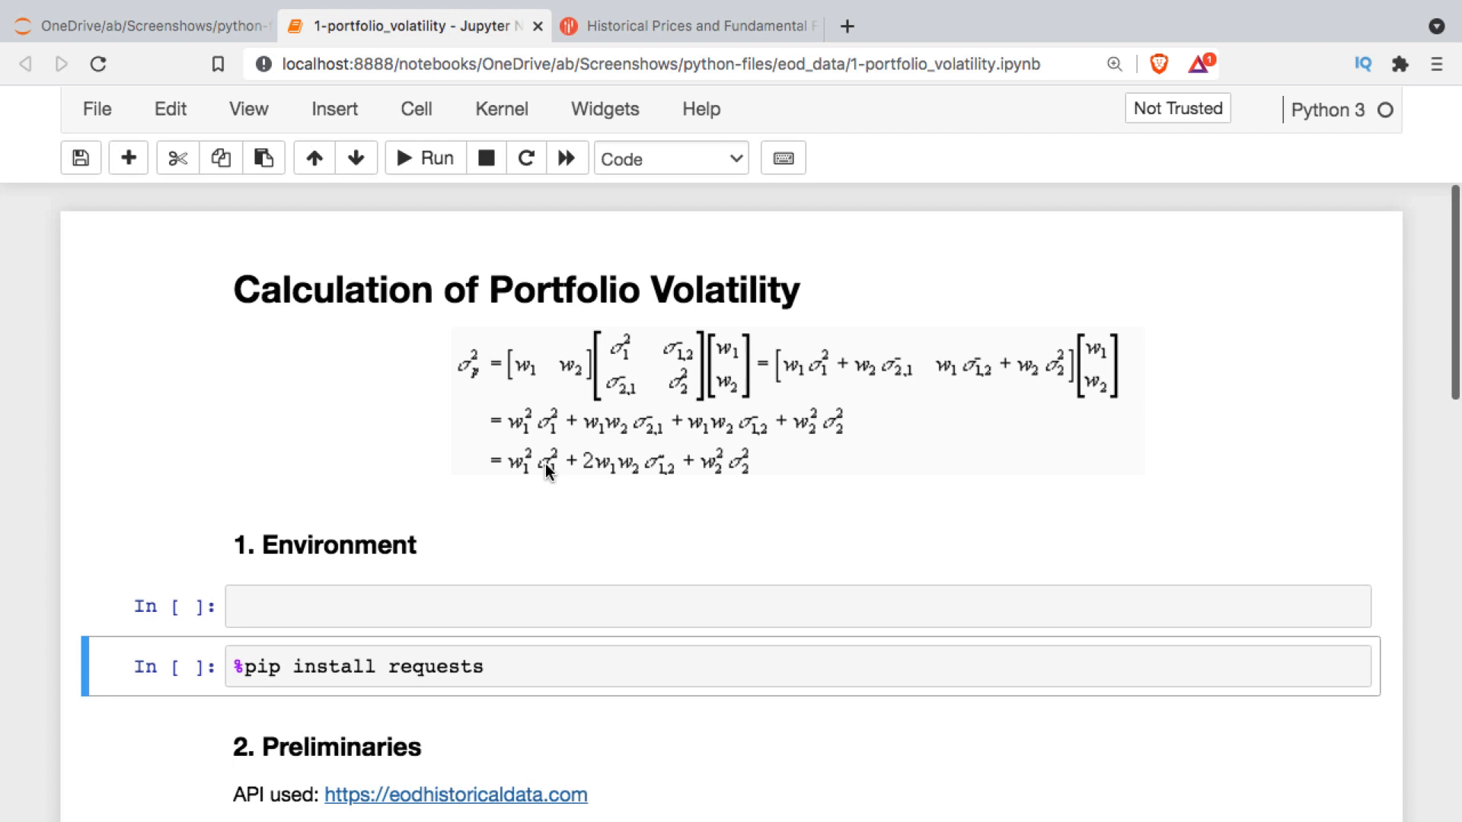
pyautogui.moveTo(472, 432)
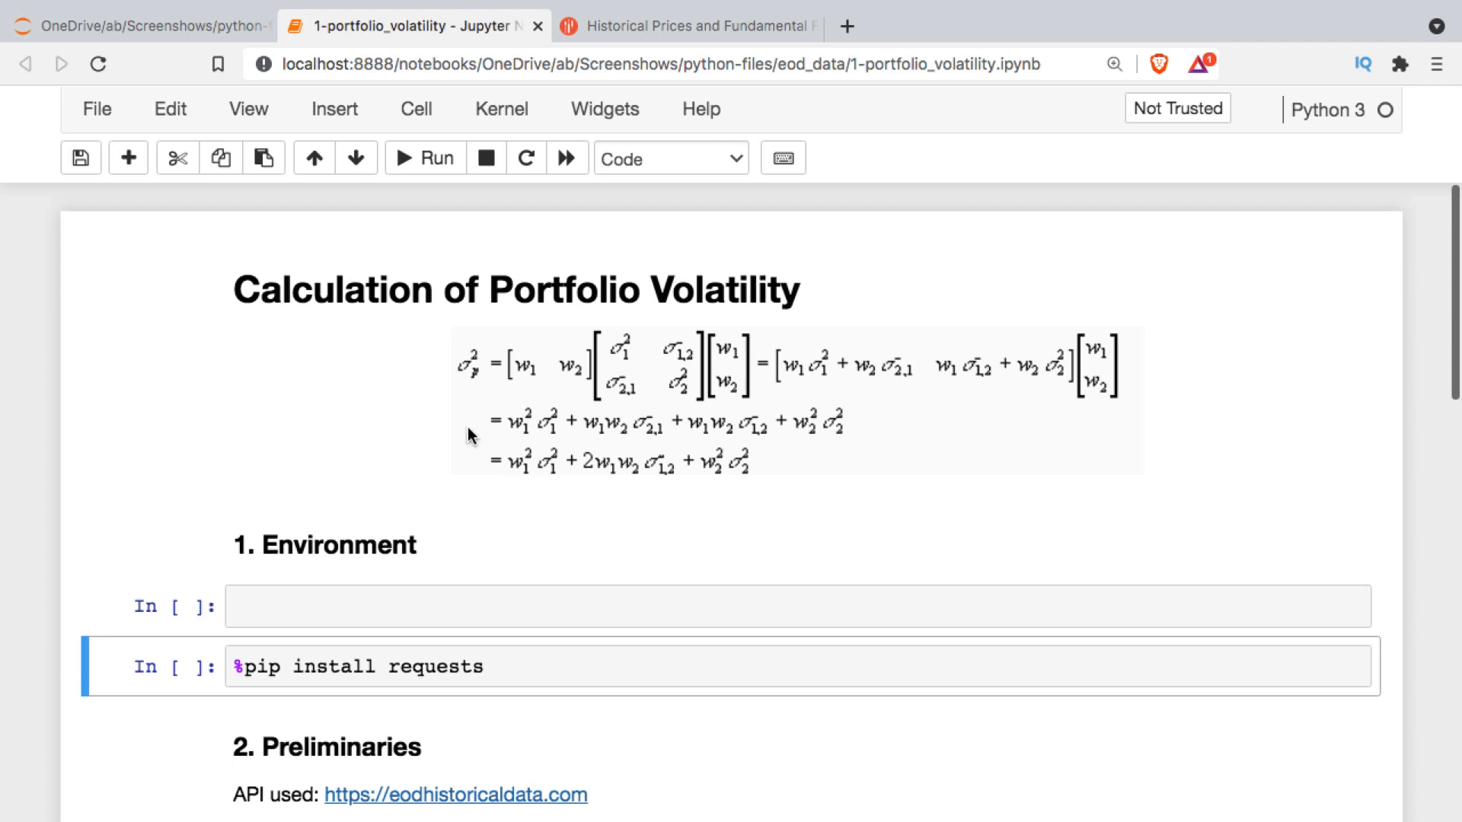
pyautogui.moveTo(990, 388)
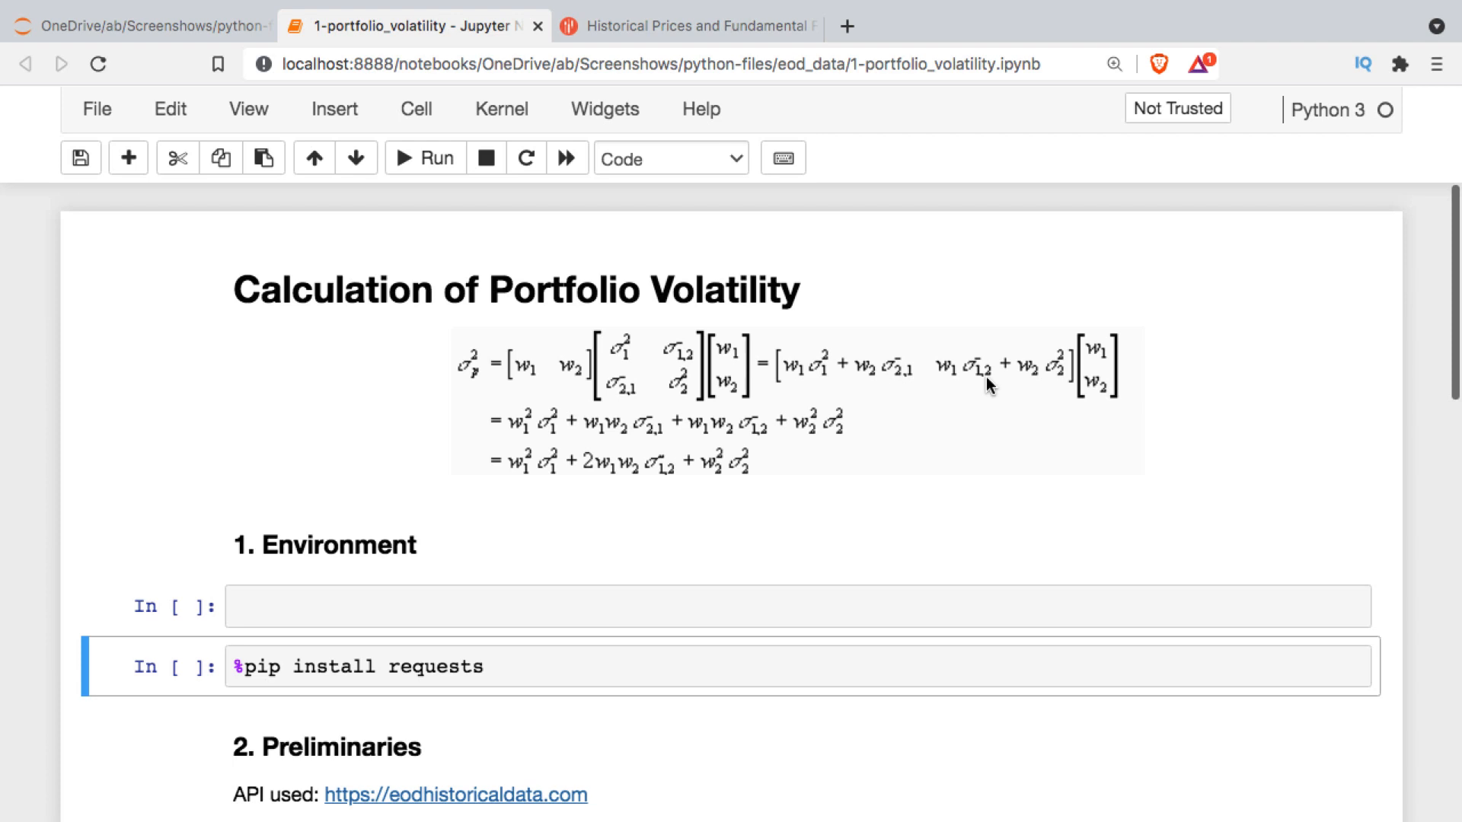
# - Begin the Environment cell with the 'import datetime as' statement for the library imports
pyautogui.scroll(-3)
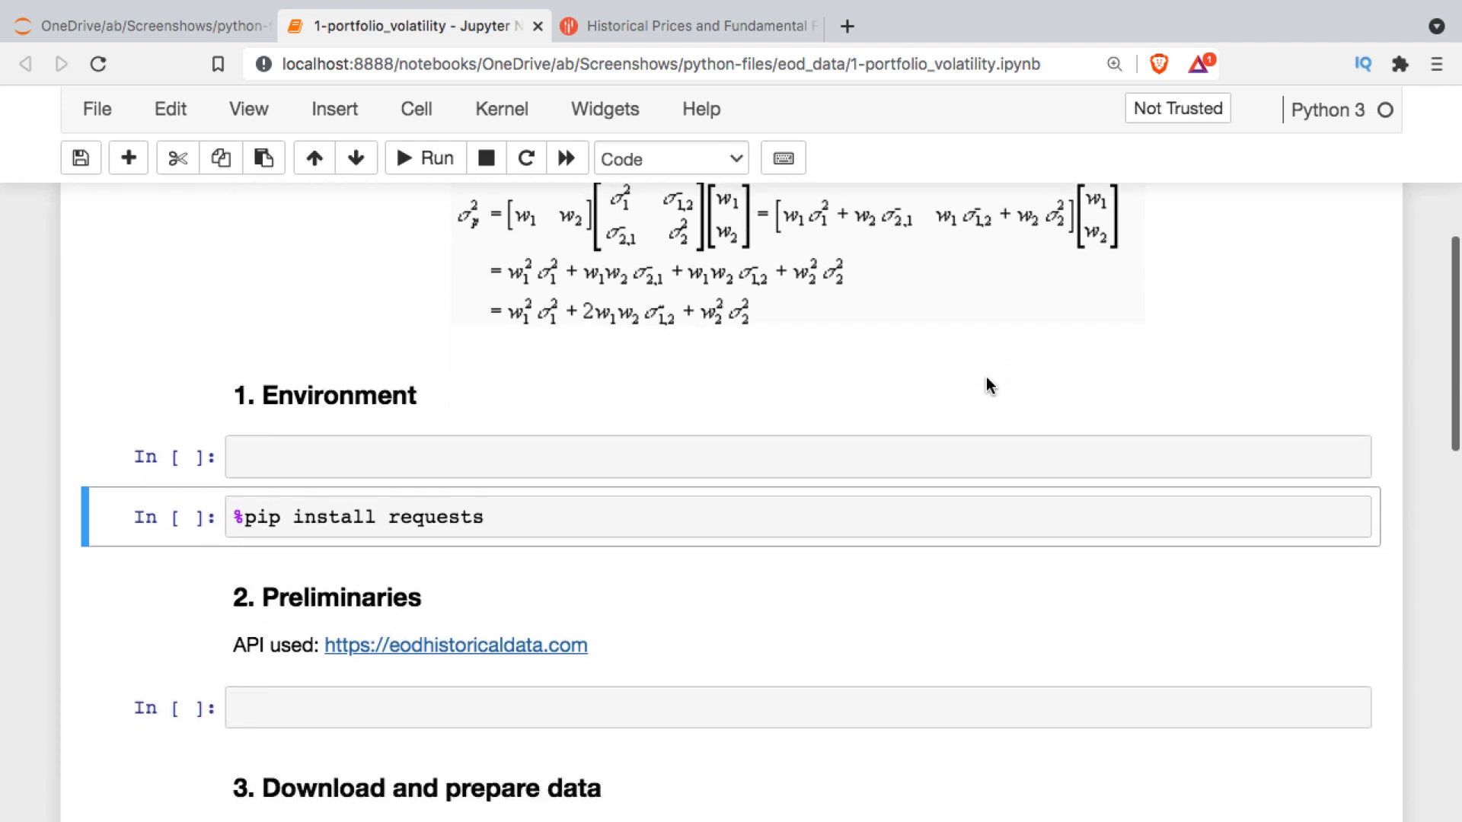
pyautogui.scroll(-3)
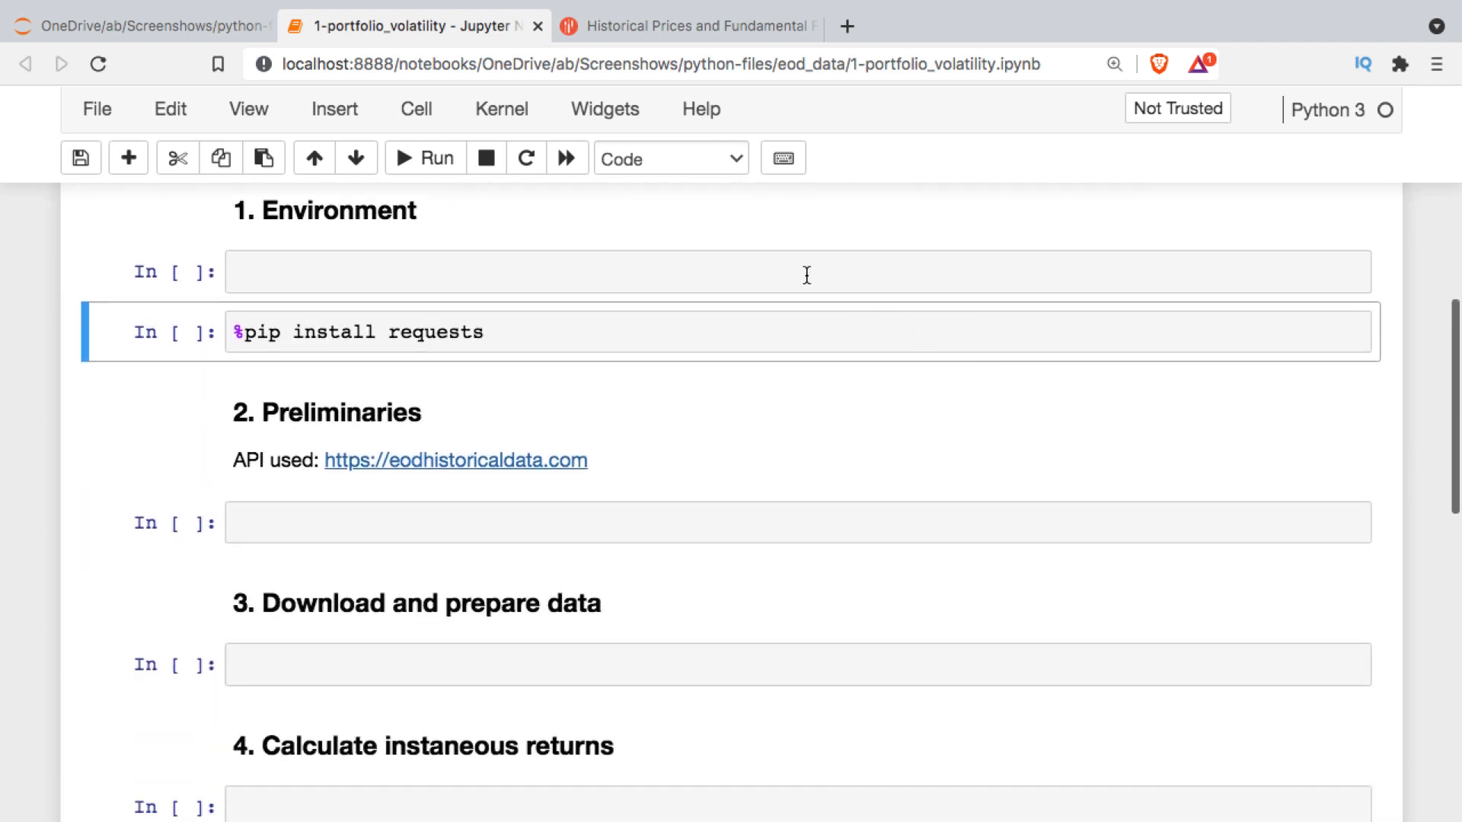
pyautogui.click(807, 274)
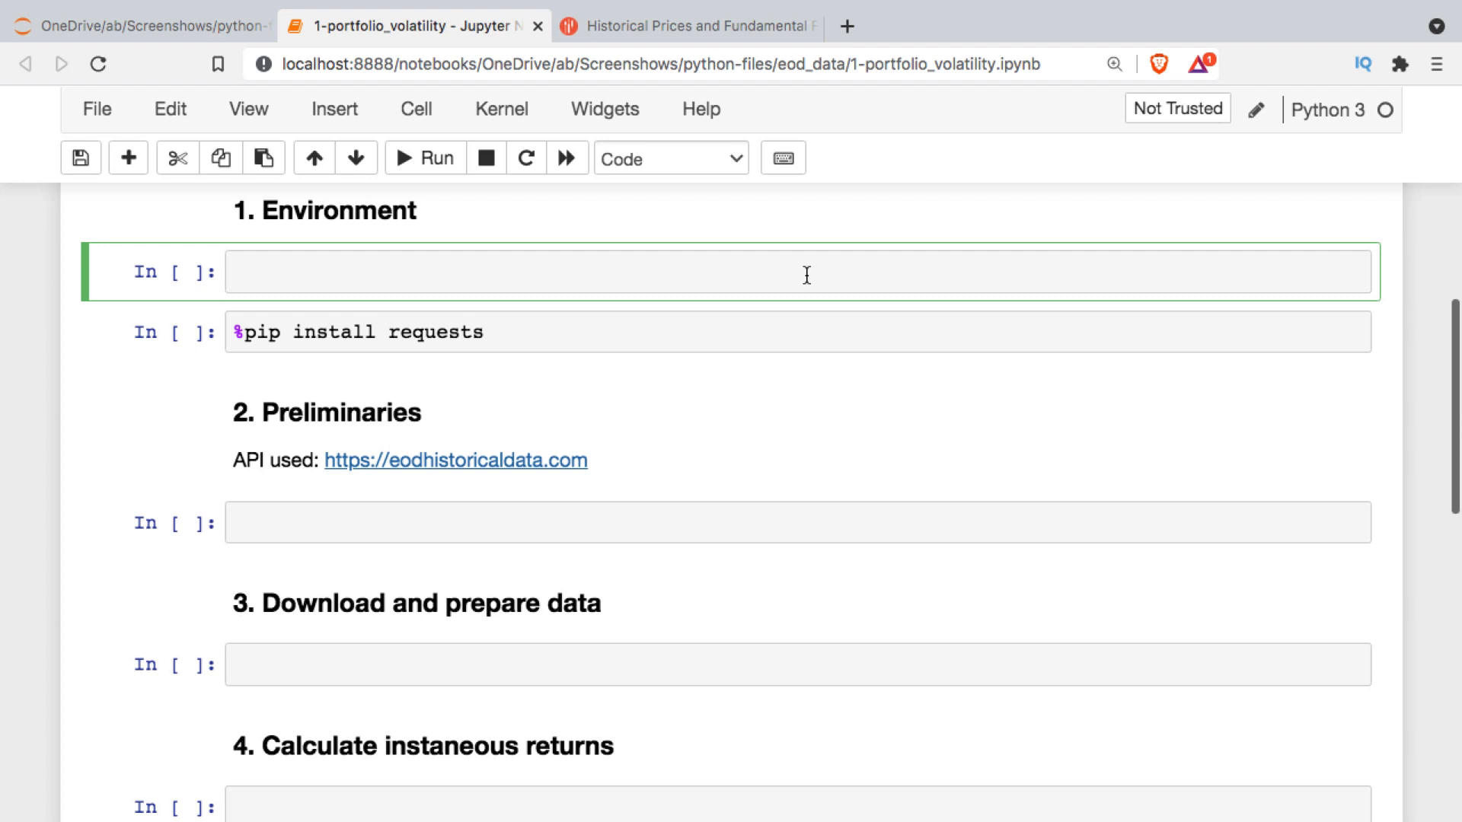
pyautogui.write('import datetime as dt')
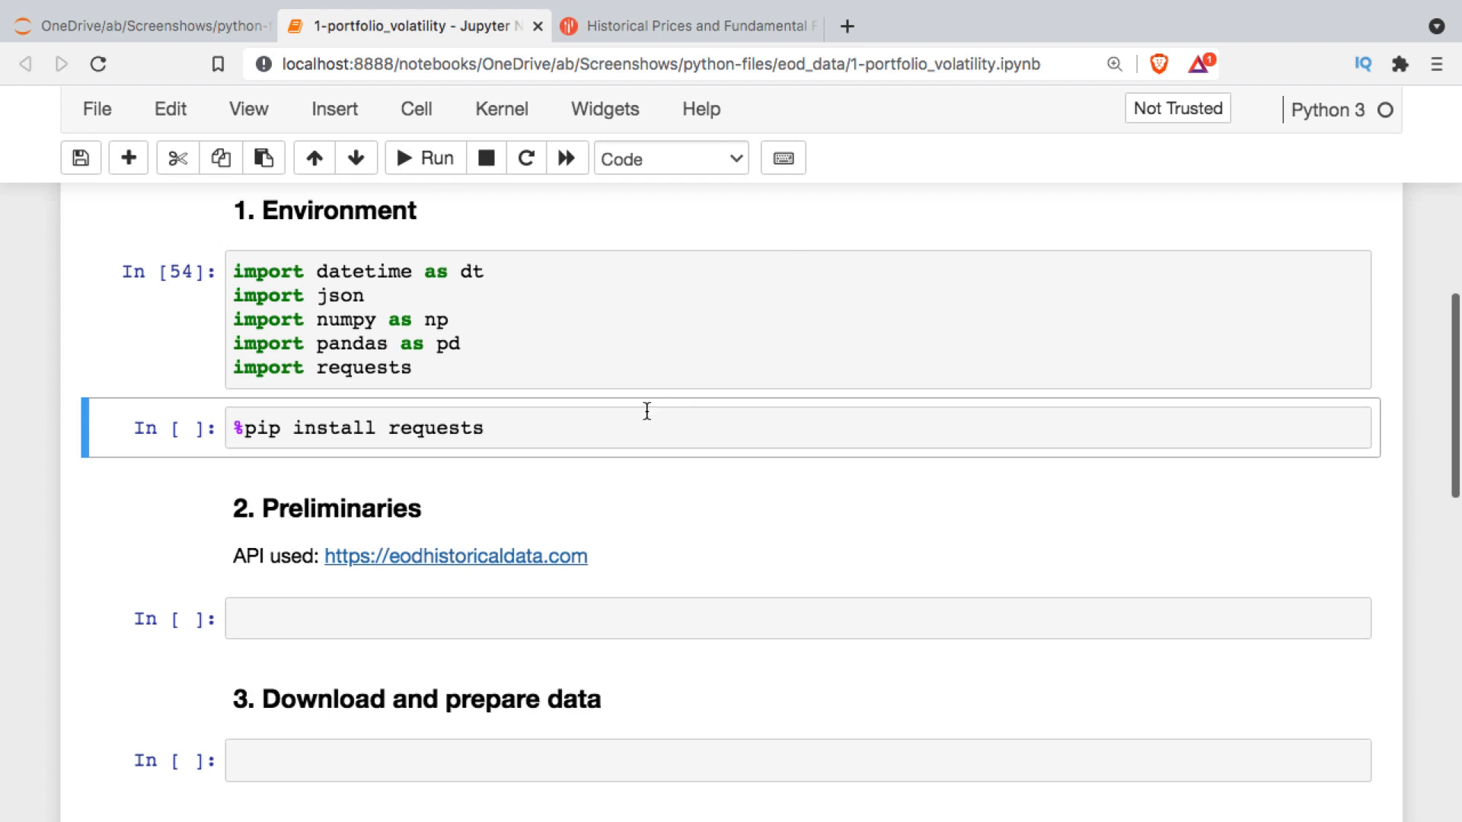
pyautogui.moveTo(526, 295)
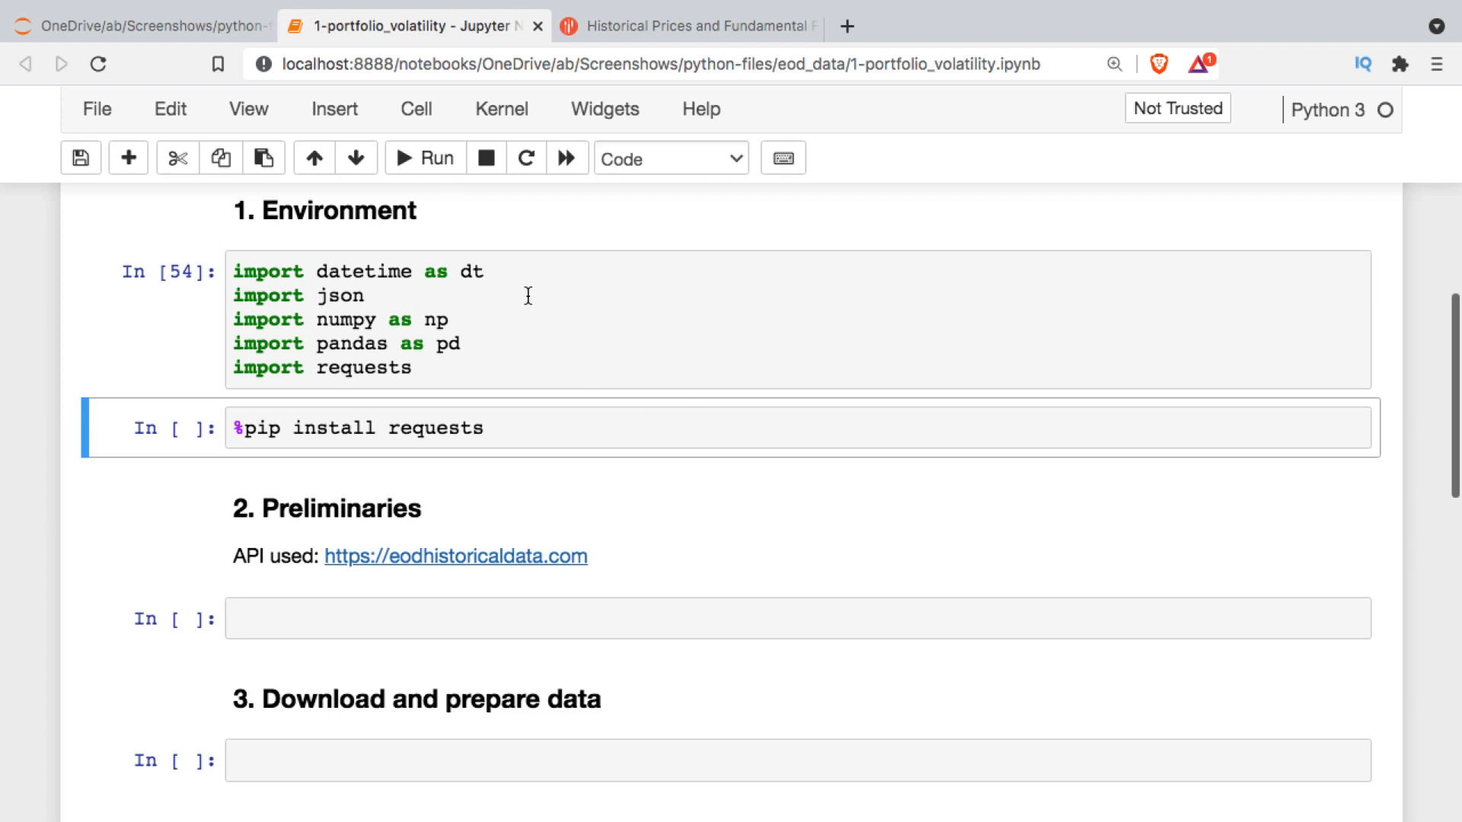
pyautogui.moveTo(527, 336)
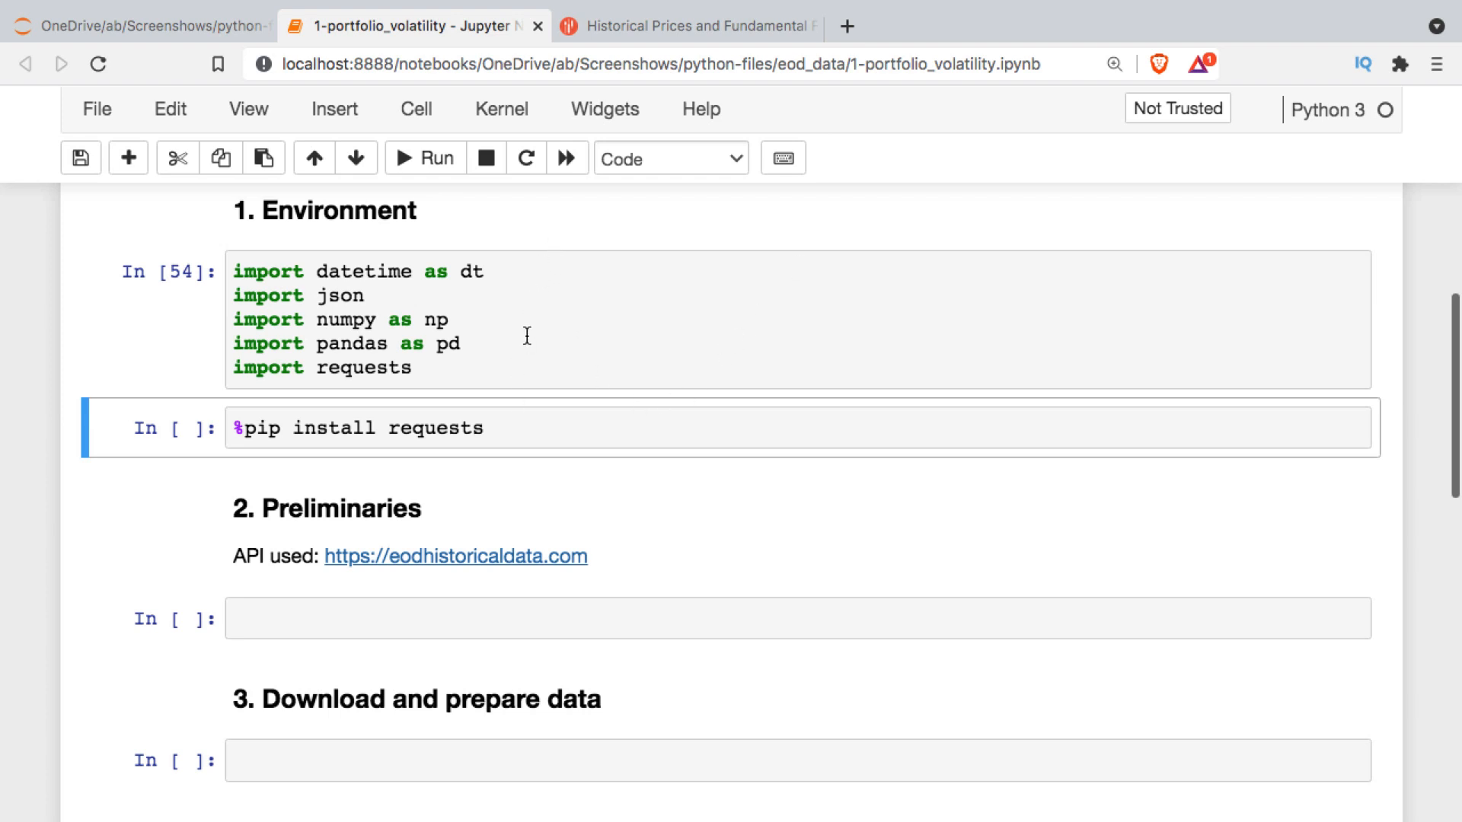
pyautogui.moveTo(458, 375)
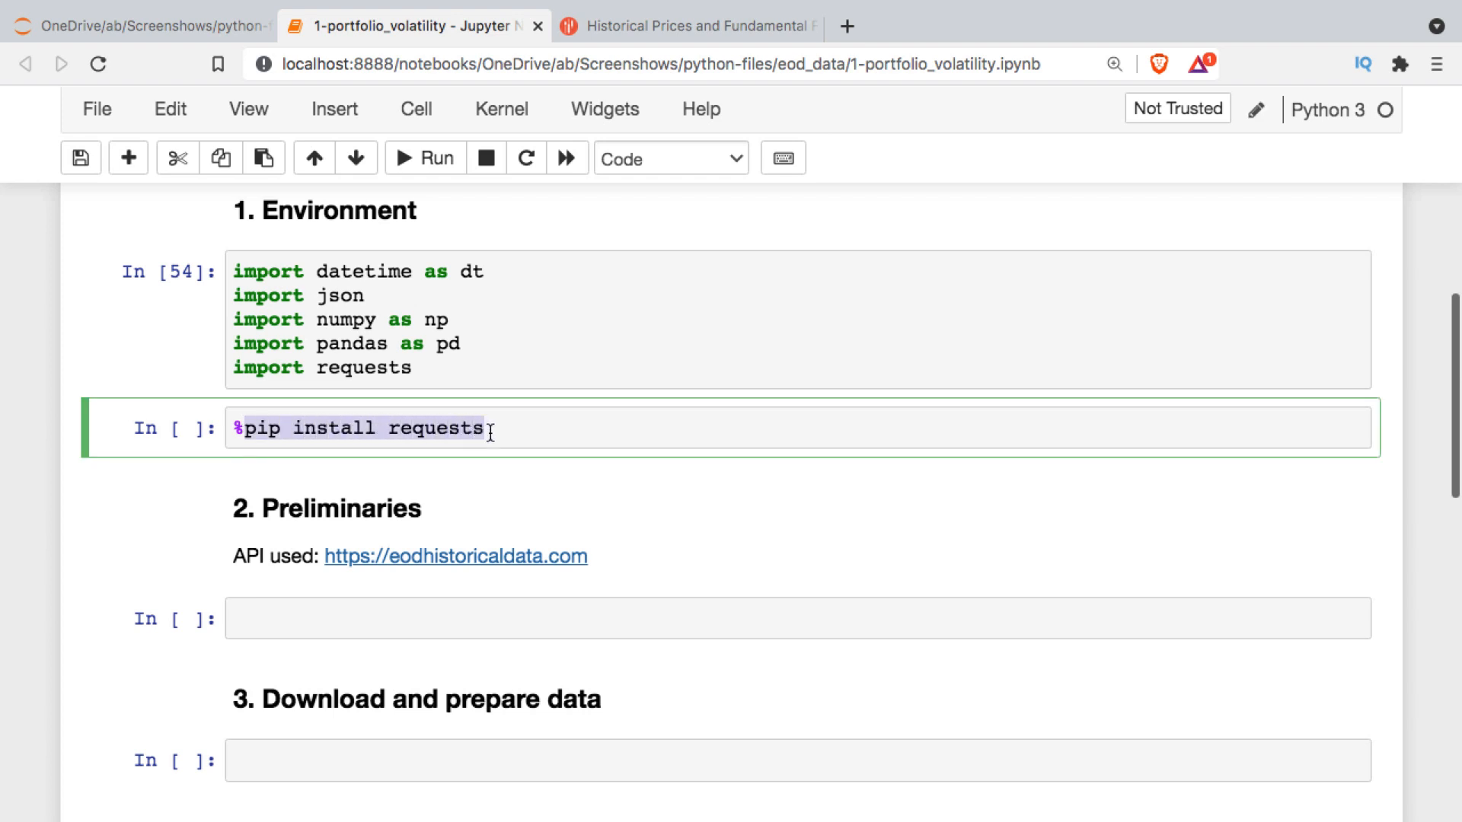
pyautogui.moveTo(435, 569)
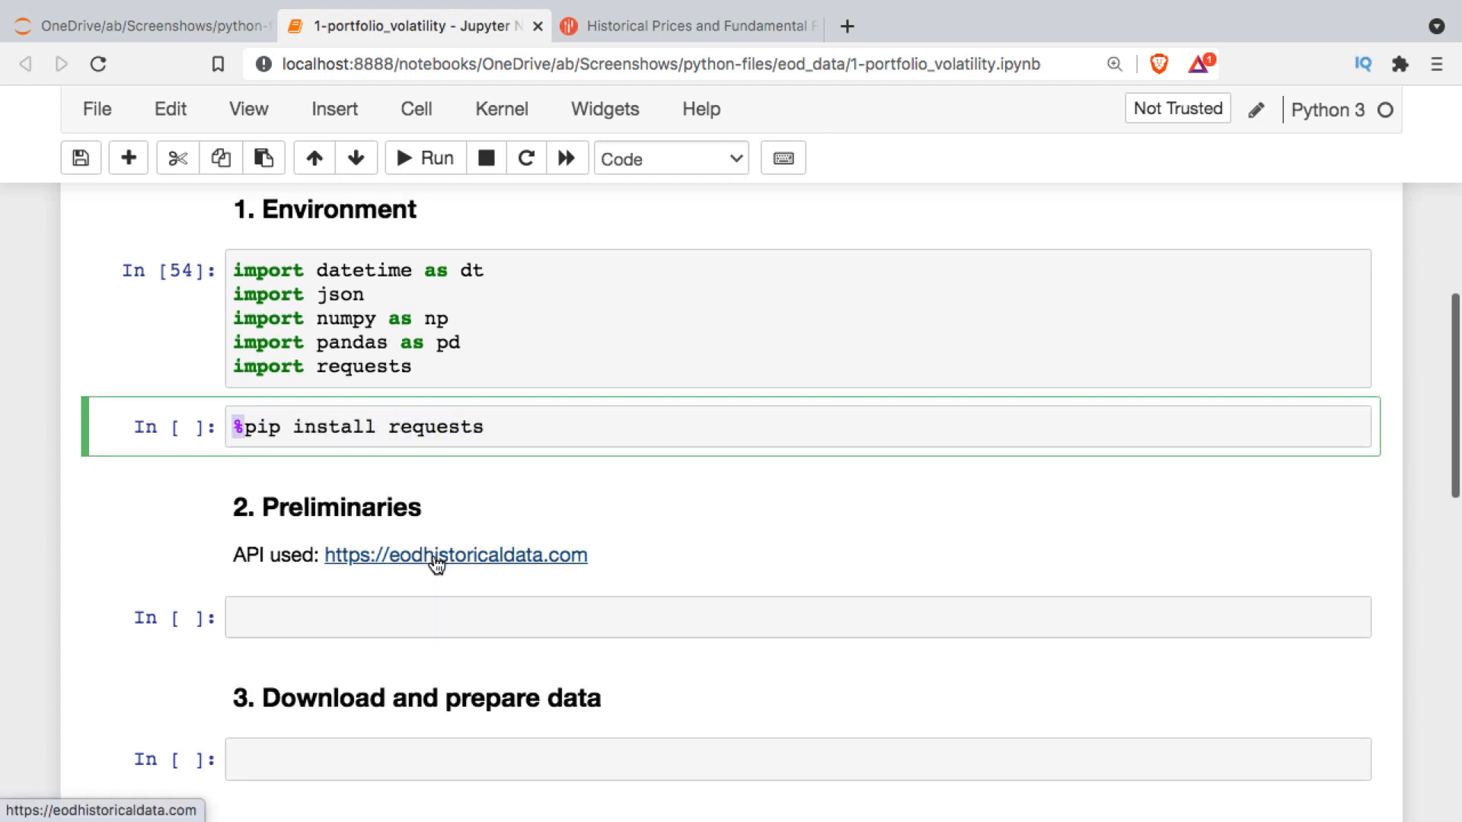
pyautogui.scroll(-3)
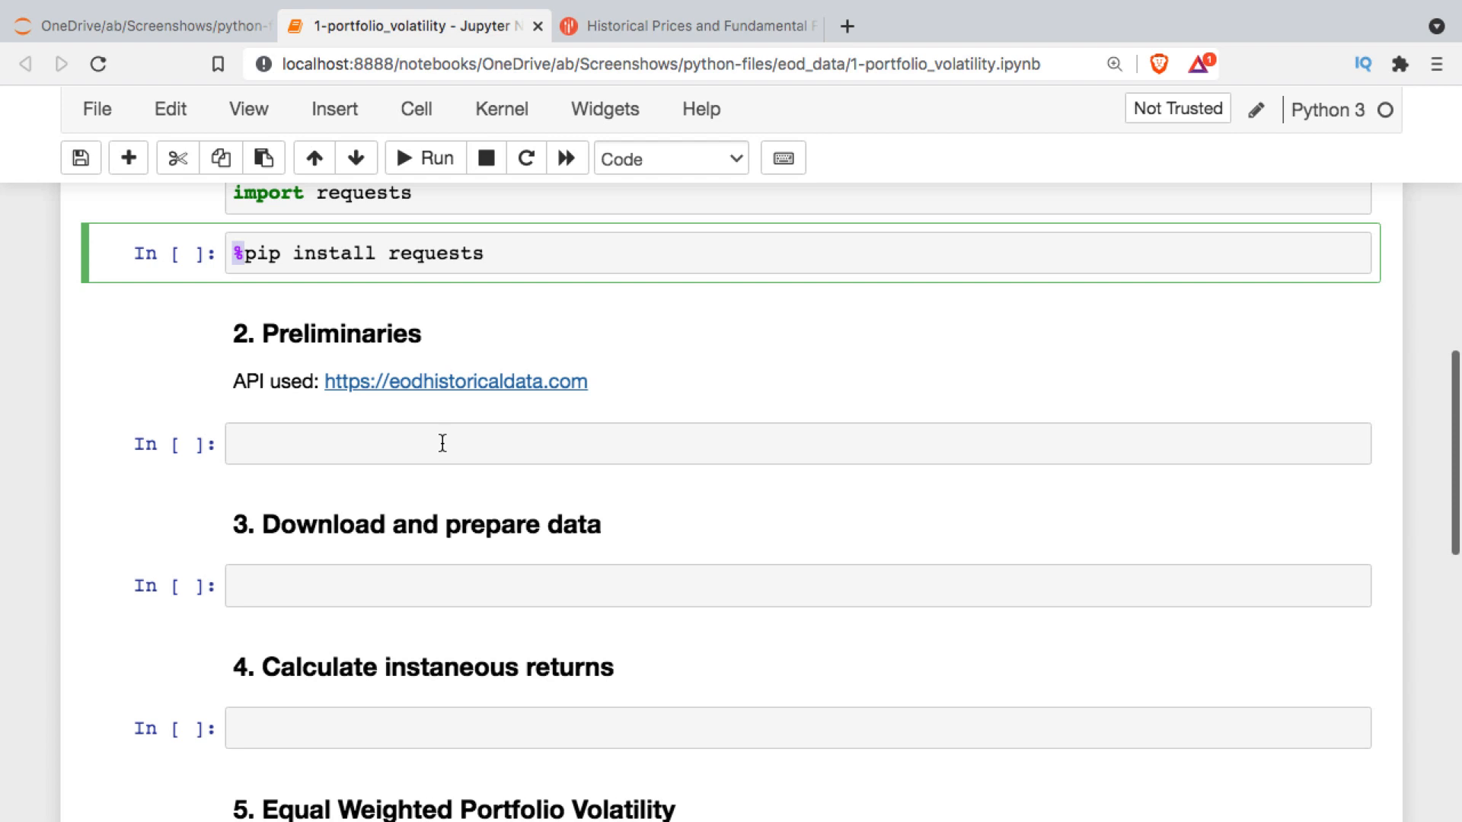
pyautogui.moveTo(428, 405)
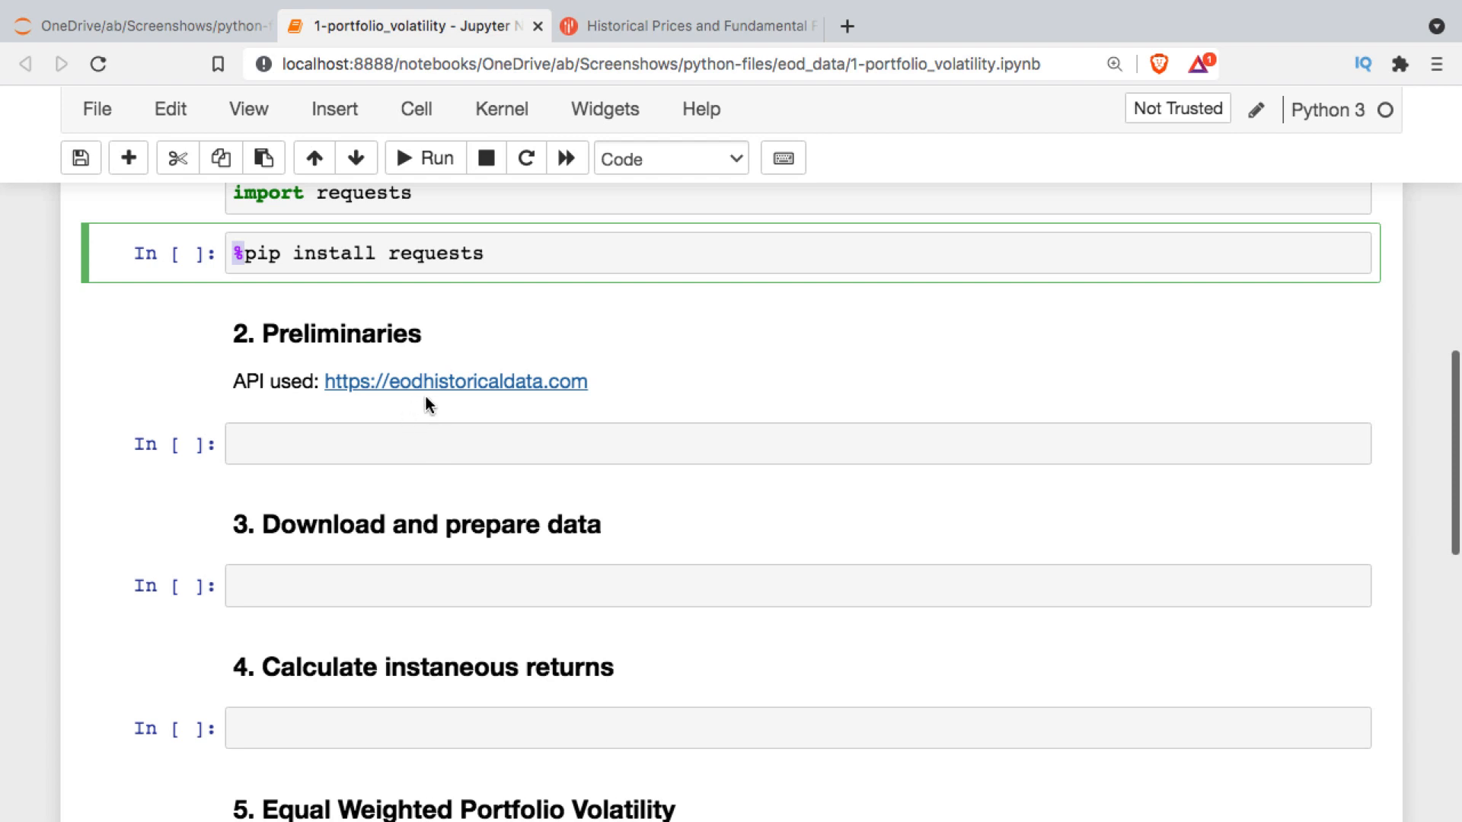
pyautogui.moveTo(527, 401)
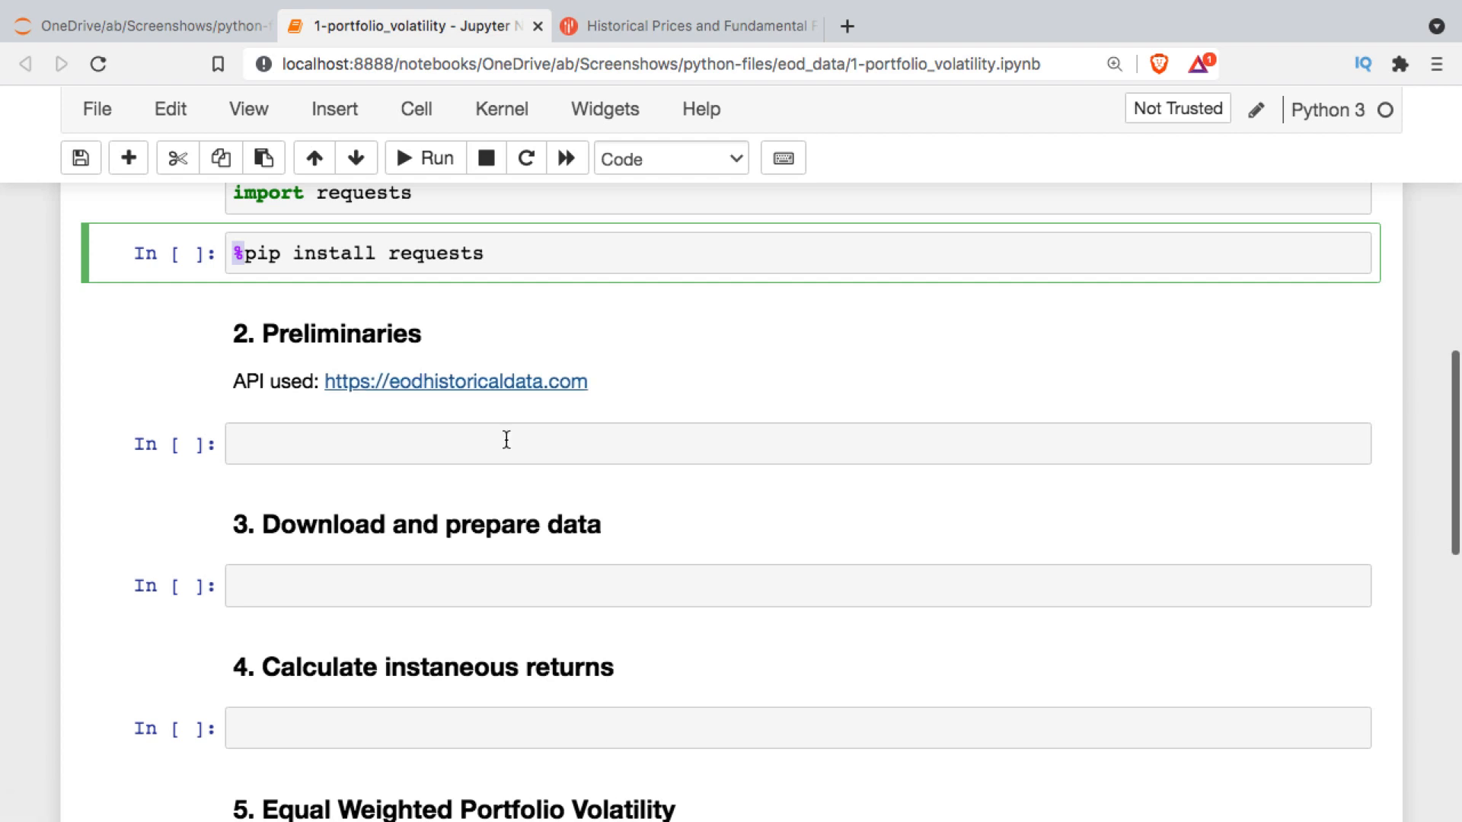
# - Define the API key read via open() and start date as today minus 366 days
pyautogui.write('key')
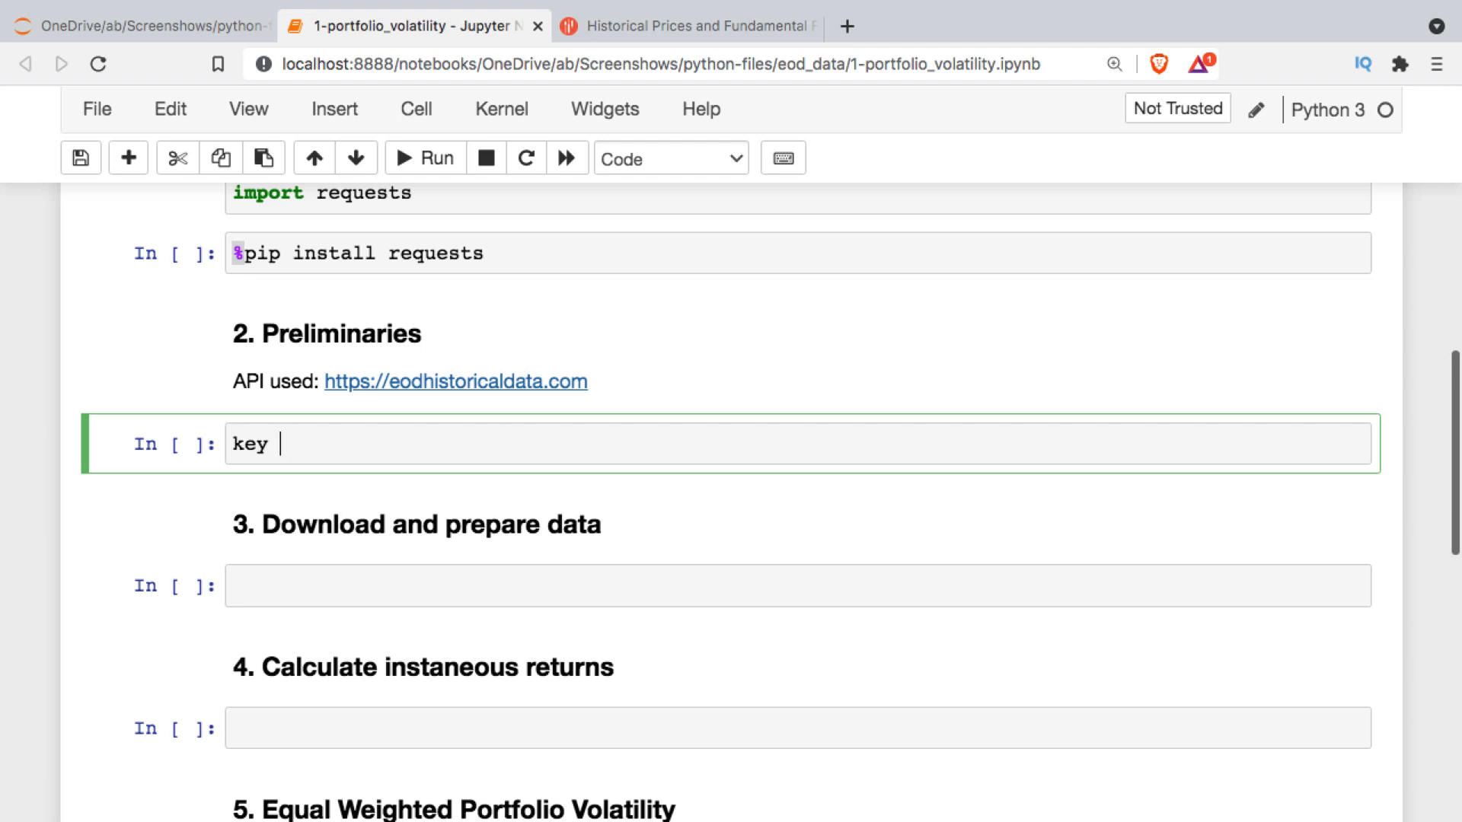
pyautogui.write('open()')
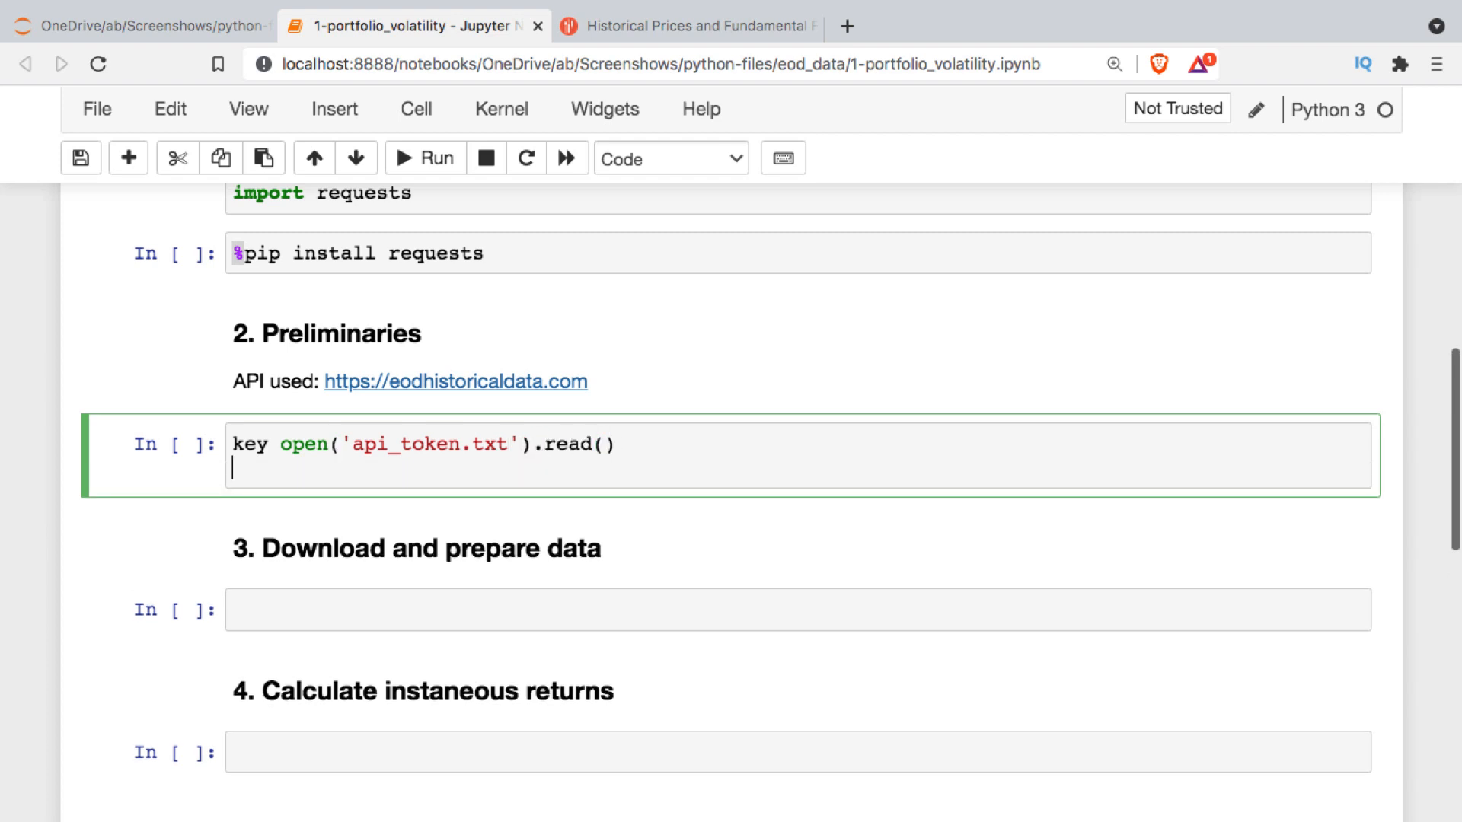
pyautogui.write('start')
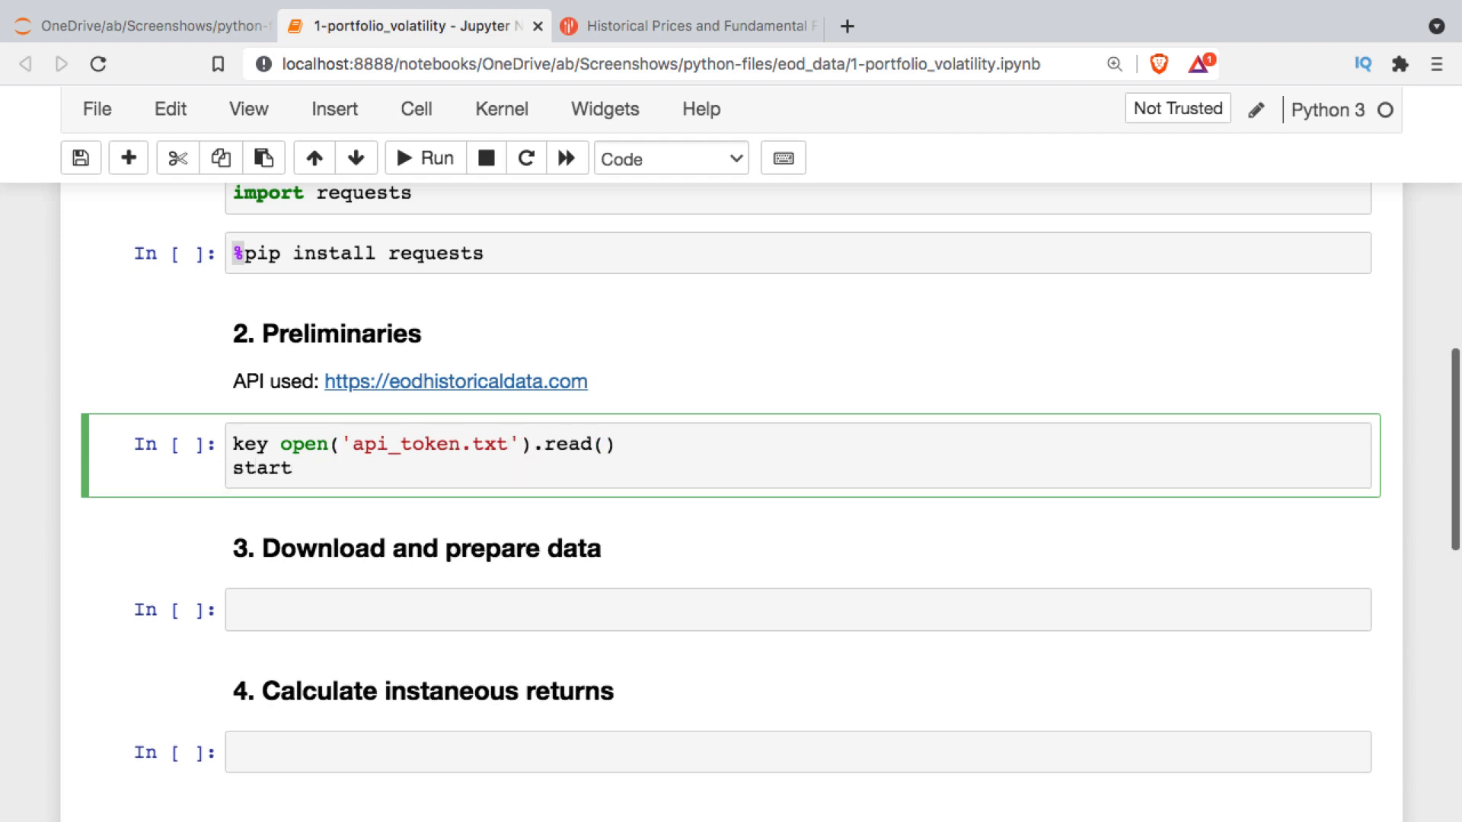
pyautogui.write('= dt.date.today()')
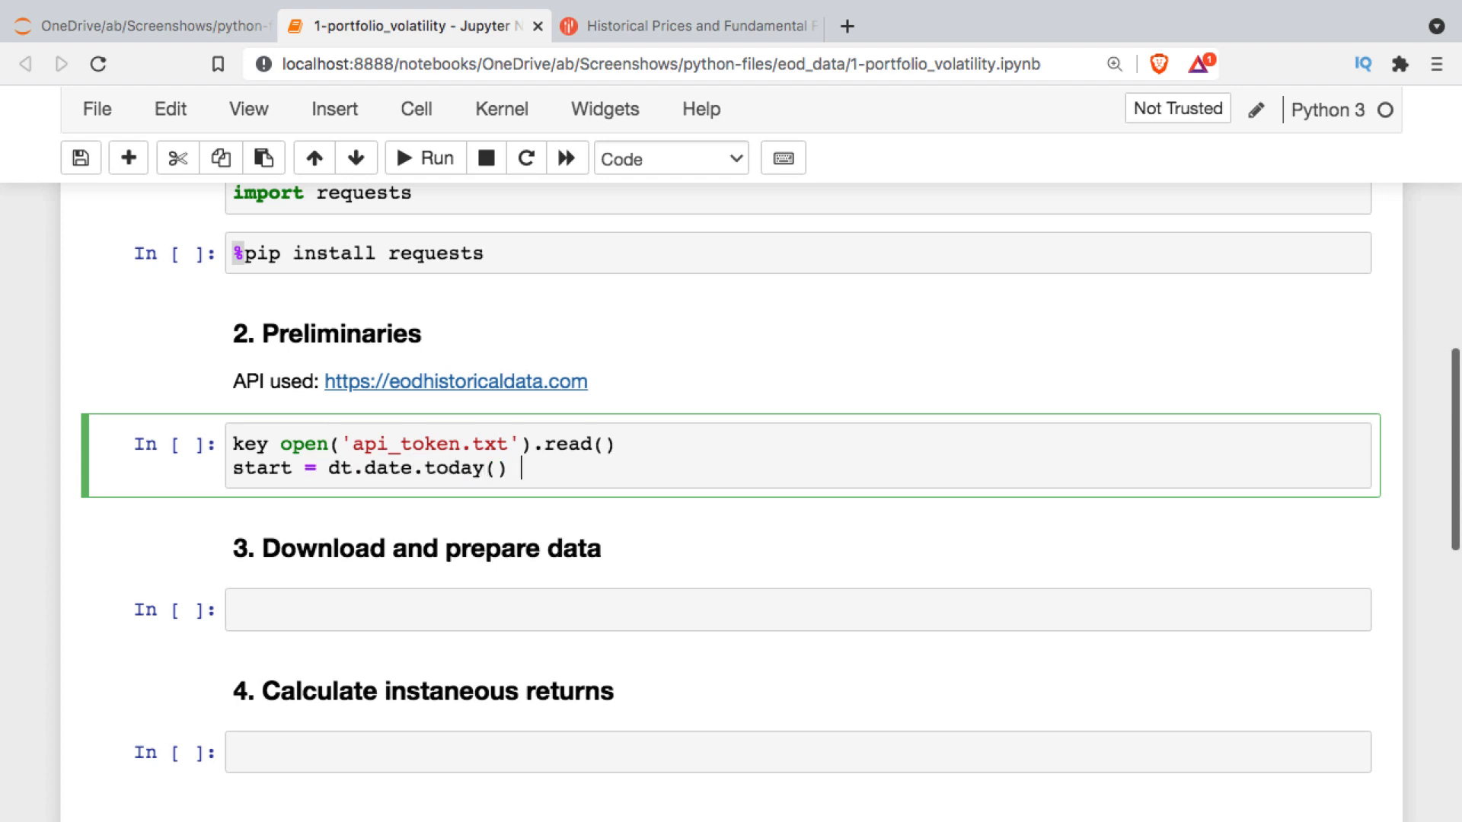
pyautogui.write('- dt.timedelta(366)')
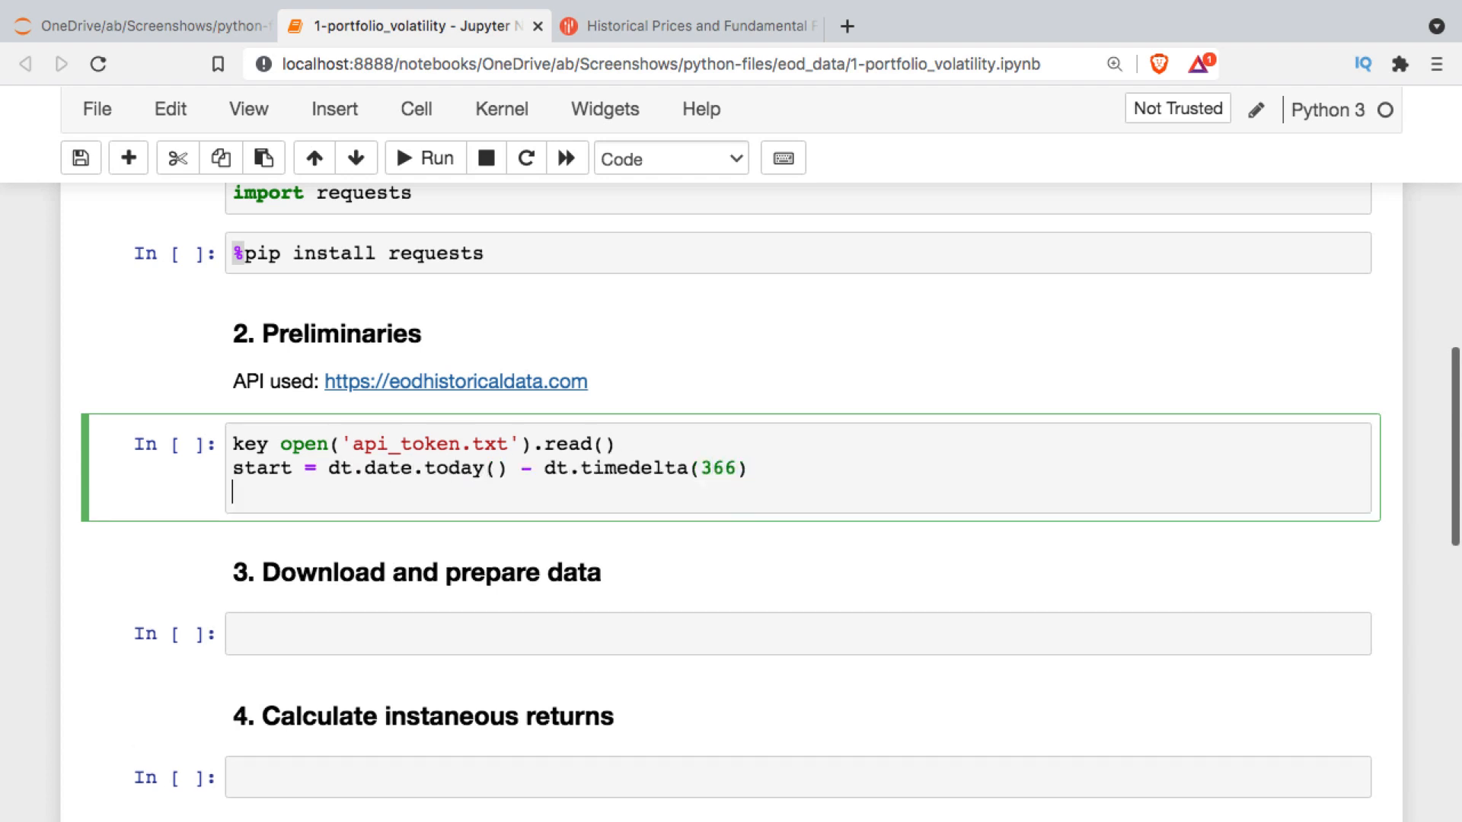
# - Define symbols as "SPY GLD AMZN GOOG KPTI GILD MPC" split into a list
pyautogui.write('symbols')
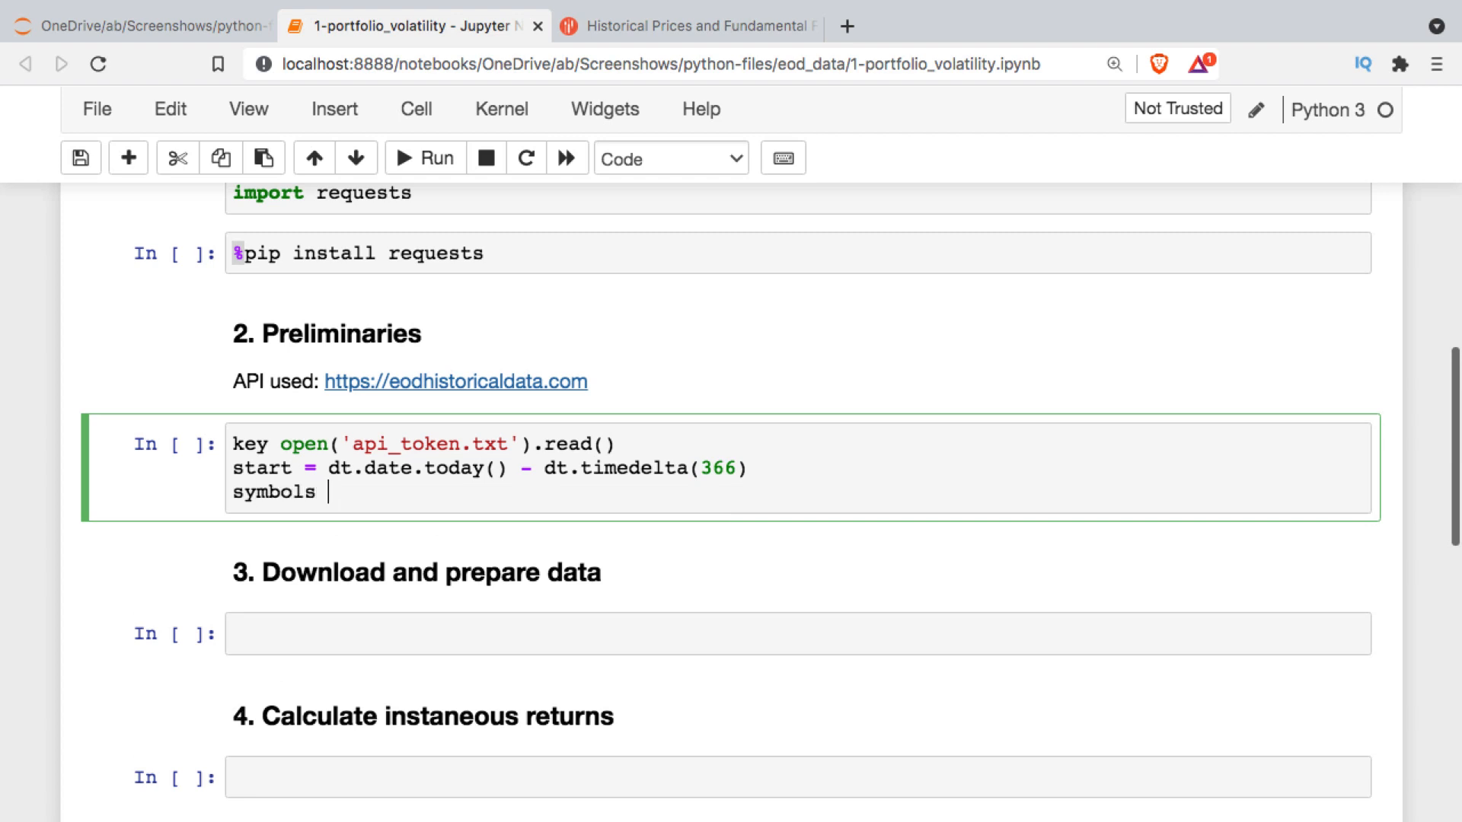
pyautogui.write('= "SPY GLD AMZN"')
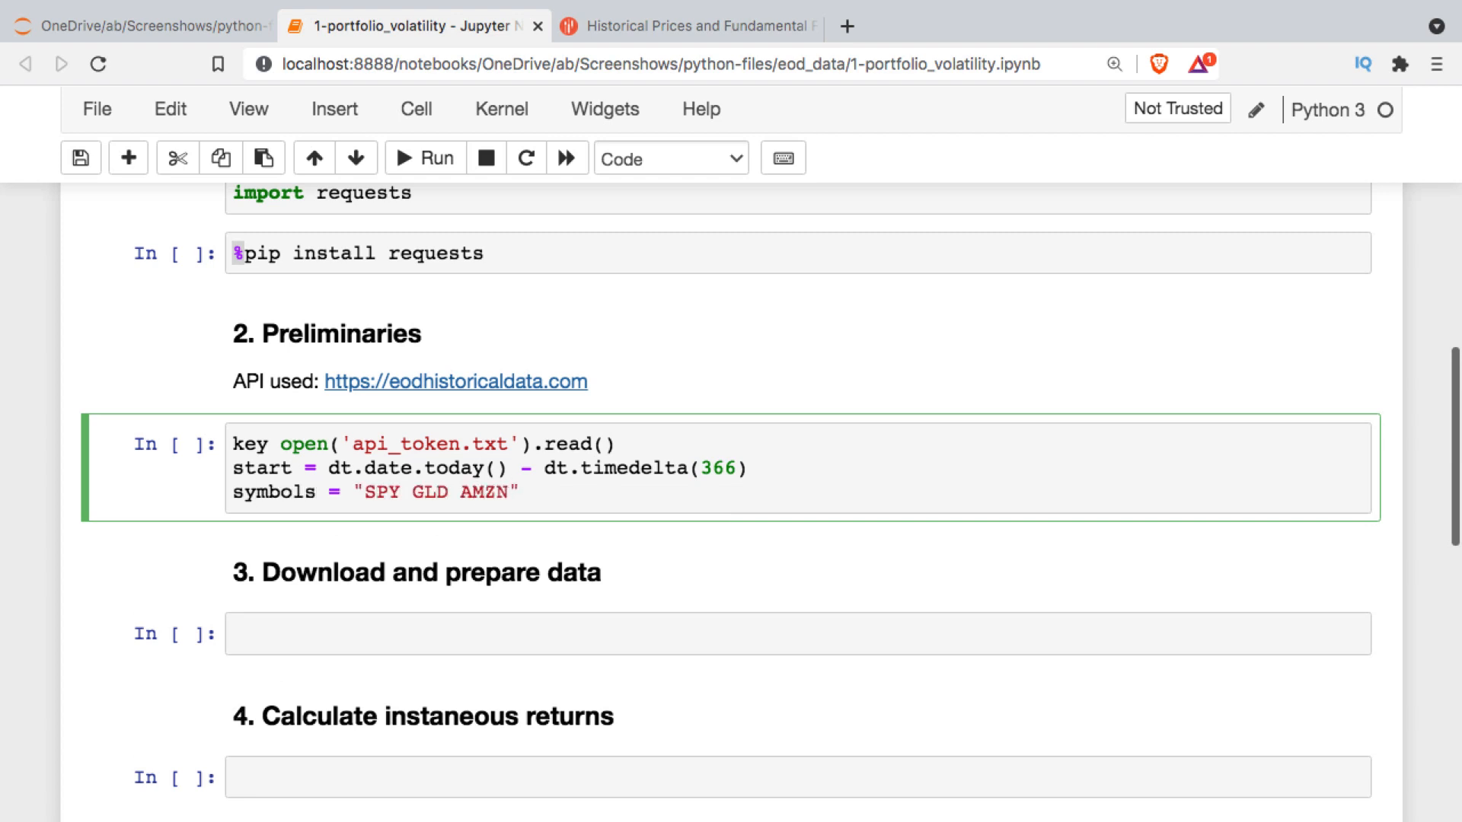
pyautogui.write('GOOG KPTI GILD MPC".split(')
pyautogui.write('w')
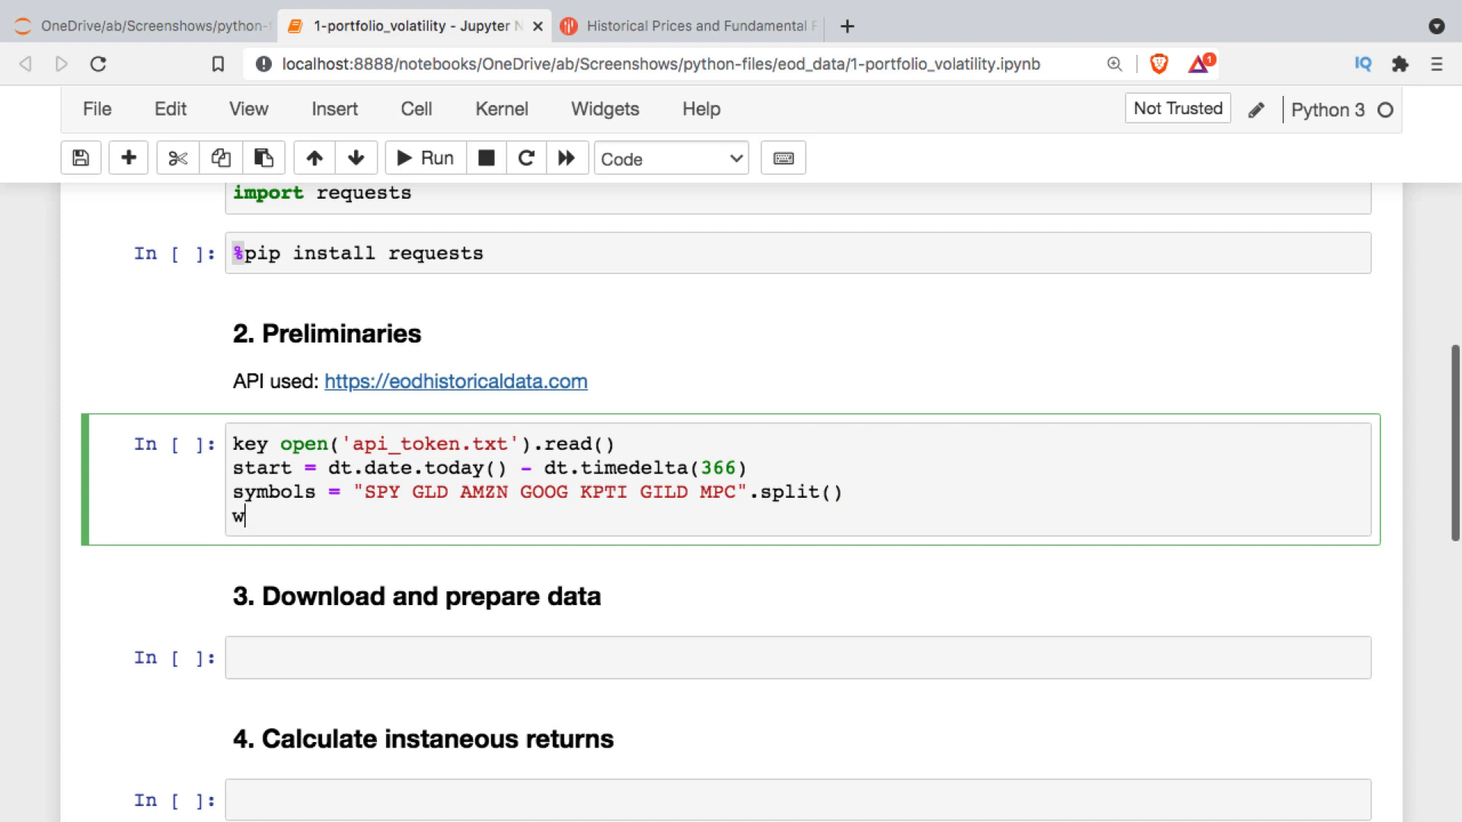
# - Define weights as np.array of six 14.3 and one 14.2 divided by 100, plus data = []
pyautogui.write('eights')
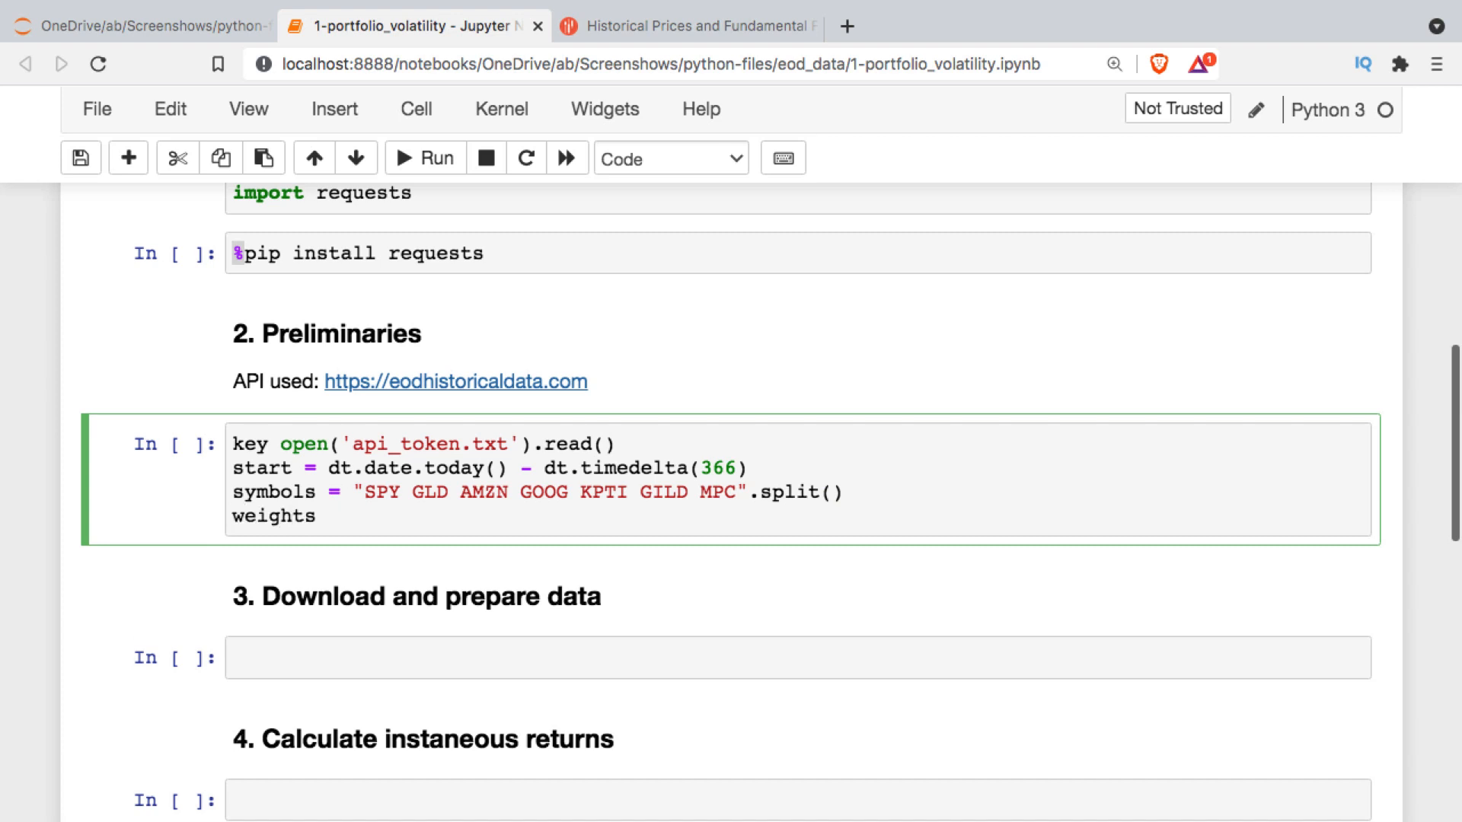
pyautogui.write('=')
pyautogui.write('[14.3] * 7')
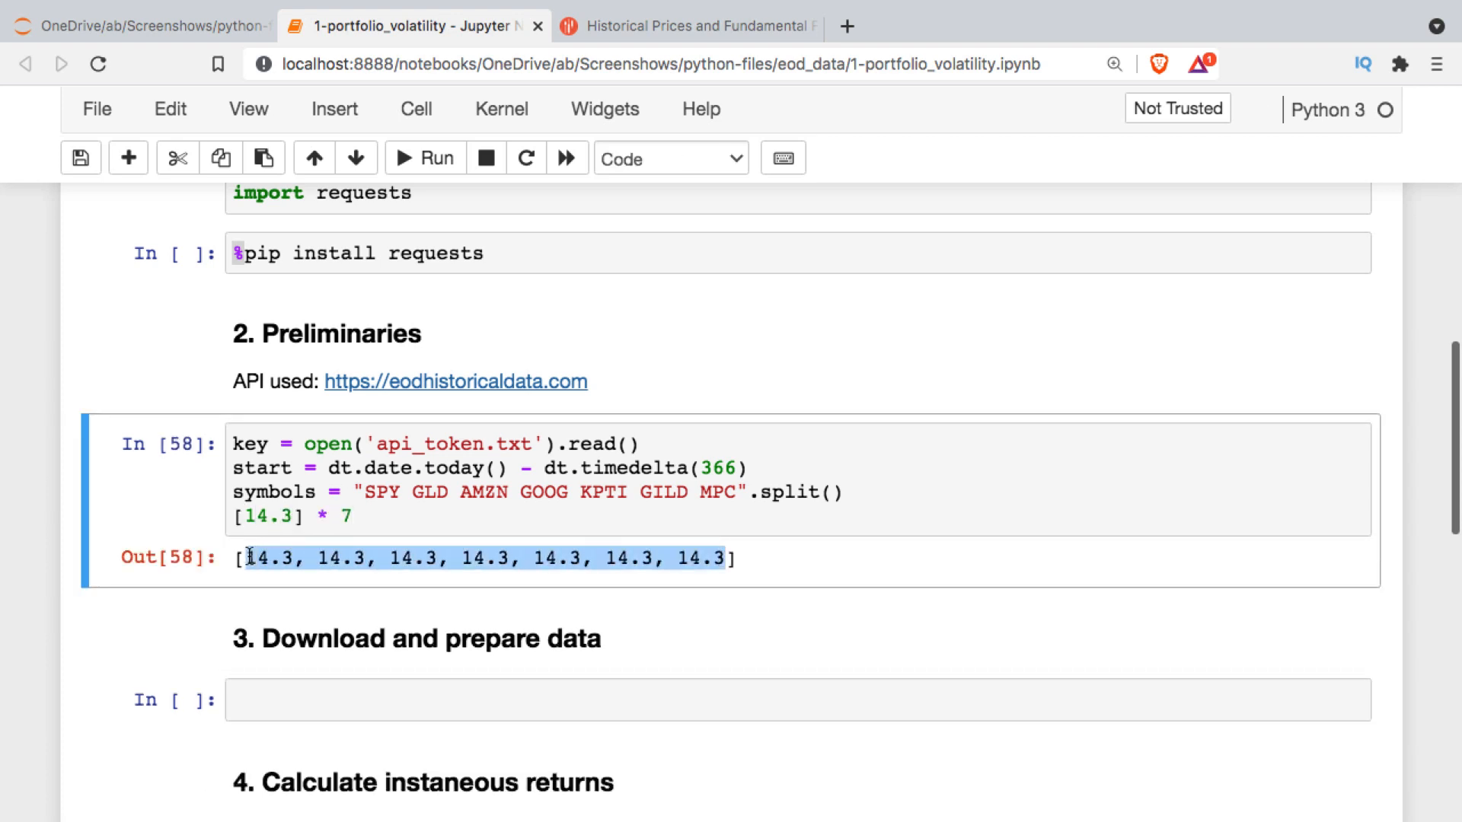
pyautogui.write('weights = n')
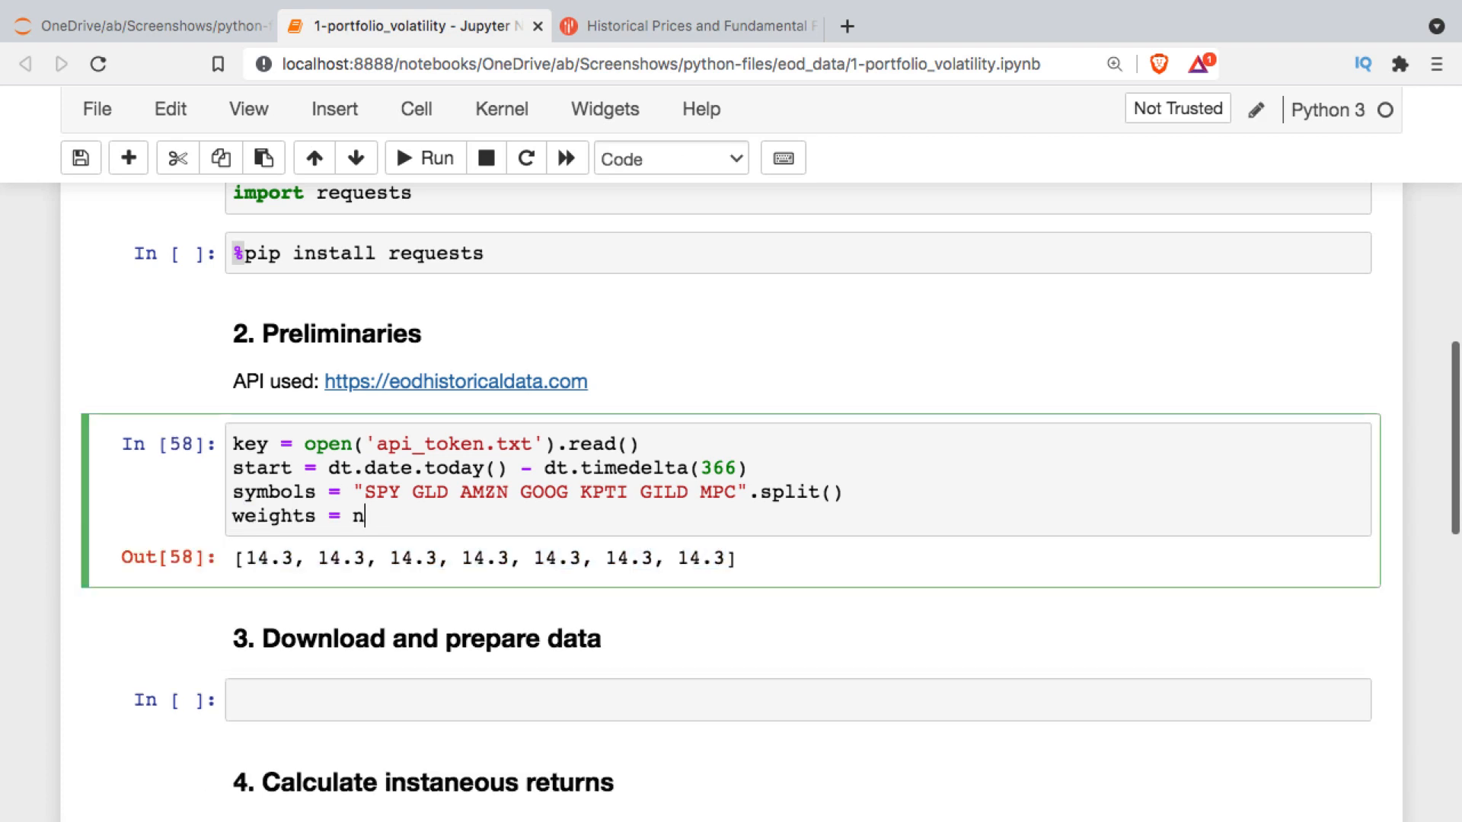
pyautogui.write('p.array([14.3, 14.3, 14.3, 14.3, 14.3, 14.3, 14.2])')
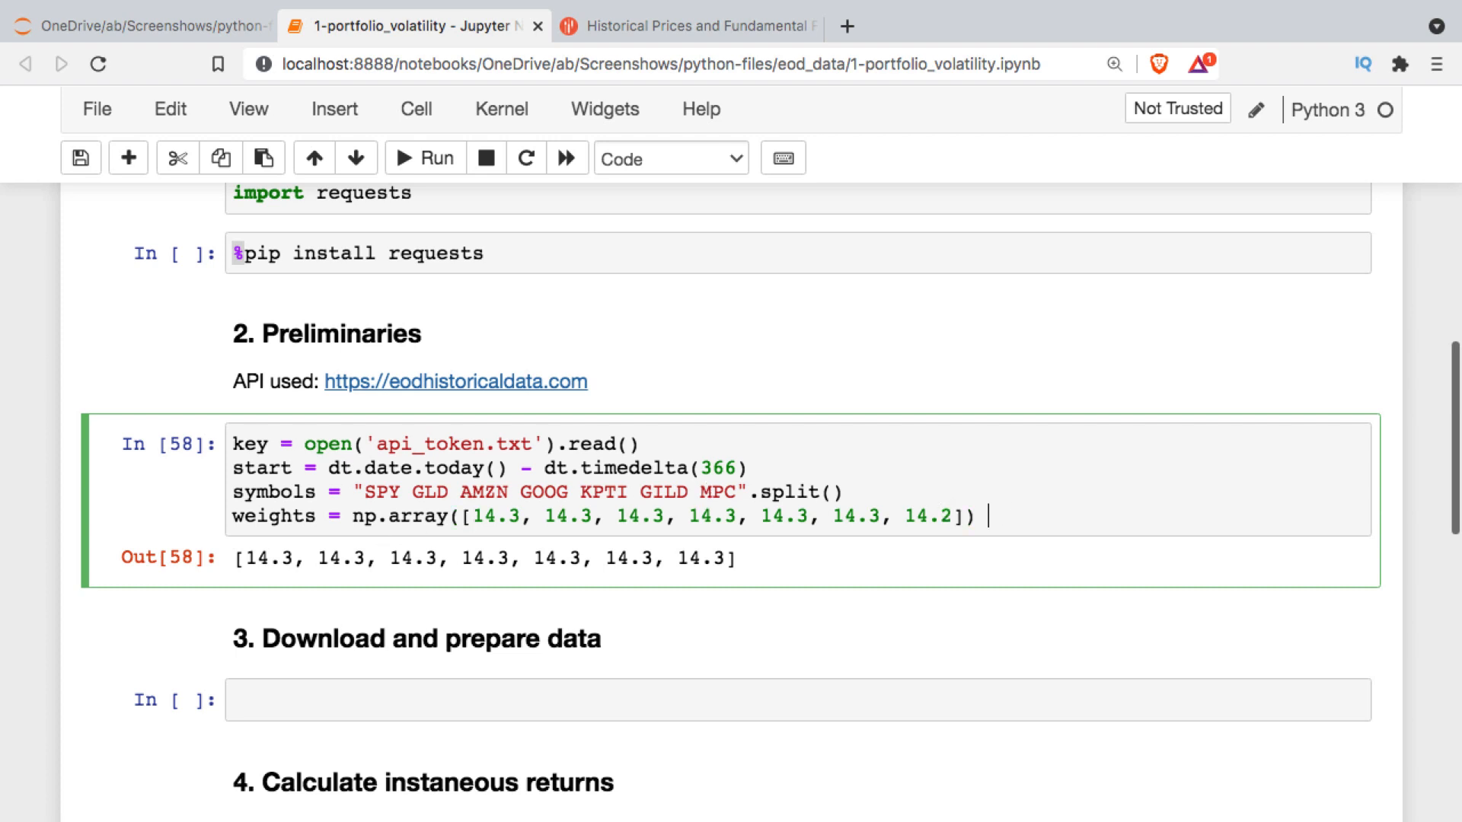
pyautogui.write('/ 100')
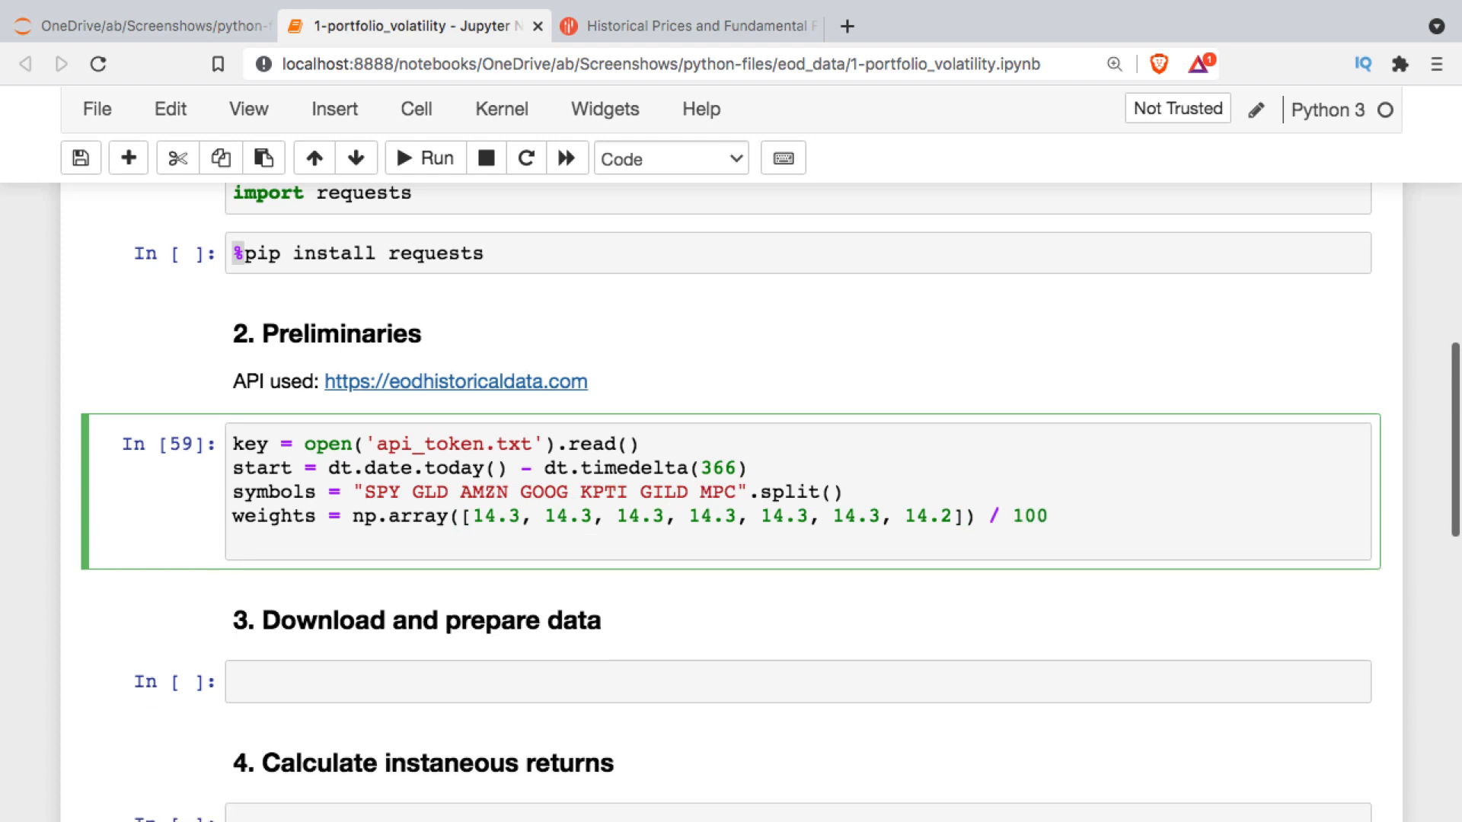
pyautogui.write('data = []')
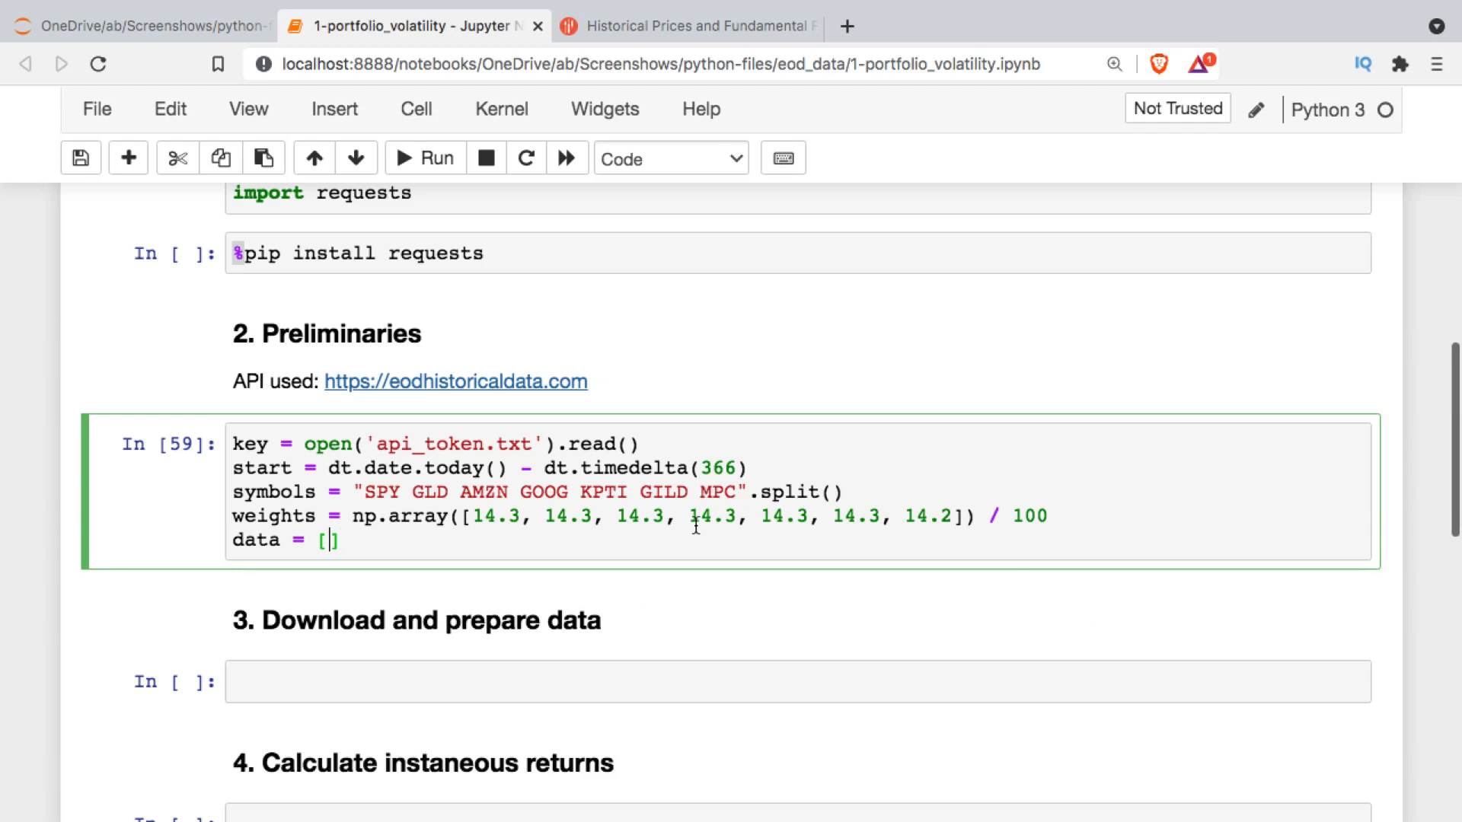
pyautogui.moveTo(490, 509)
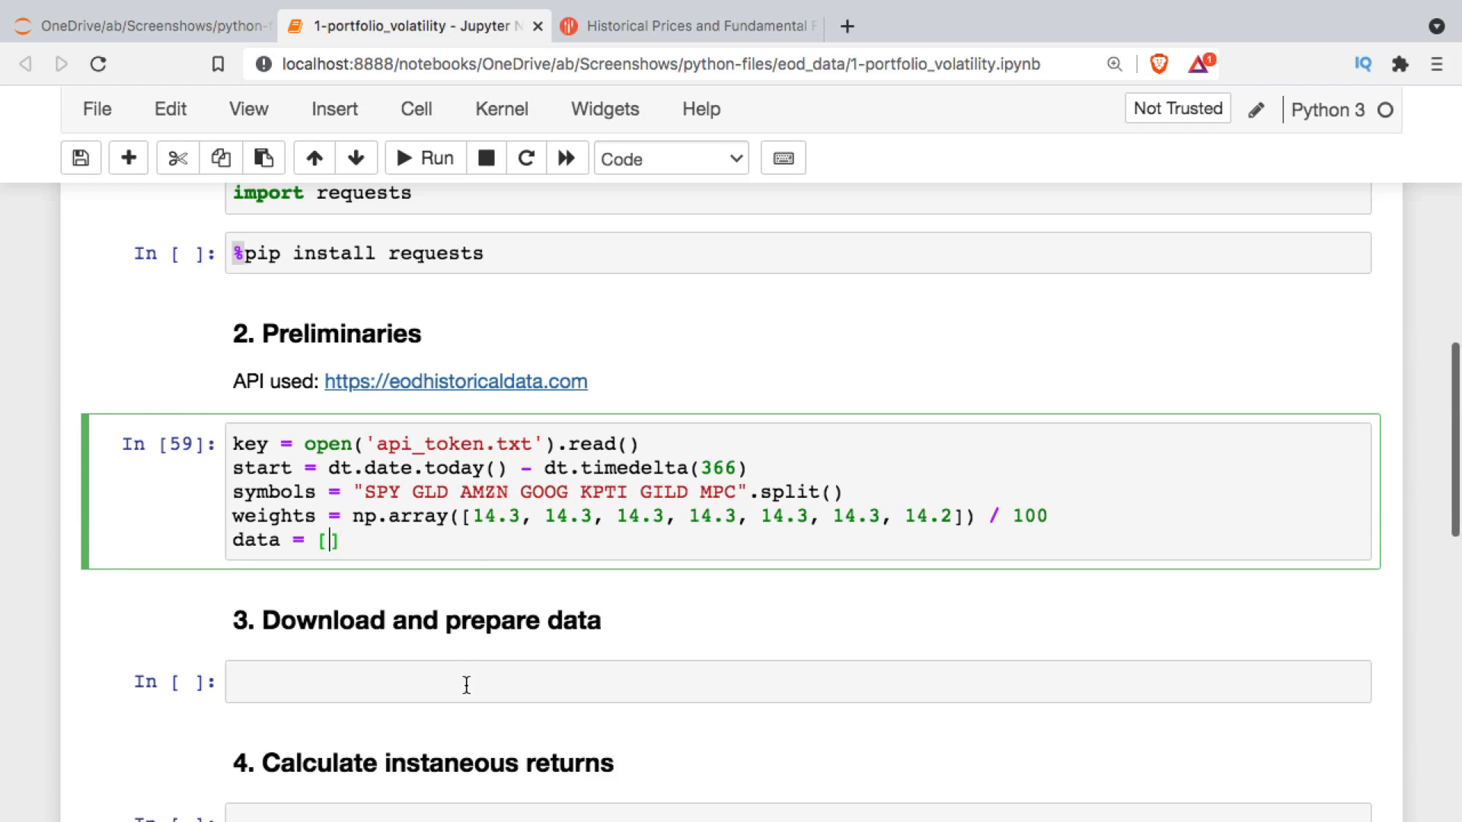
# - Start the download loop over symbols assigning request = f""
pyautogui.scroll(-3)
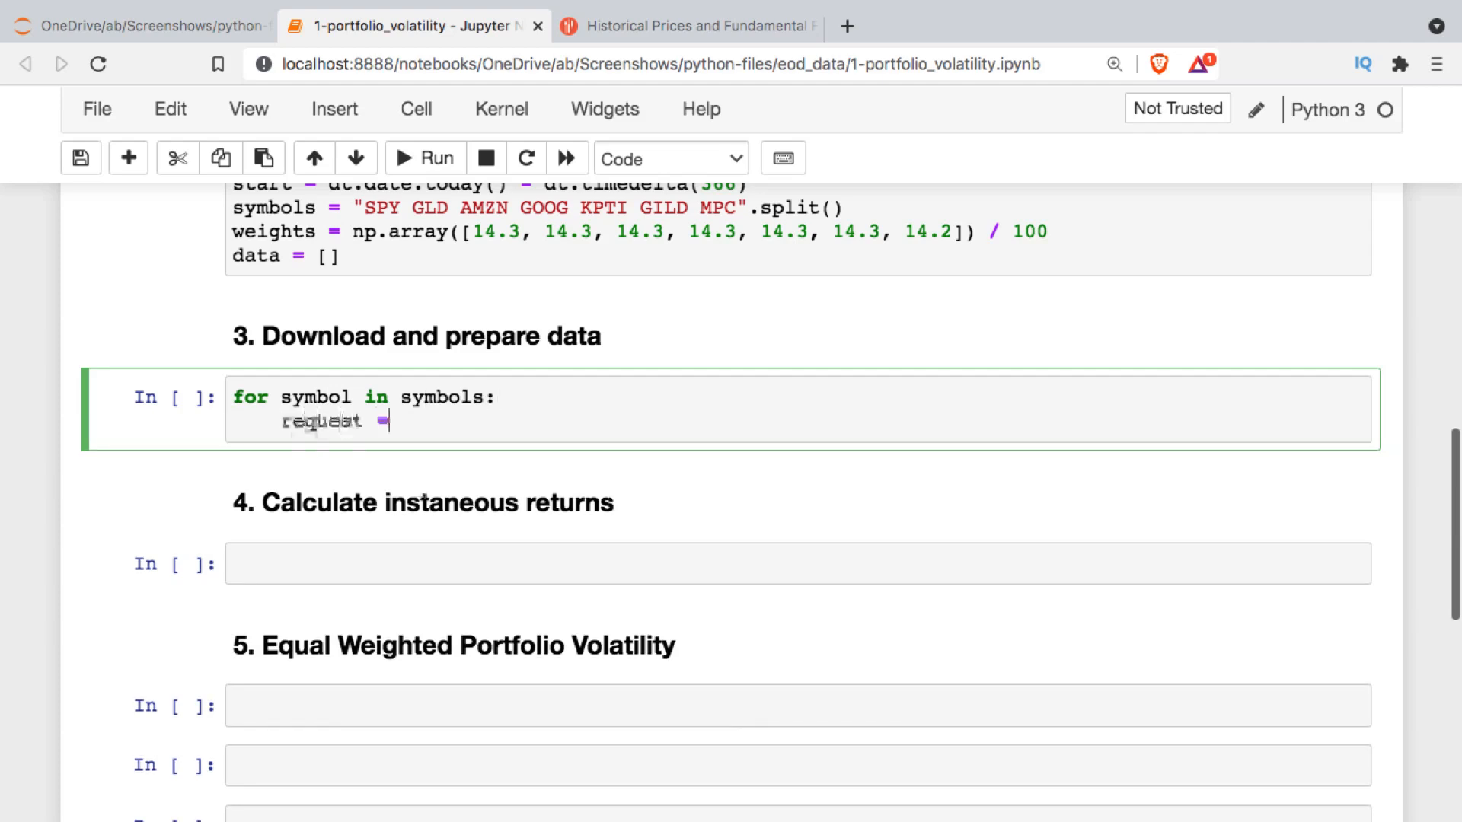
pyautogui.write('= f""')
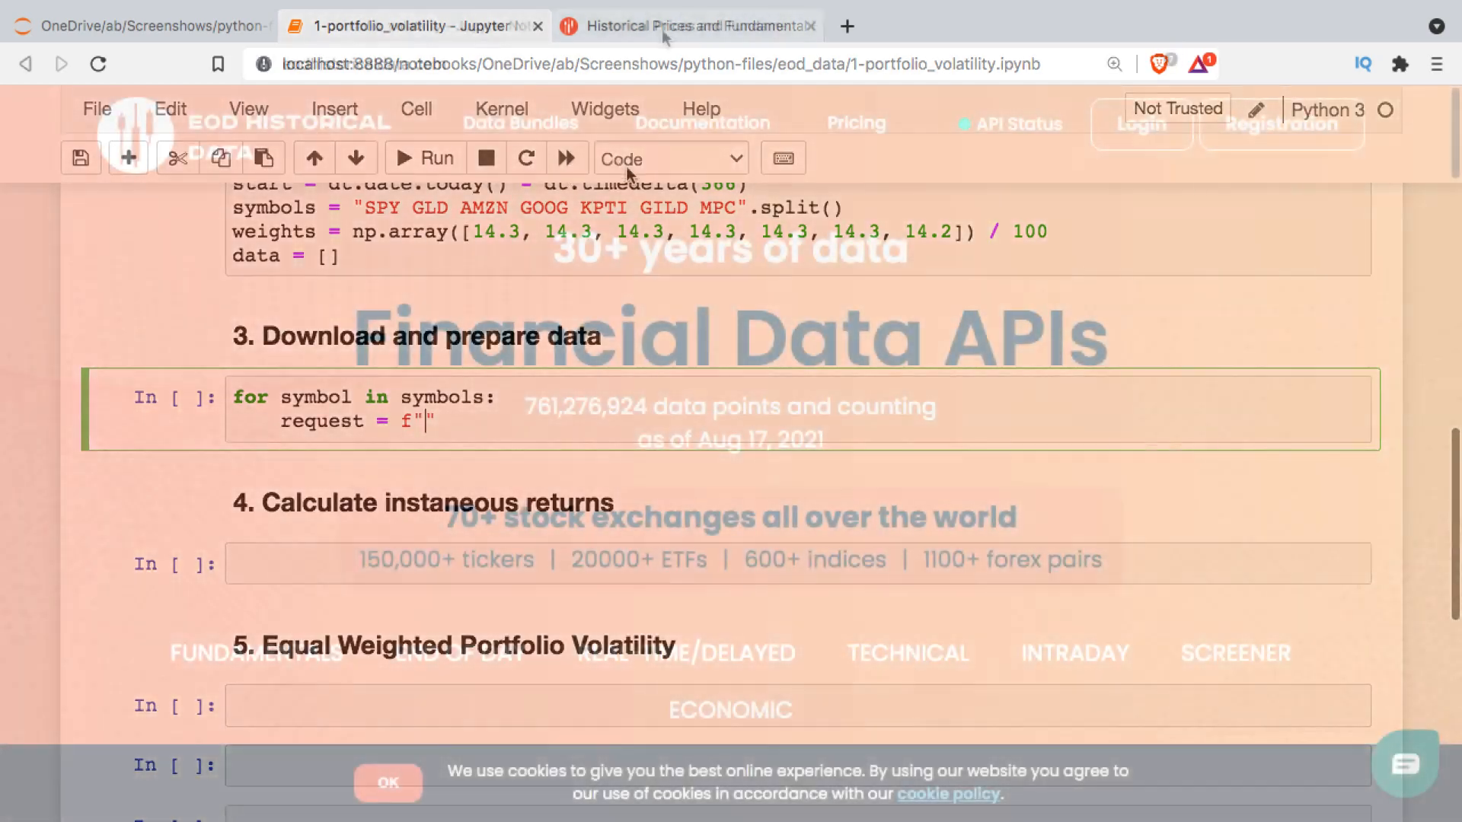
# - Look up the Quick Start request URL on the EOD Historical Data site and return to the notebook
pyautogui.click(675, 25)
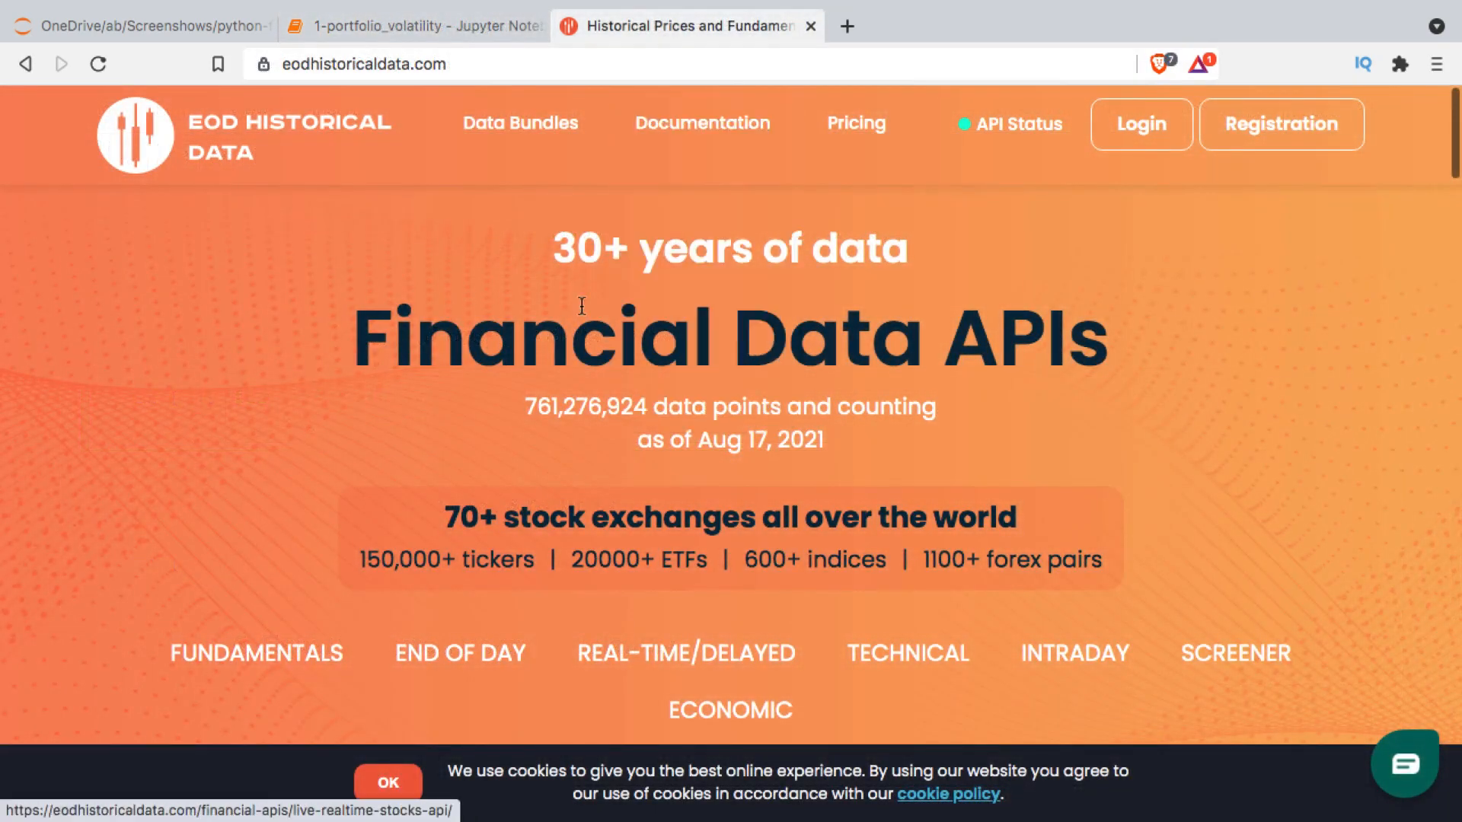
pyautogui.moveTo(962, 408)
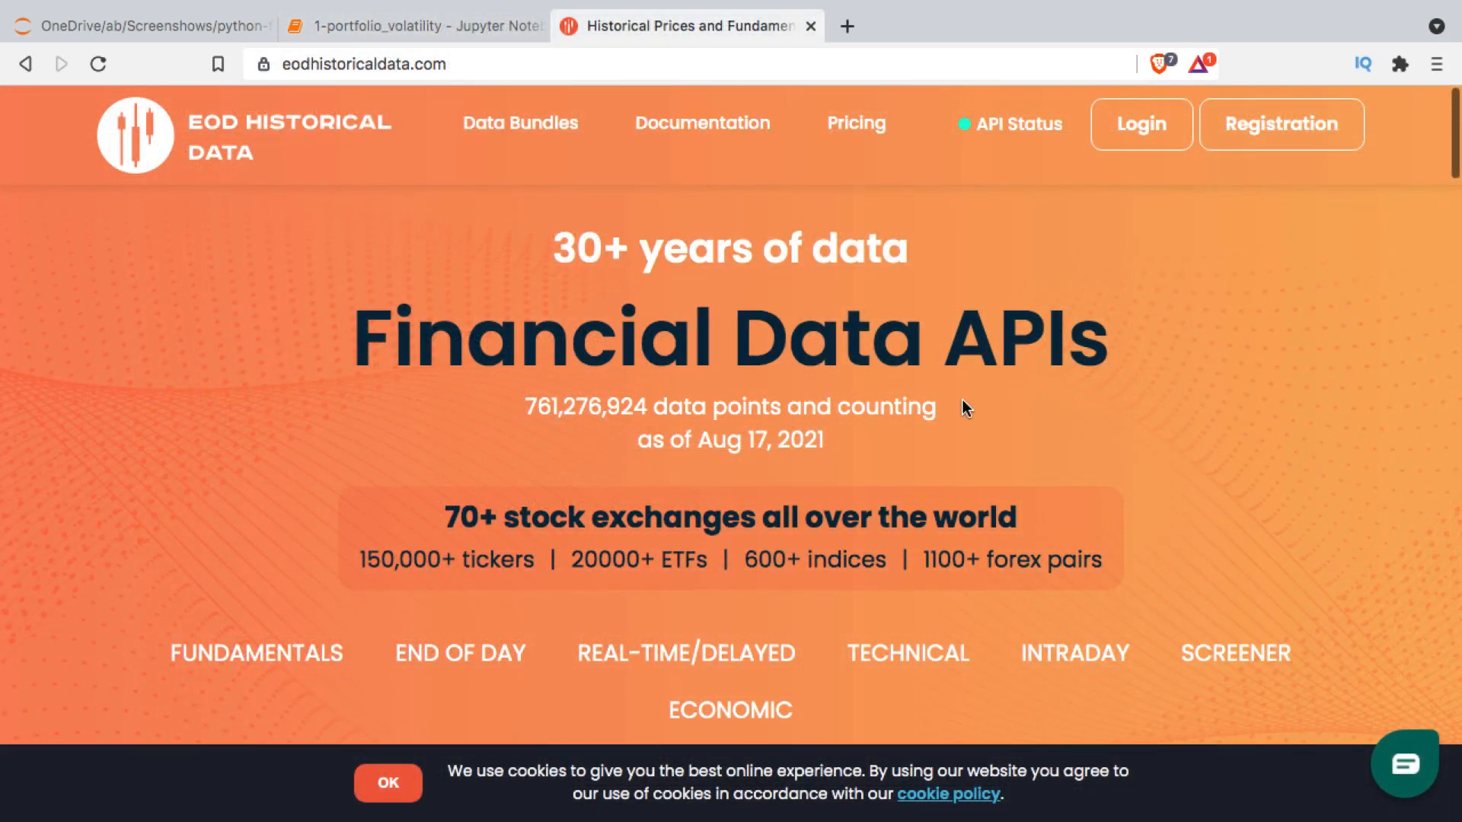
pyautogui.moveTo(1000, 459)
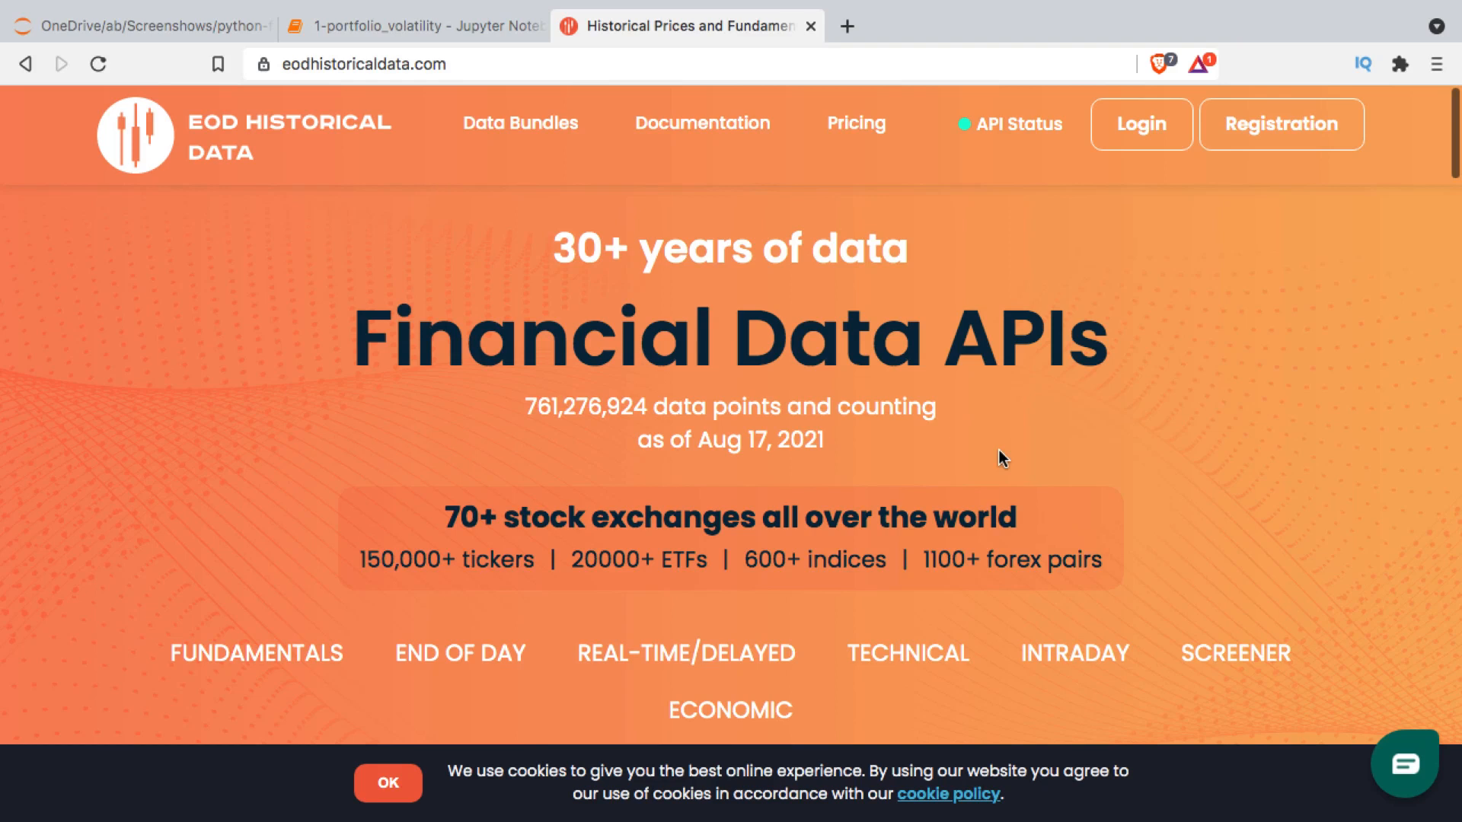
pyautogui.moveTo(956, 485)
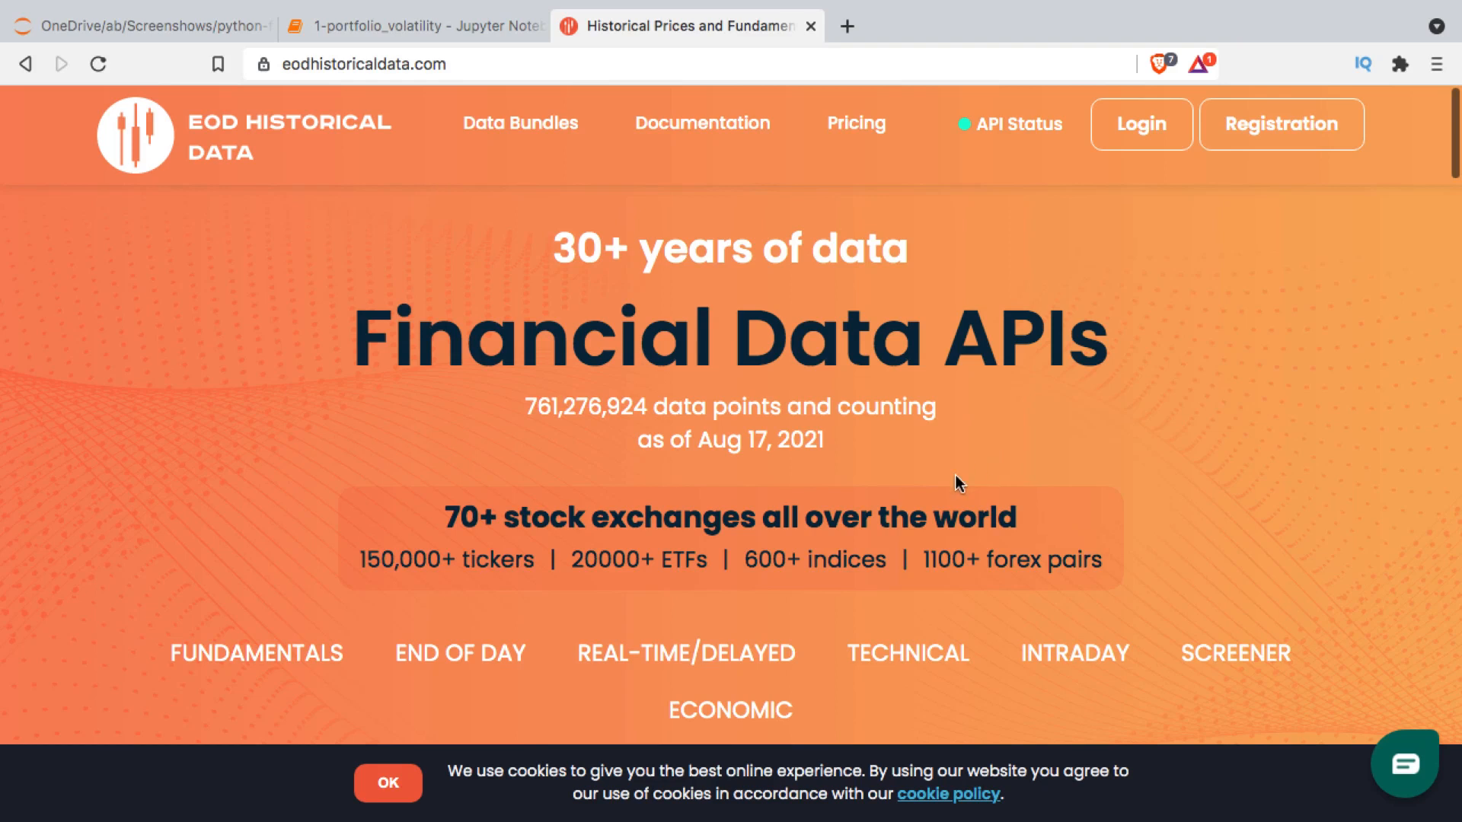
pyautogui.moveTo(471, 658)
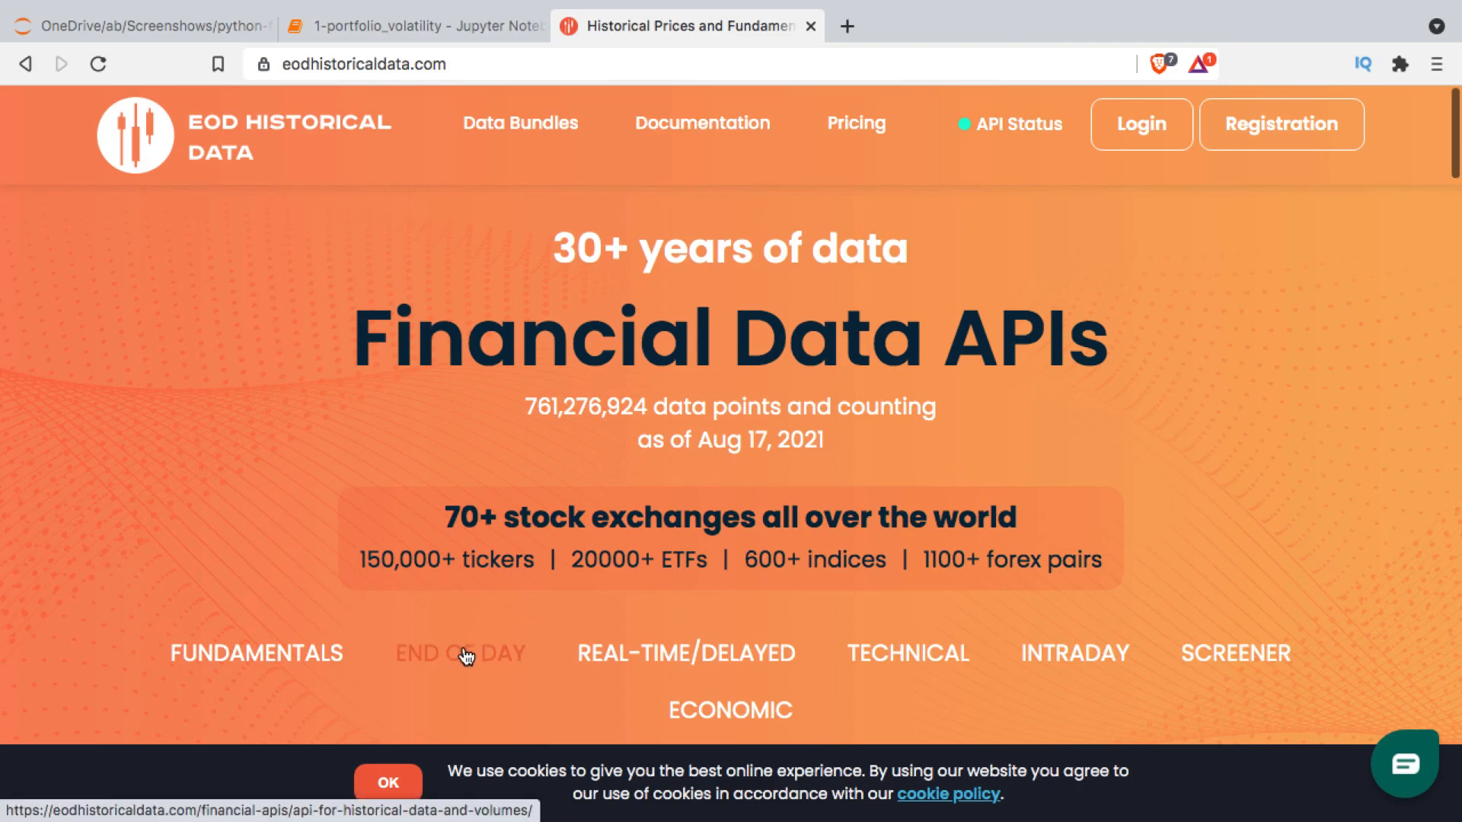
pyautogui.click(459, 655)
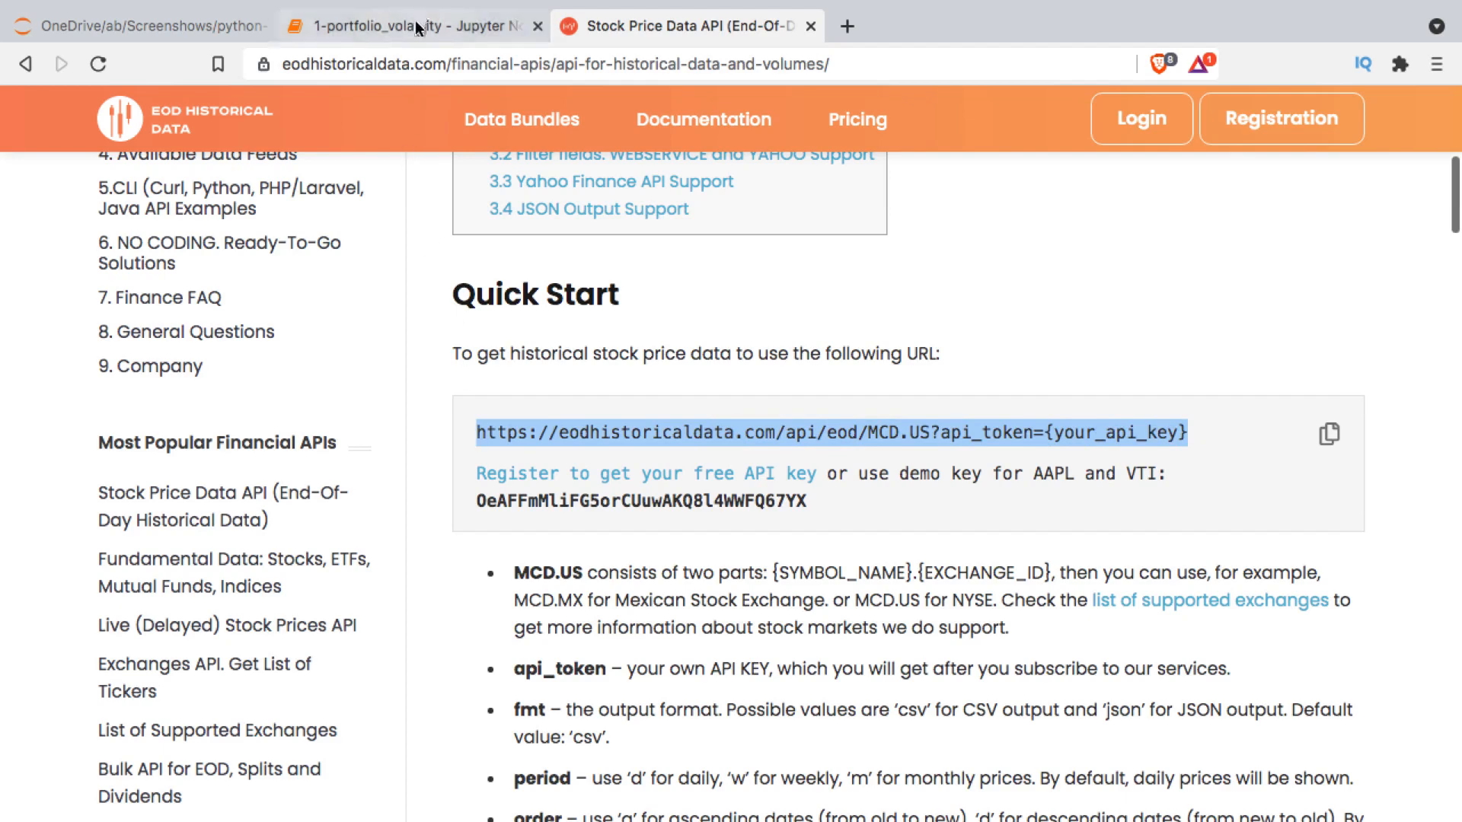
pyautogui.click(415, 24)
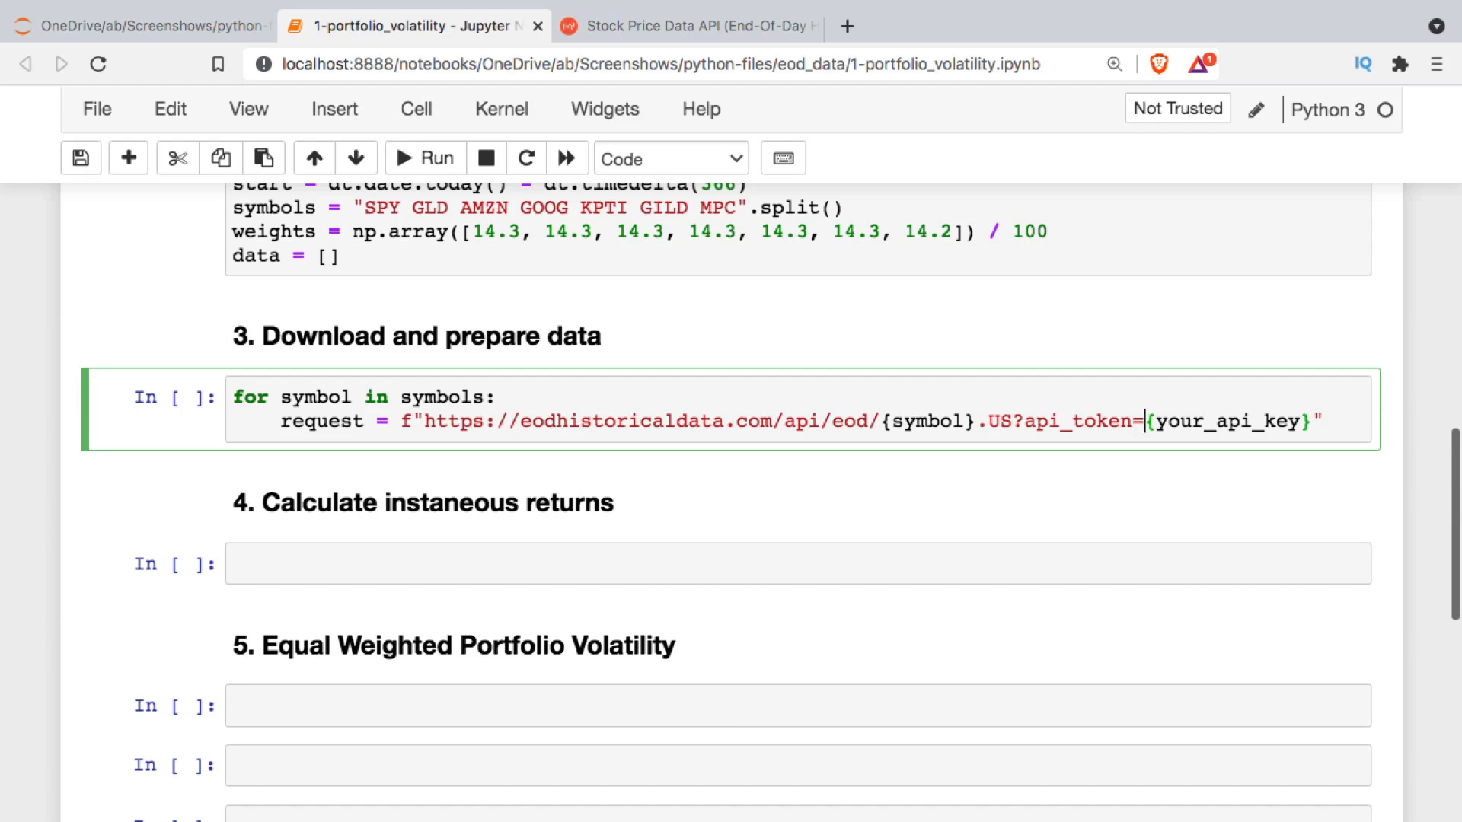
# - Complete the request URL with api_token={key}&from={start}&fmt=json
pyautogui.write('key')
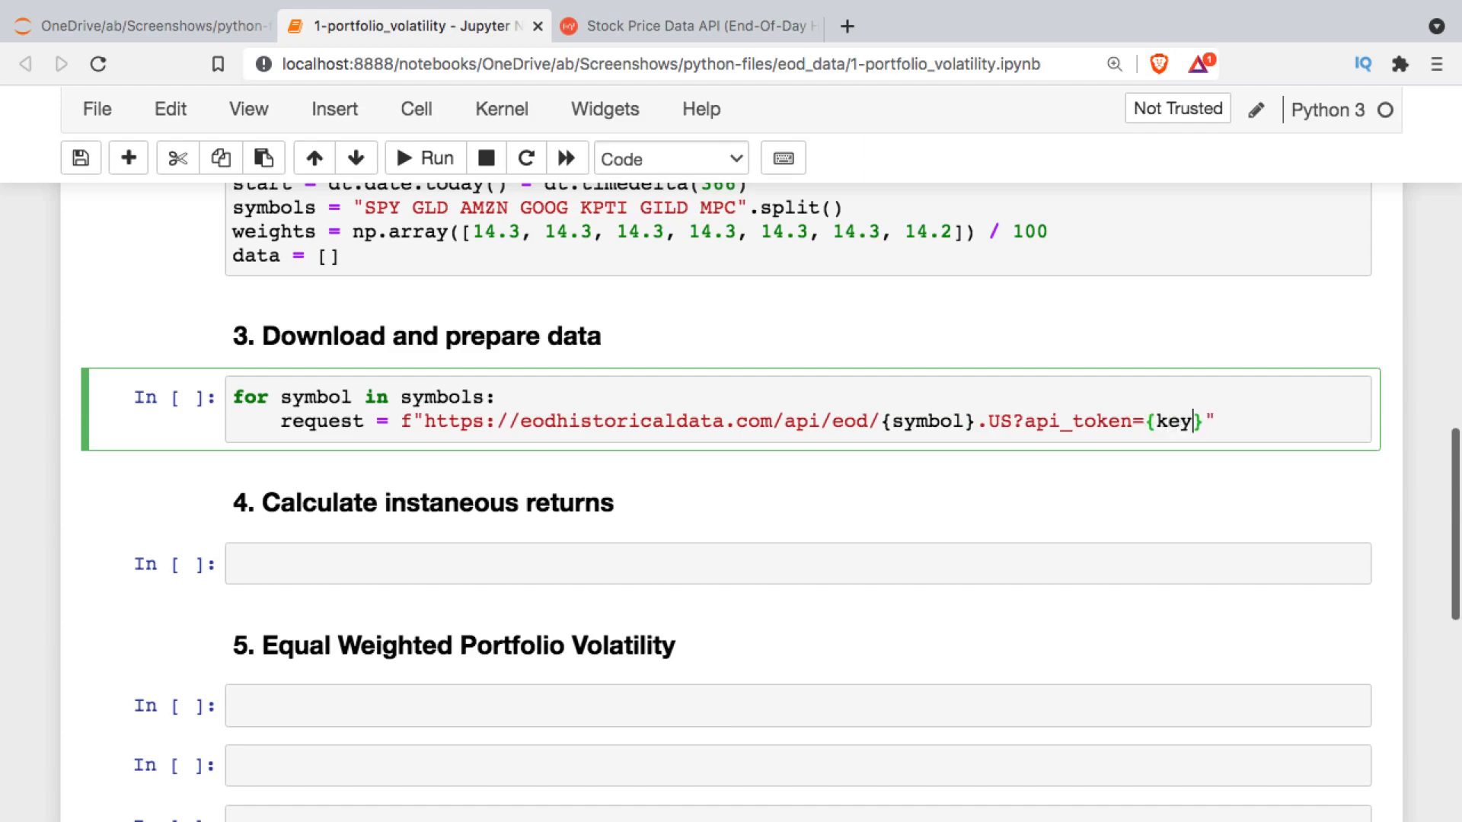
pyautogui.write('&')
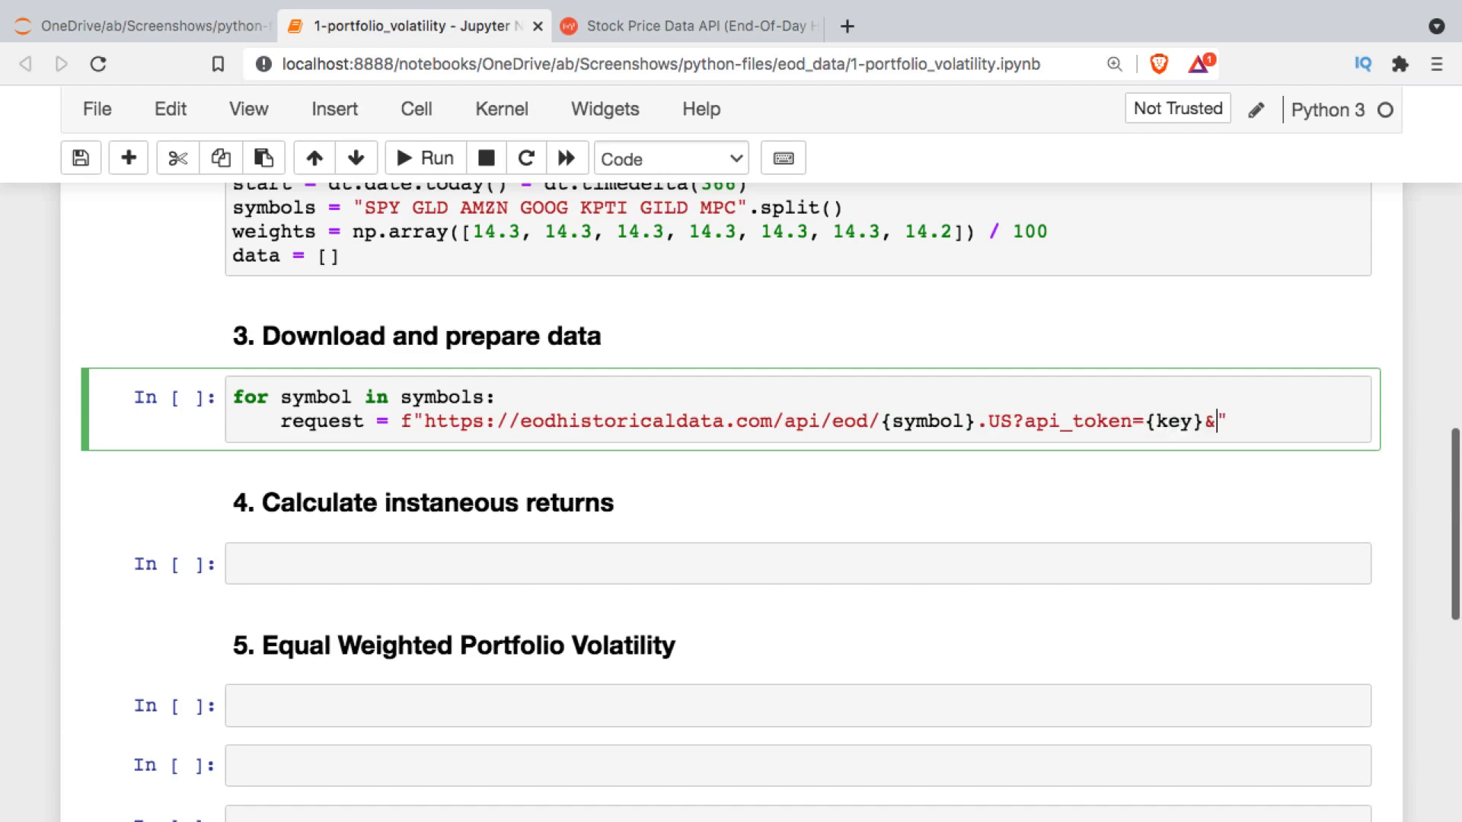
pyautogui.write('from')
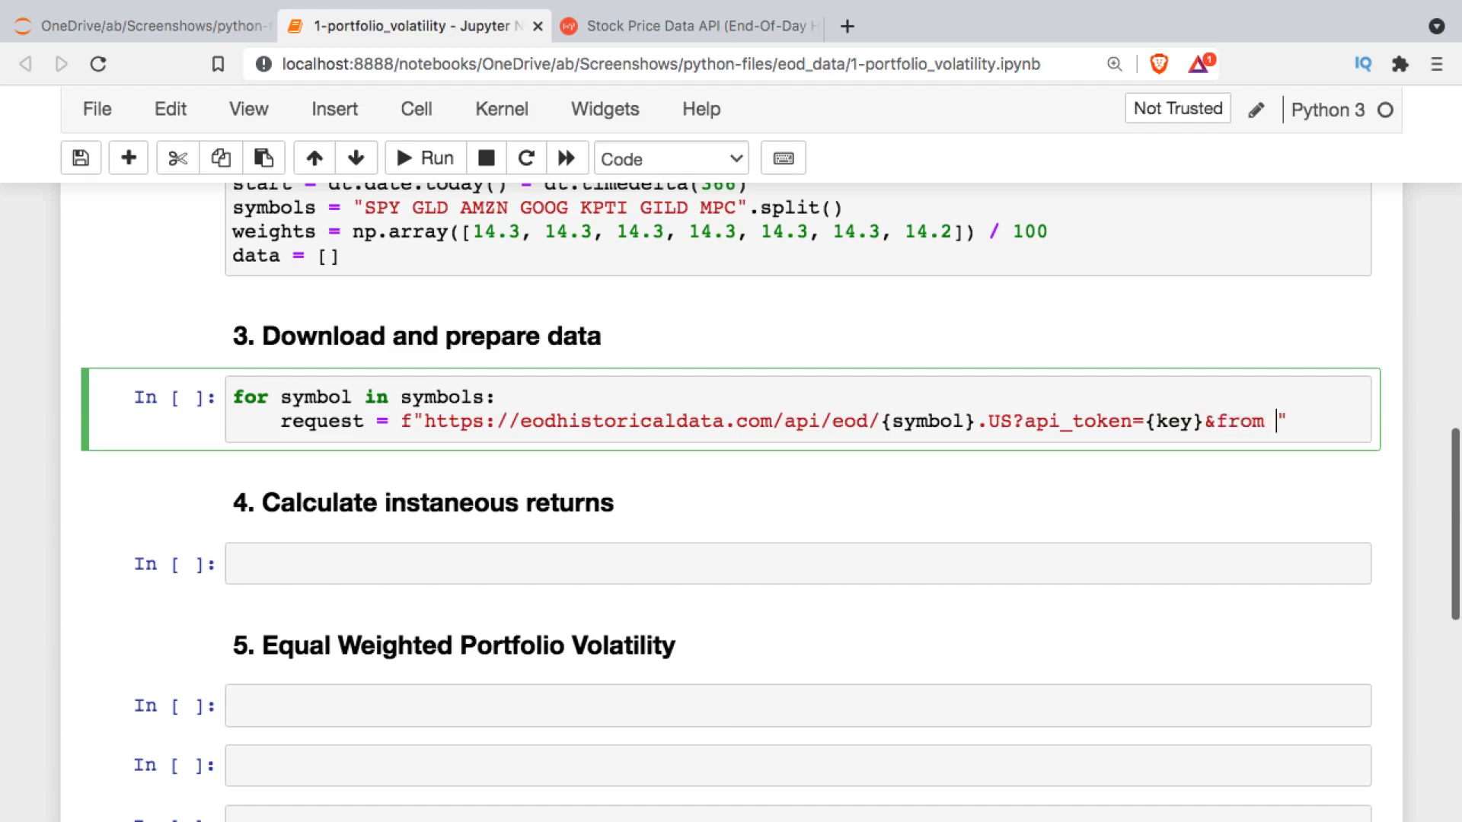
pyautogui.write('=')
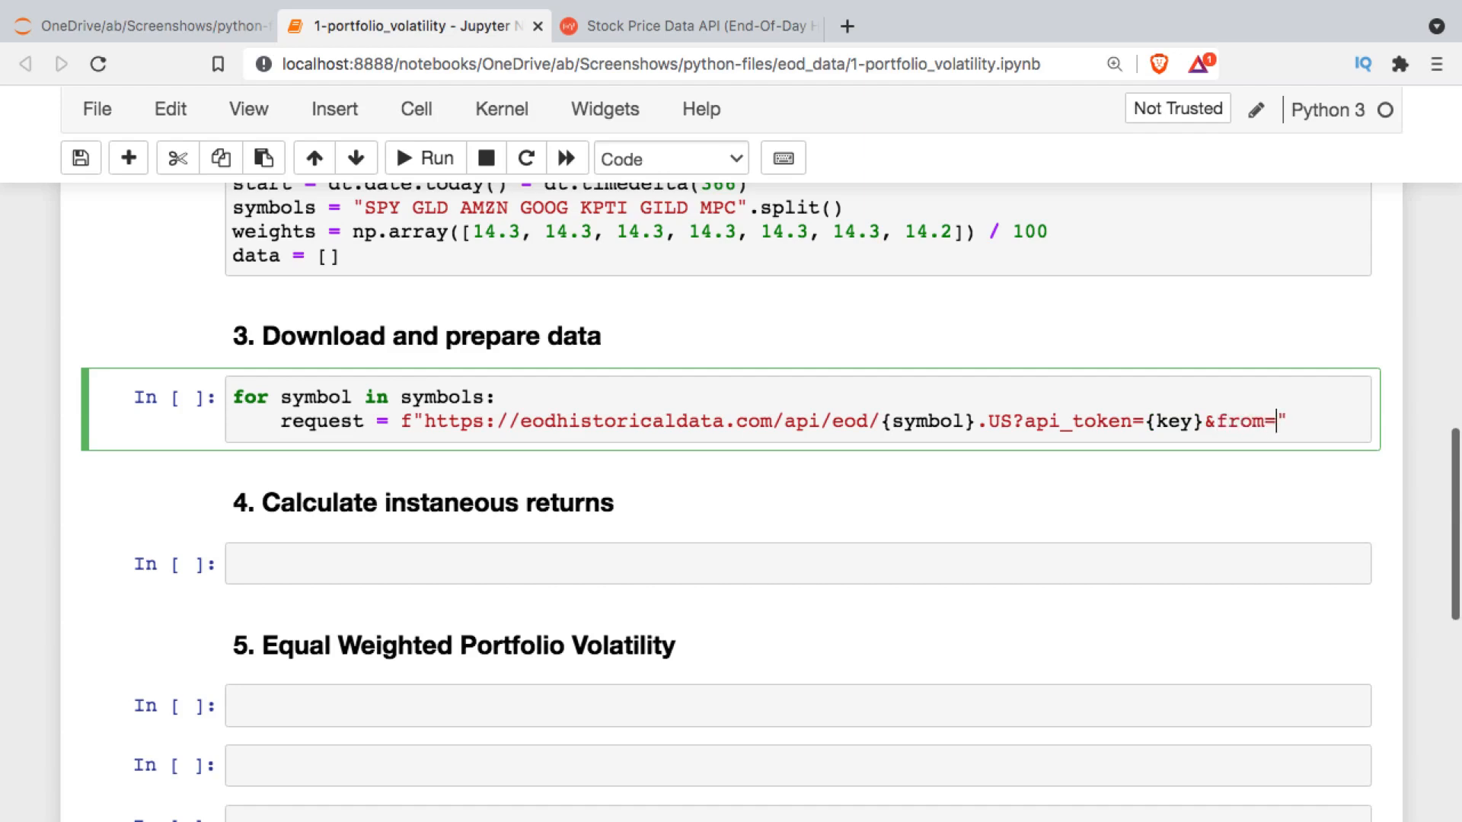
pyautogui.write('{s}')
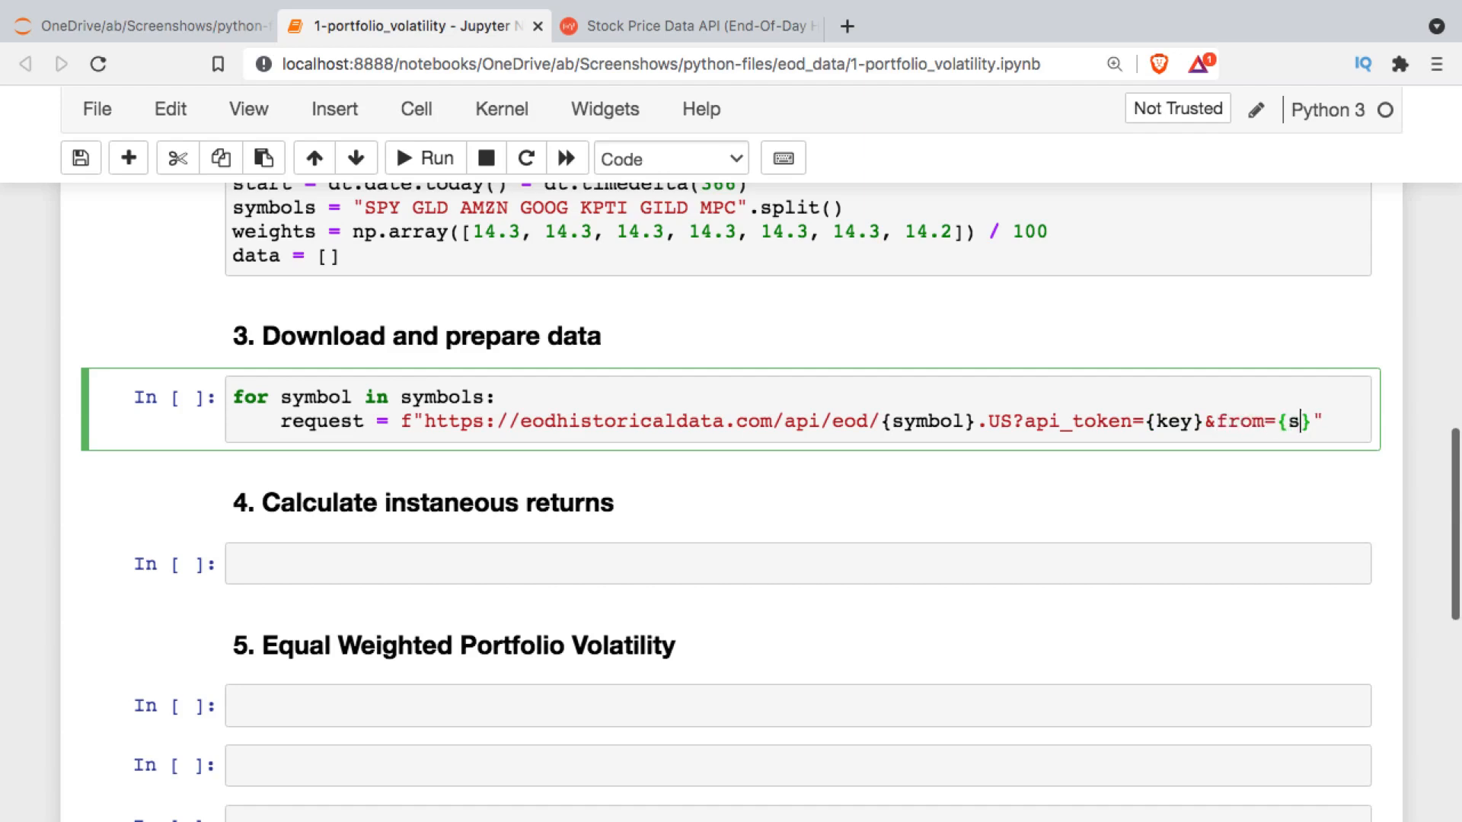
pyautogui.write('tart')
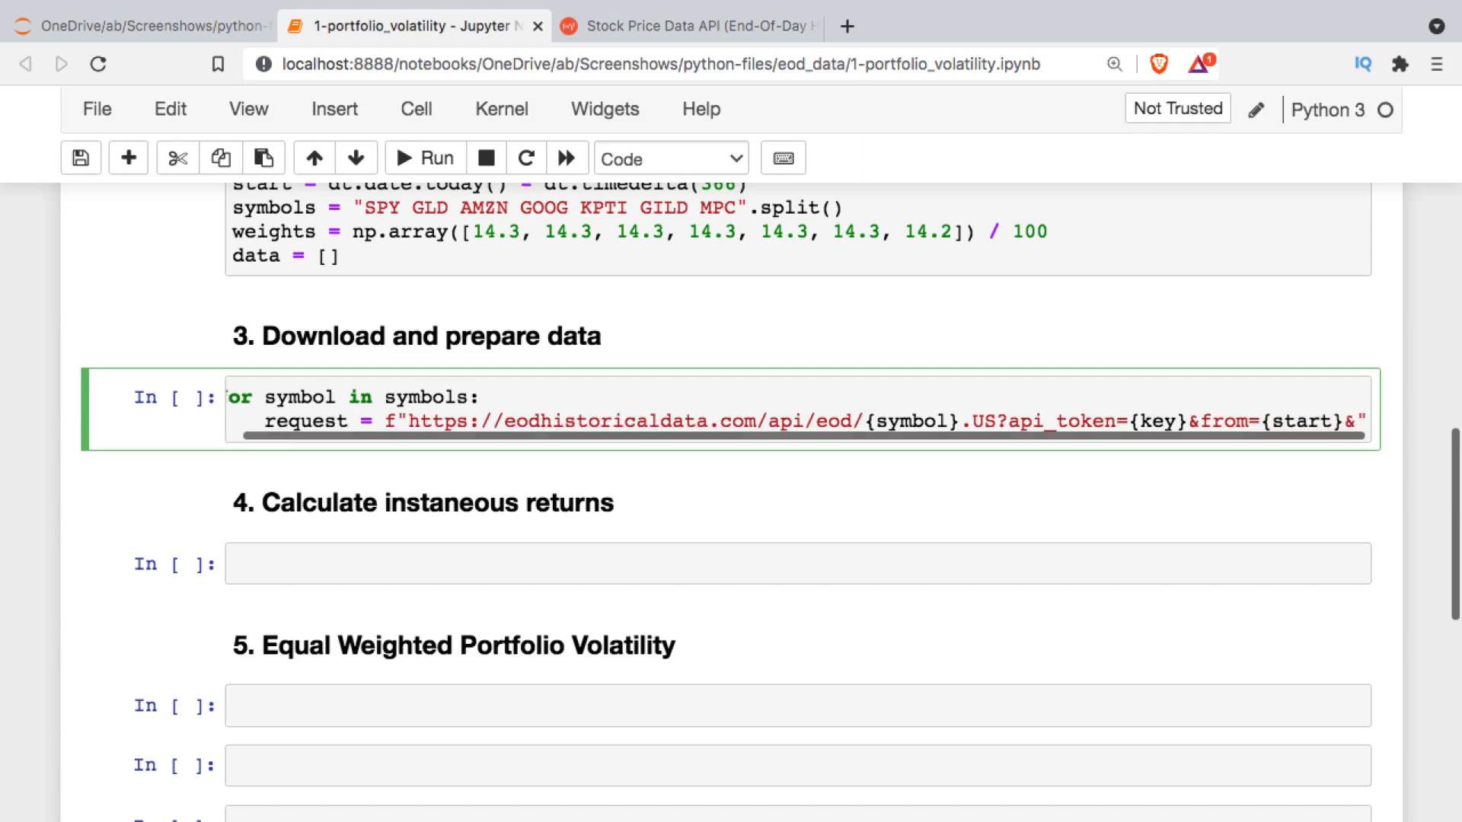
pyautogui.write('fmt=')
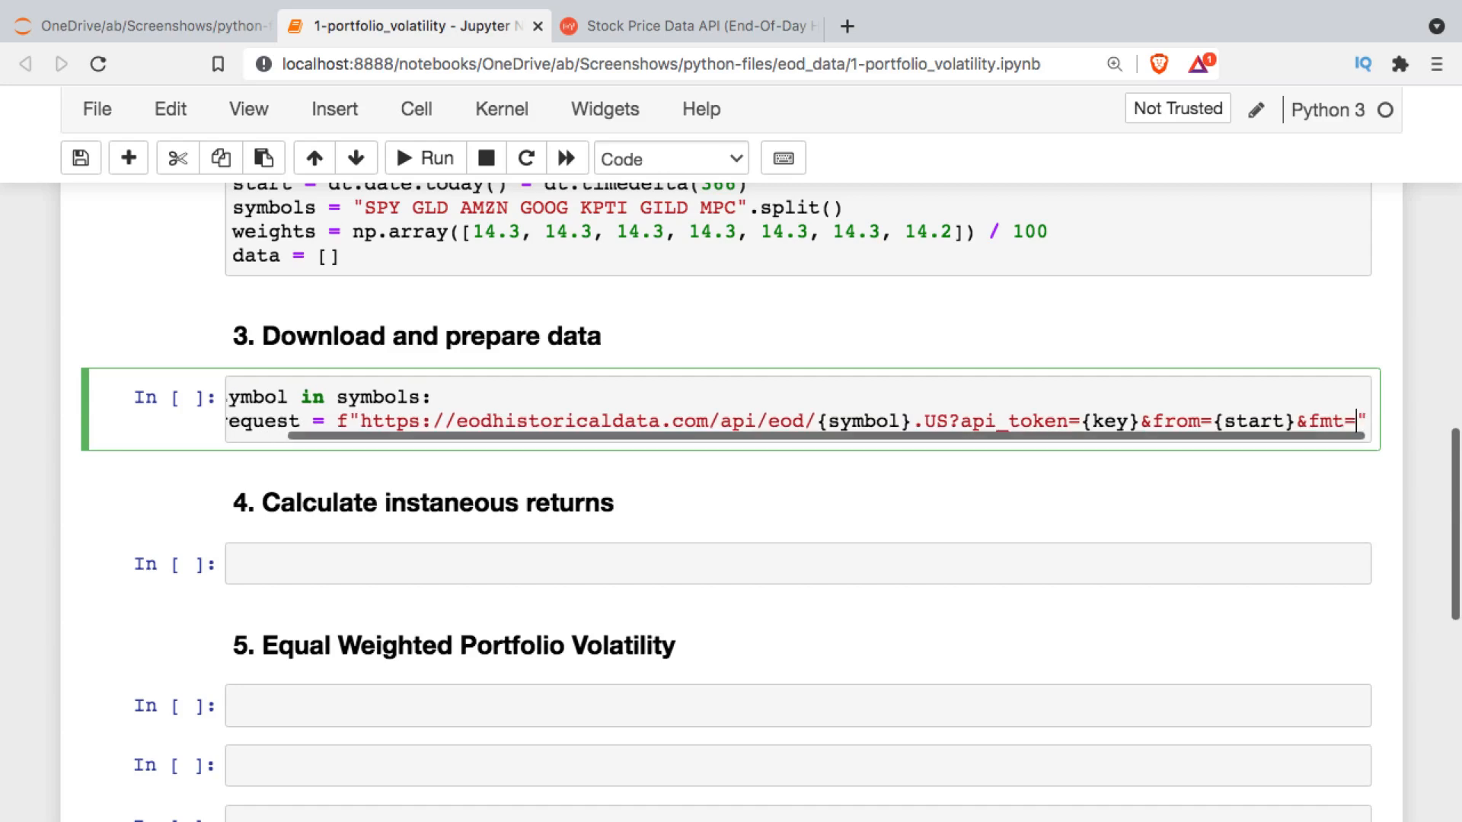
pyautogui.write('json')
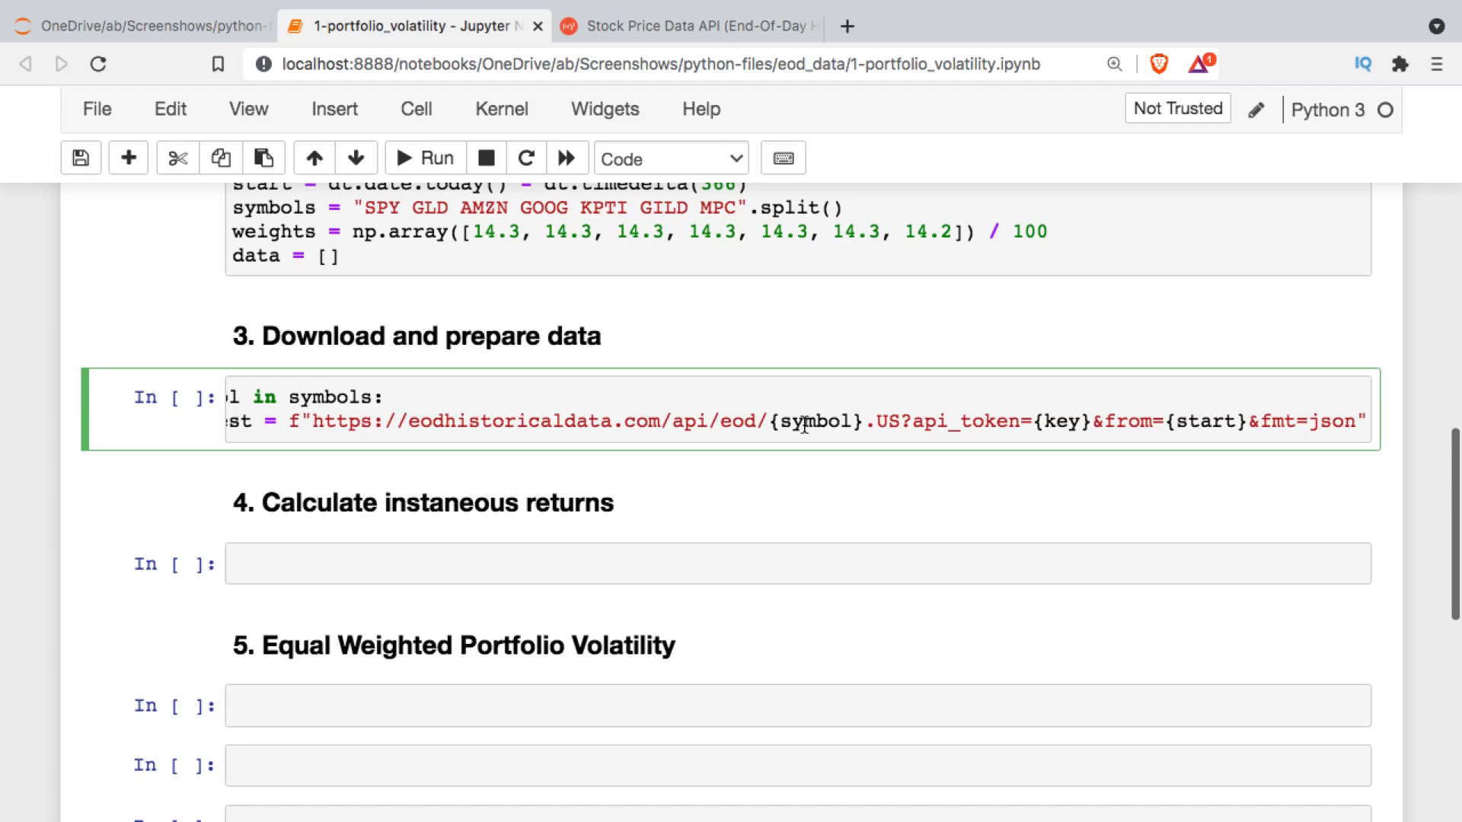
# - Fetch each request with raw = requests.get(request).text inside the loop
pyautogui.write('raw')
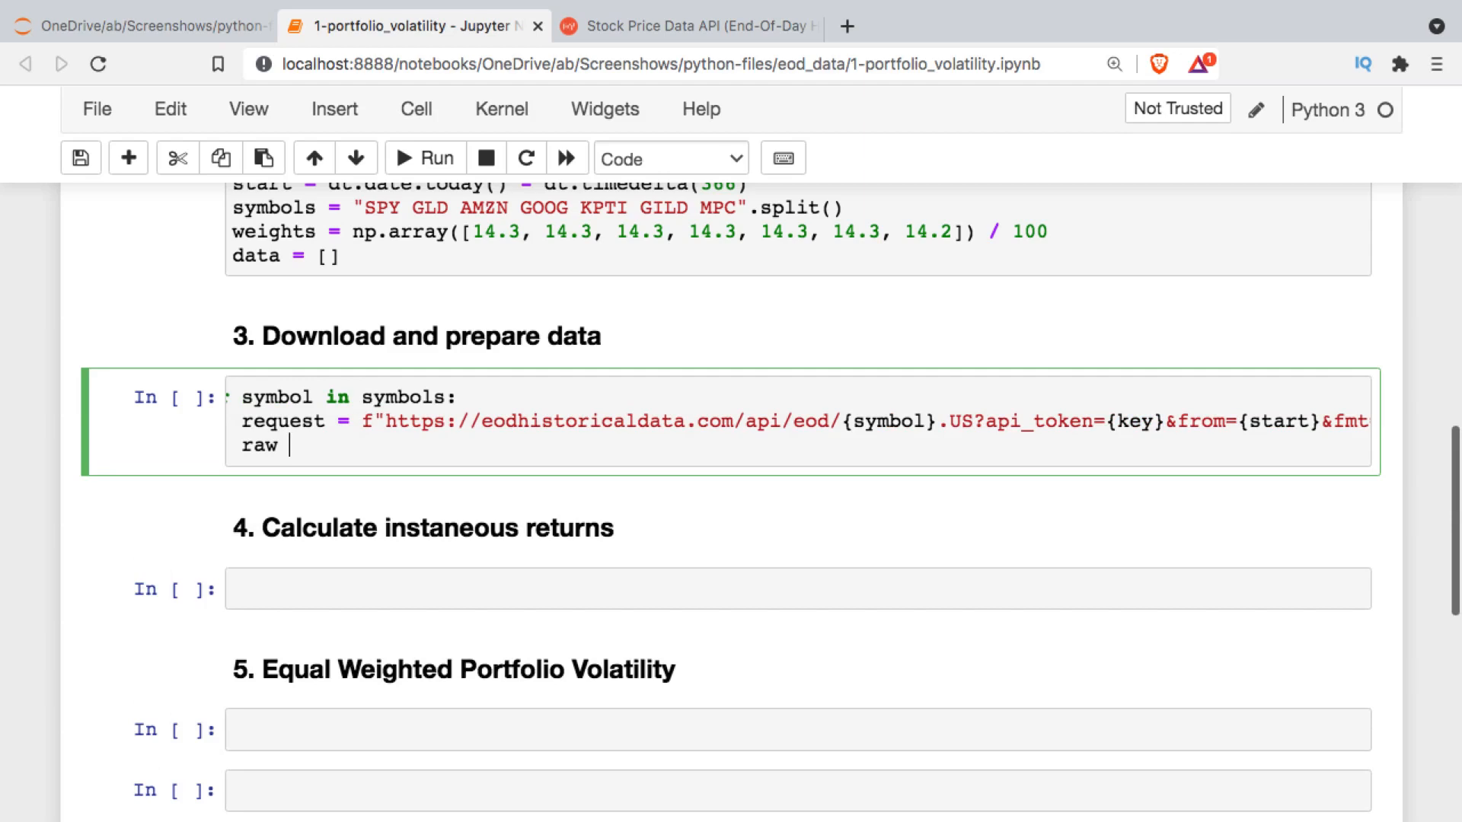
pyautogui.write('=requ')
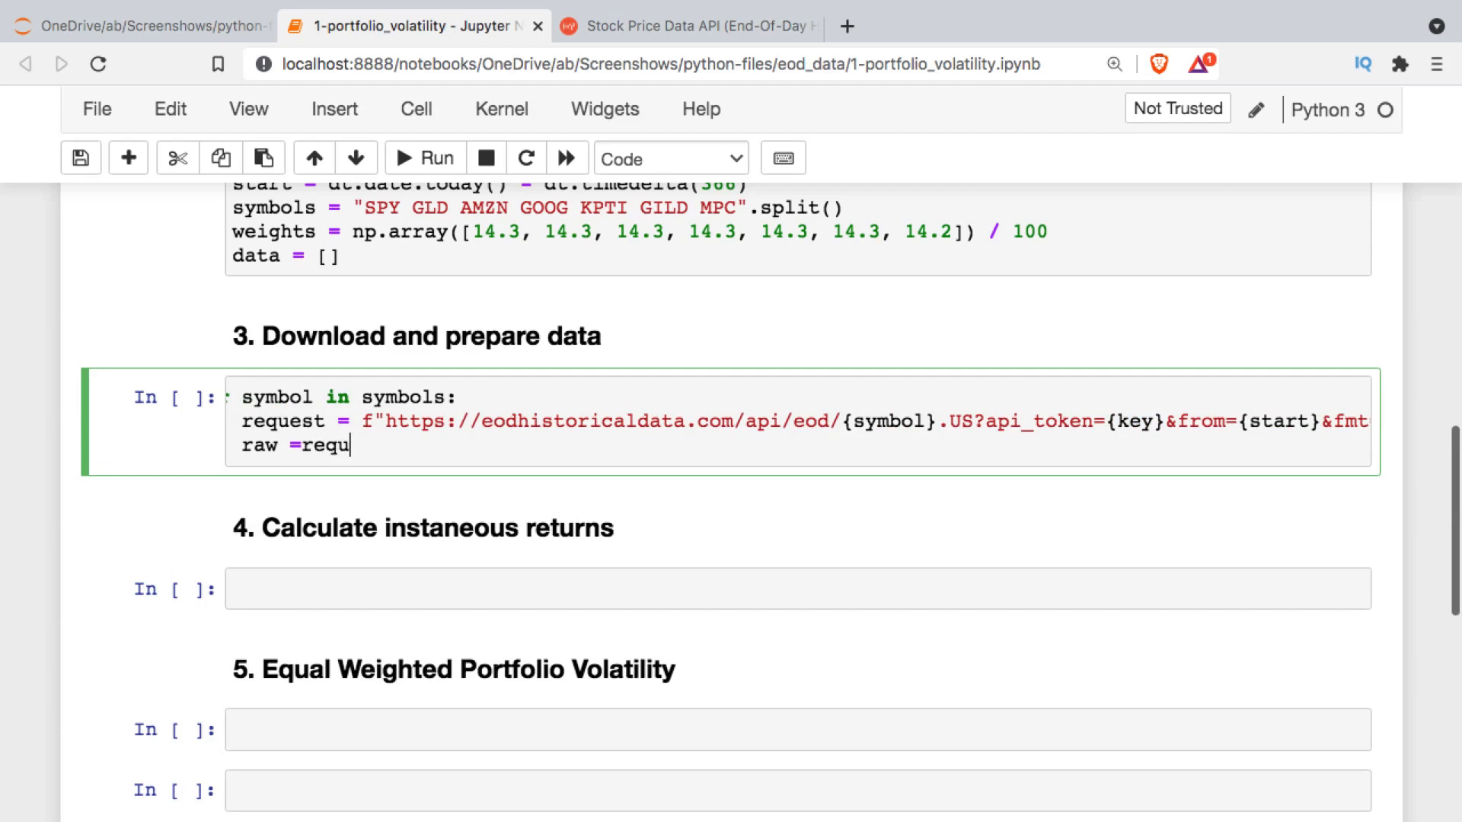
pyautogui.write('ests')
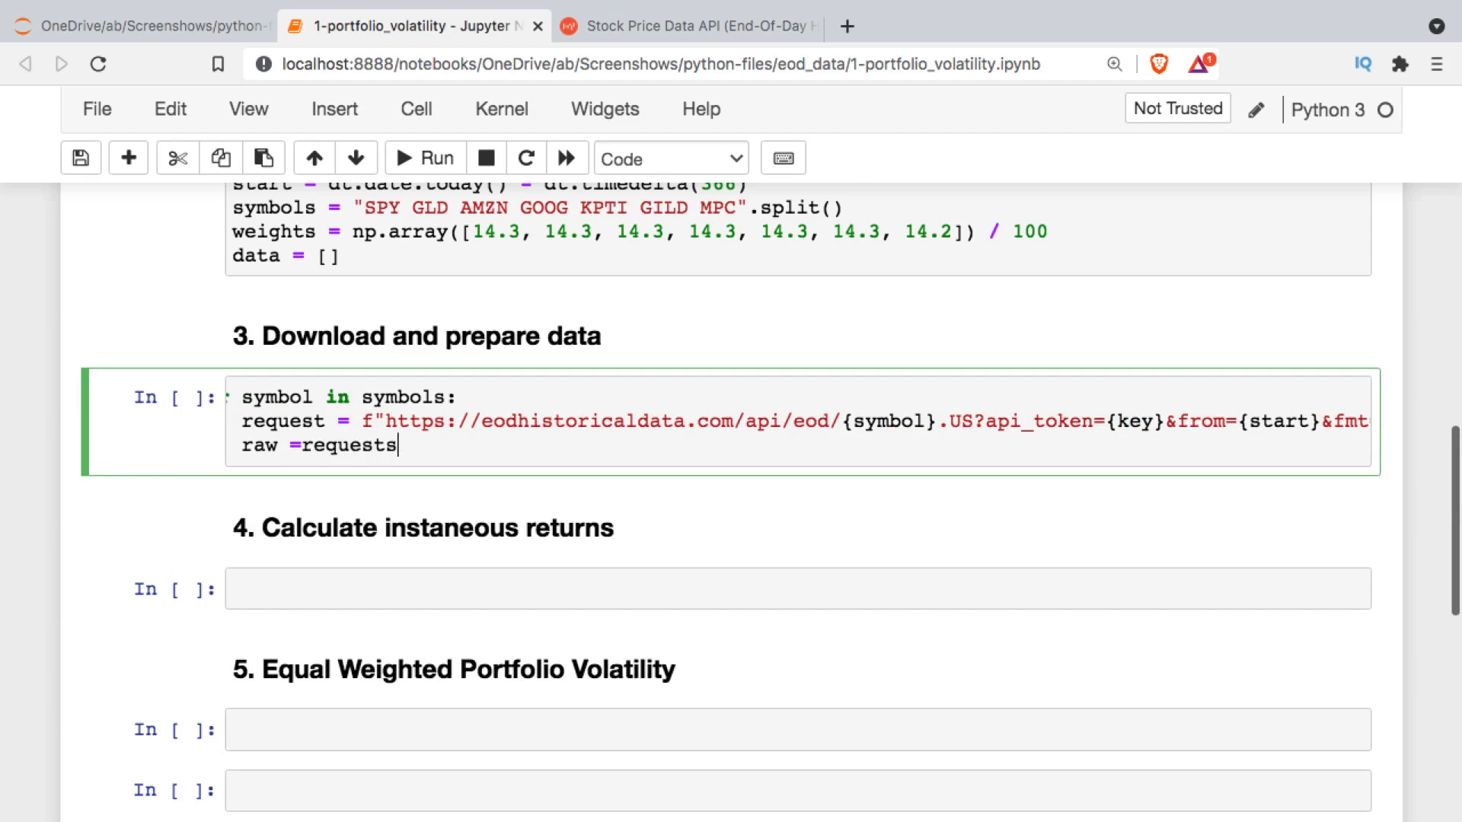
pyautogui.write('.get()')
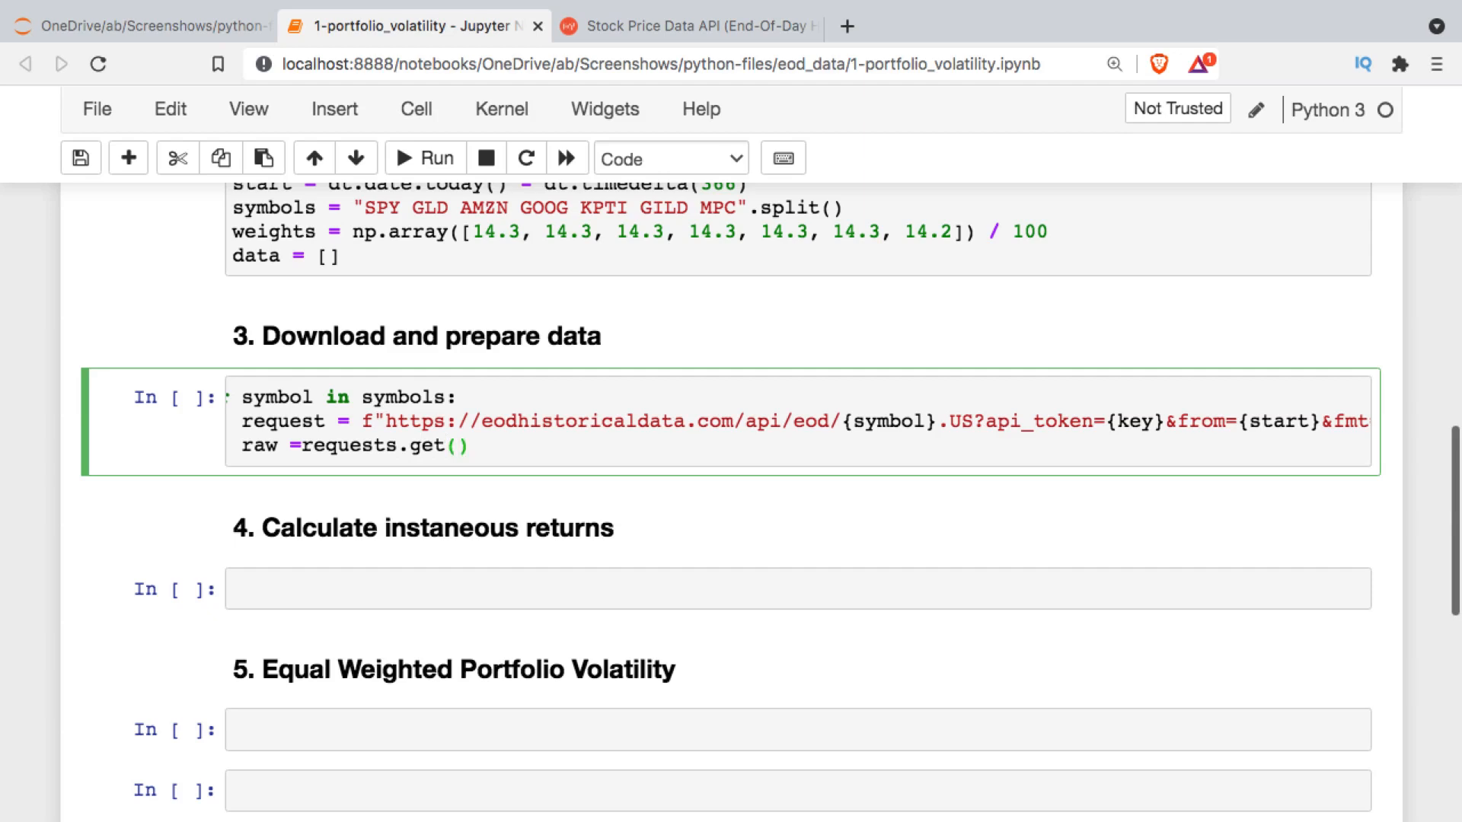
pyautogui.write('reuqest')
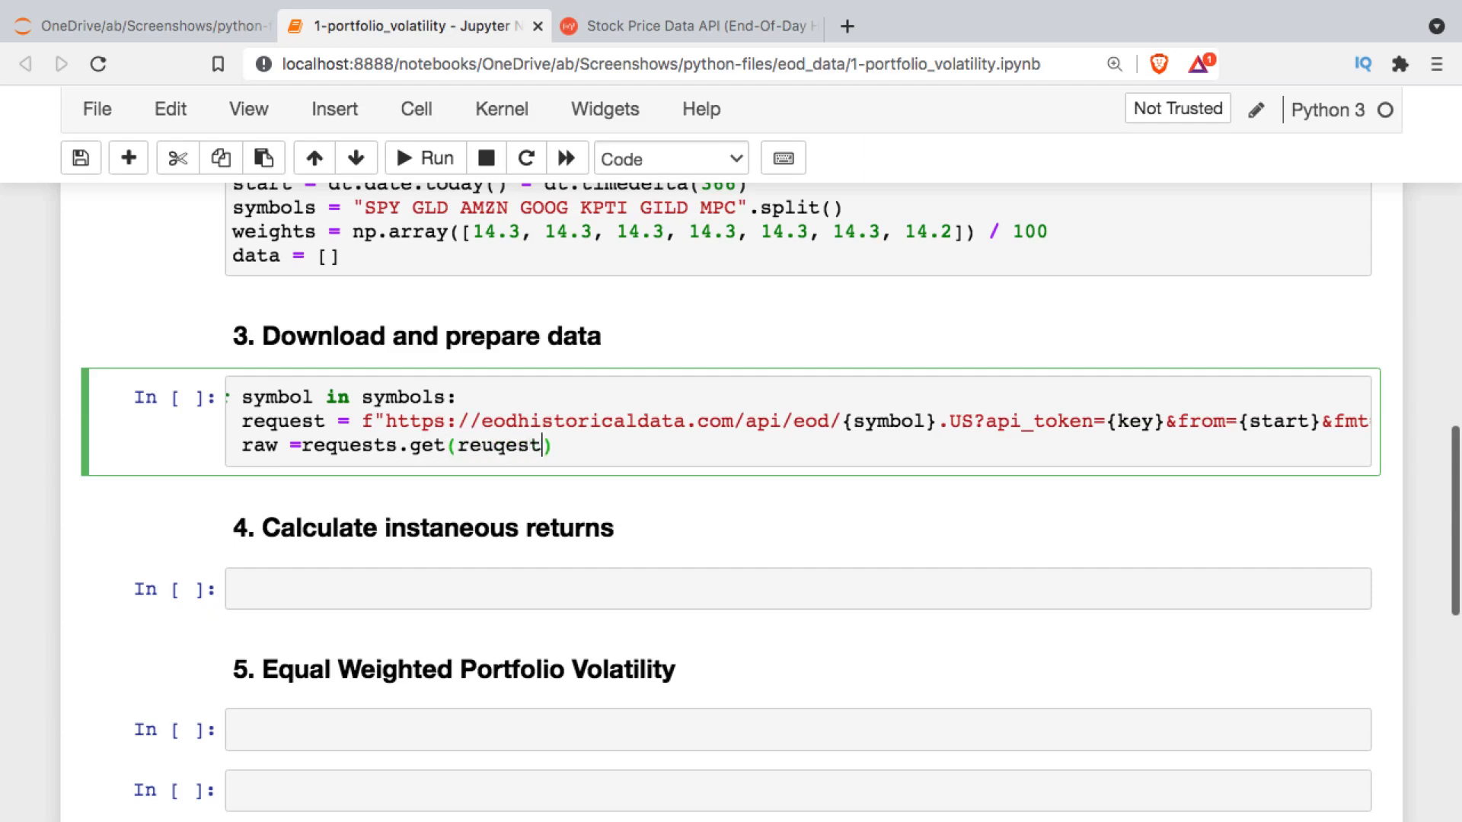
pyautogui.write('request')
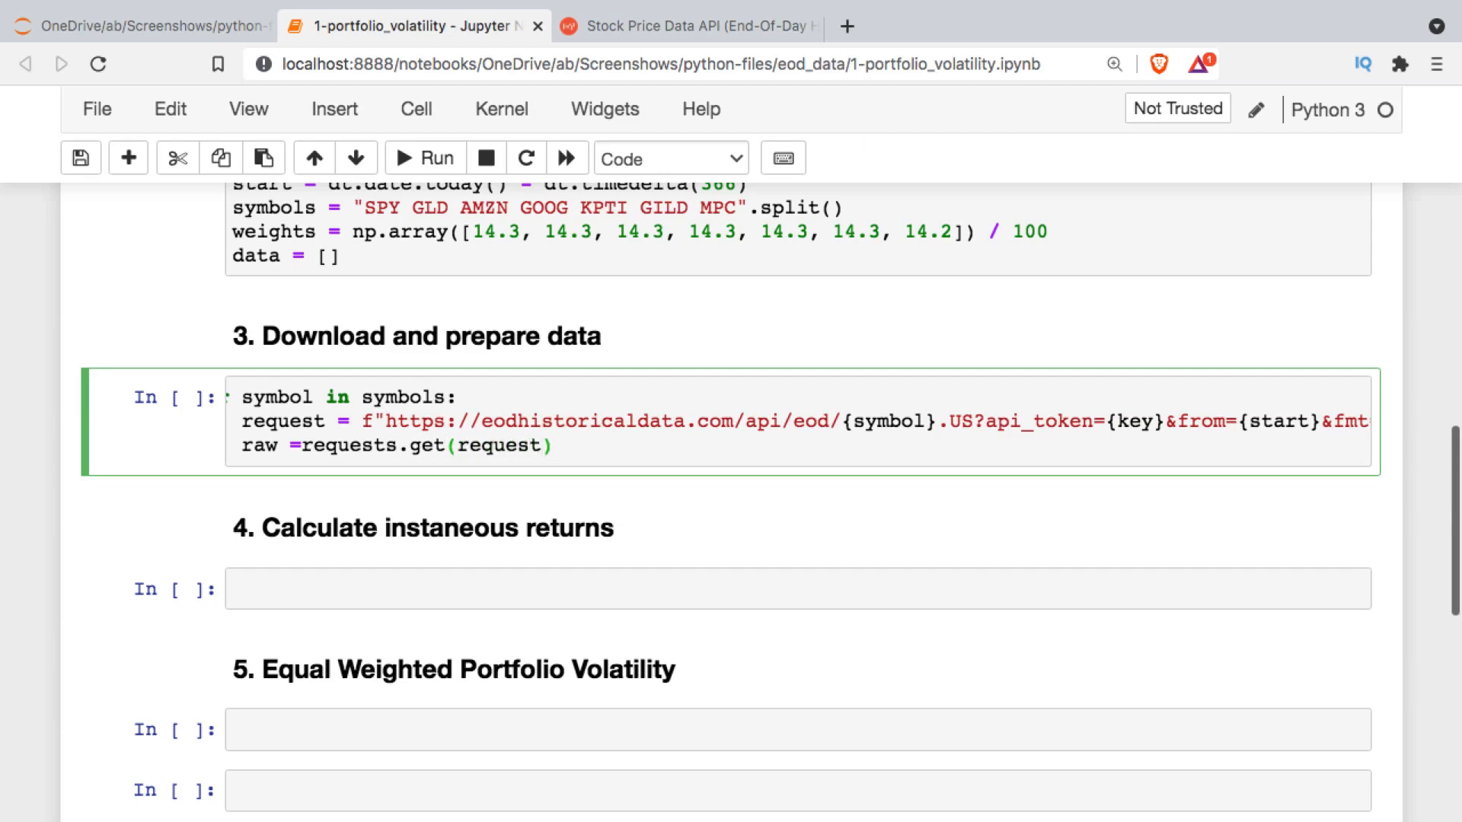
pyautogui.write('.text')
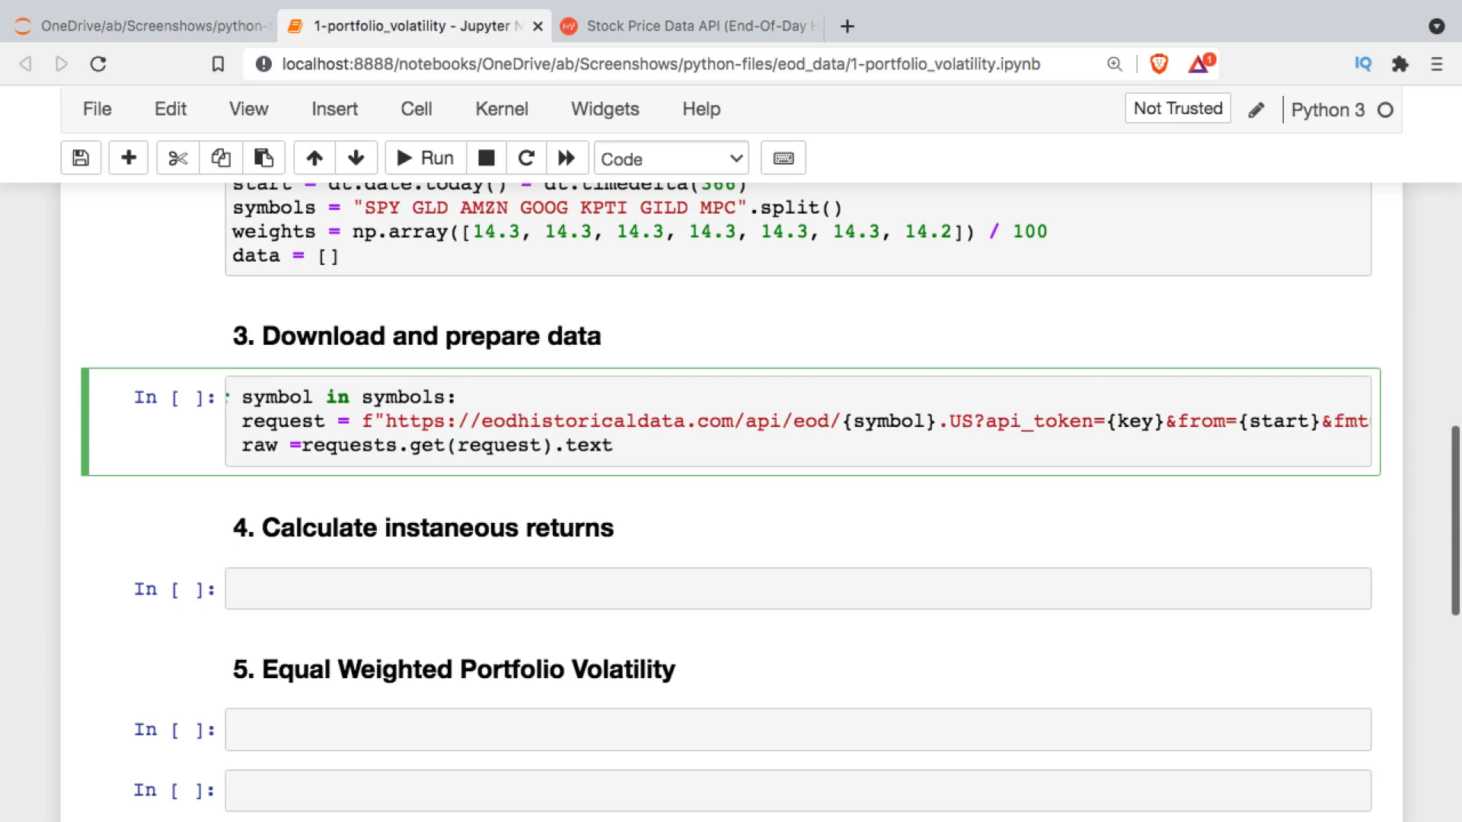
pyautogui.press('Enter')
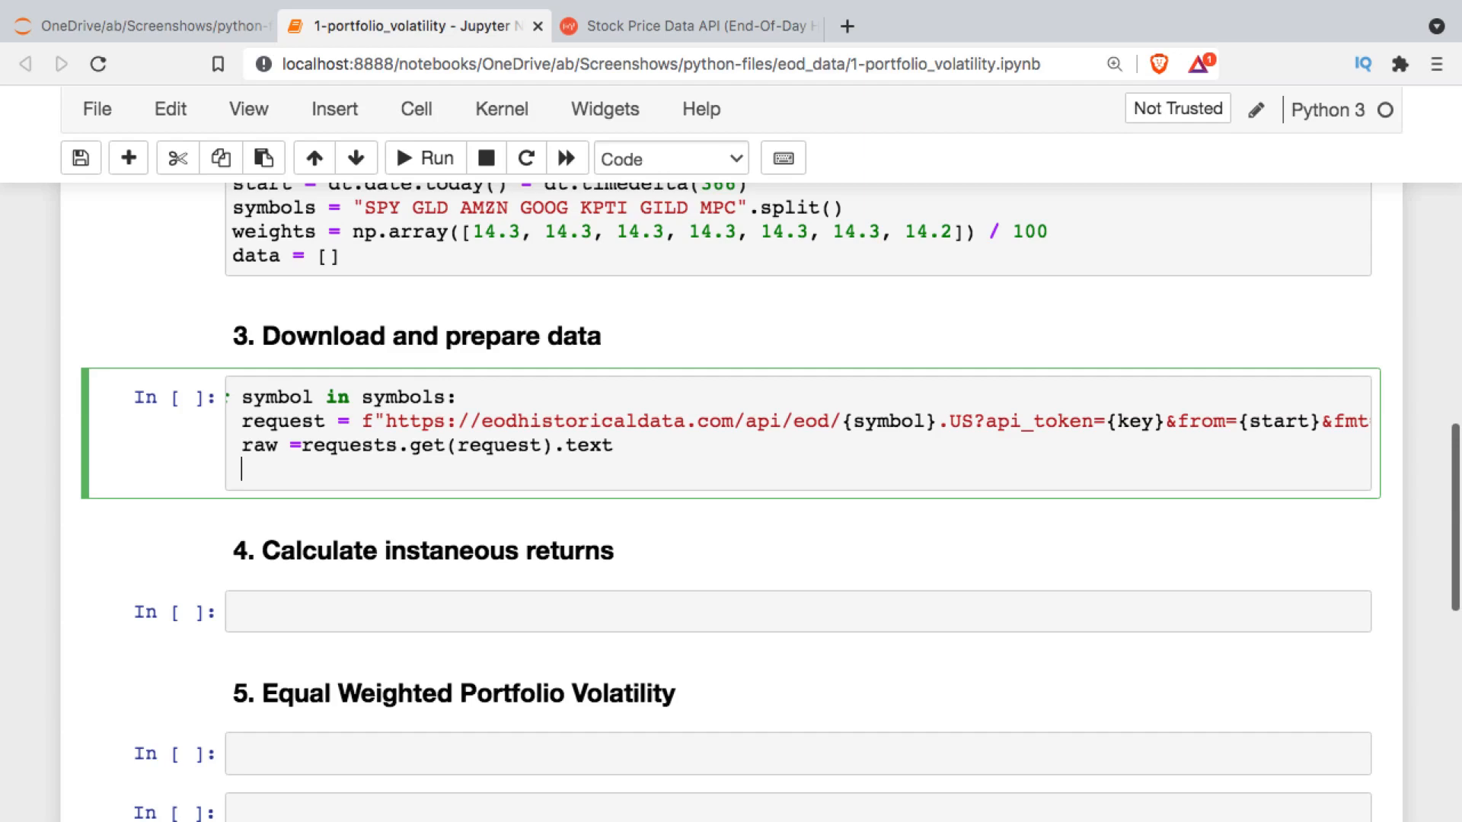
# - Convert the JSON text with raw = pd.DataFrame(json.loads(raw))
pyautogui.write('raw =')
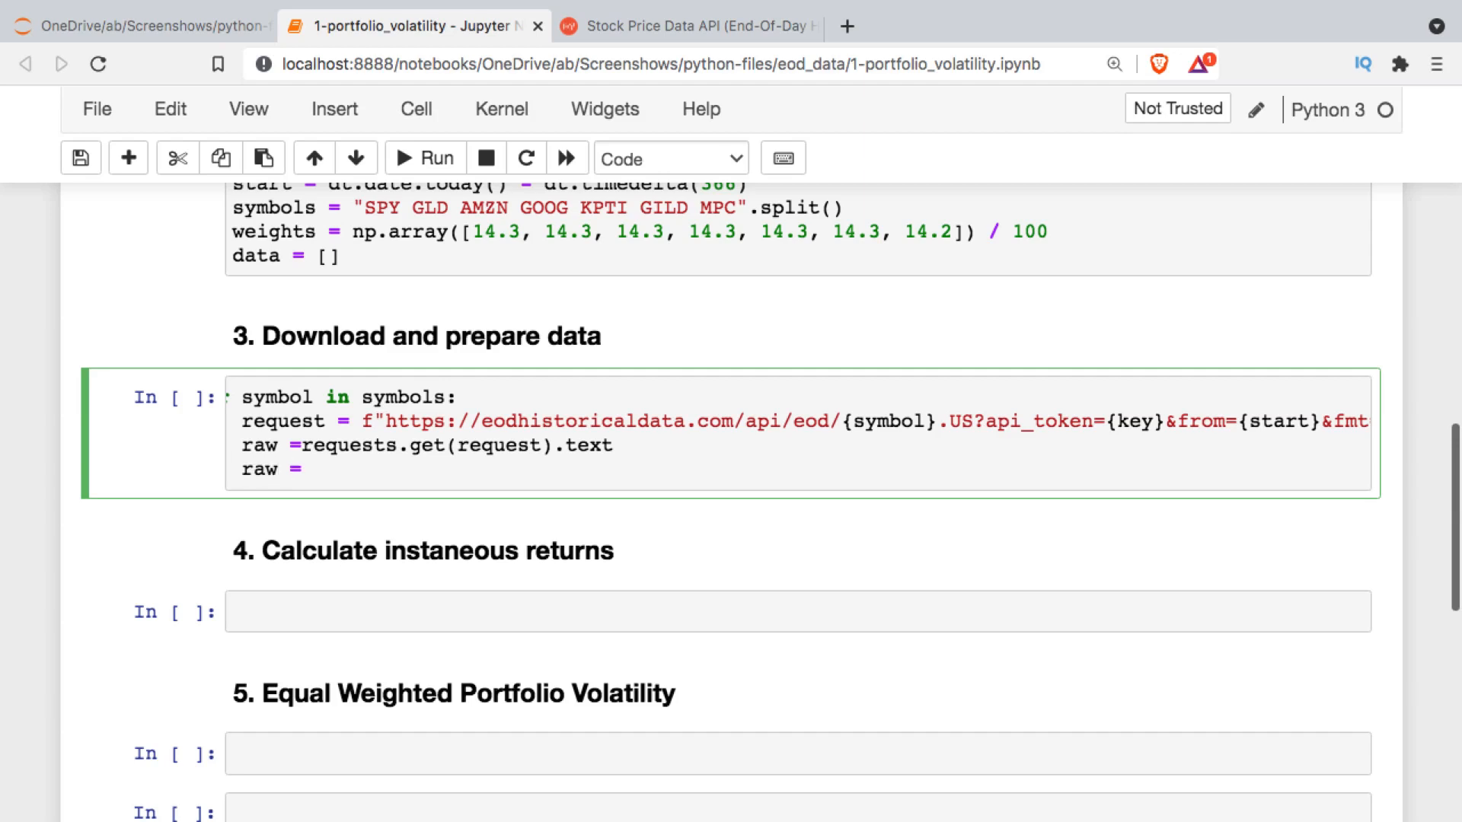
pyautogui.write('pd.DataFrame(json.loads(ra')
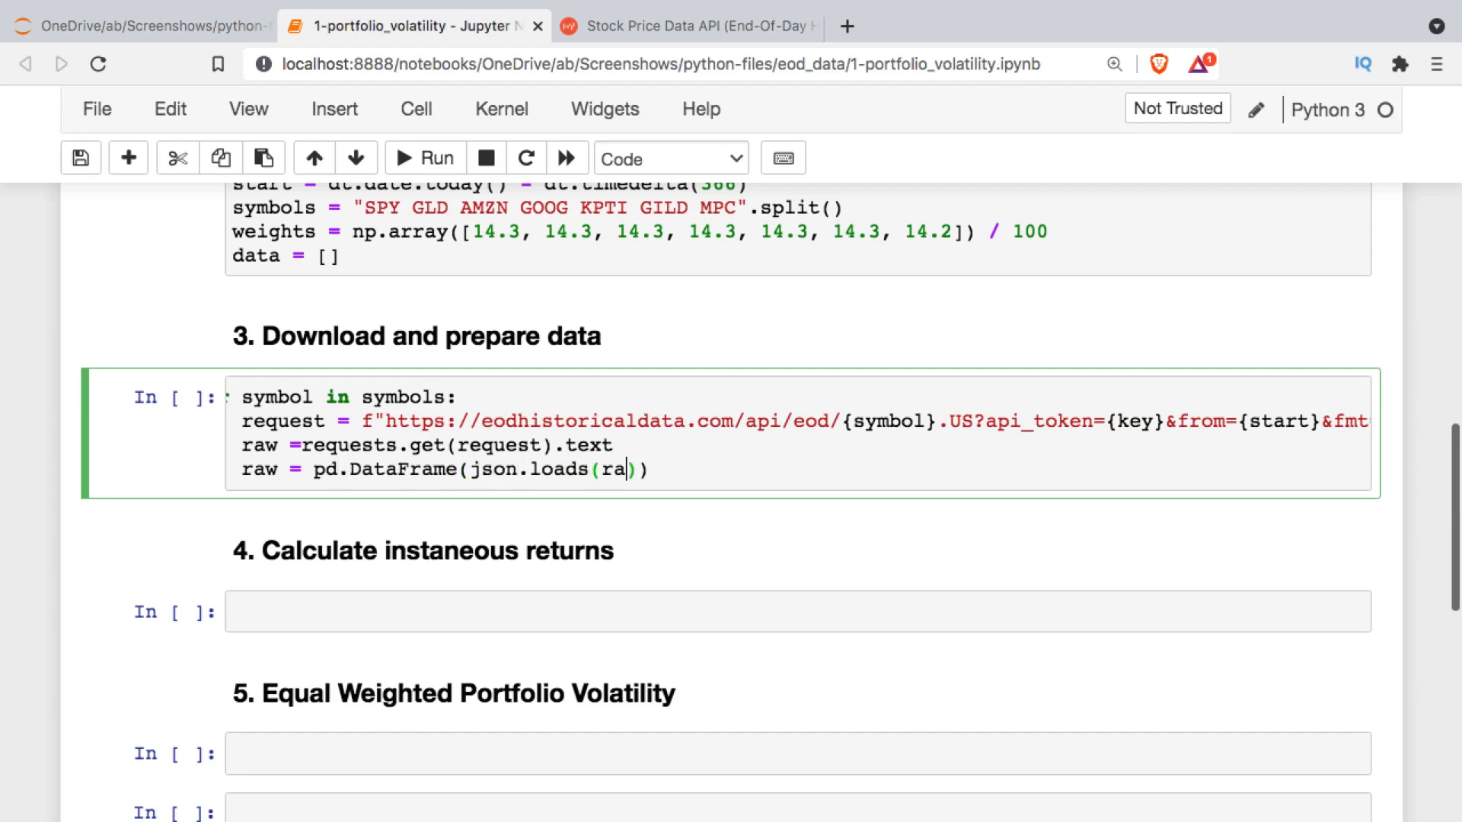
pyautogui.write('w')
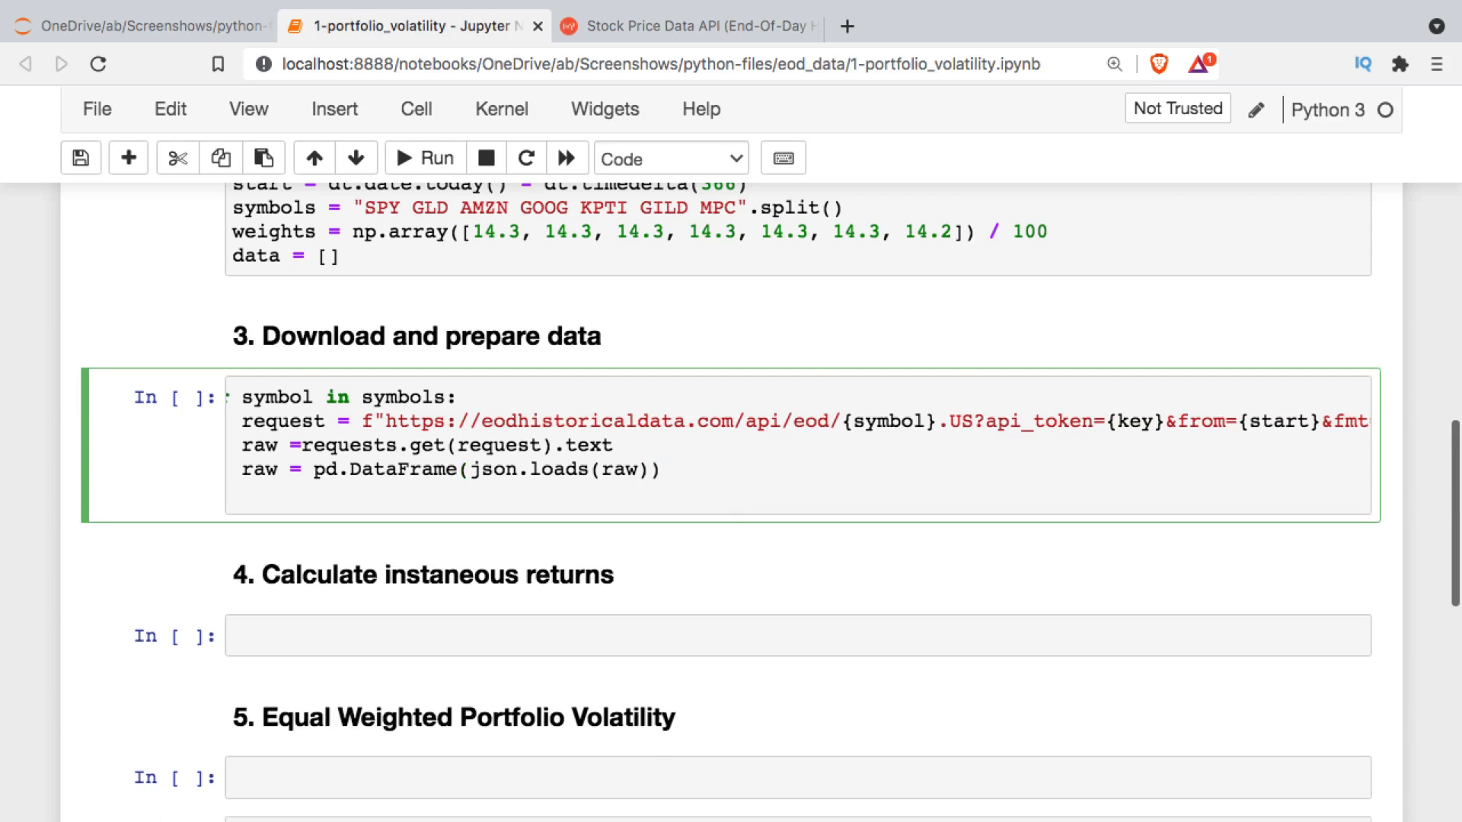
# - Run the download cell with a trailing raw to display the 252-row price table, then resume editing
pyautogui.write('for')
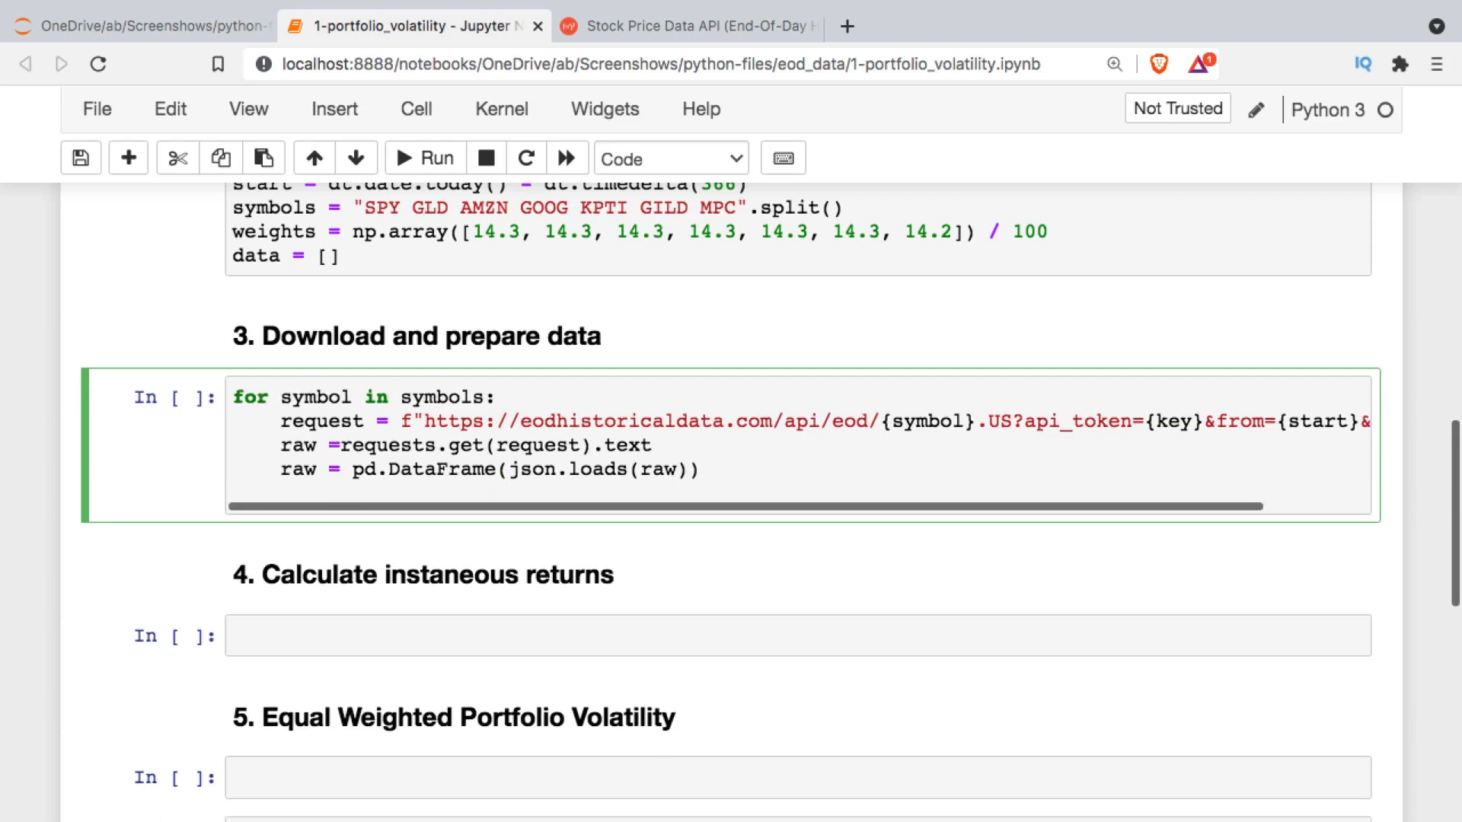
pyautogui.write('raw')
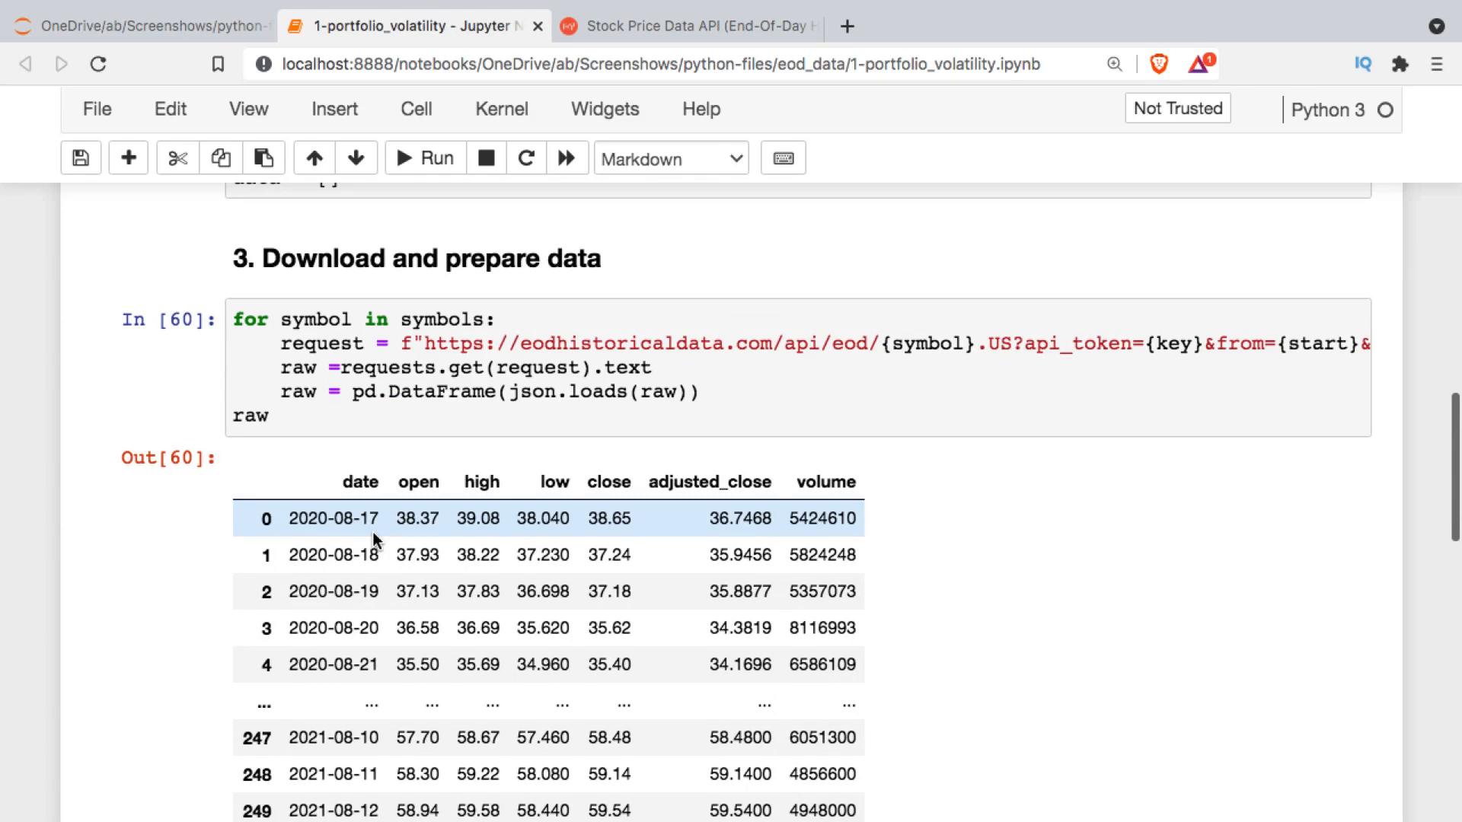
pyautogui.moveTo(428, 530)
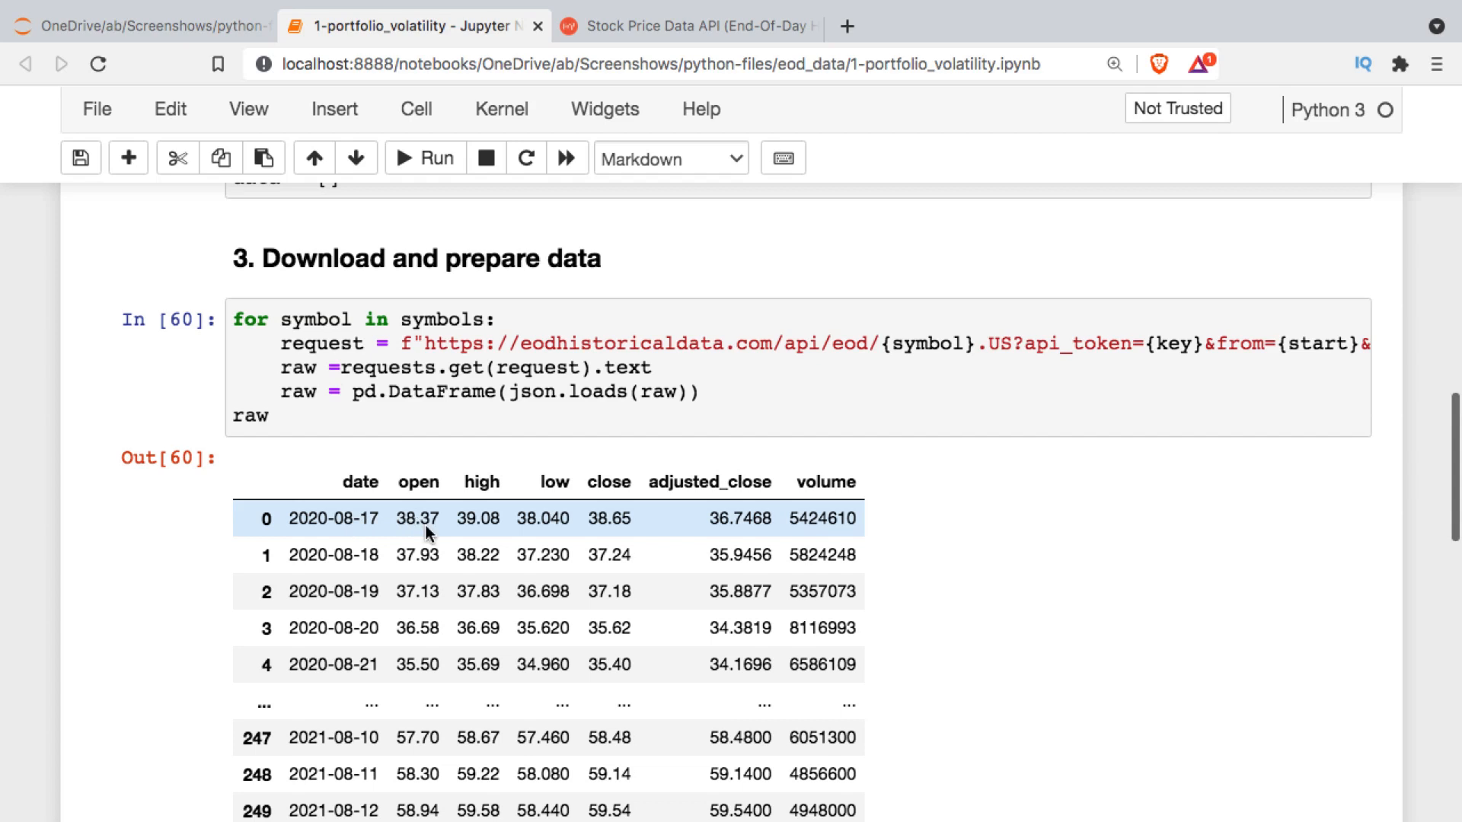
pyautogui.moveTo(749, 534)
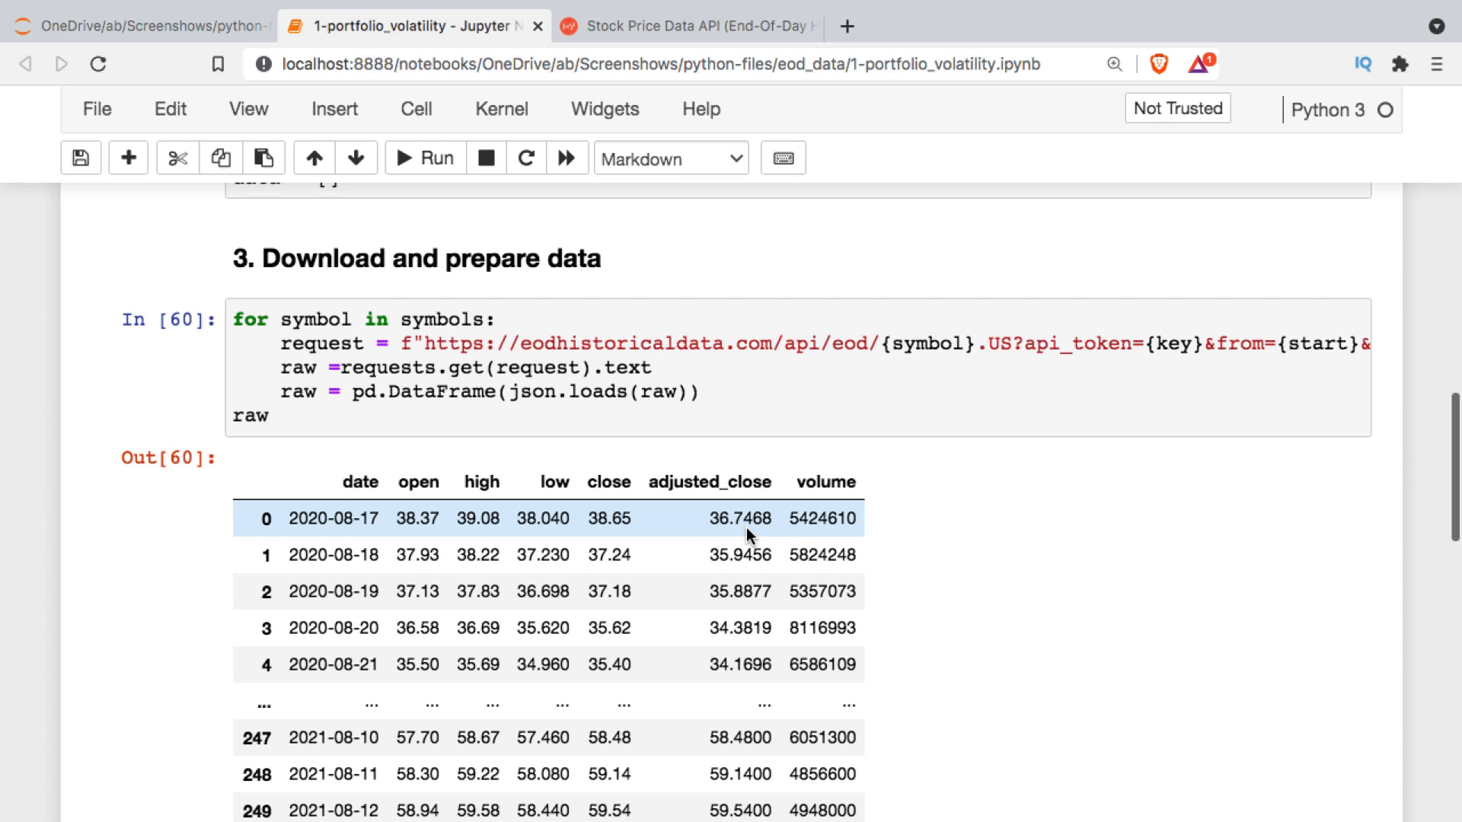
pyautogui.scroll(-3)
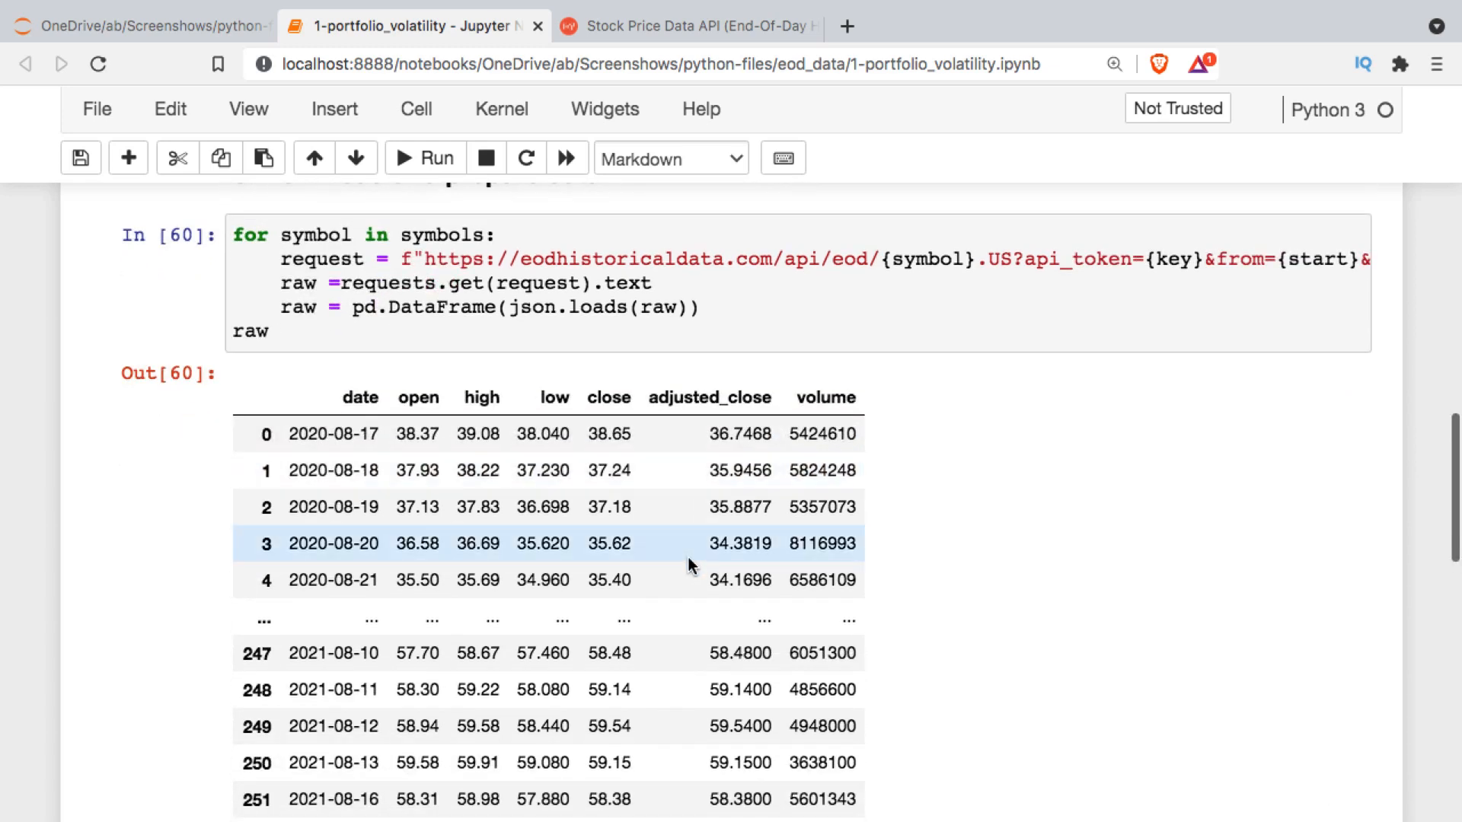
pyautogui.scroll(-3)
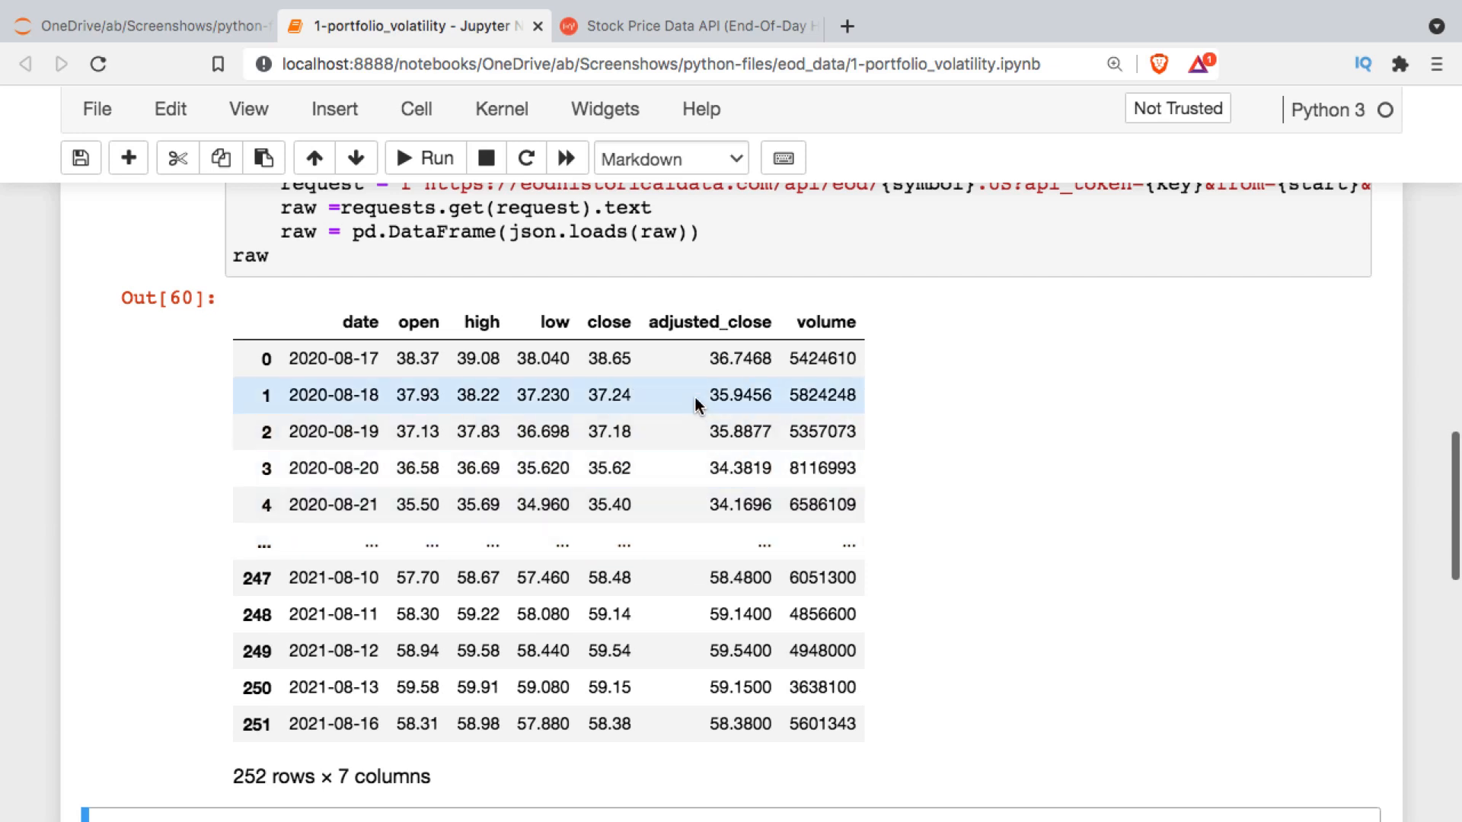
pyautogui.click(276, 255)
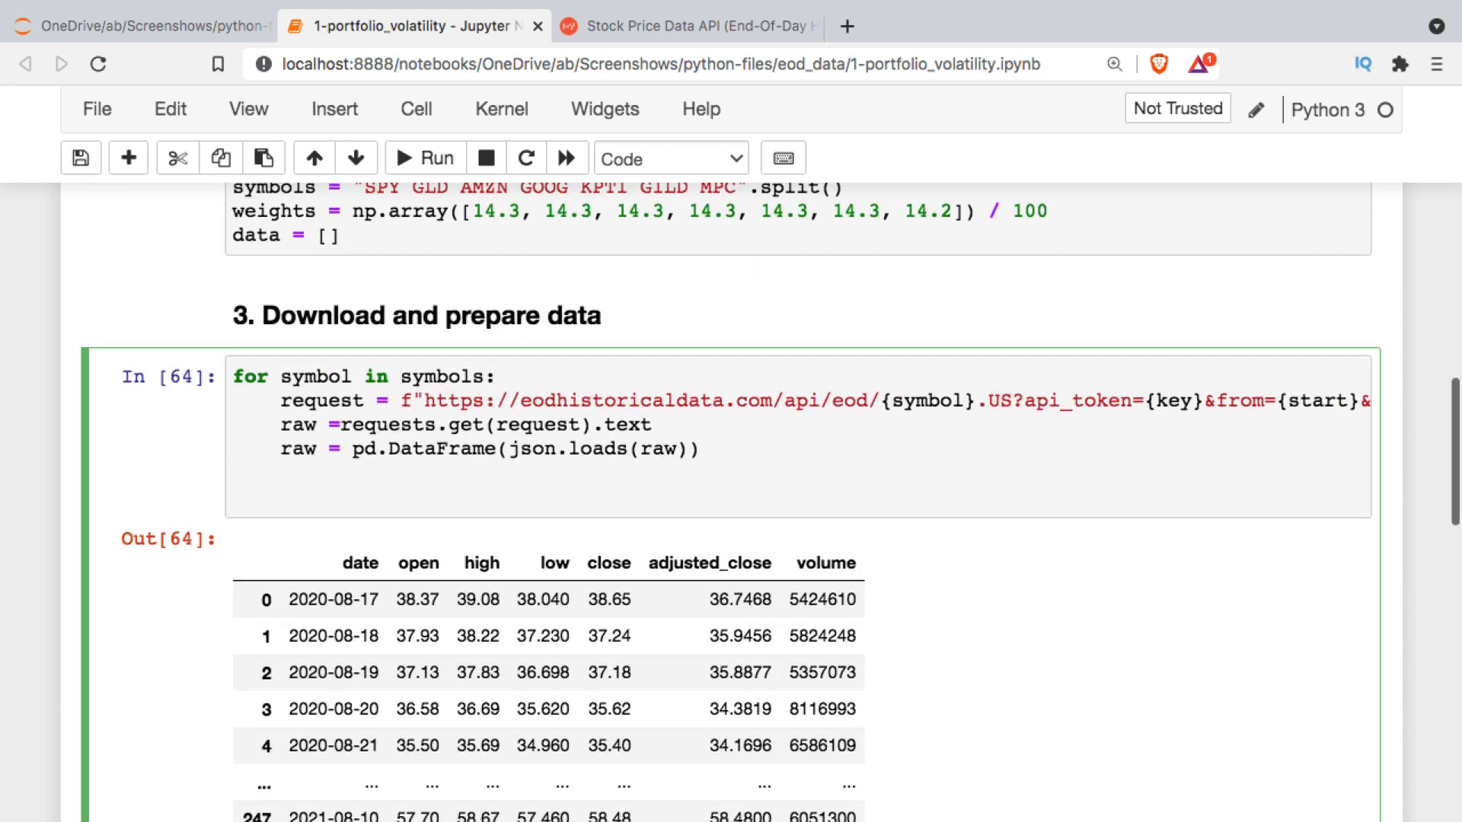
# - Append each raw['close'] to data and build data = pd.DataFrame(data).T
pyautogui.write('data.appe')
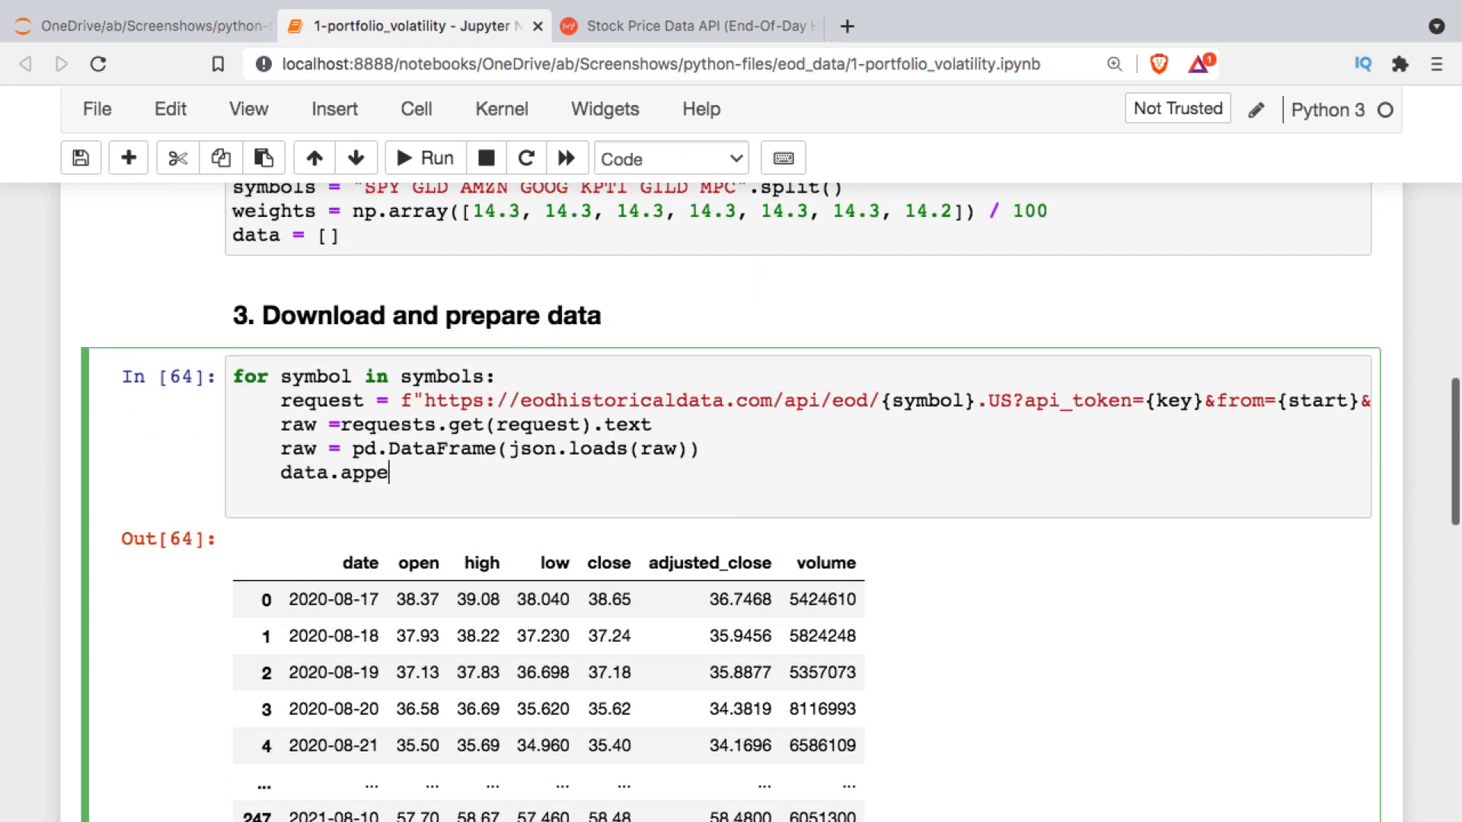
pyautogui.write('nd(raw)')
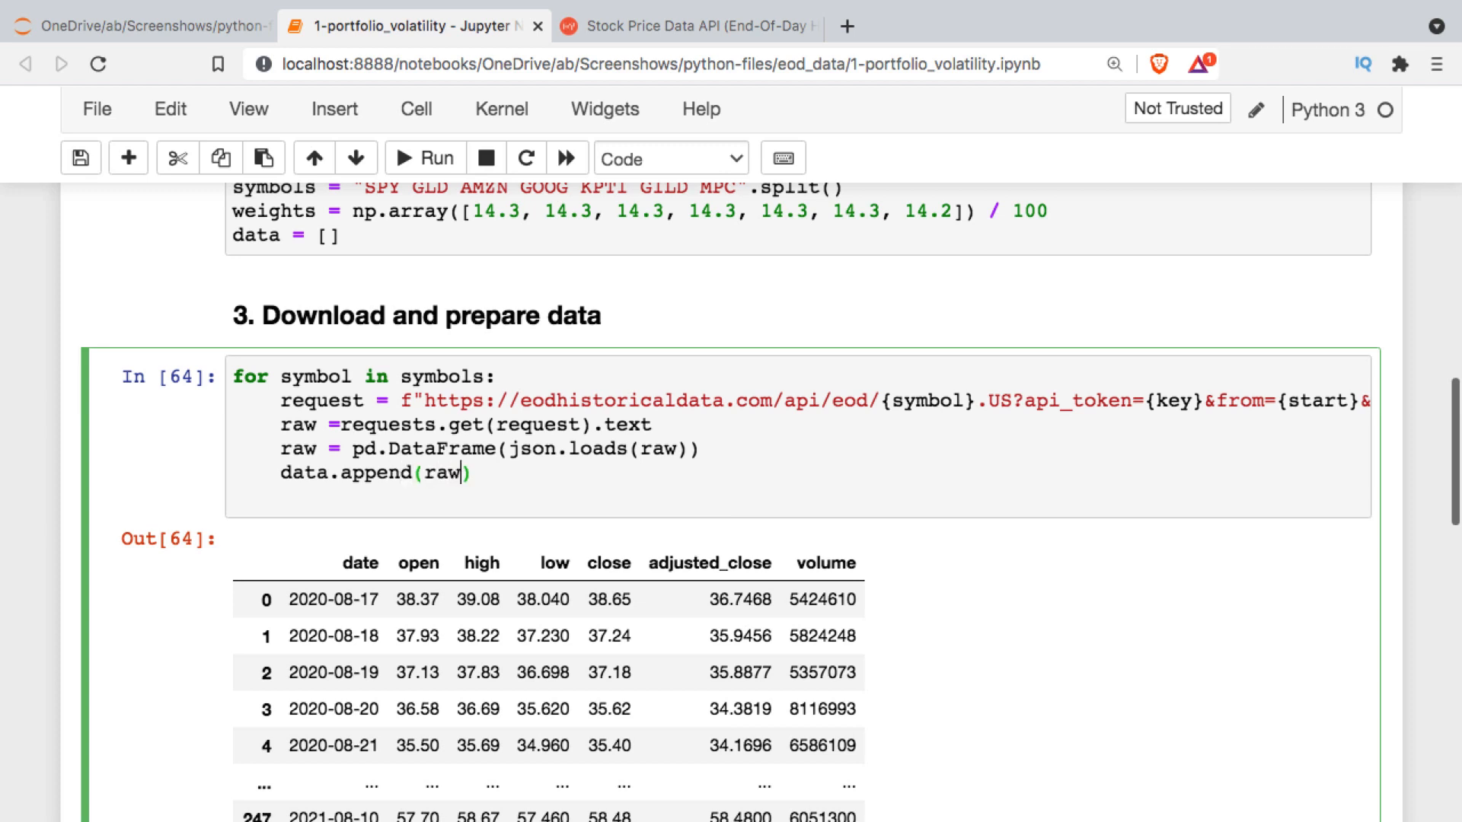
pyautogui.write("['close']")
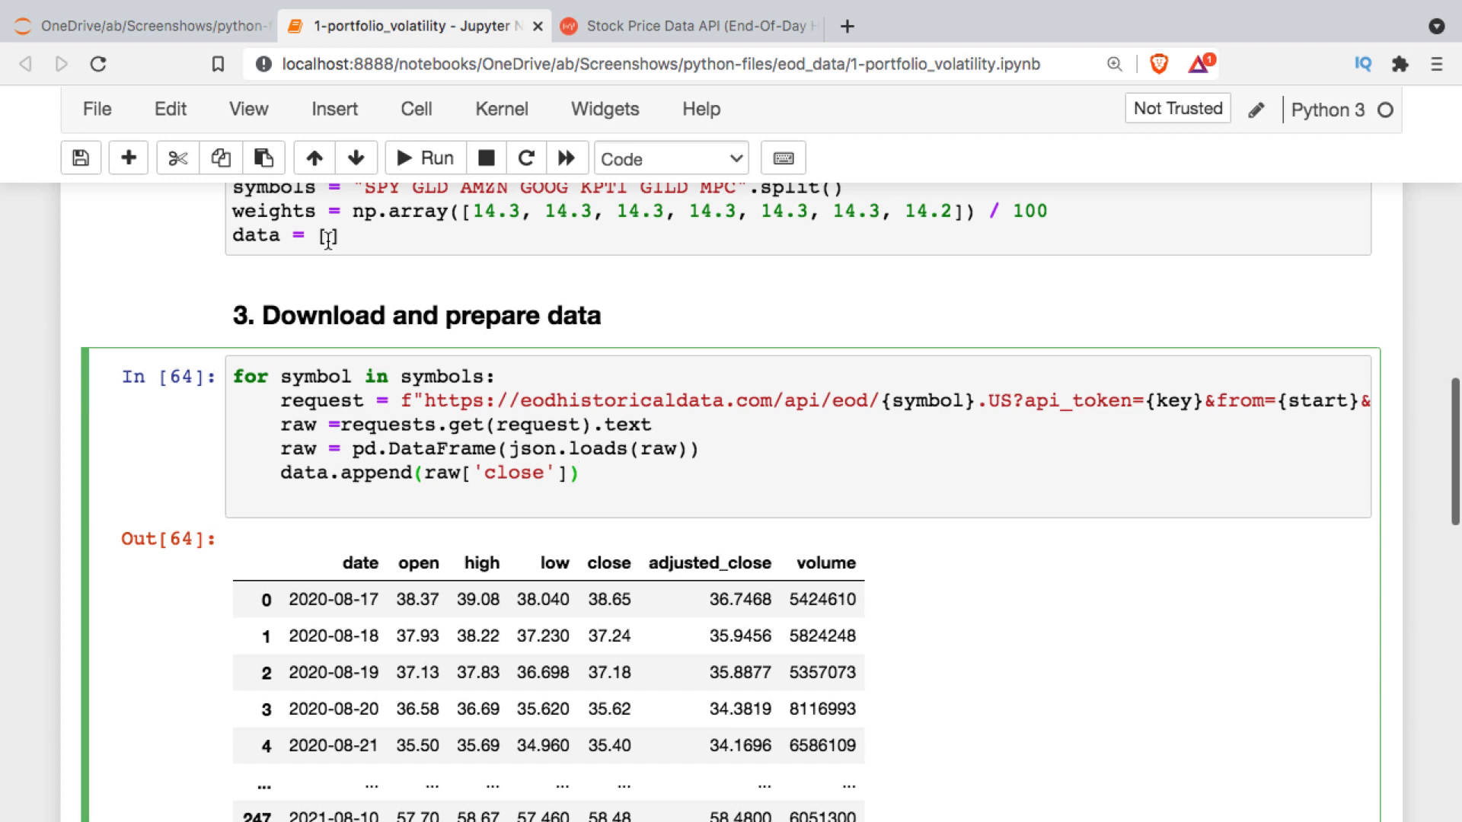
pyautogui.click(579, 472)
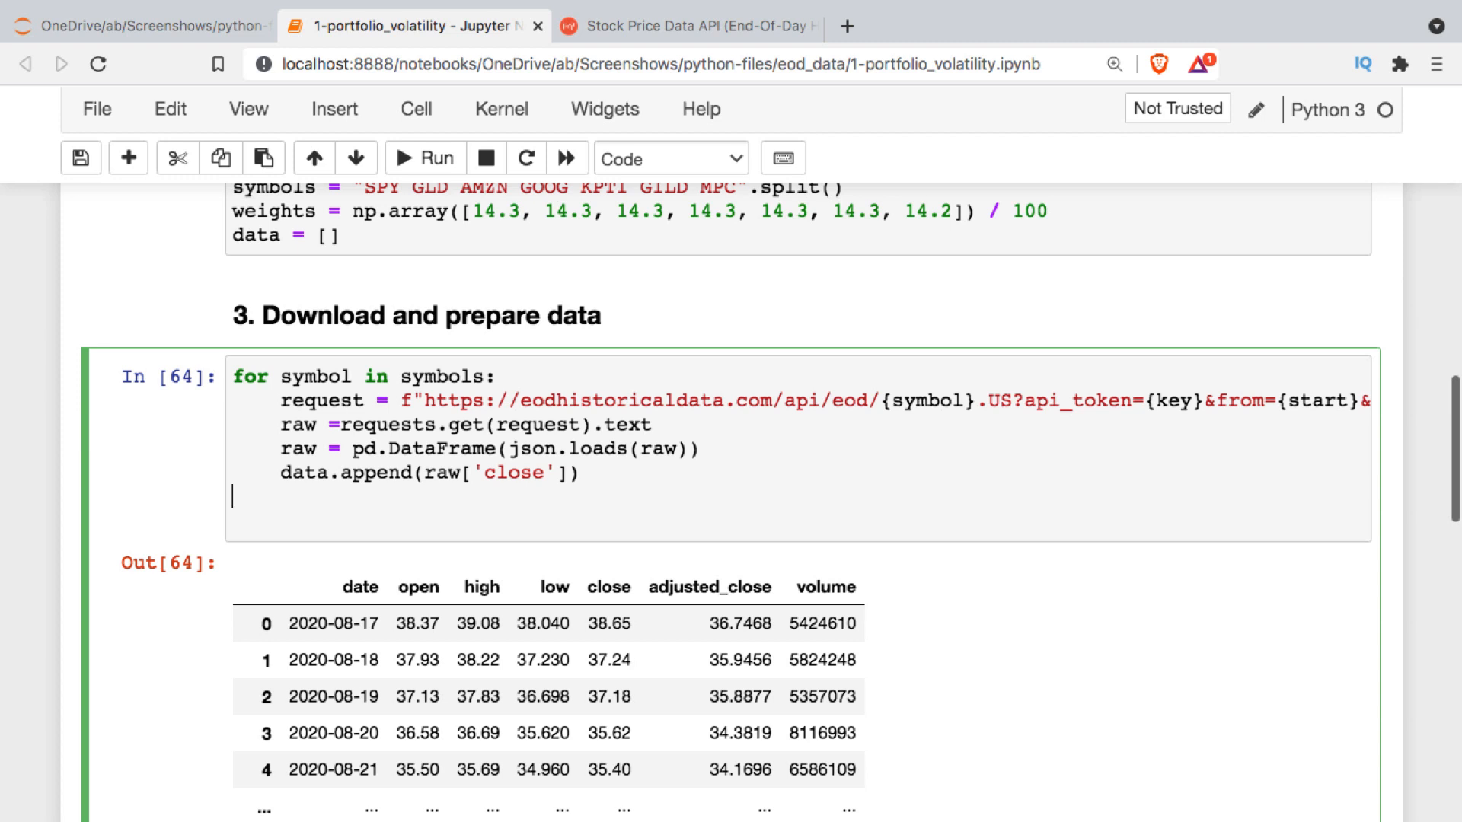
pyautogui.write('data = pd.DataFrame')
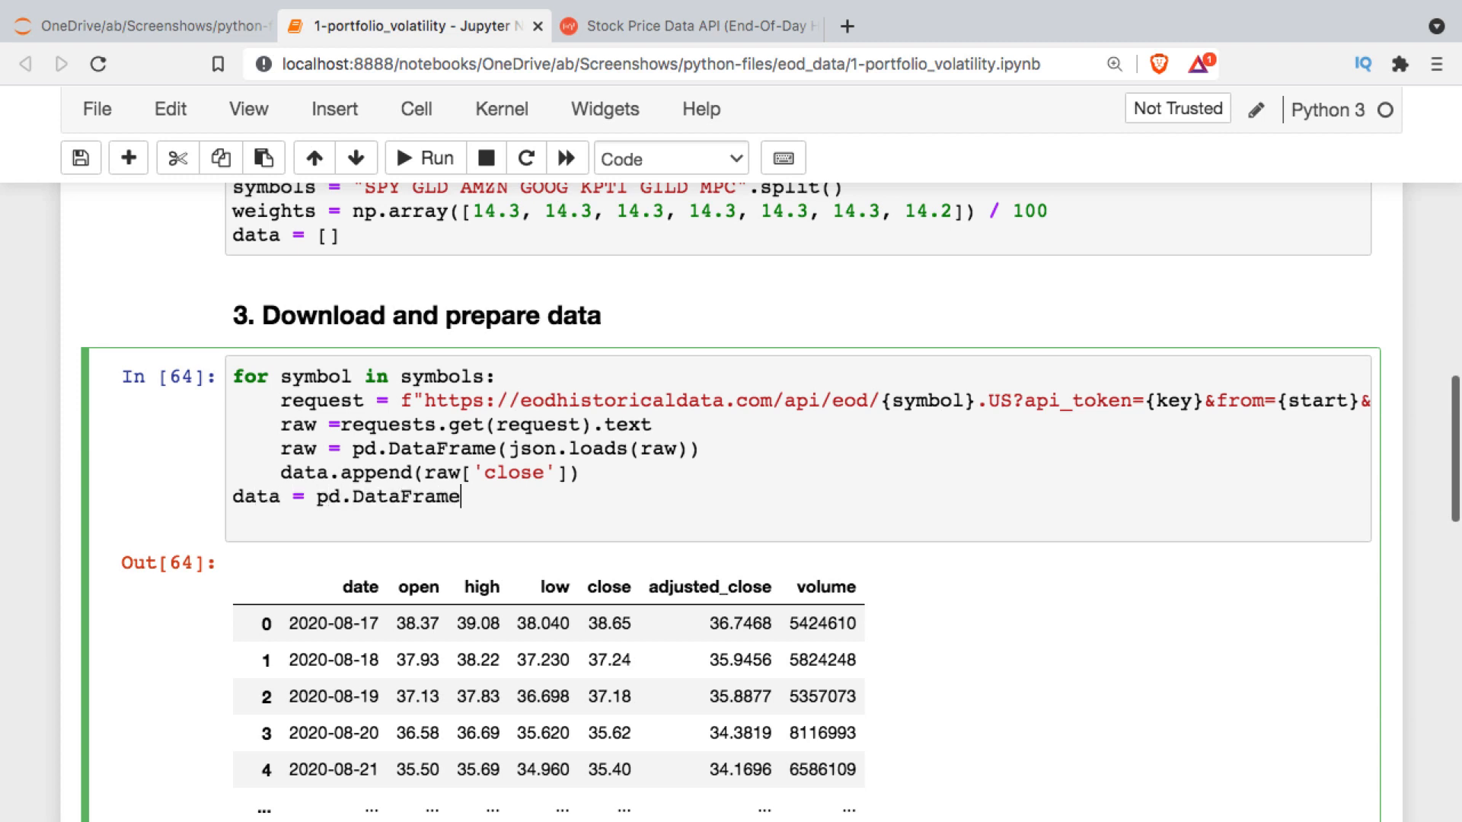
pyautogui.write('(data).')
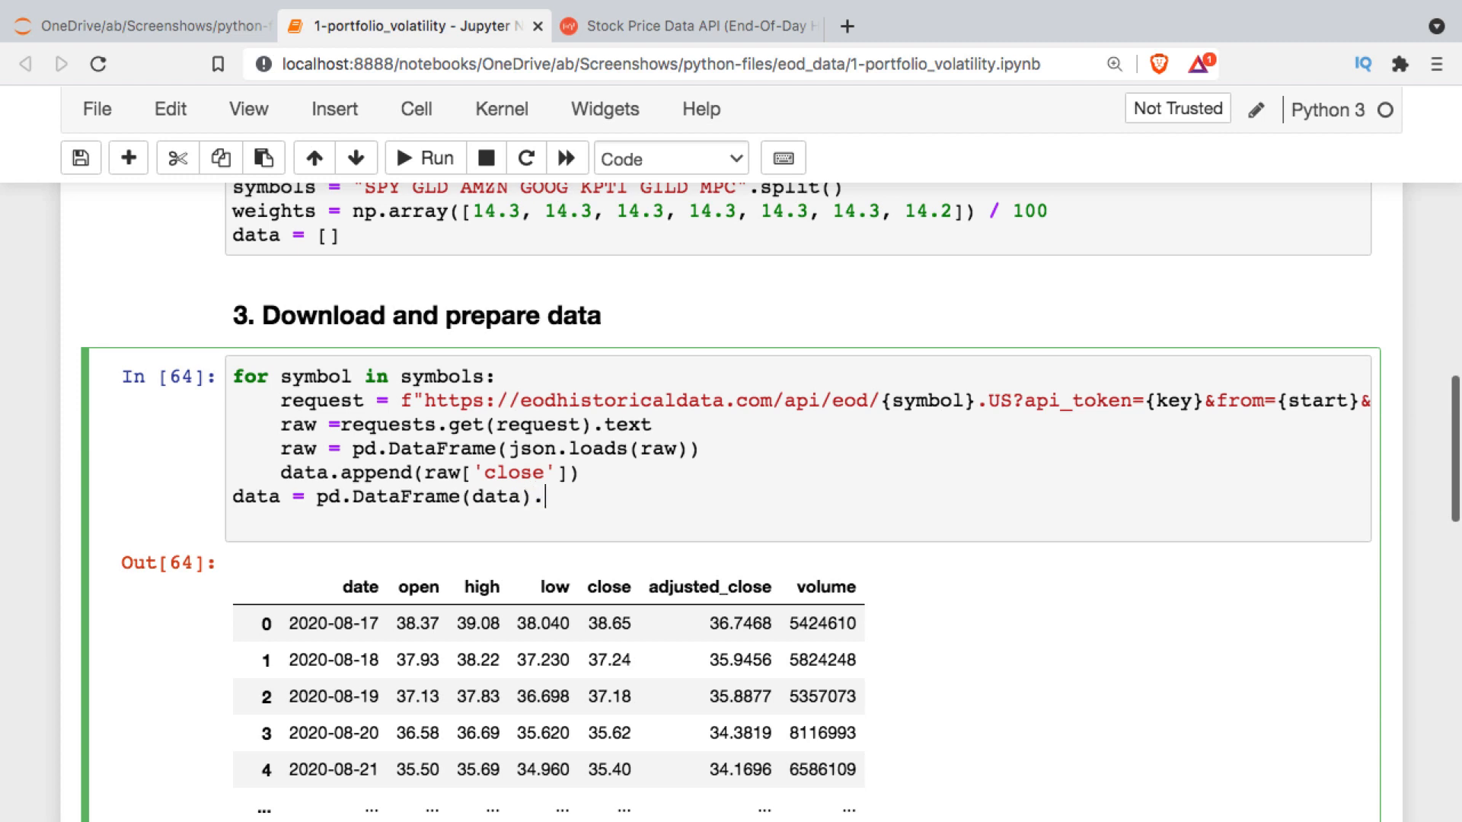
pyautogui.write('T')
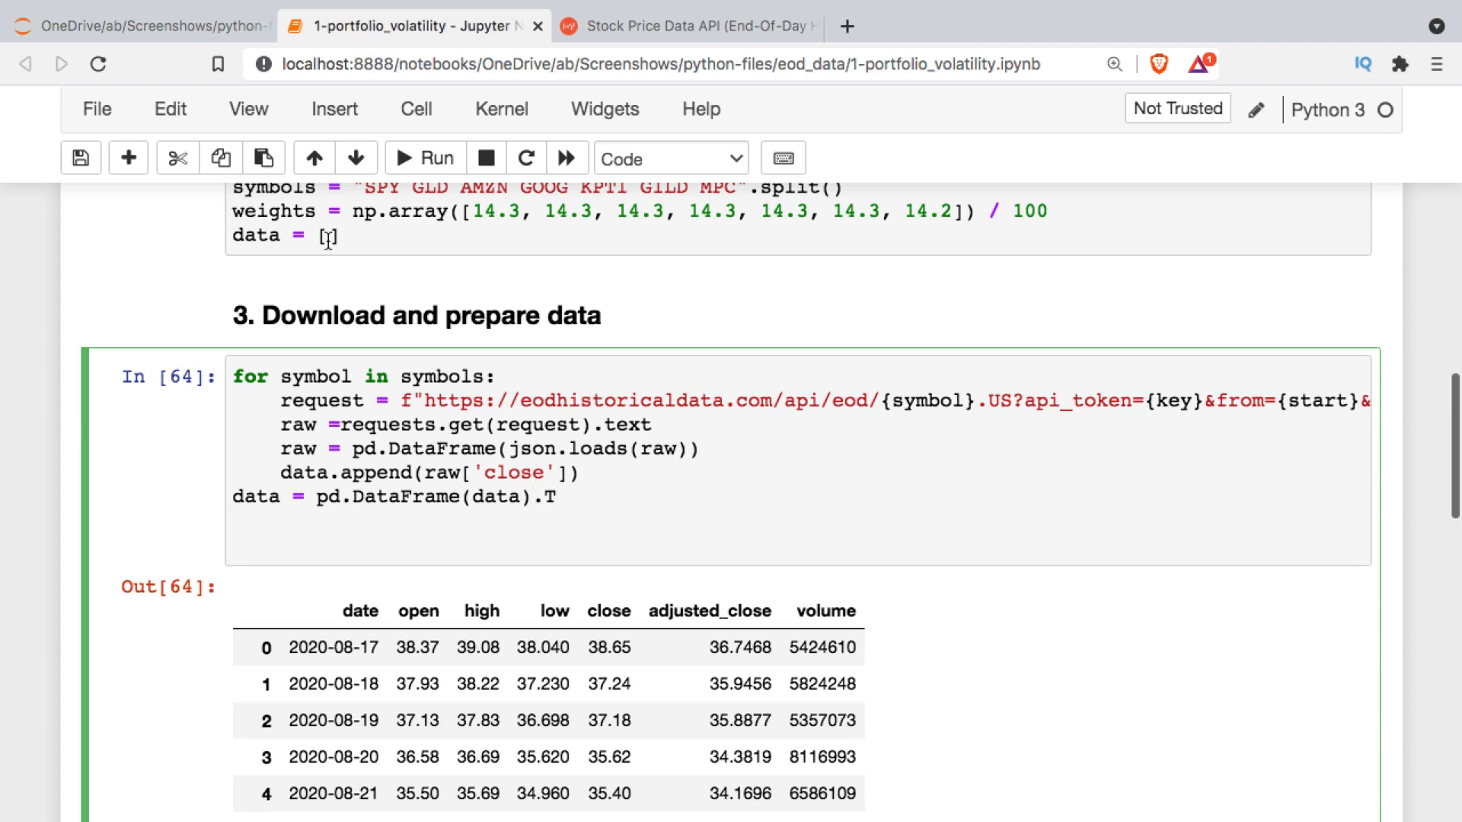
pyautogui.moveTo(651, 498)
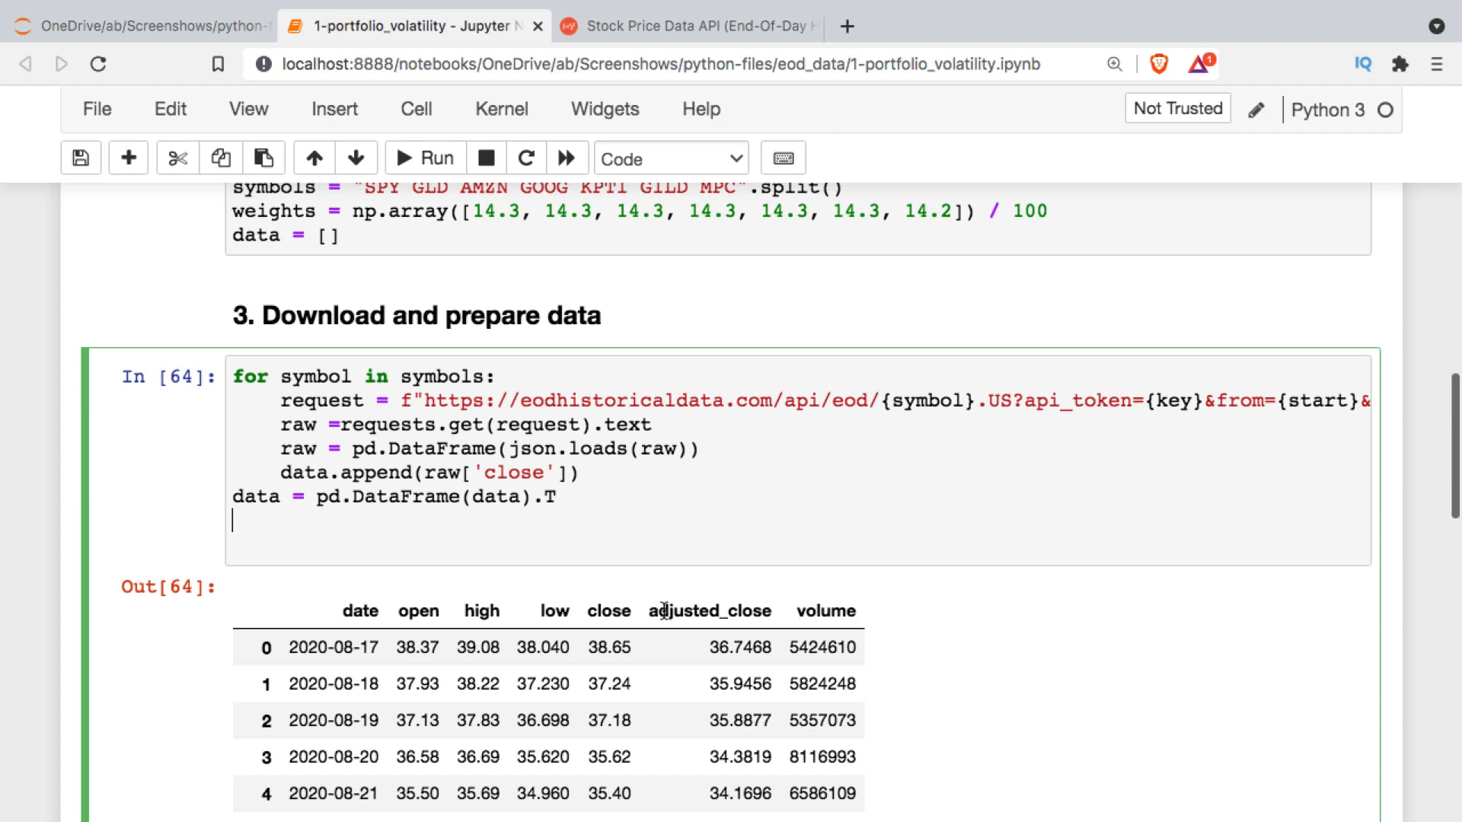
# - Set data.columns = symbols, data.index = raw['date'] and preview with data.head()
pyautogui.write('data.columns = symbols')
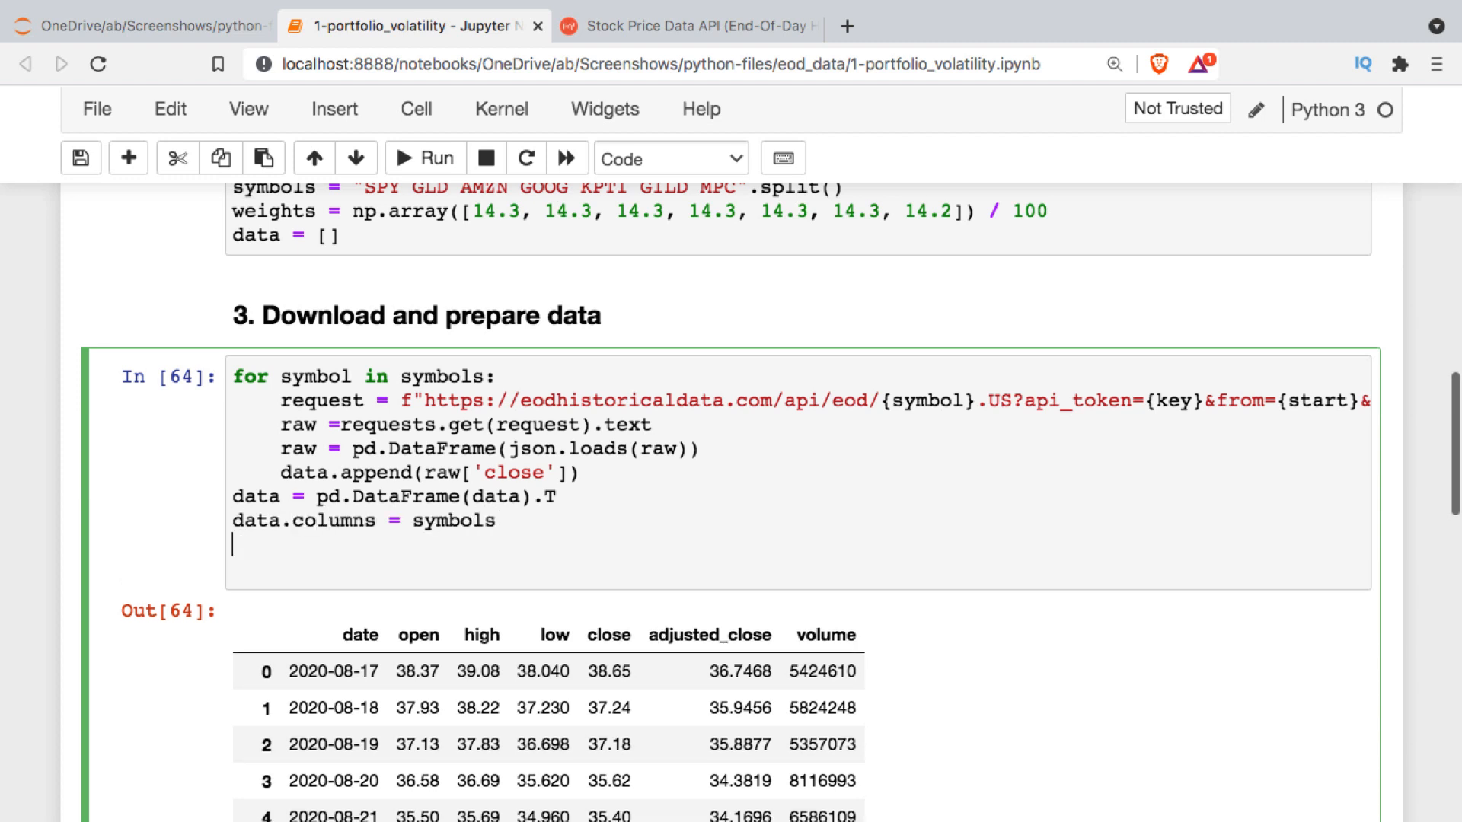
pyautogui.write('d')
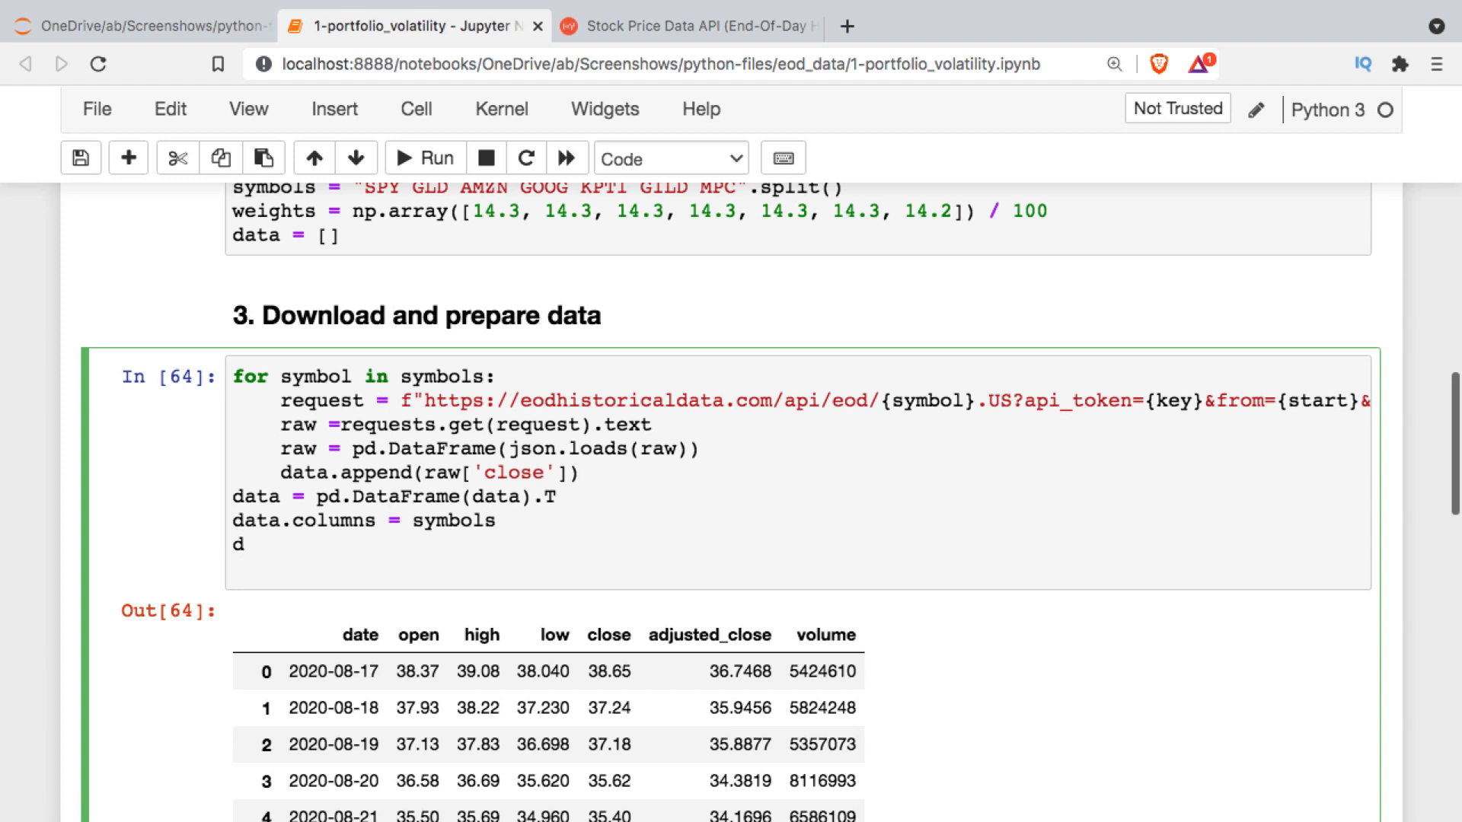
pyautogui.write('ata.index = r')
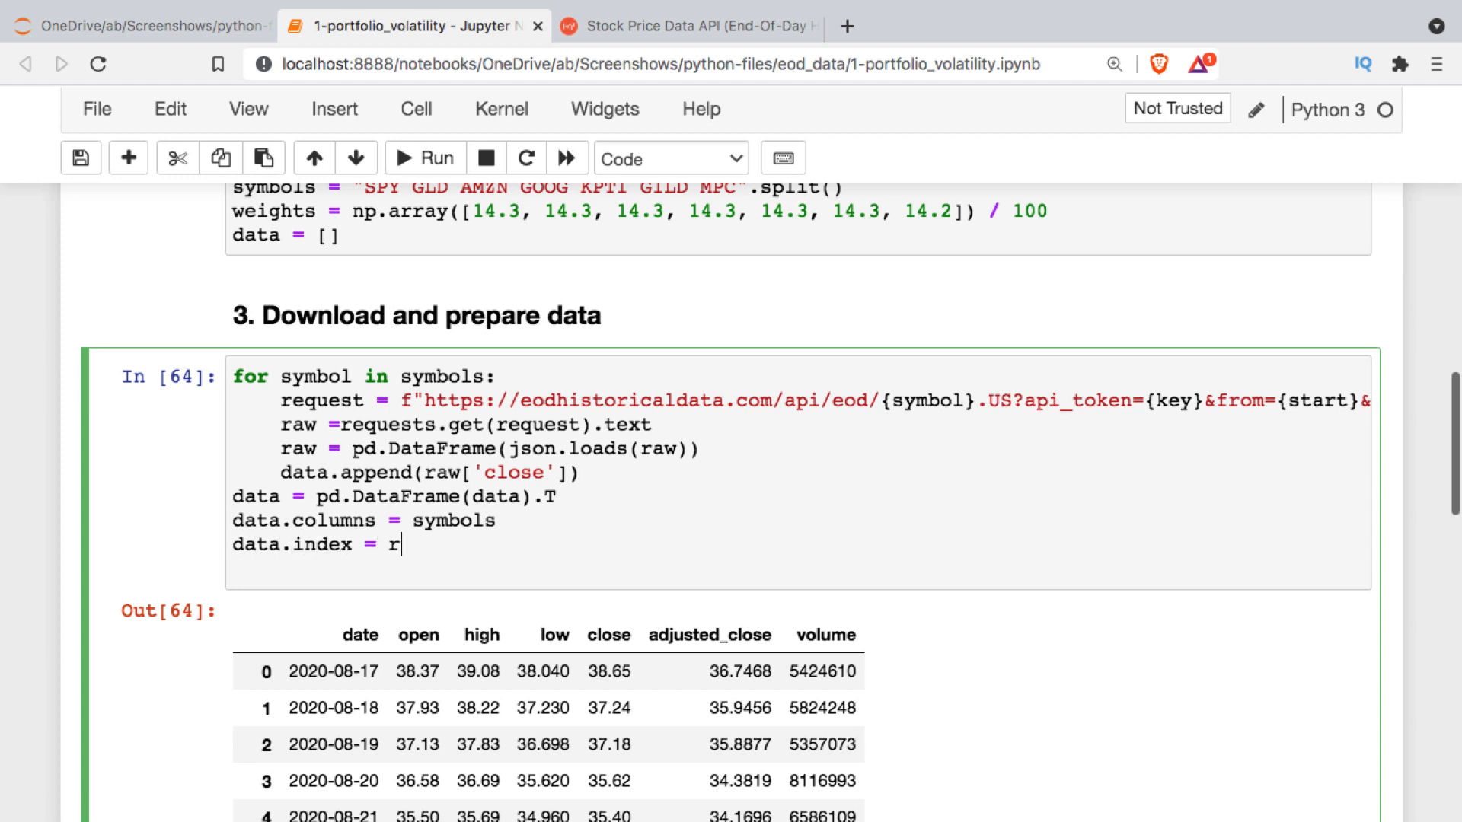
pyautogui.write('aw[]')
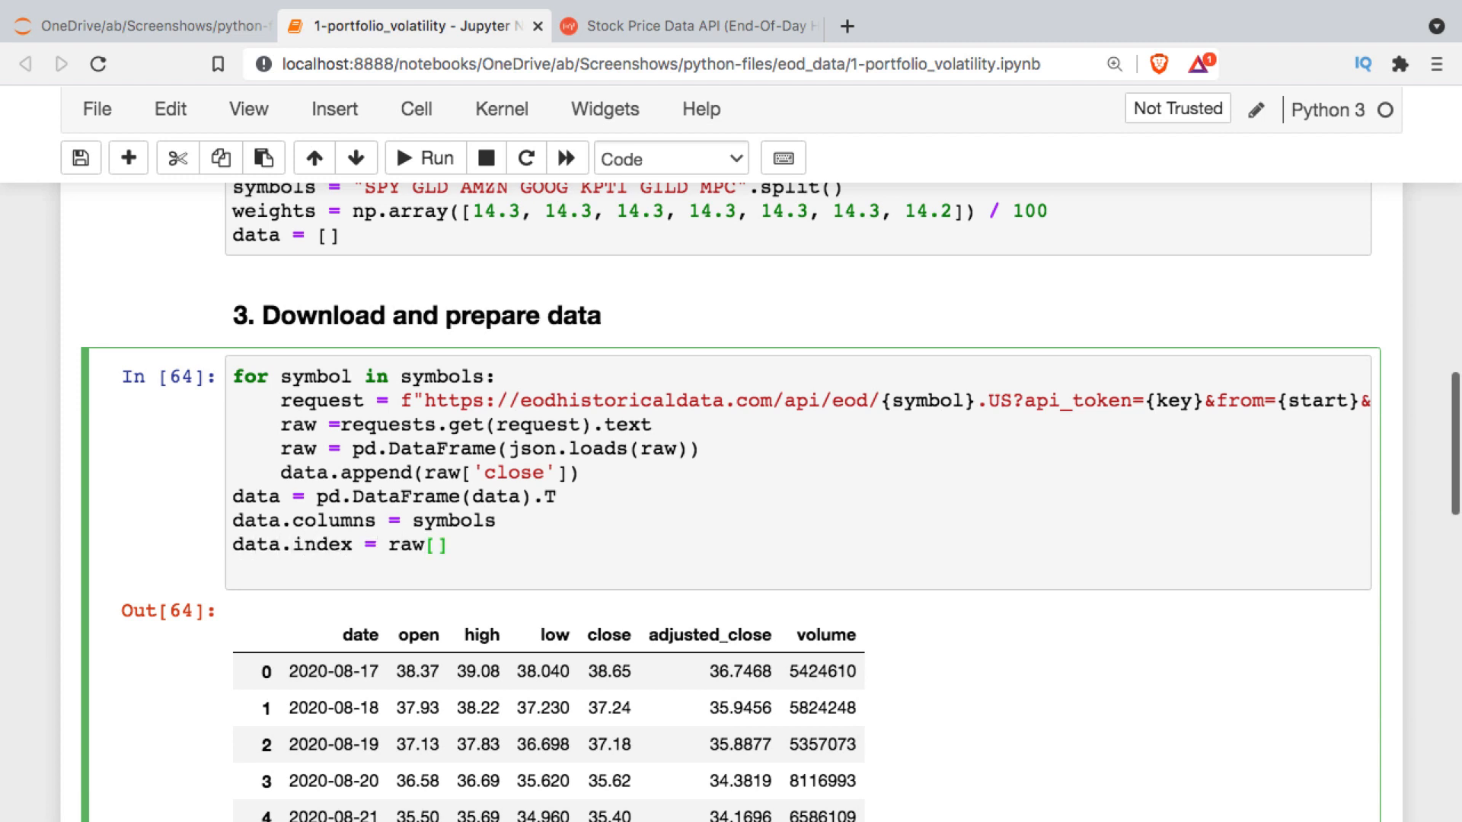
pyautogui.write("date'")
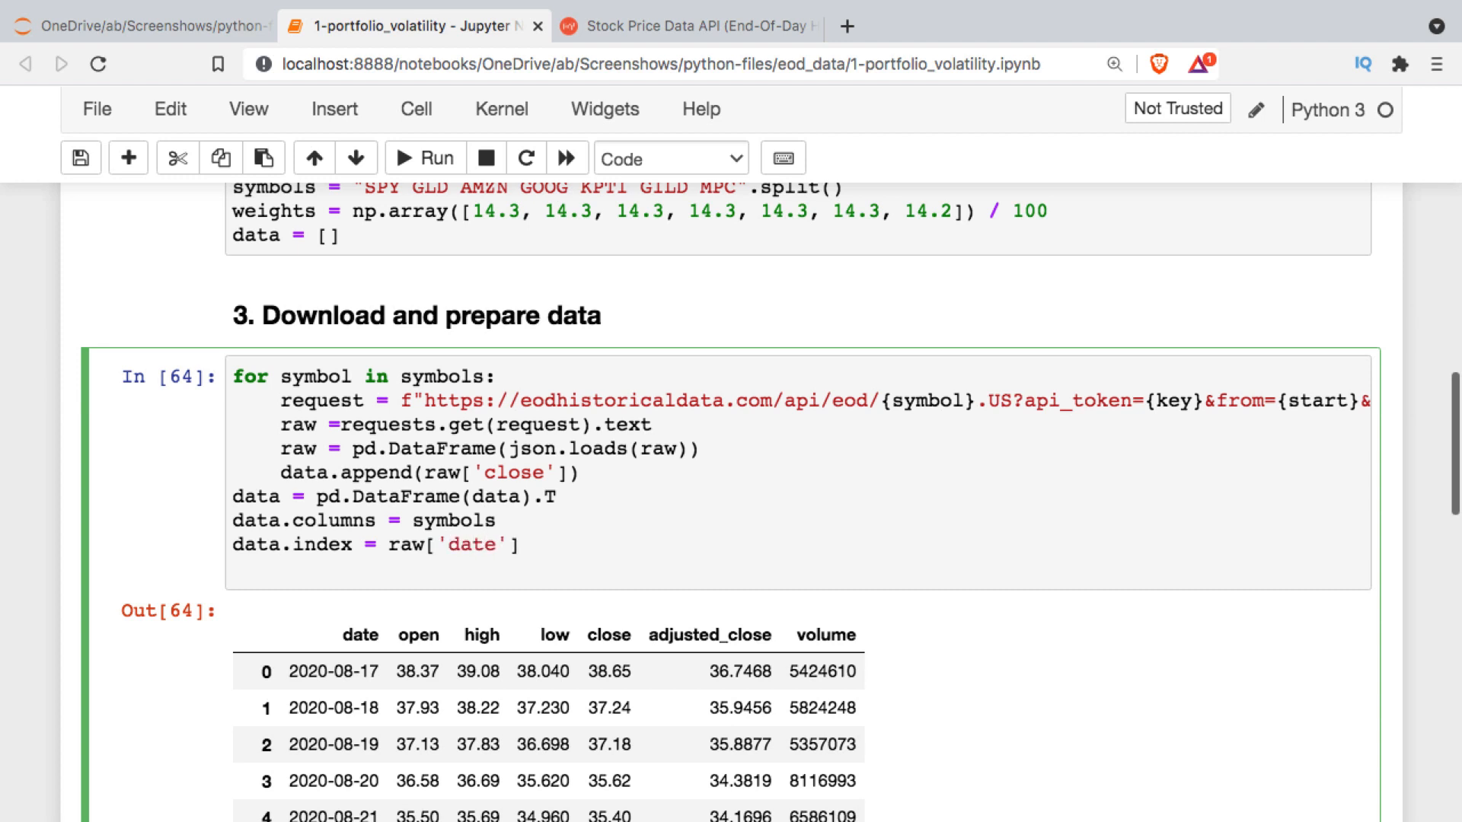
pyautogui.write('data')
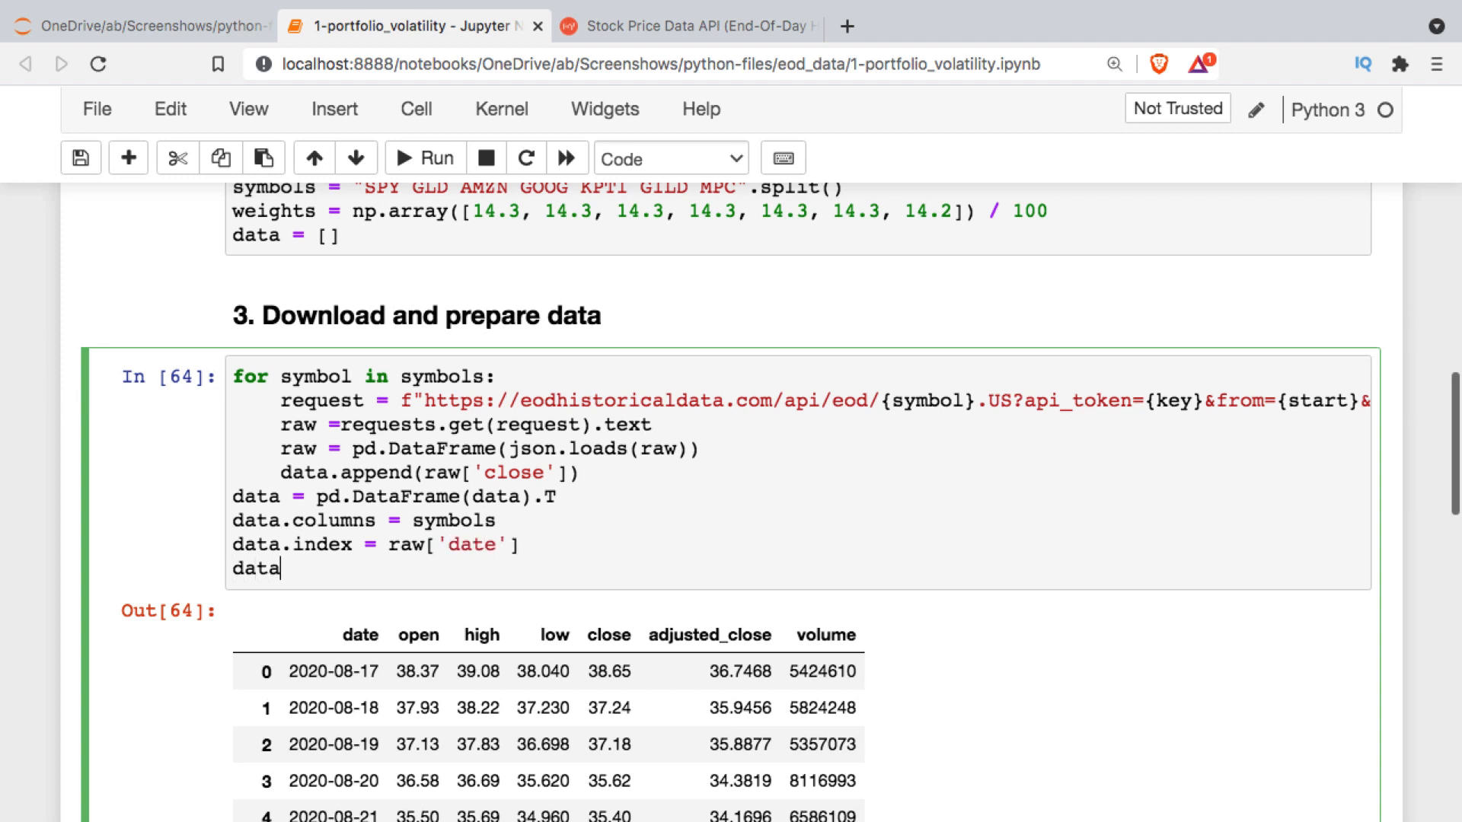
pyautogui.write('.head(')
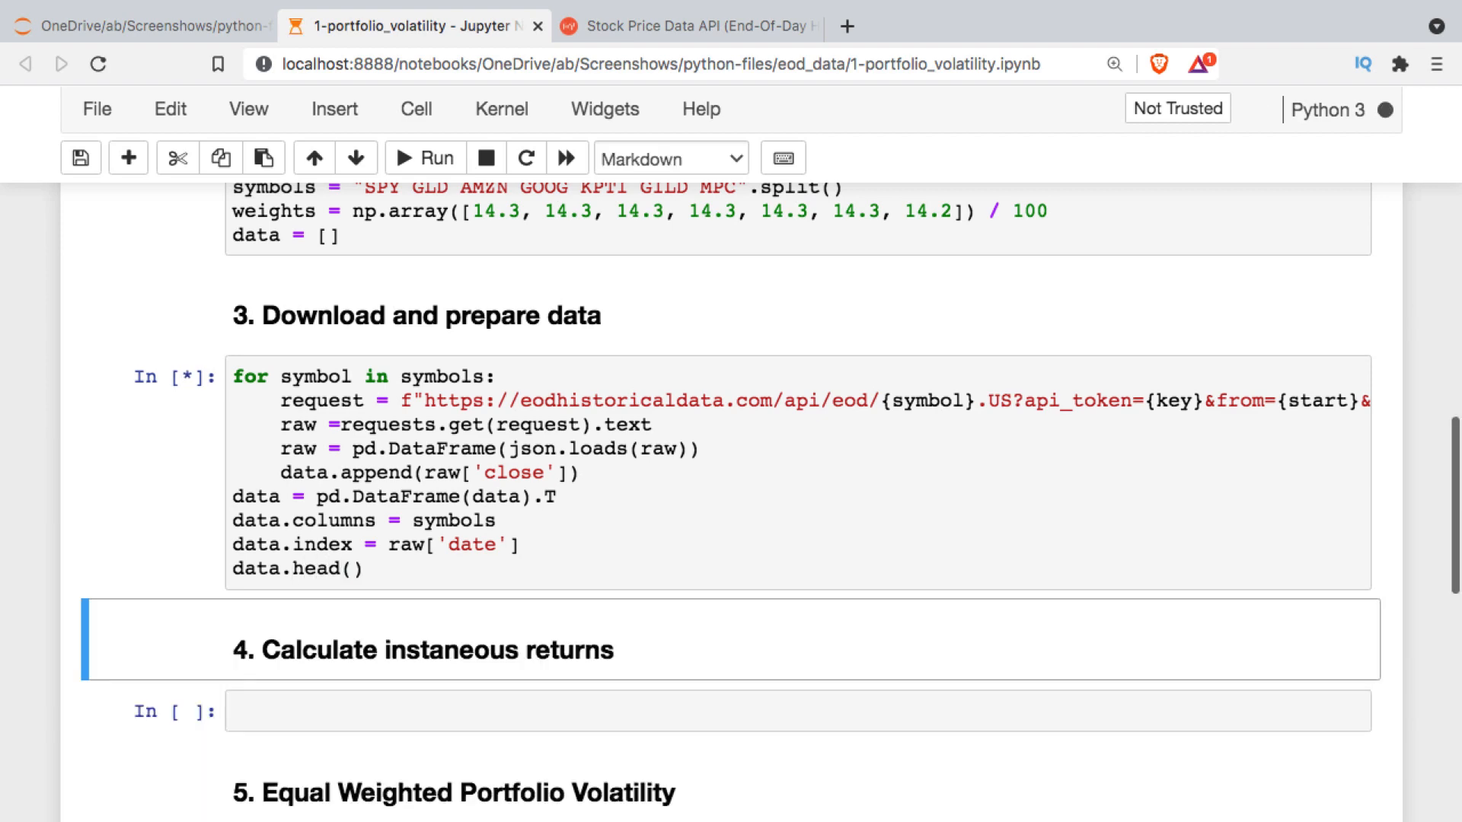
# - Review the data.head() preview of closing prices for the seven symbols
pyautogui.click(423, 157)
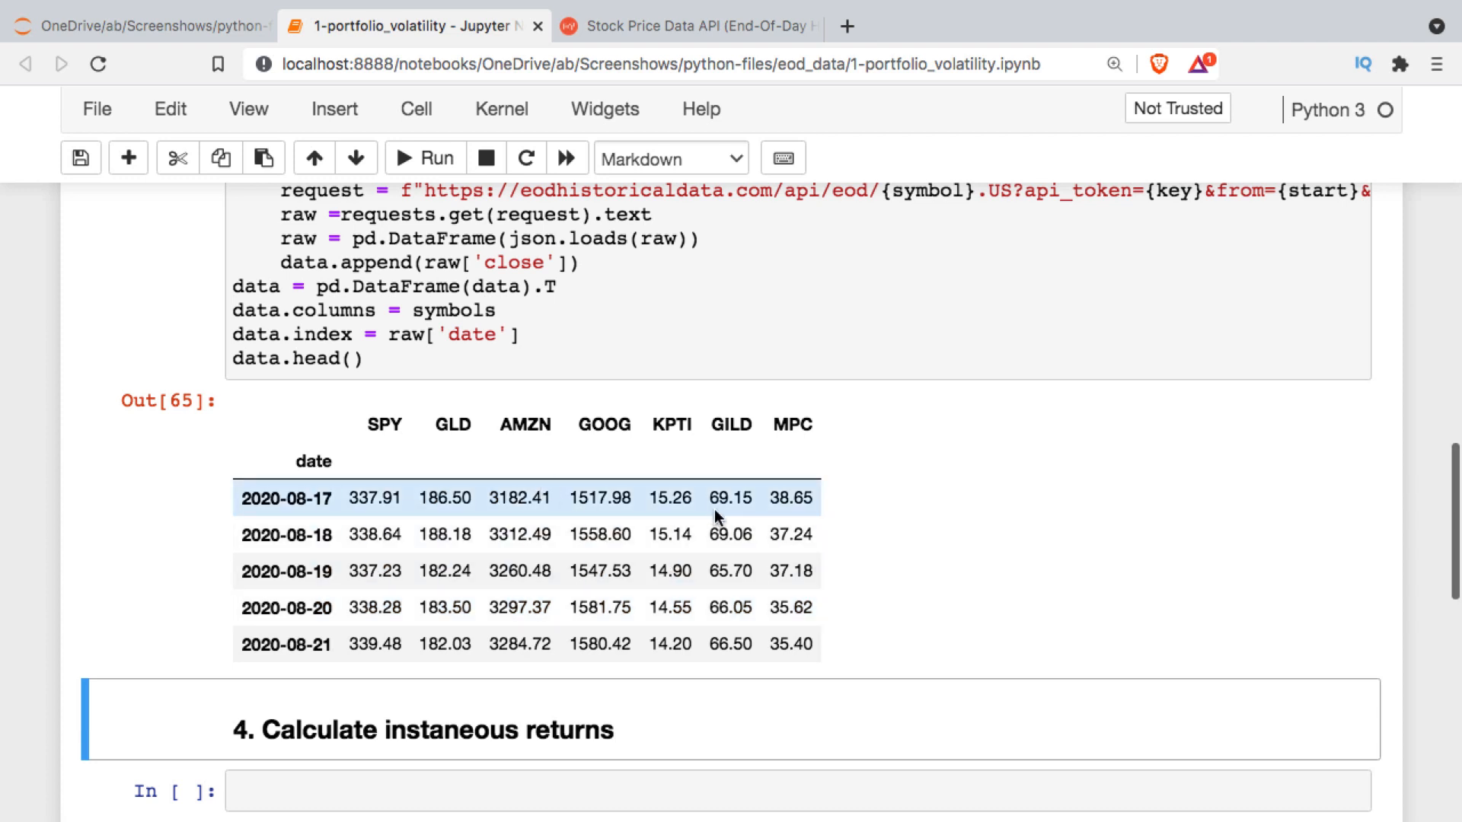
# - Compute daily log returns as returns = np.log(data).diff()
pyautogui.click(655, 564)
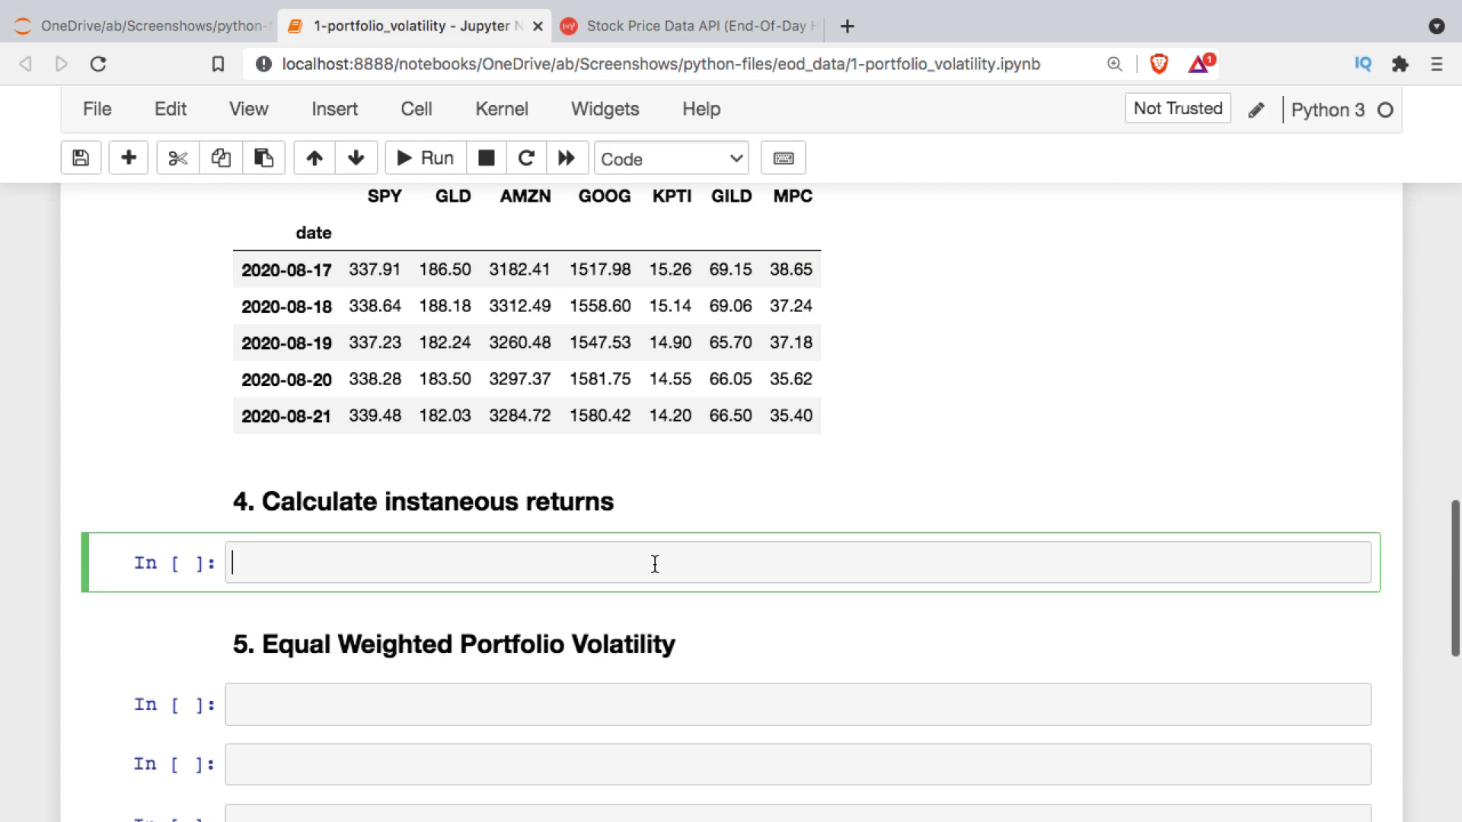
pyautogui.write('returns = n')
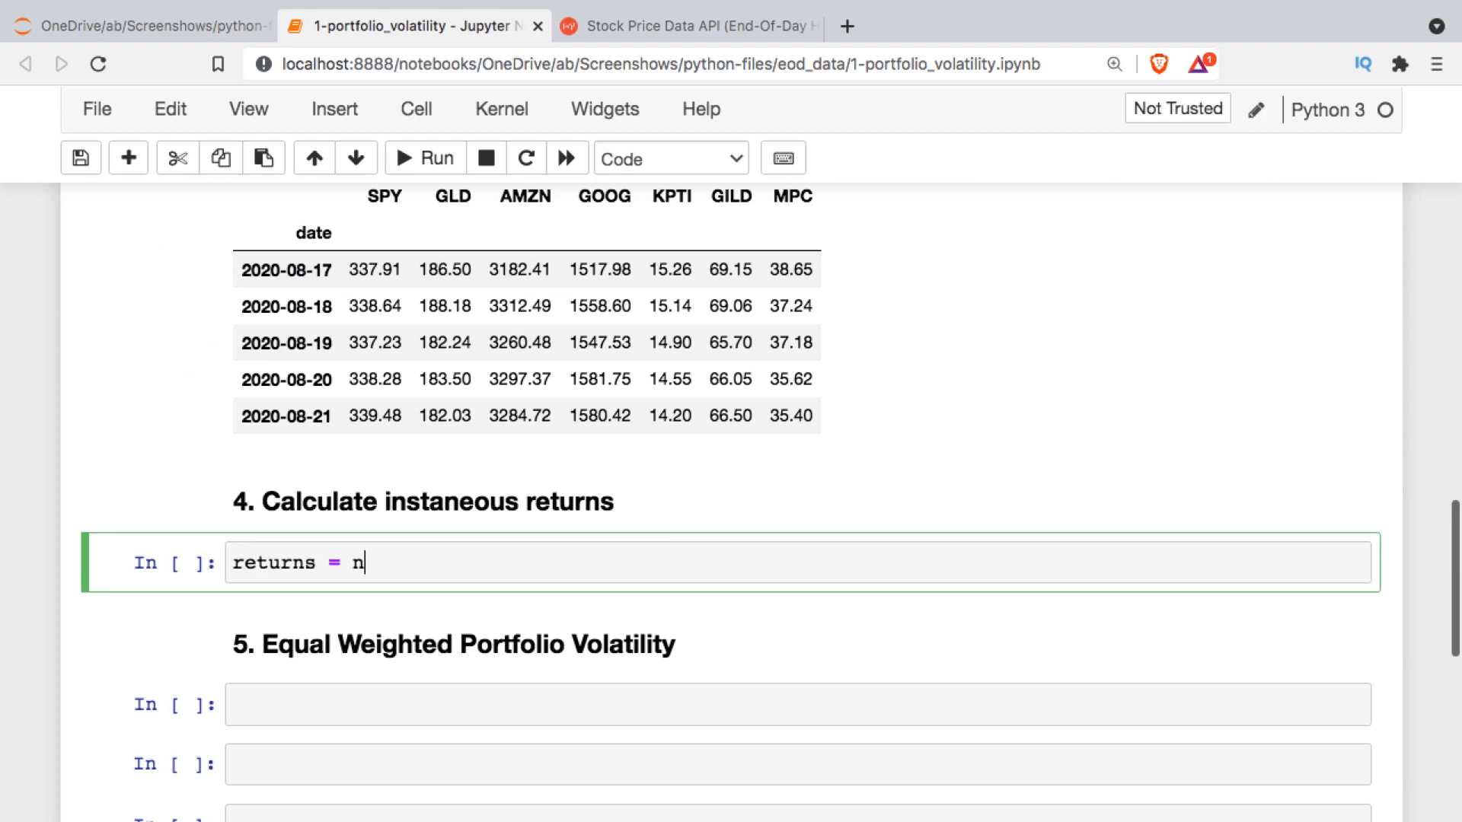
pyautogui.write('p.log(')
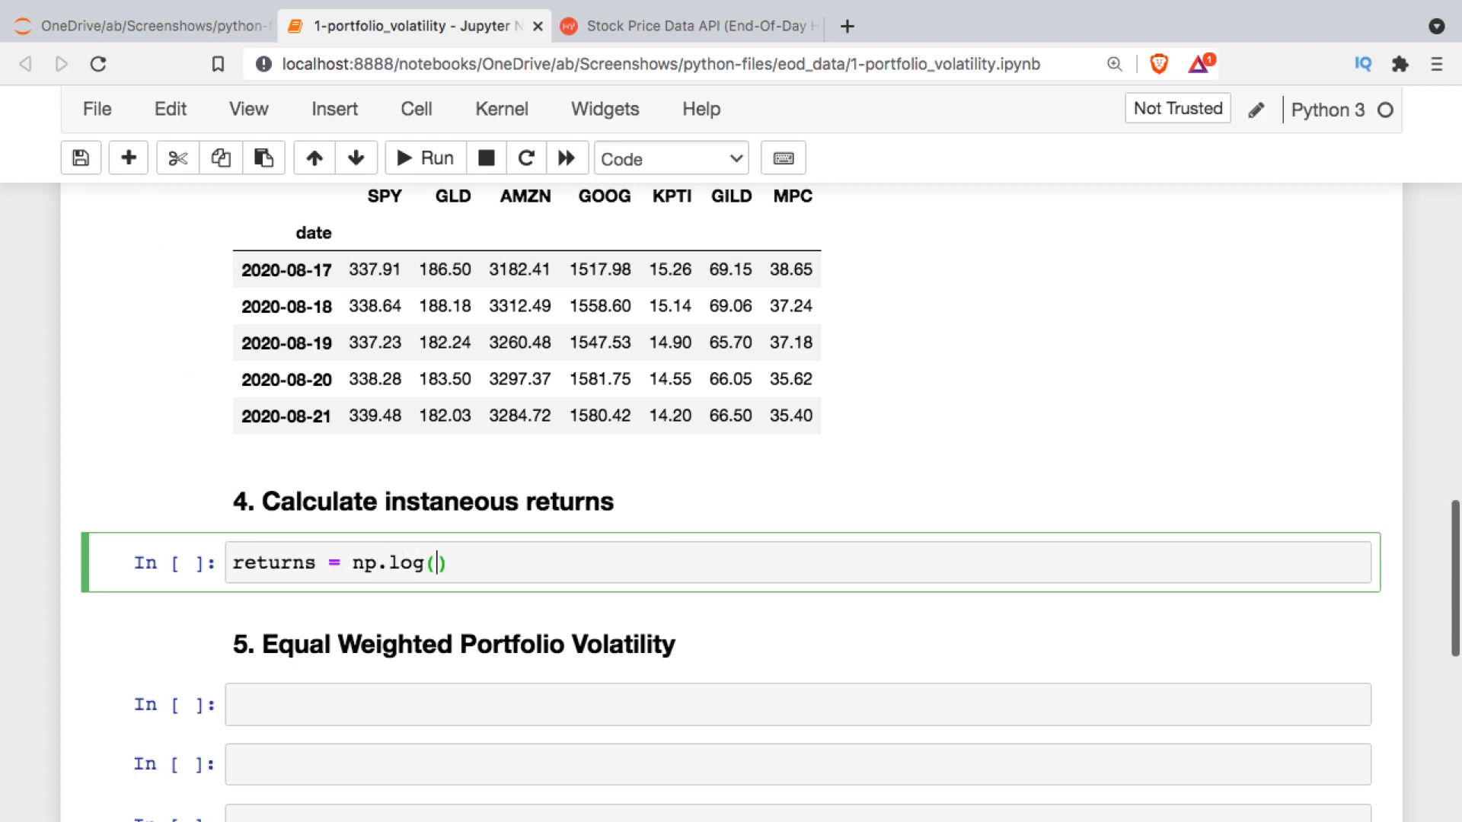
pyautogui.write('dat')
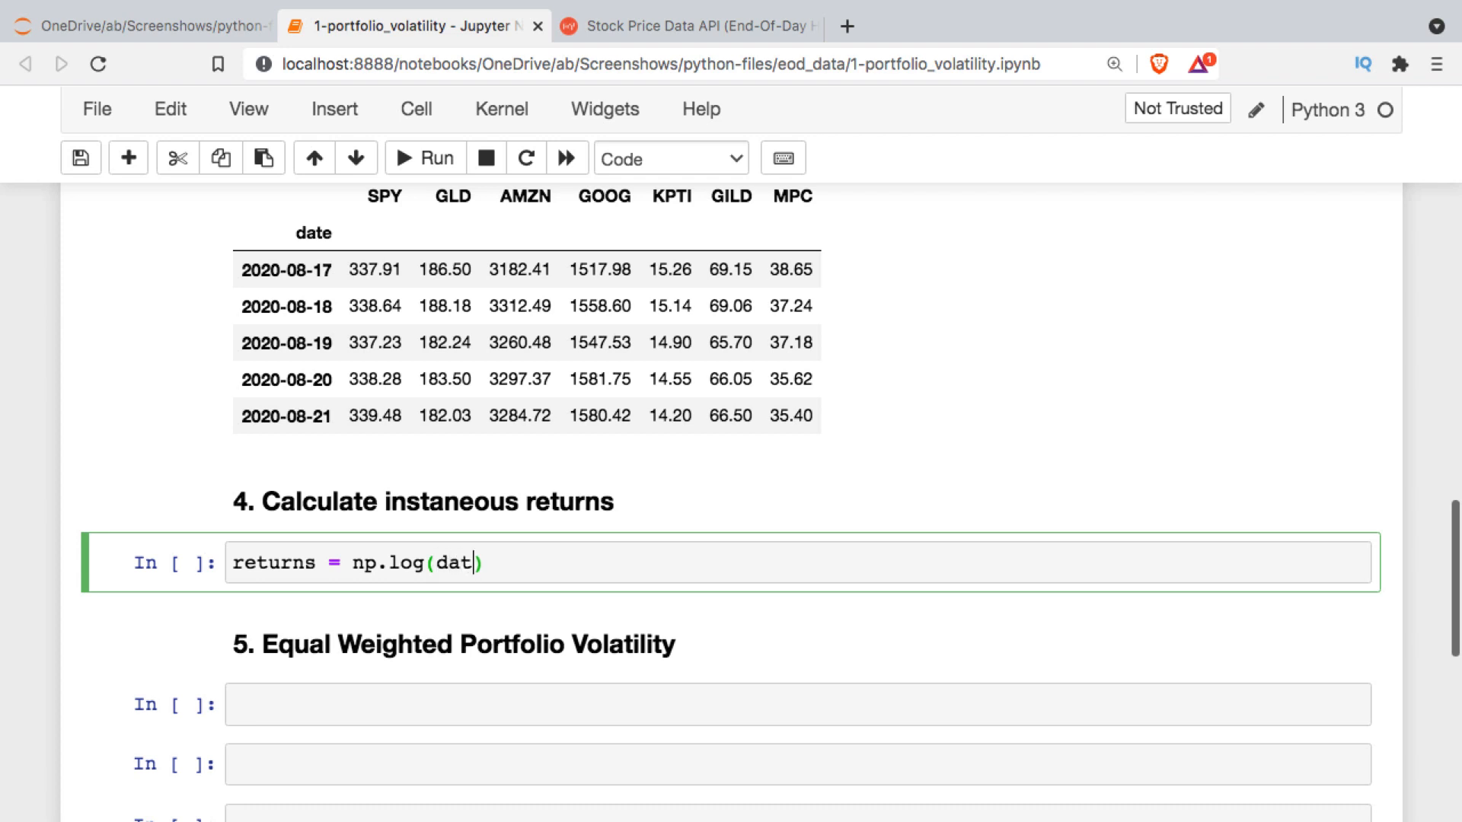
pyautogui.write('a).')
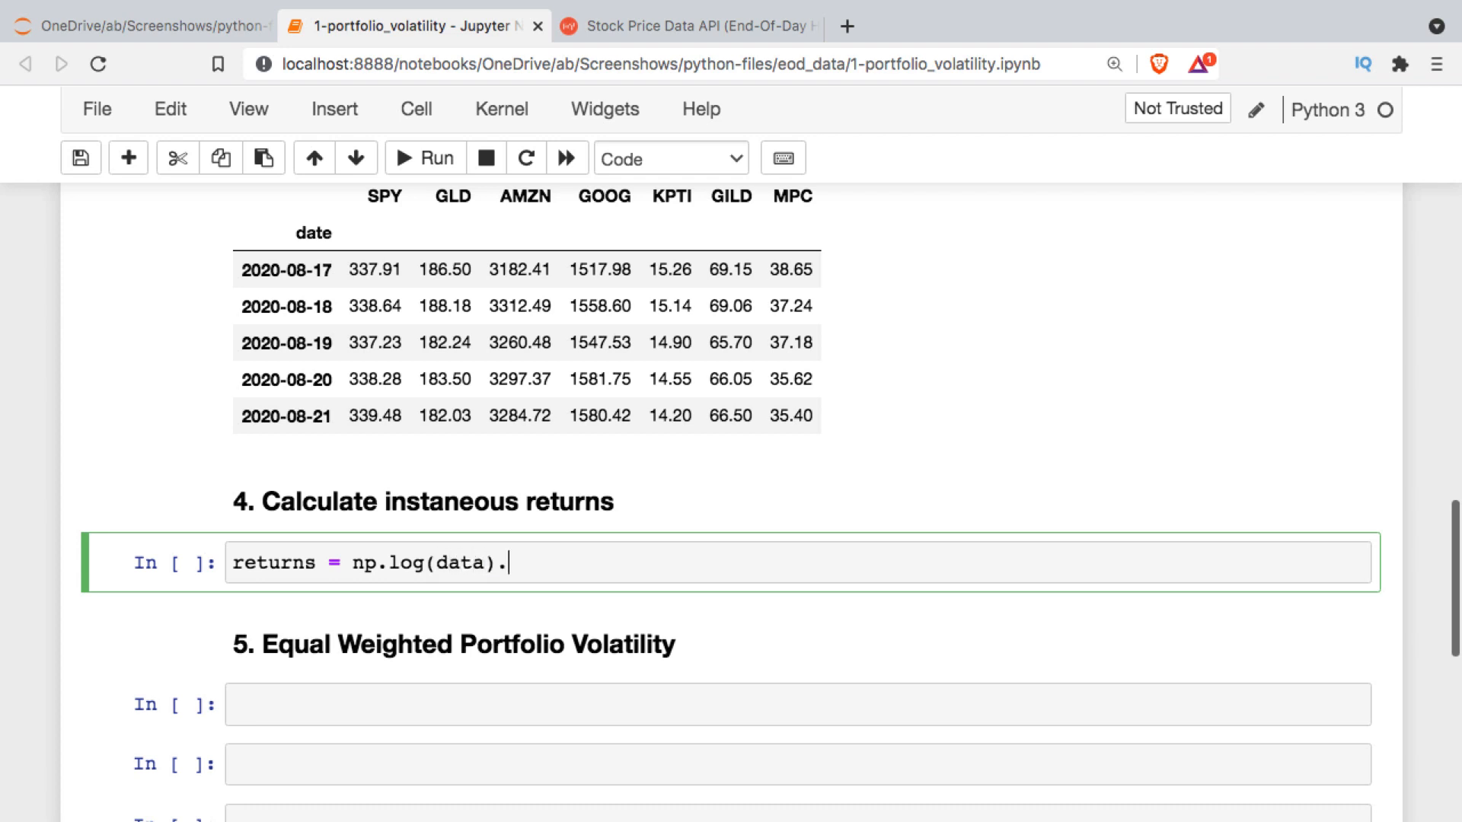
pyautogui.write('diff()')
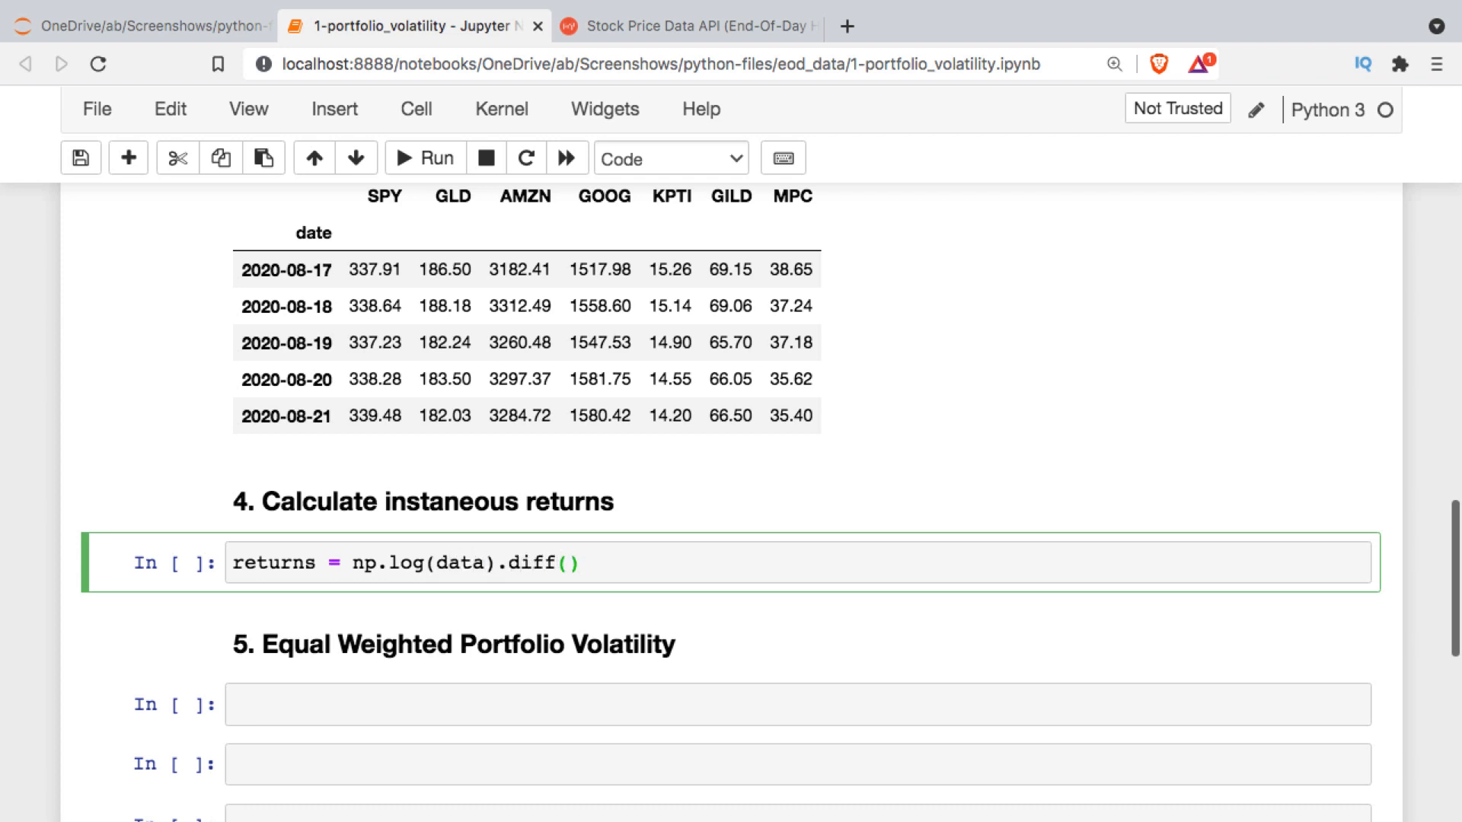
pyautogui.write('returns.head(')
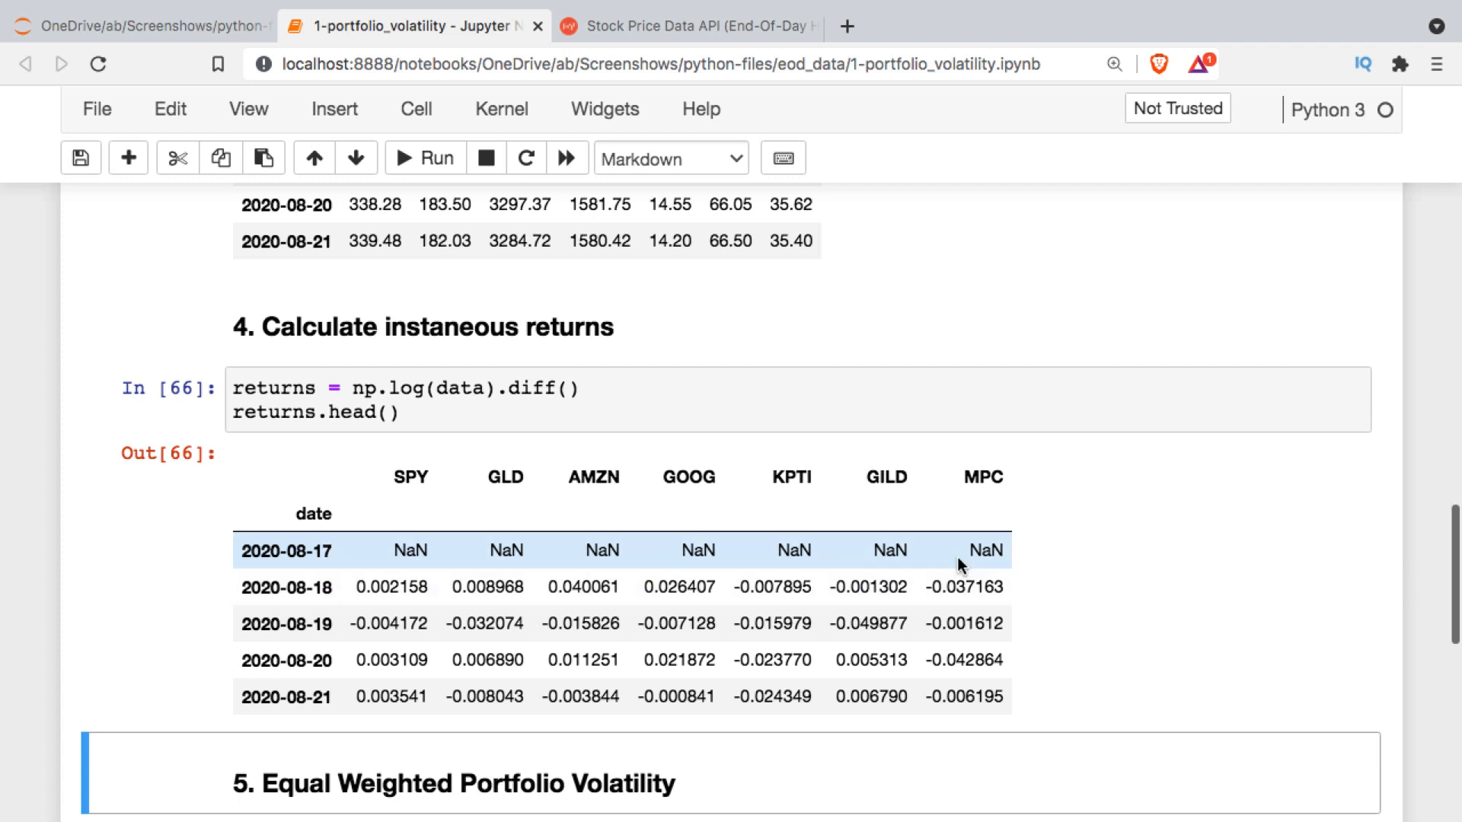
# - Drop the missing first row with returns.dropna(inplace = True) and run the cell
pyautogui.click(591, 389)
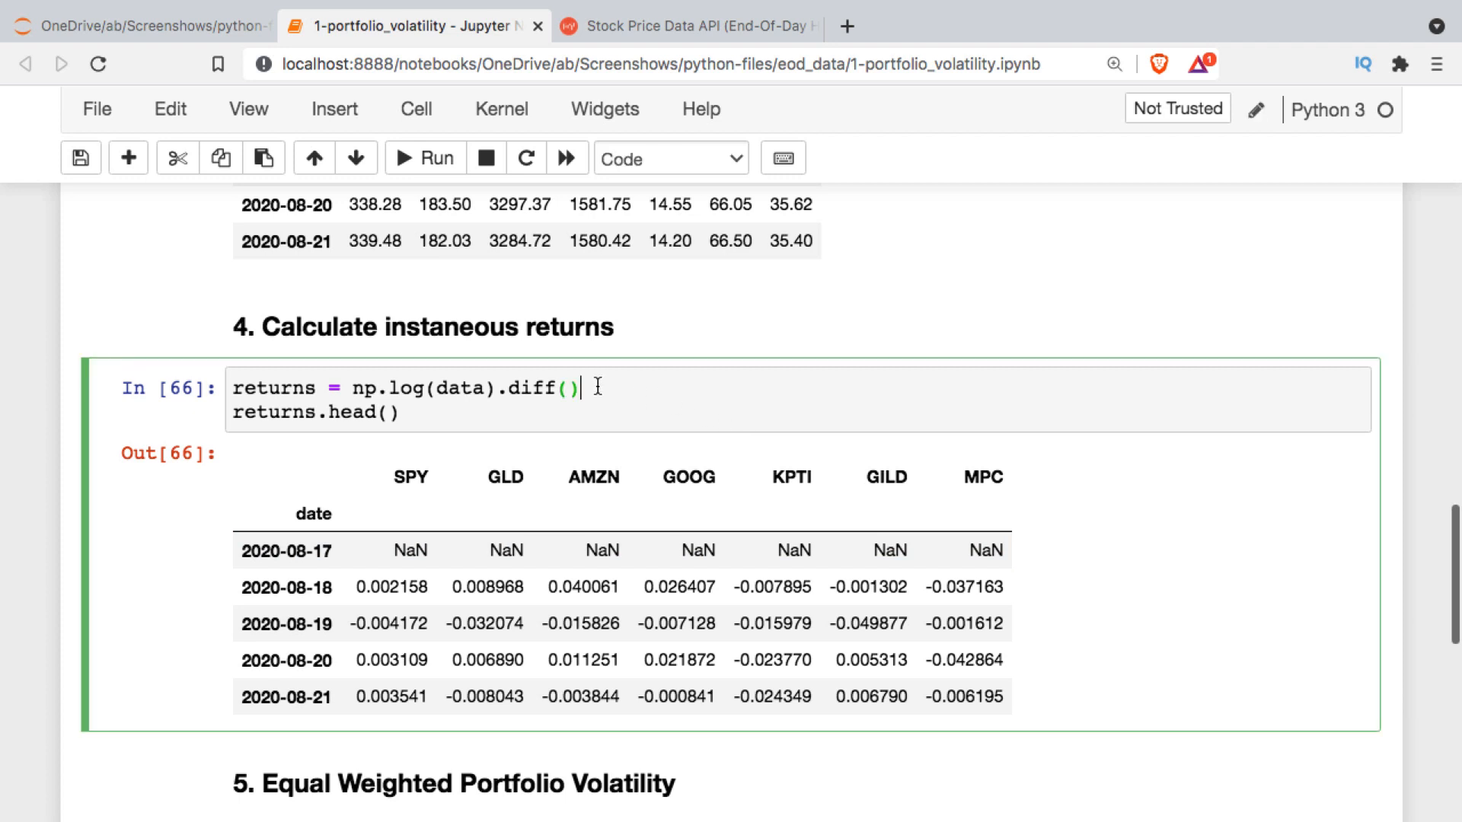
pyautogui.press('Enter')
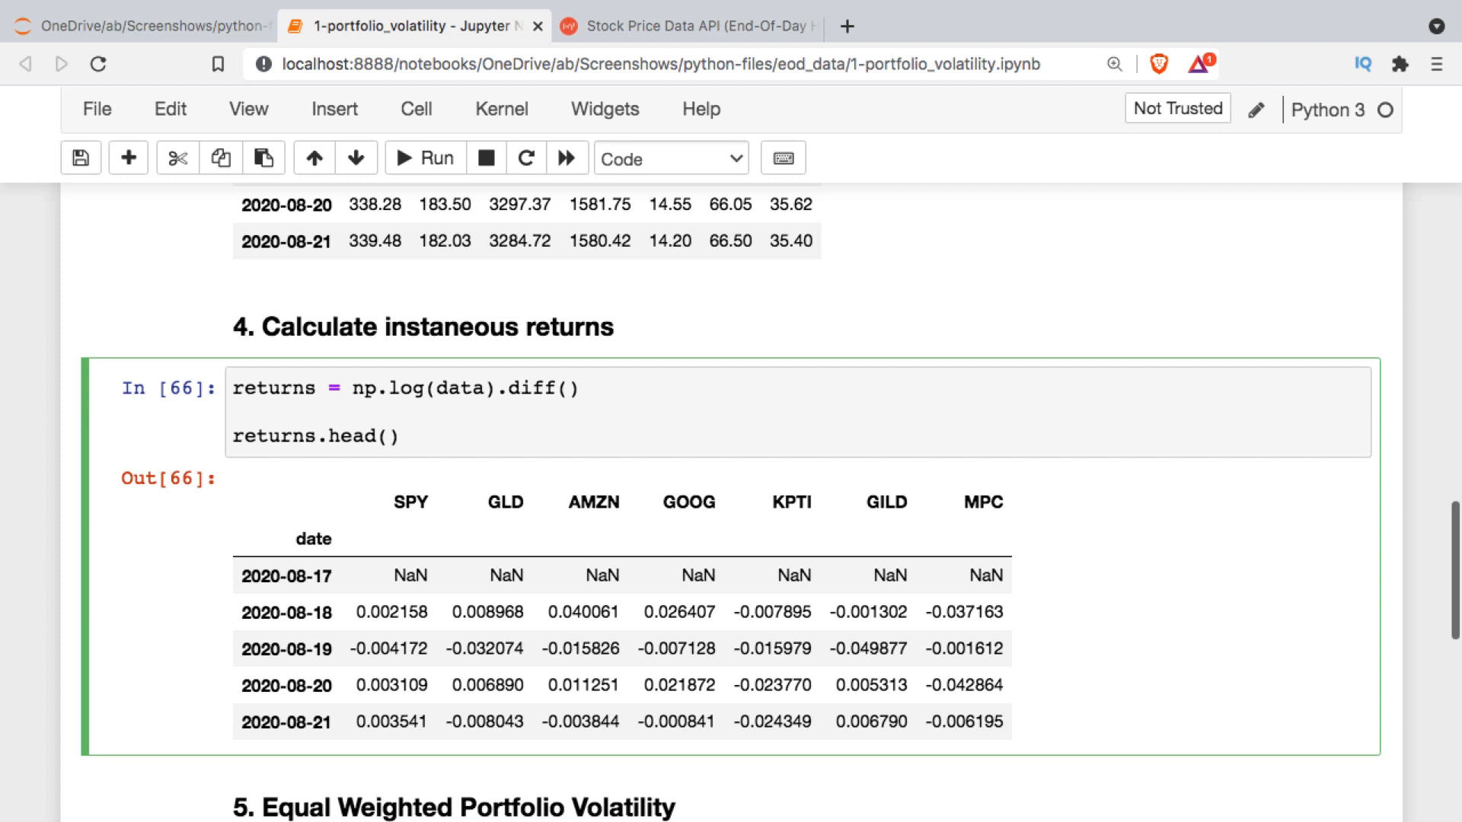
pyautogui.write('returns.dropna(inplace = True)')
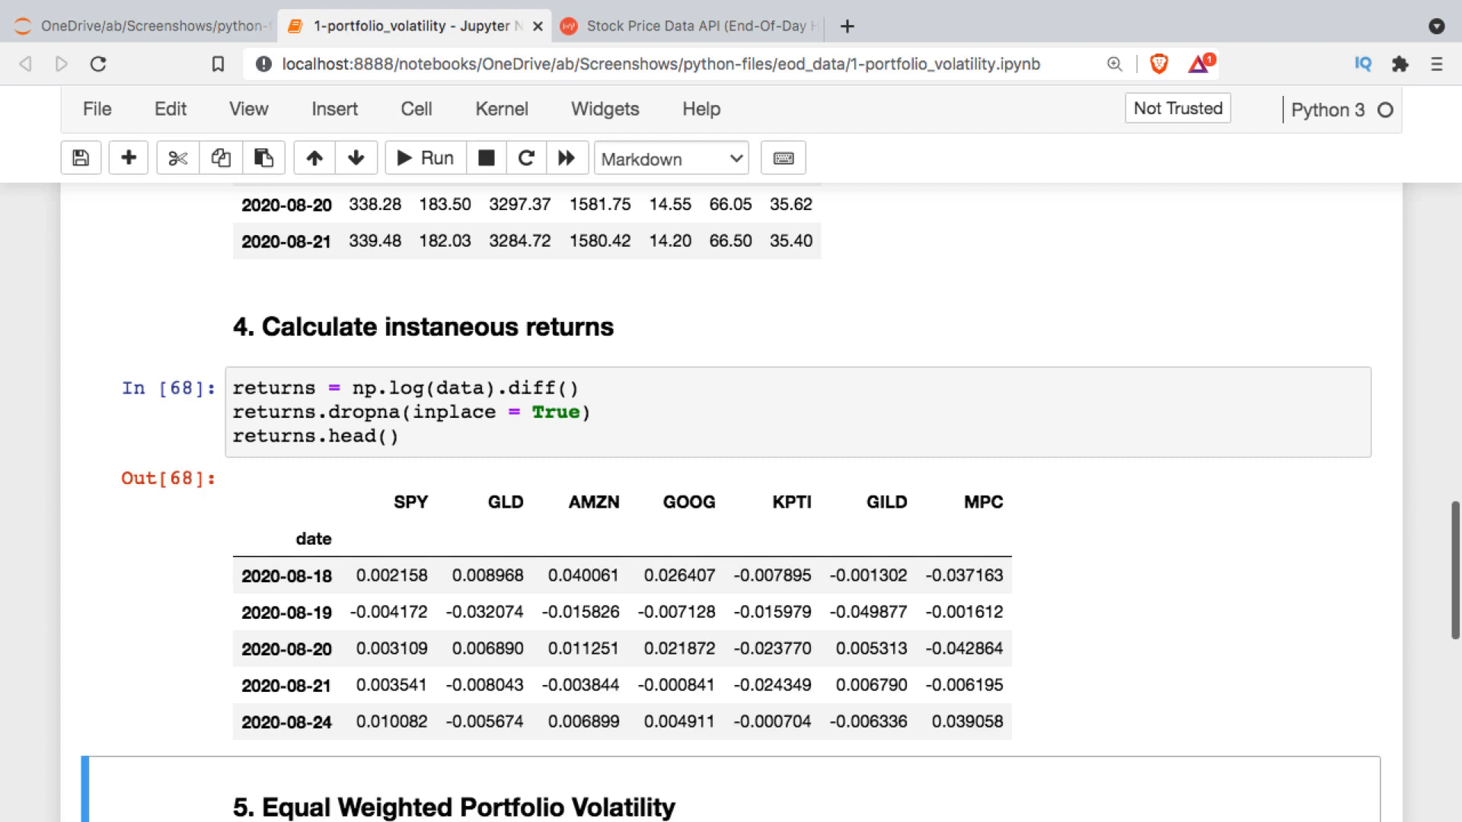
pyautogui.scroll(-3)
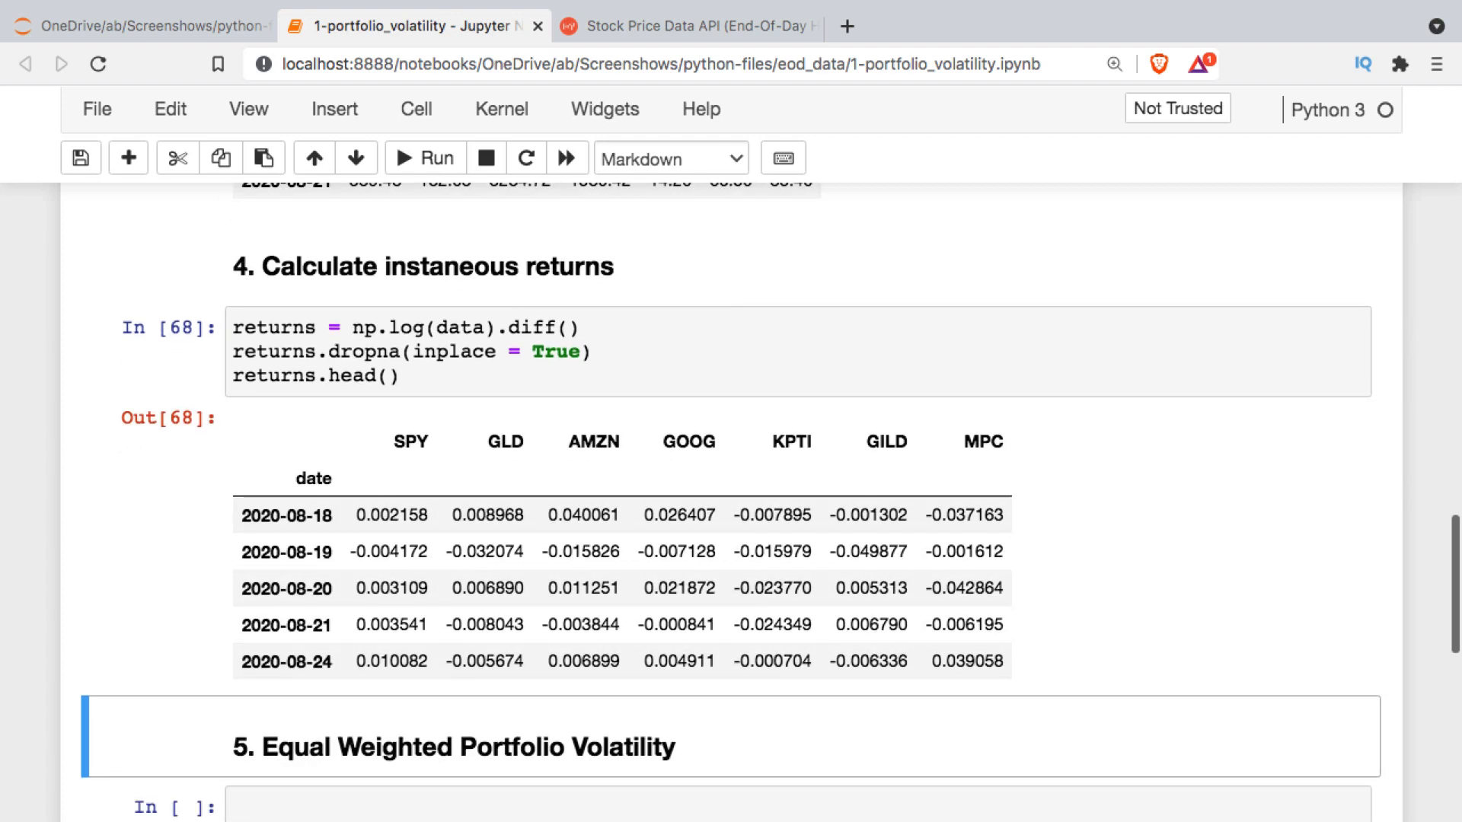
pyautogui.scroll(-3)
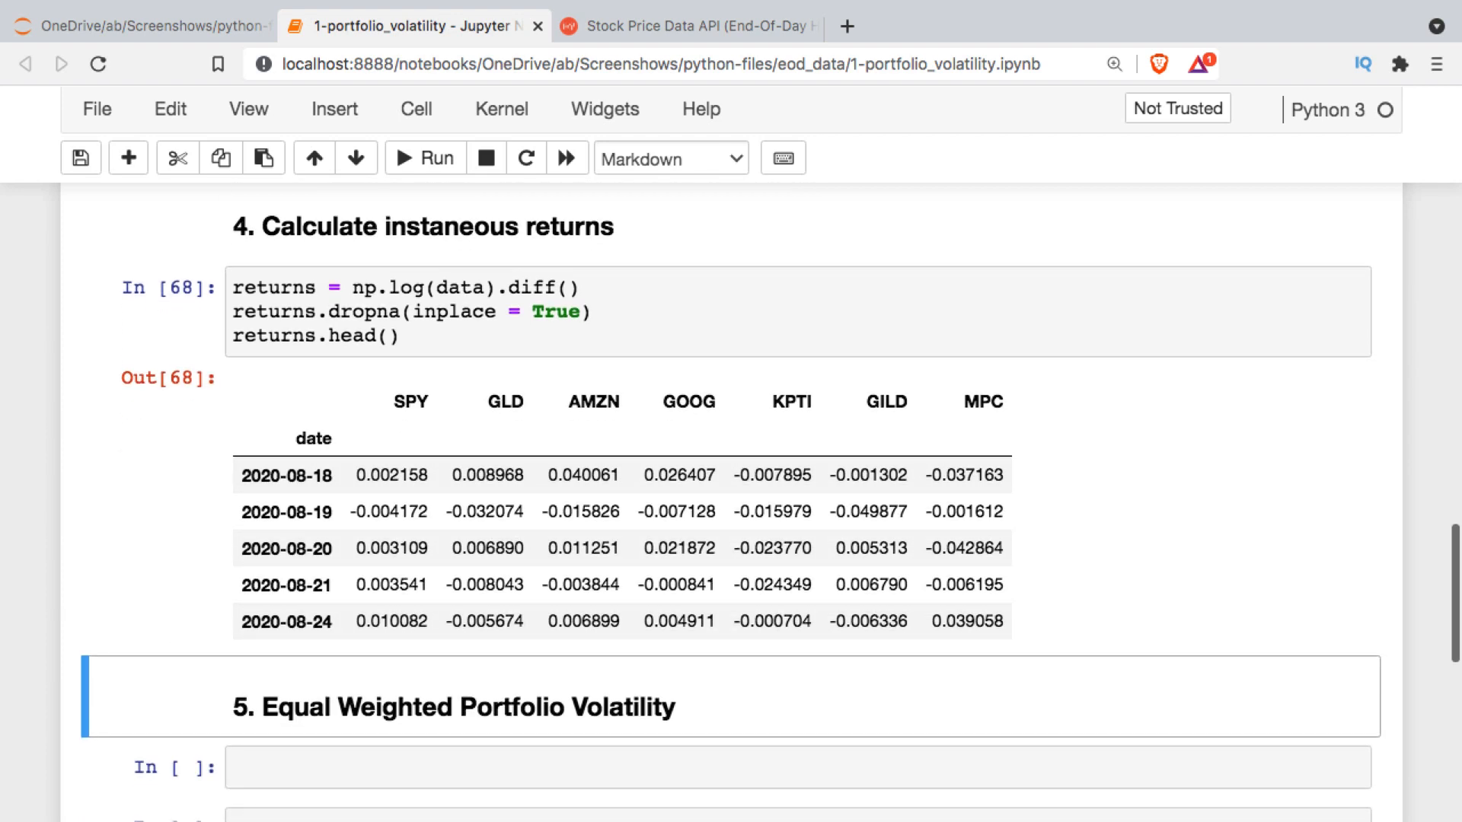
pyautogui.moveTo(409, 332)
pyautogui.write('var')
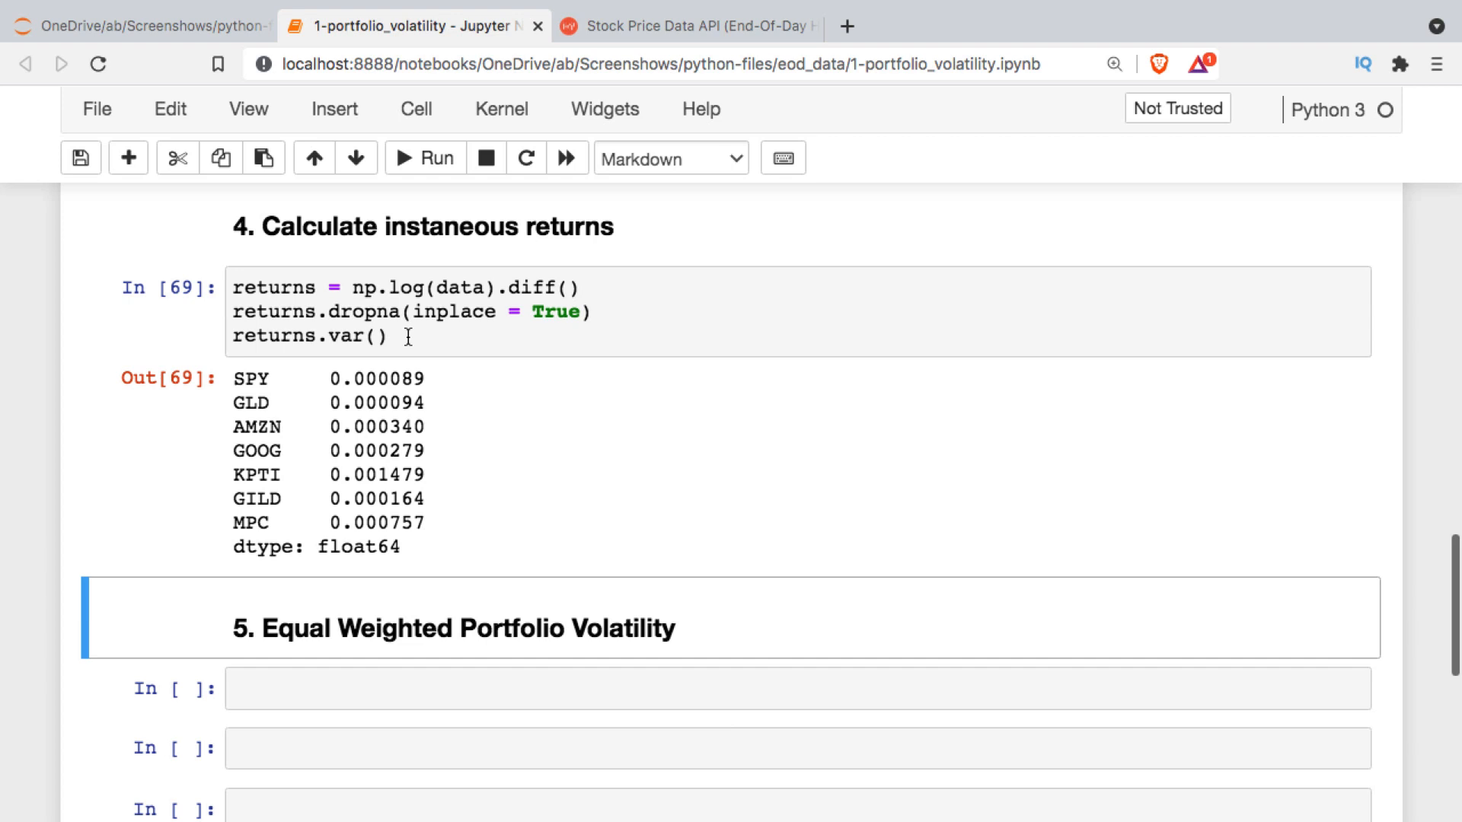
pyautogui.moveTo(560, 332)
pyautogui.write('len(')
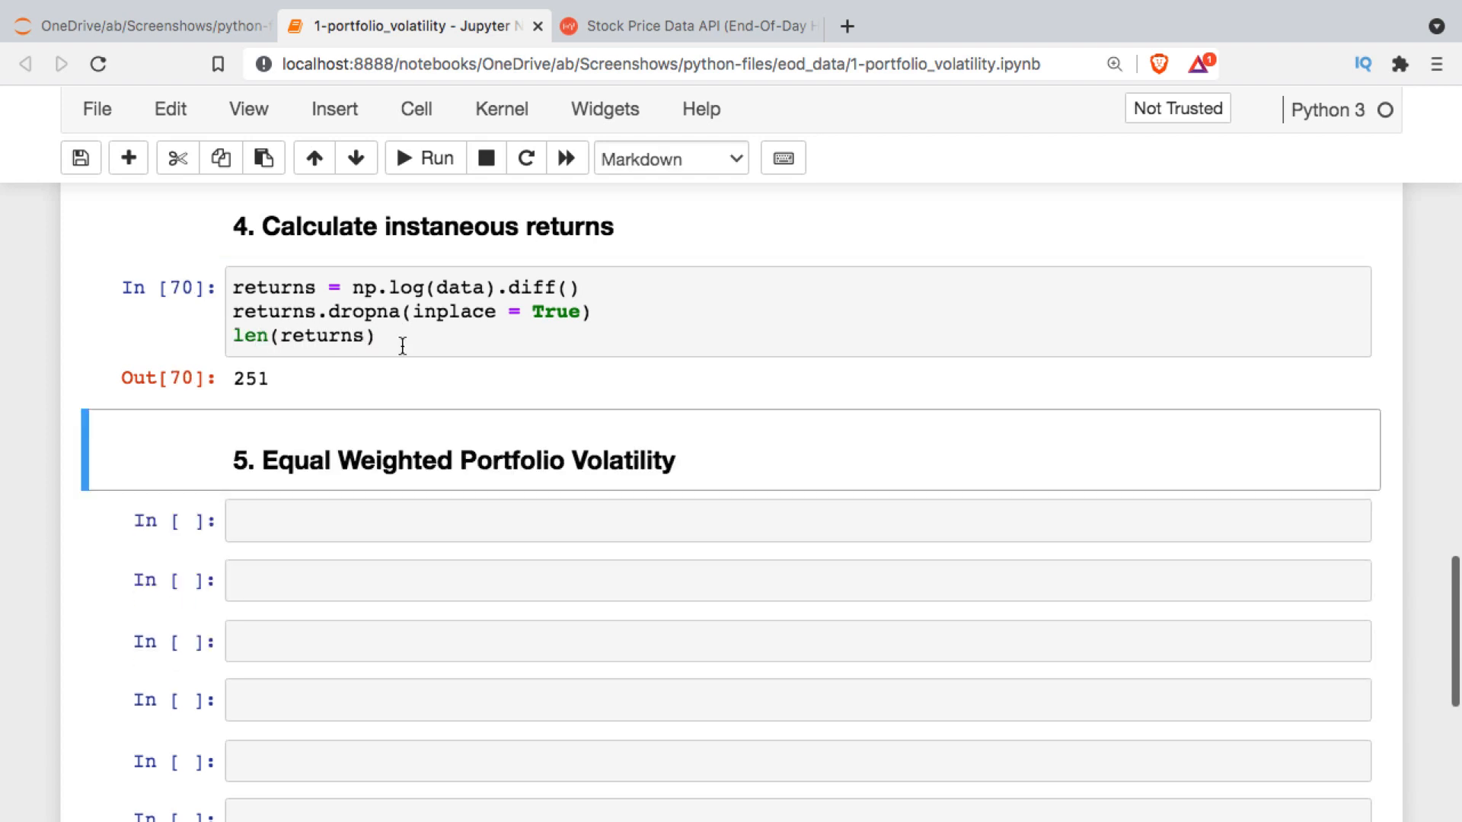
# - Add std = np.sqrt(returns.var() * 251) to the returns cell and run it to list per-stock annualized volatility
pyautogui.click(401, 338)
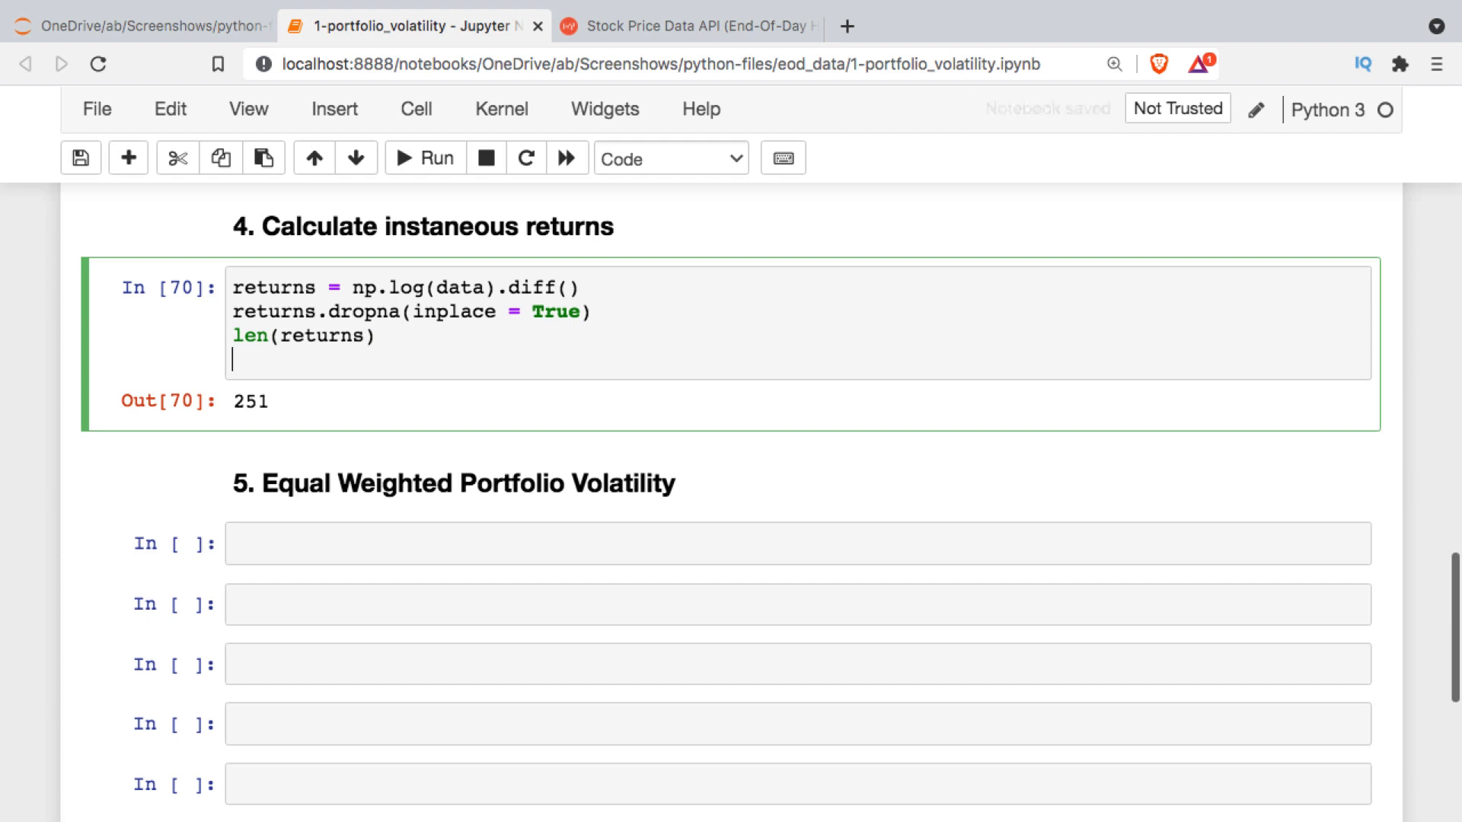
pyautogui.write('returns.var()')
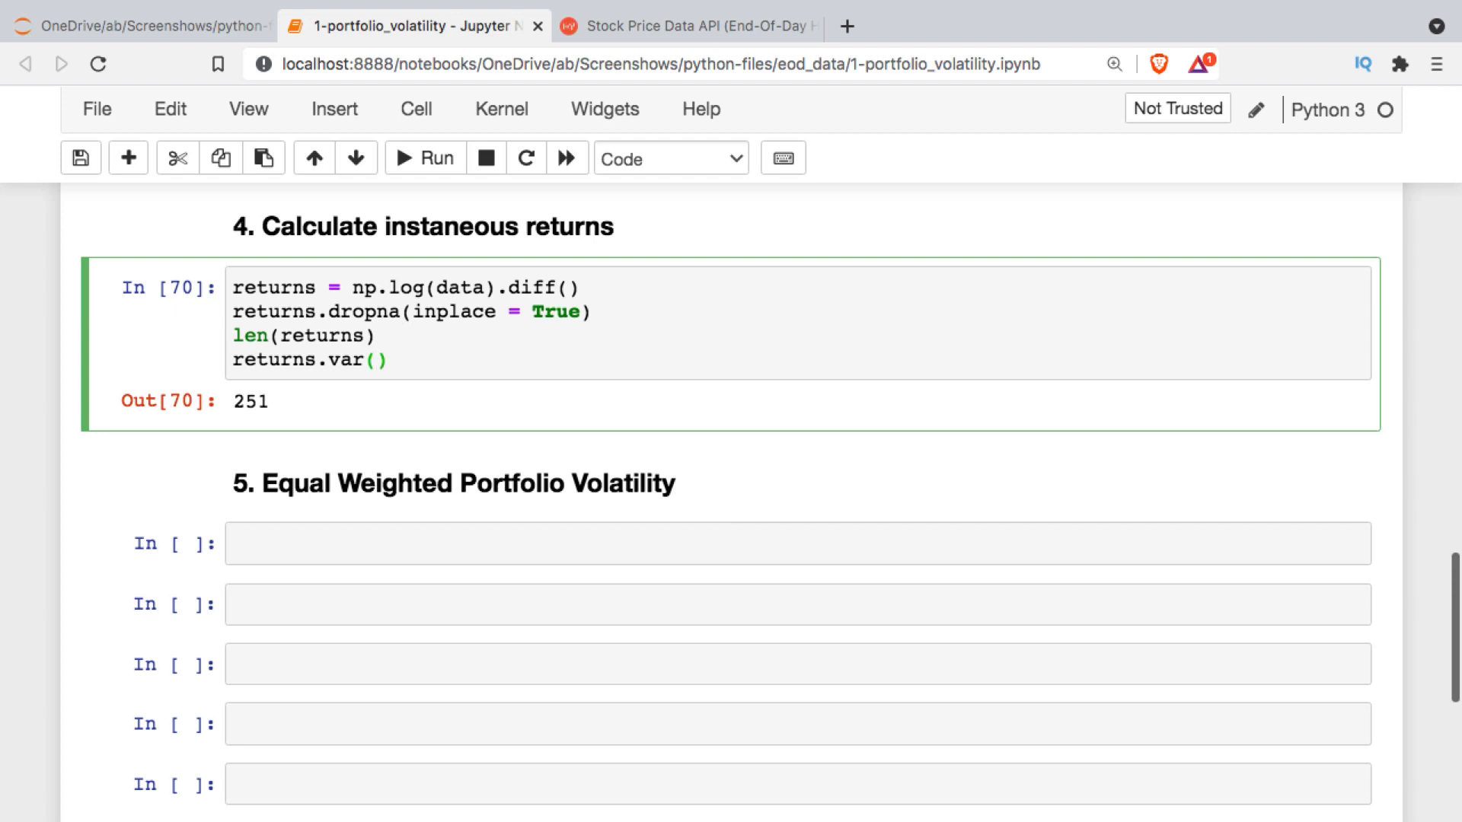
pyautogui.write('*2')
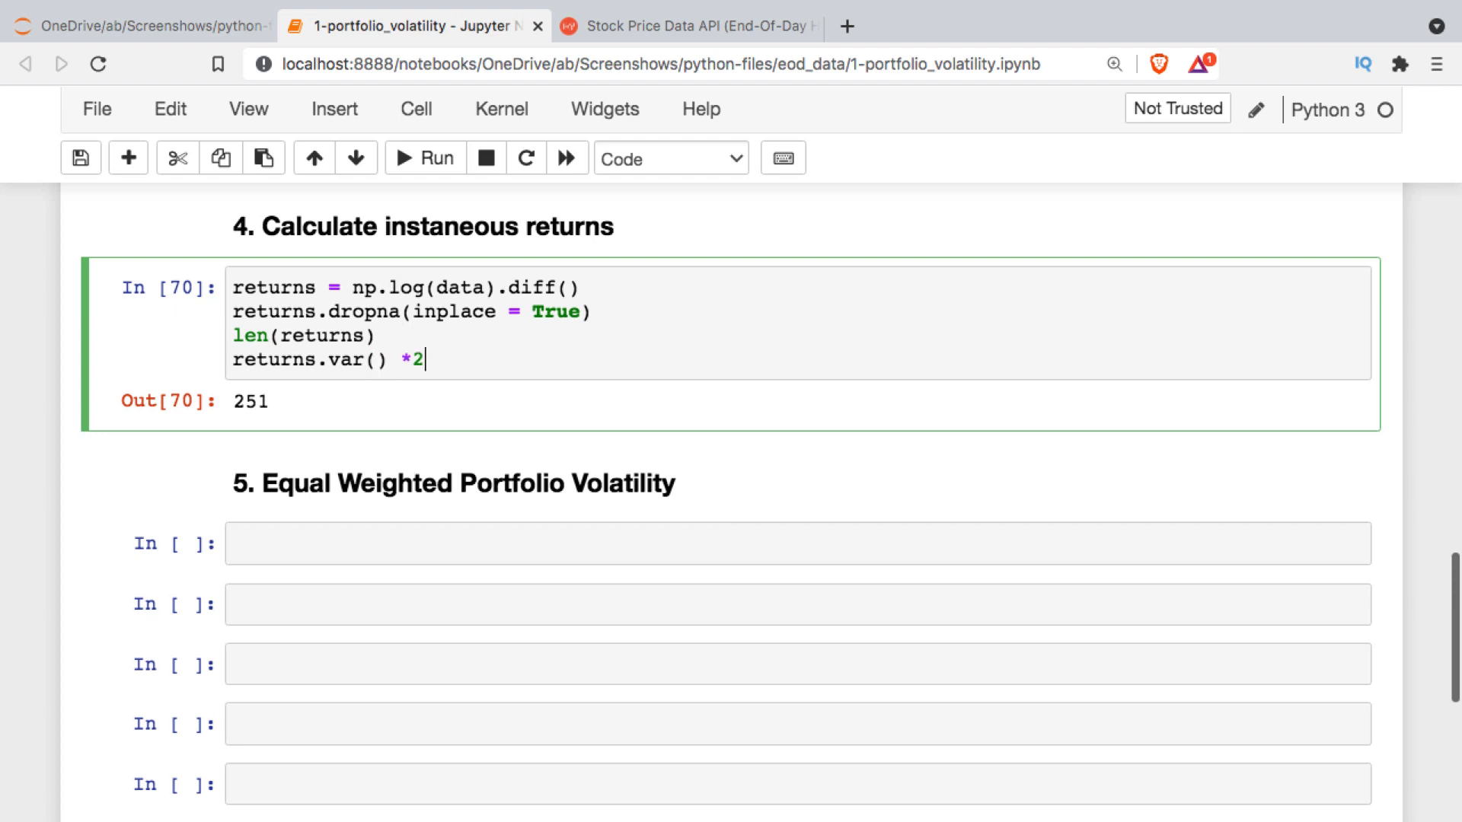
pyautogui.click(423, 157)
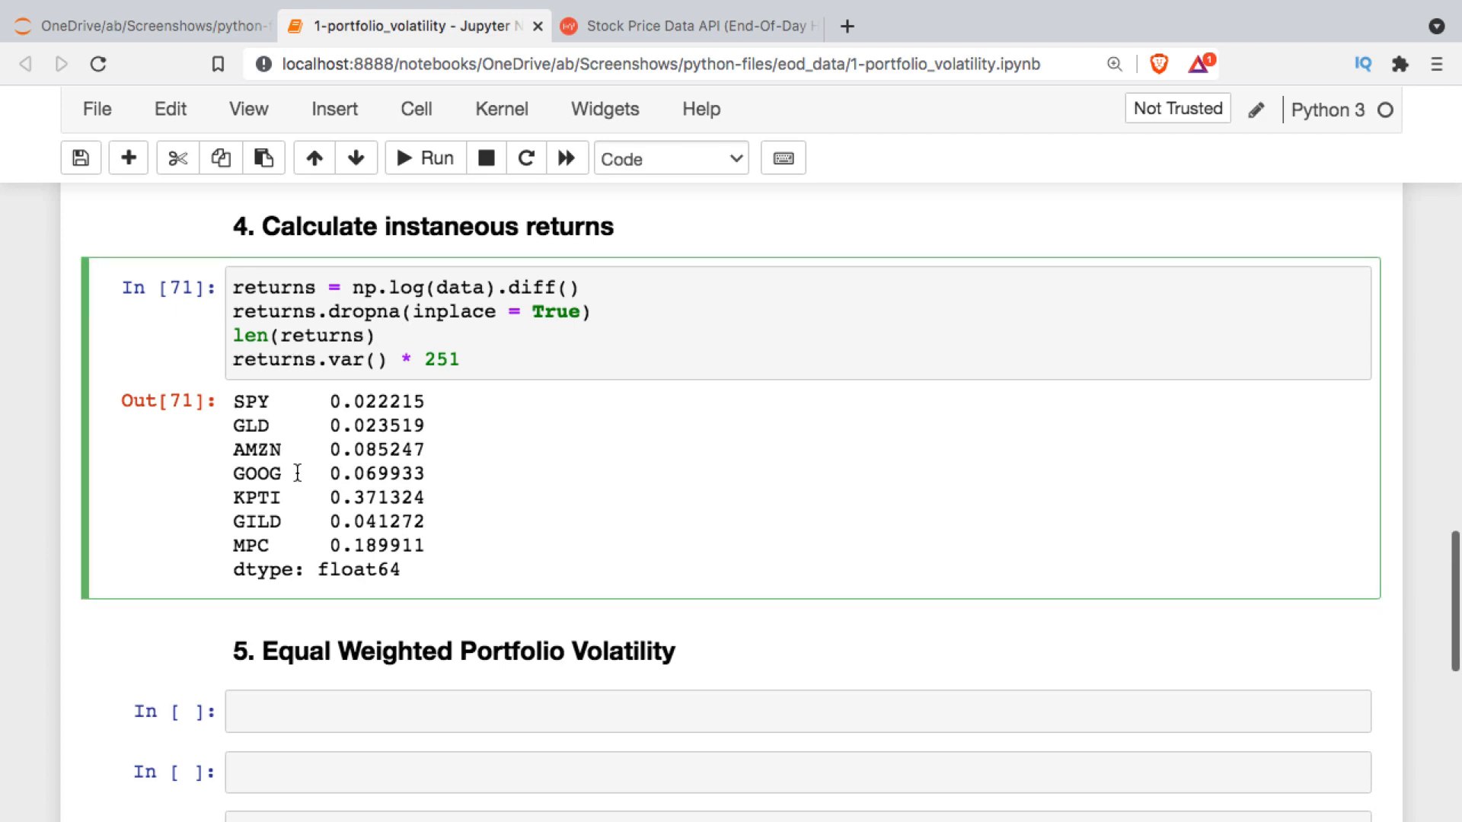
pyautogui.write('std =')
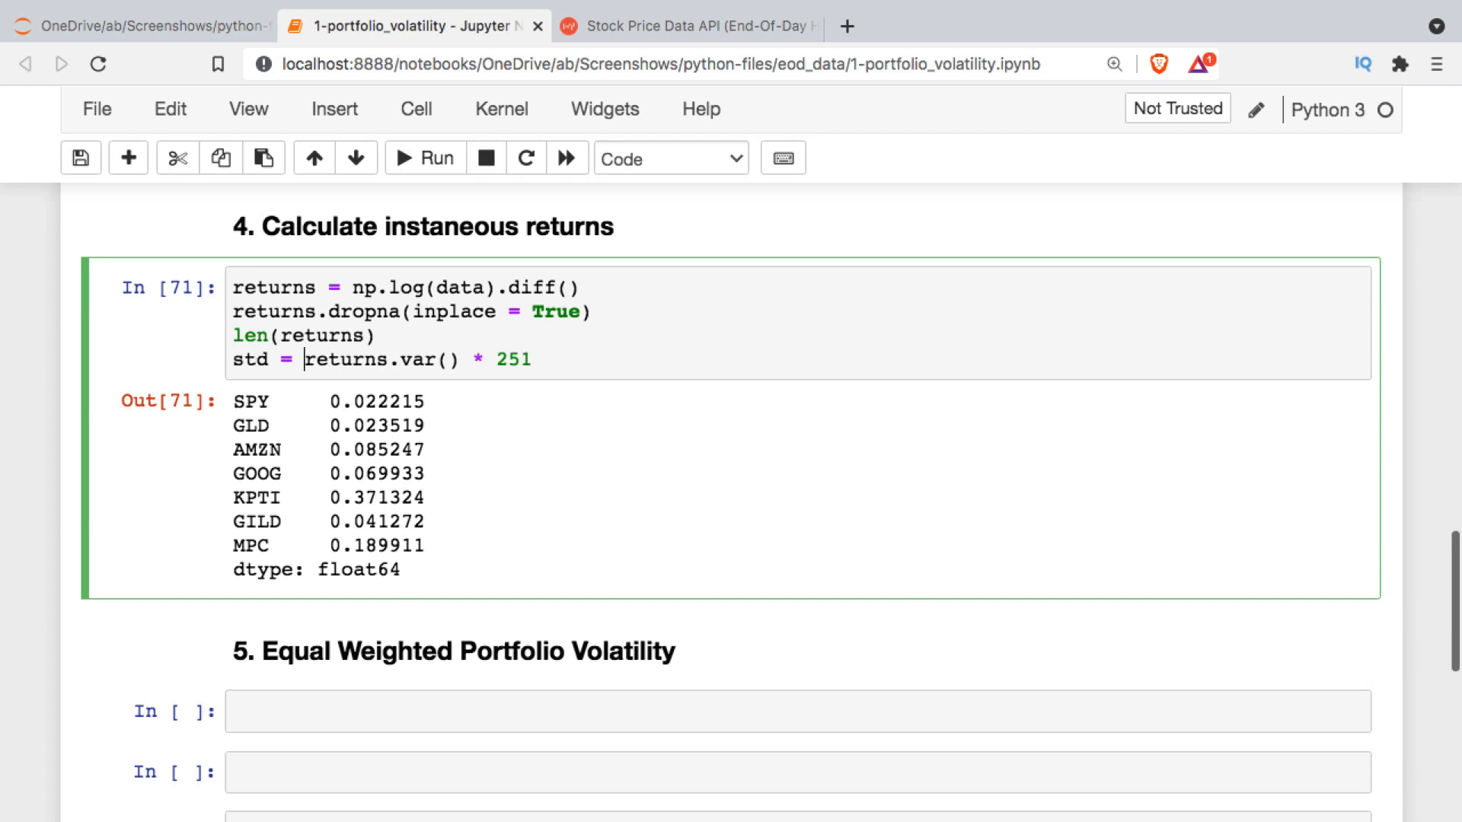
pyautogui.write('np.sqrt(')
pyautogui.write('std')
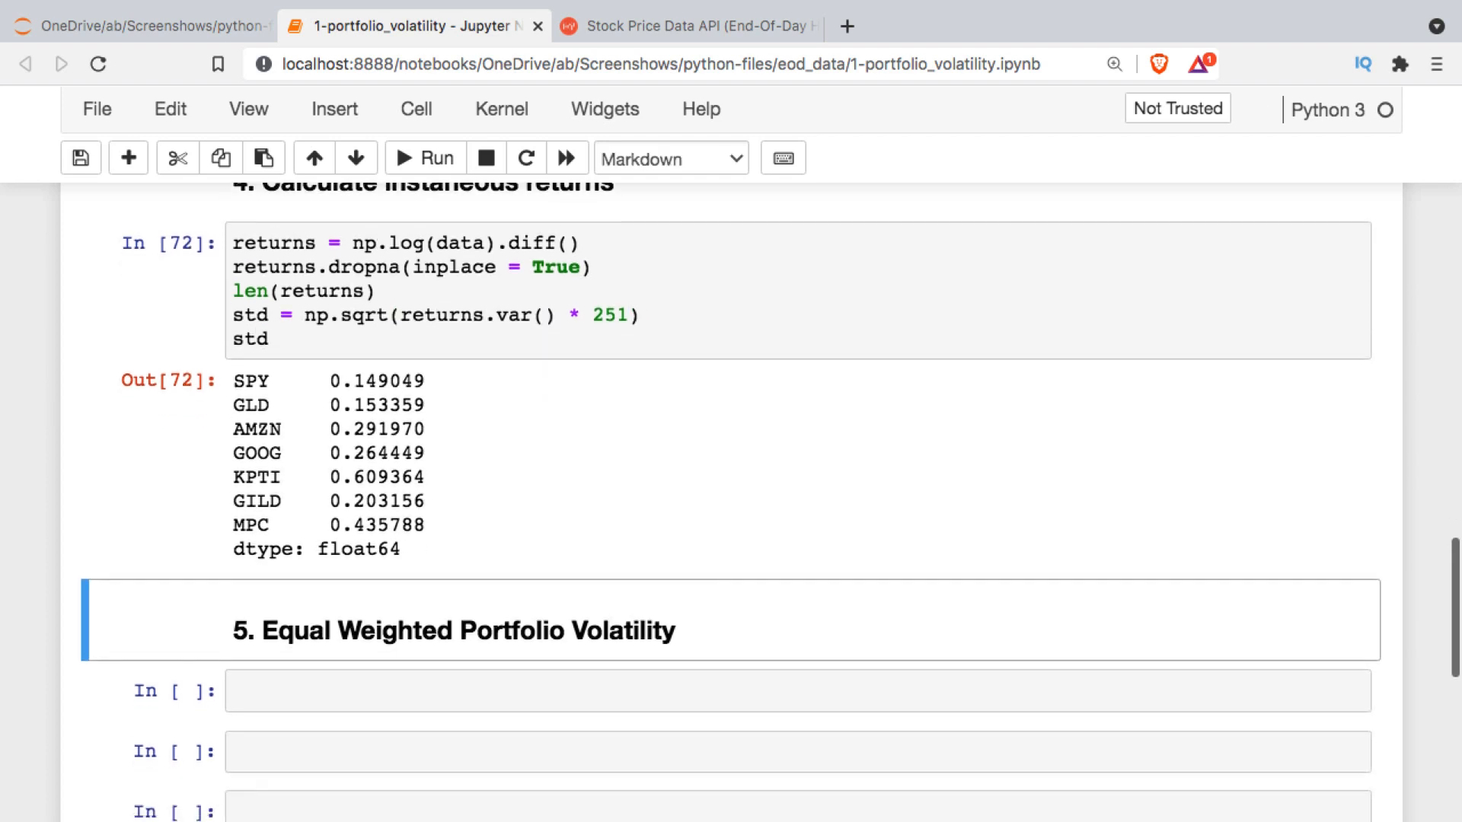
pyautogui.scroll(-3)
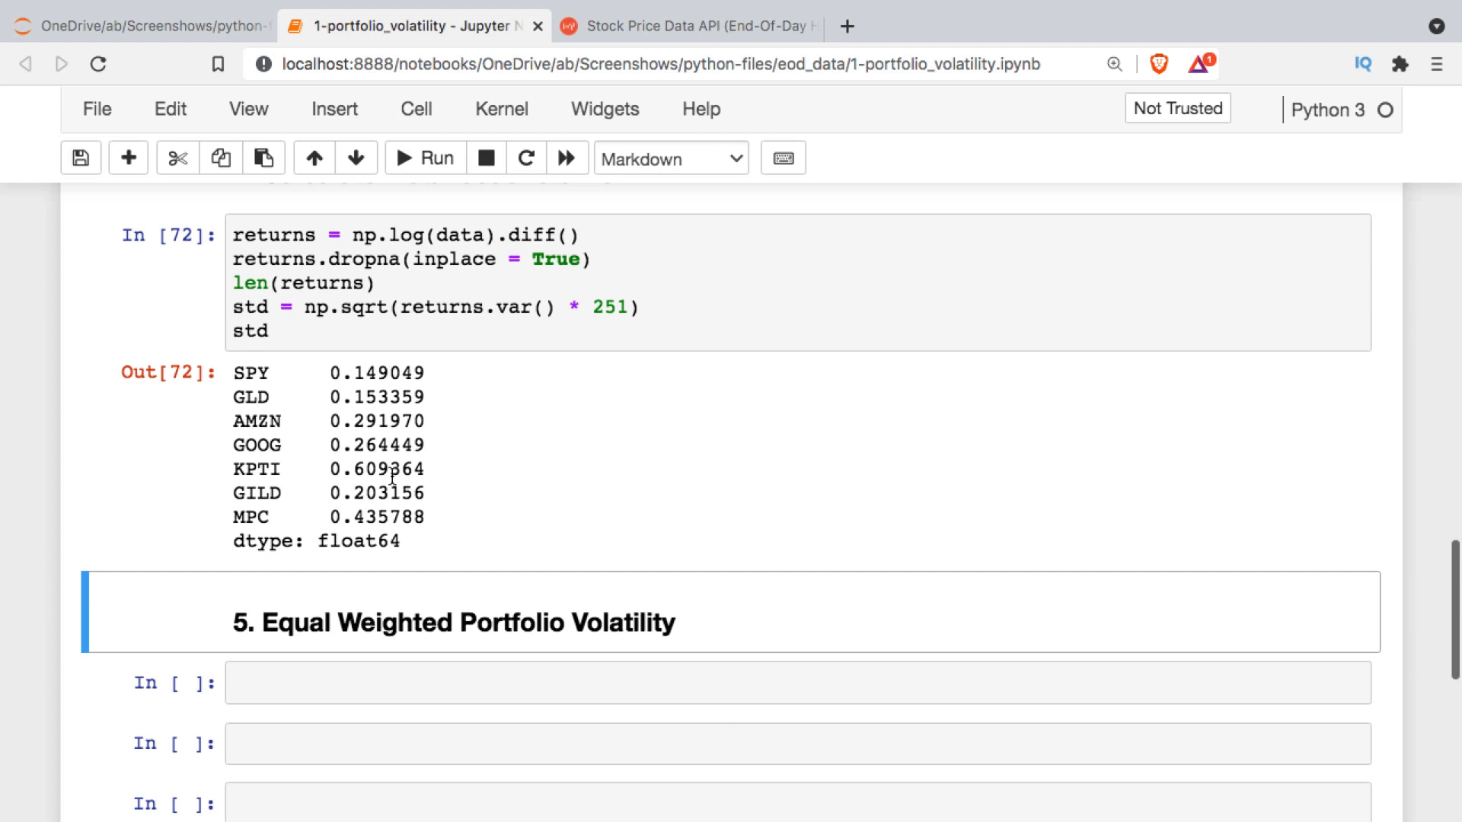
pyautogui.moveTo(341, 509)
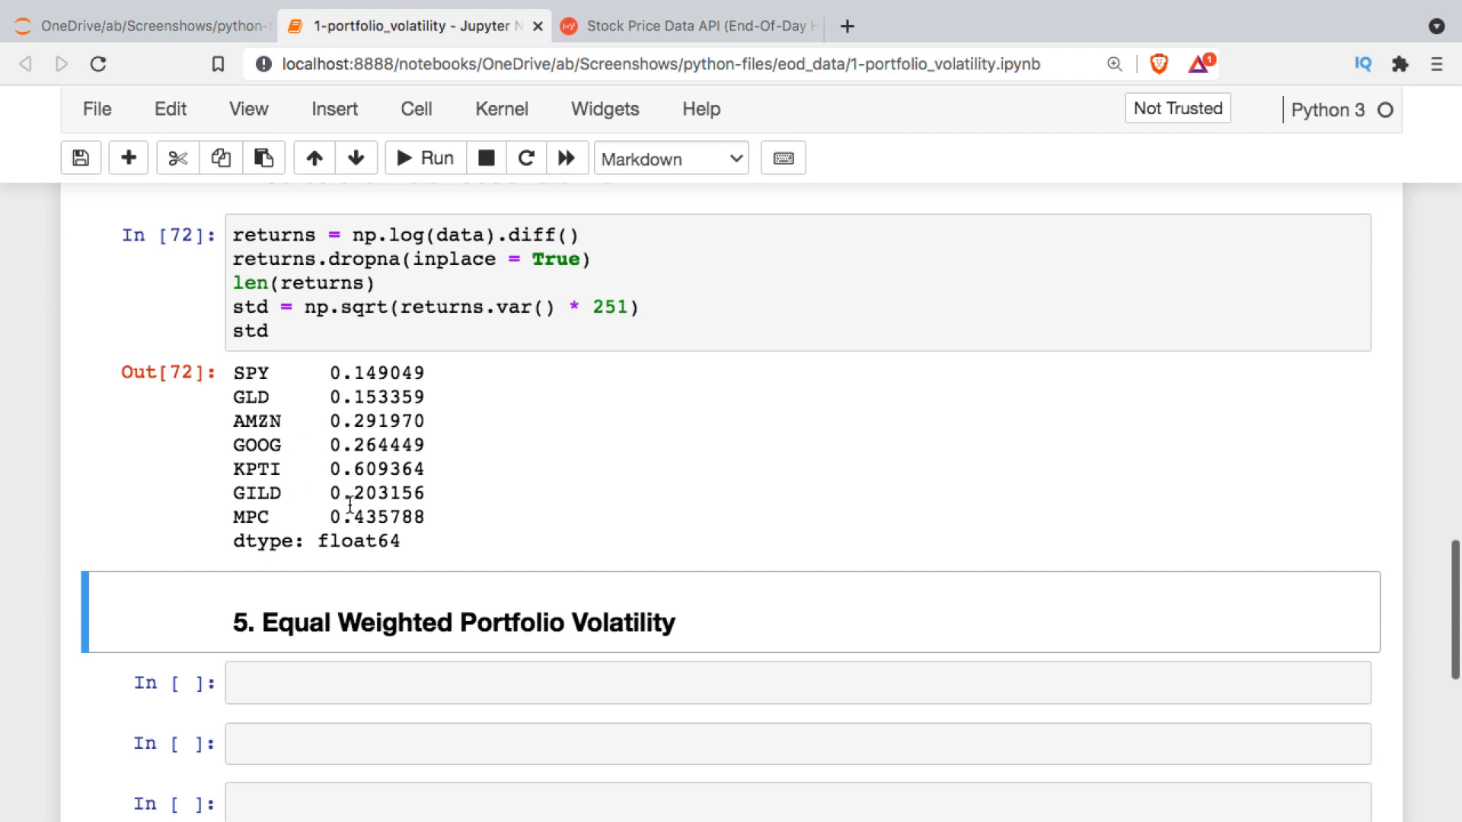
pyautogui.moveTo(368, 442)
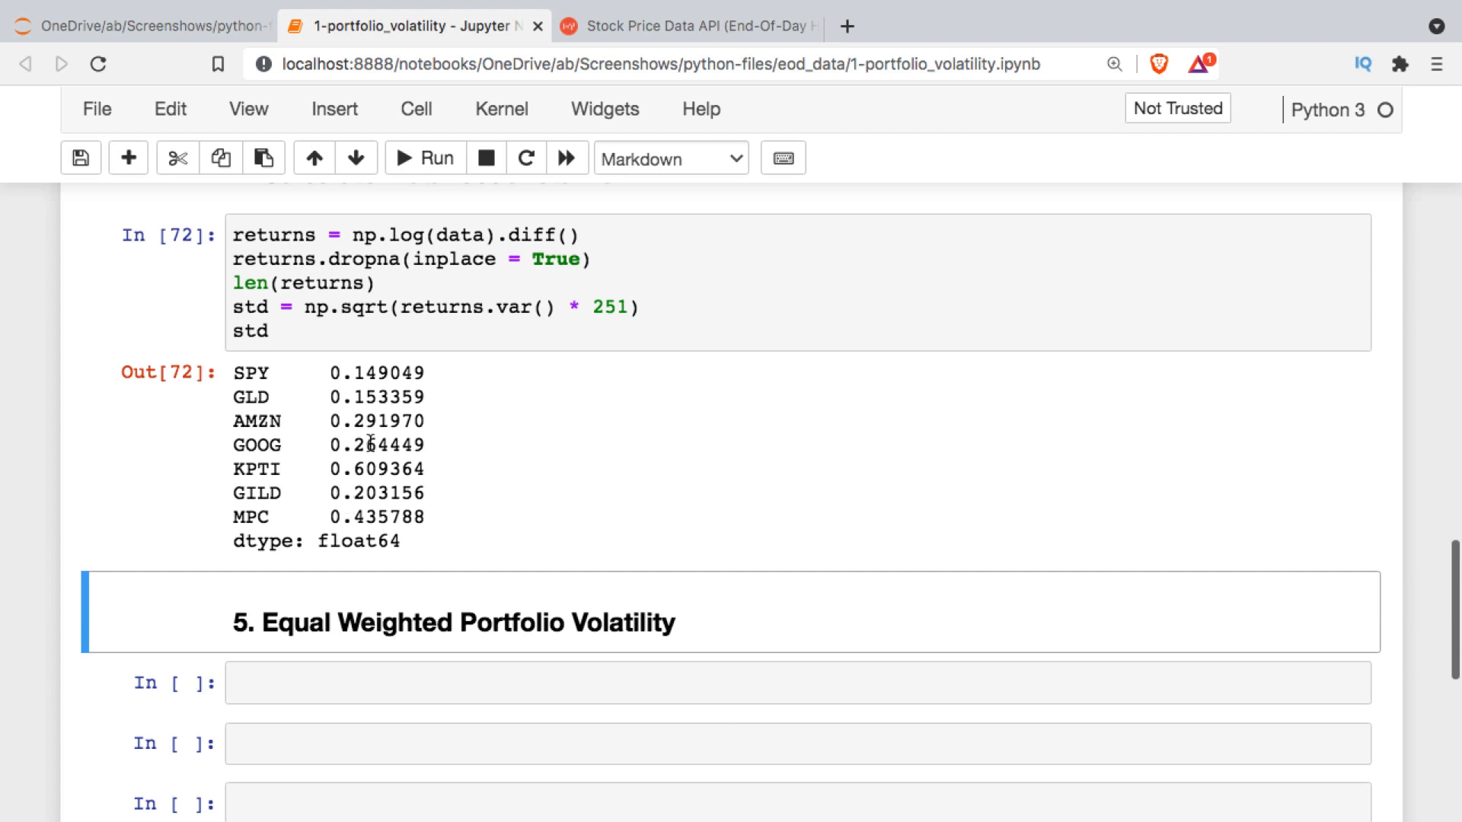
pyautogui.moveTo(378, 510)
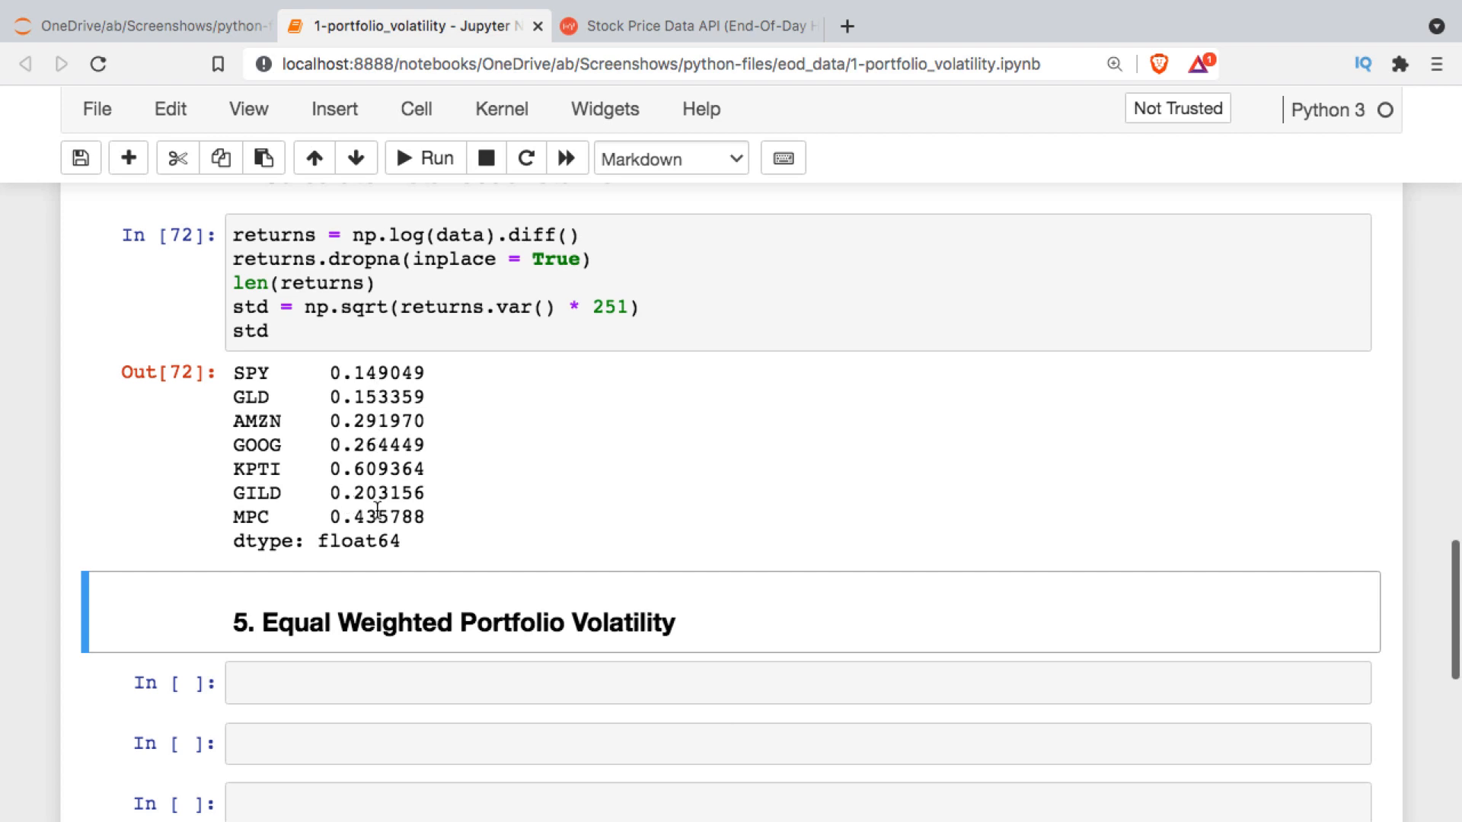
# - Average the volatilities with .mean() and print the result as a percentage (30.10%)
pyautogui.click(297, 332)
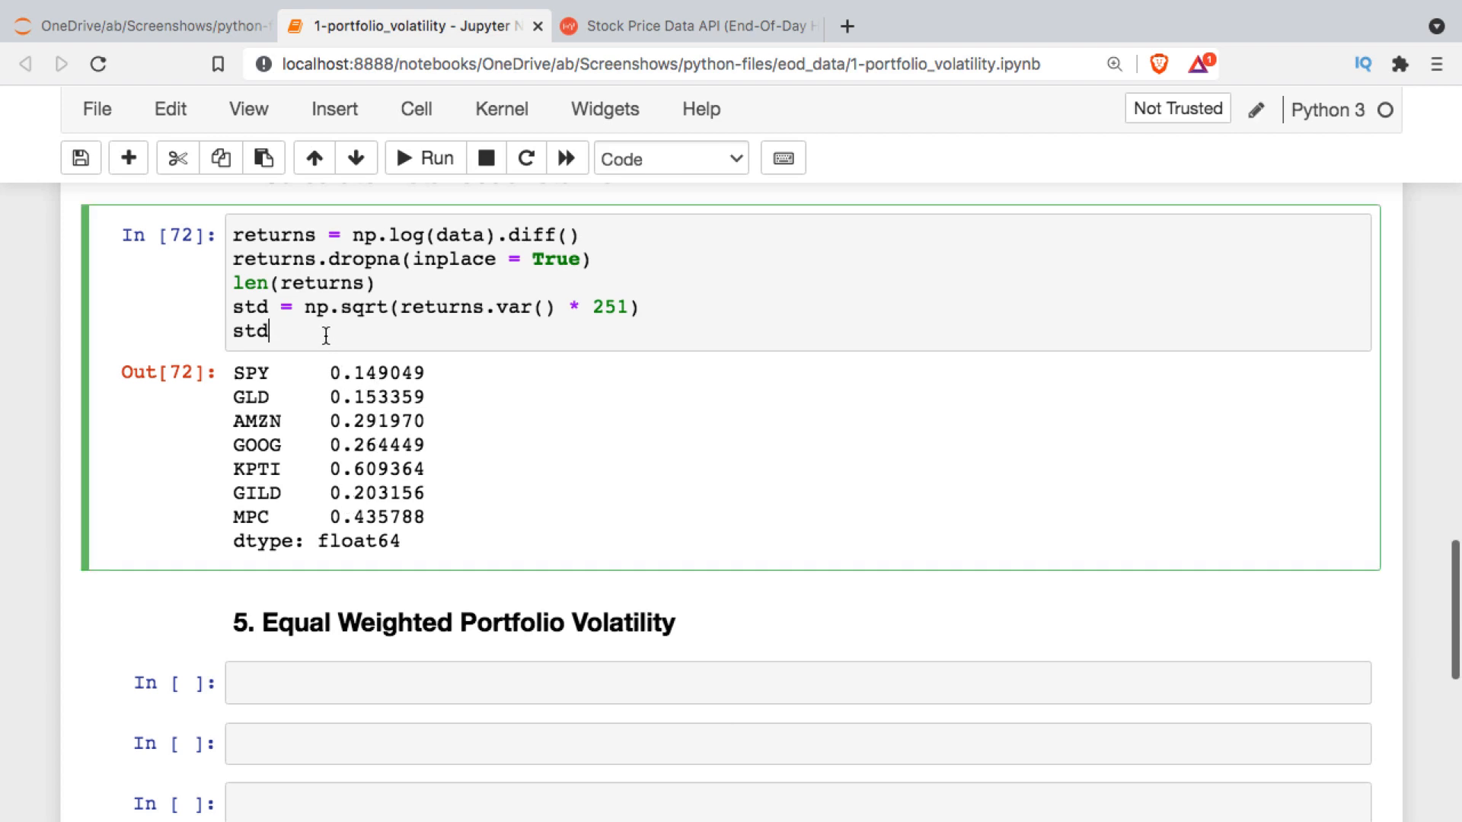
pyautogui.write('.mean()')
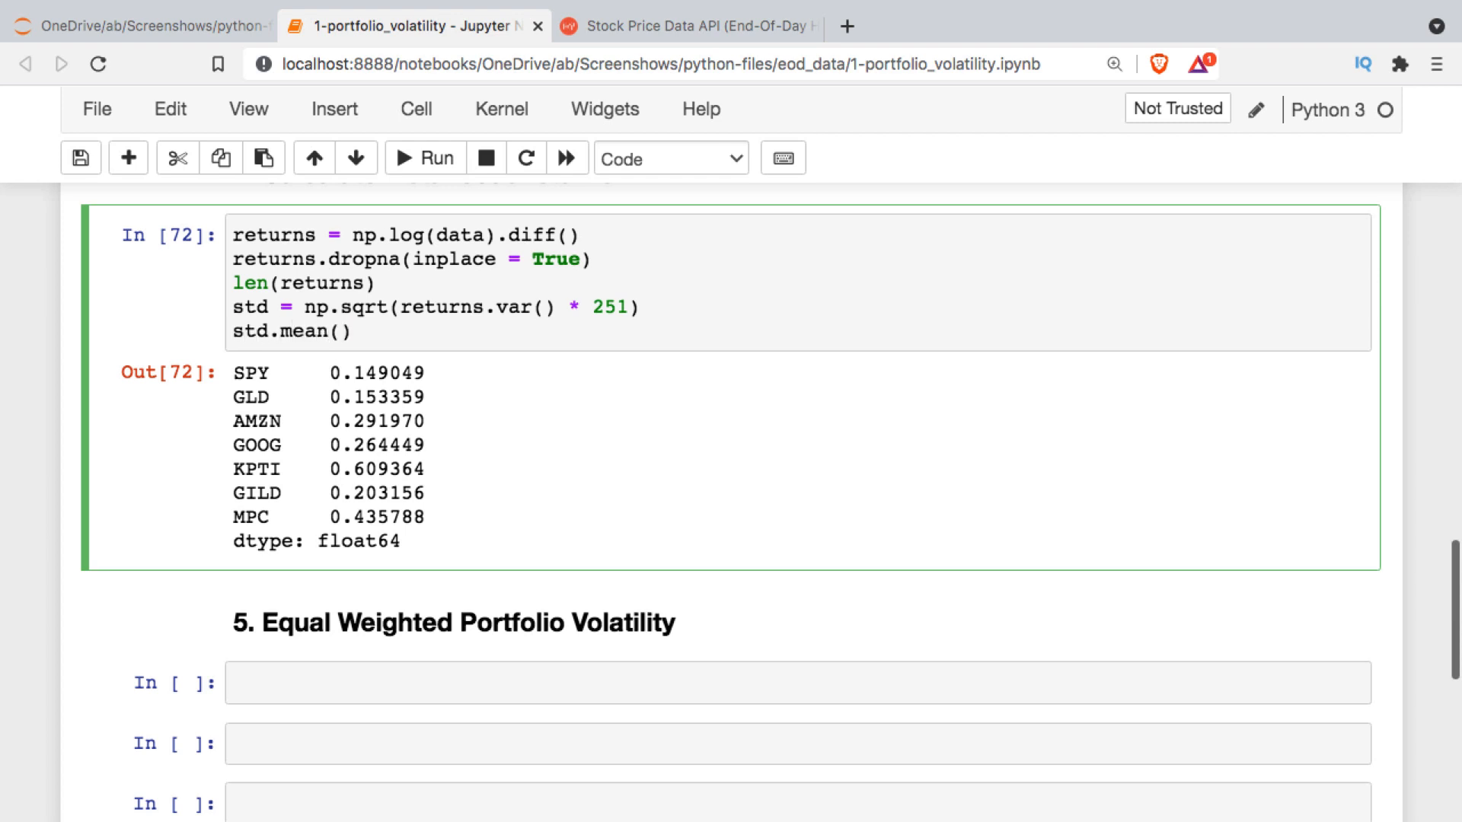
pyautogui.write('print(f"{')
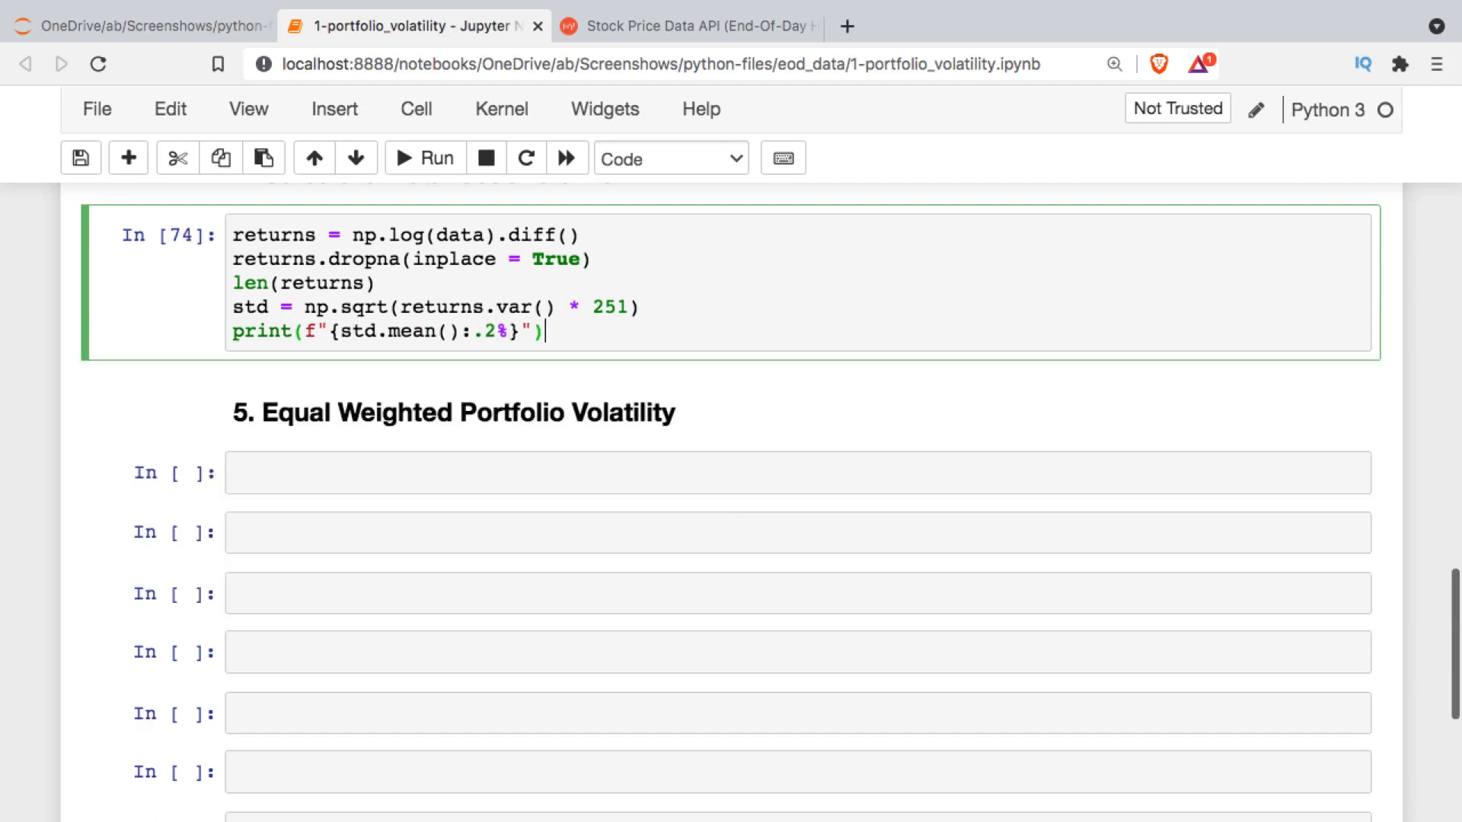
pyautogui.click(423, 157)
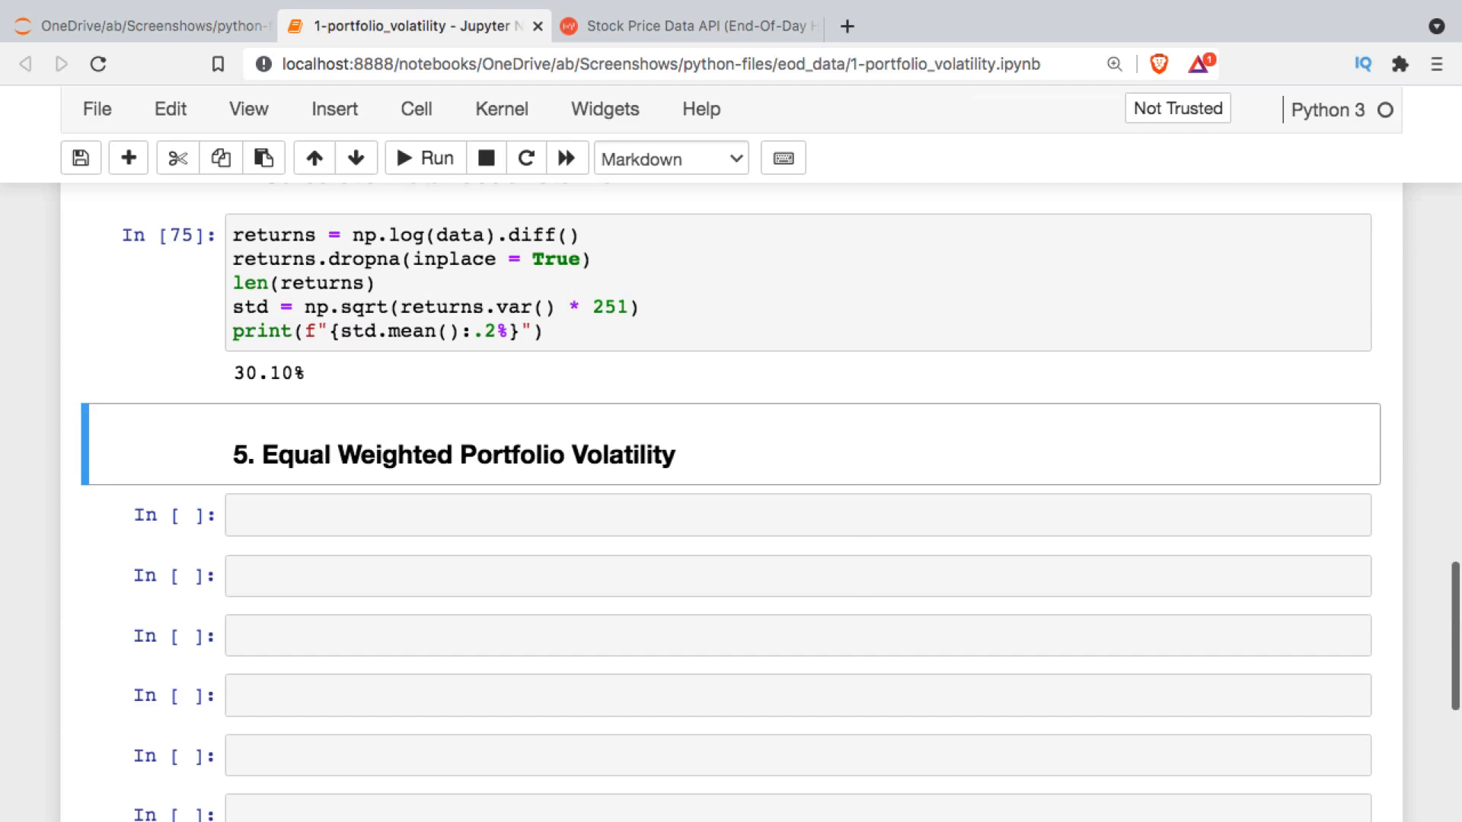
pyautogui.scroll(-3)
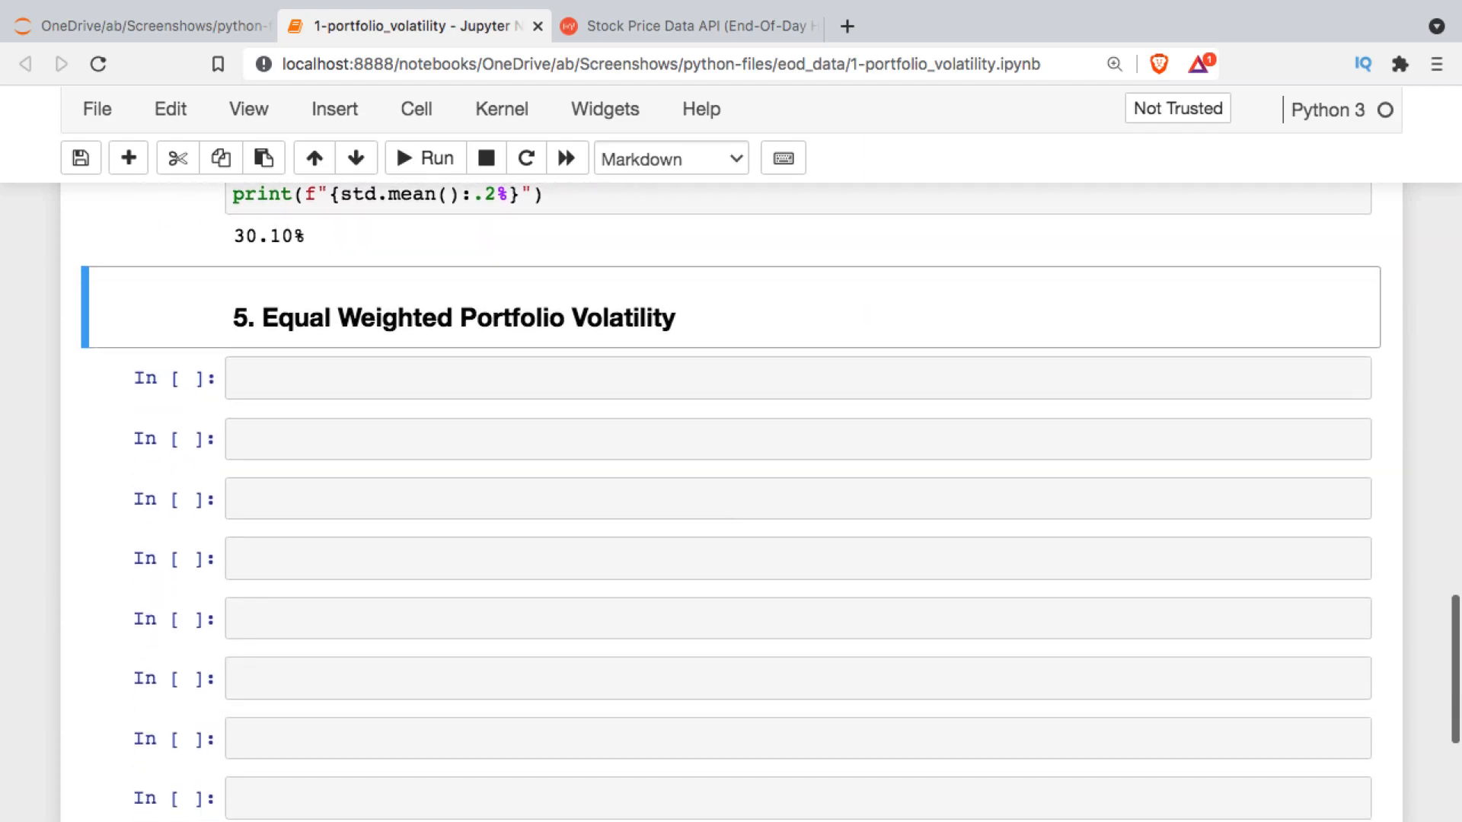
# - Enter cov = returns.cov() * 251 and display the annualized covariance matrix for the seven symbols
pyautogui.scroll(-3)
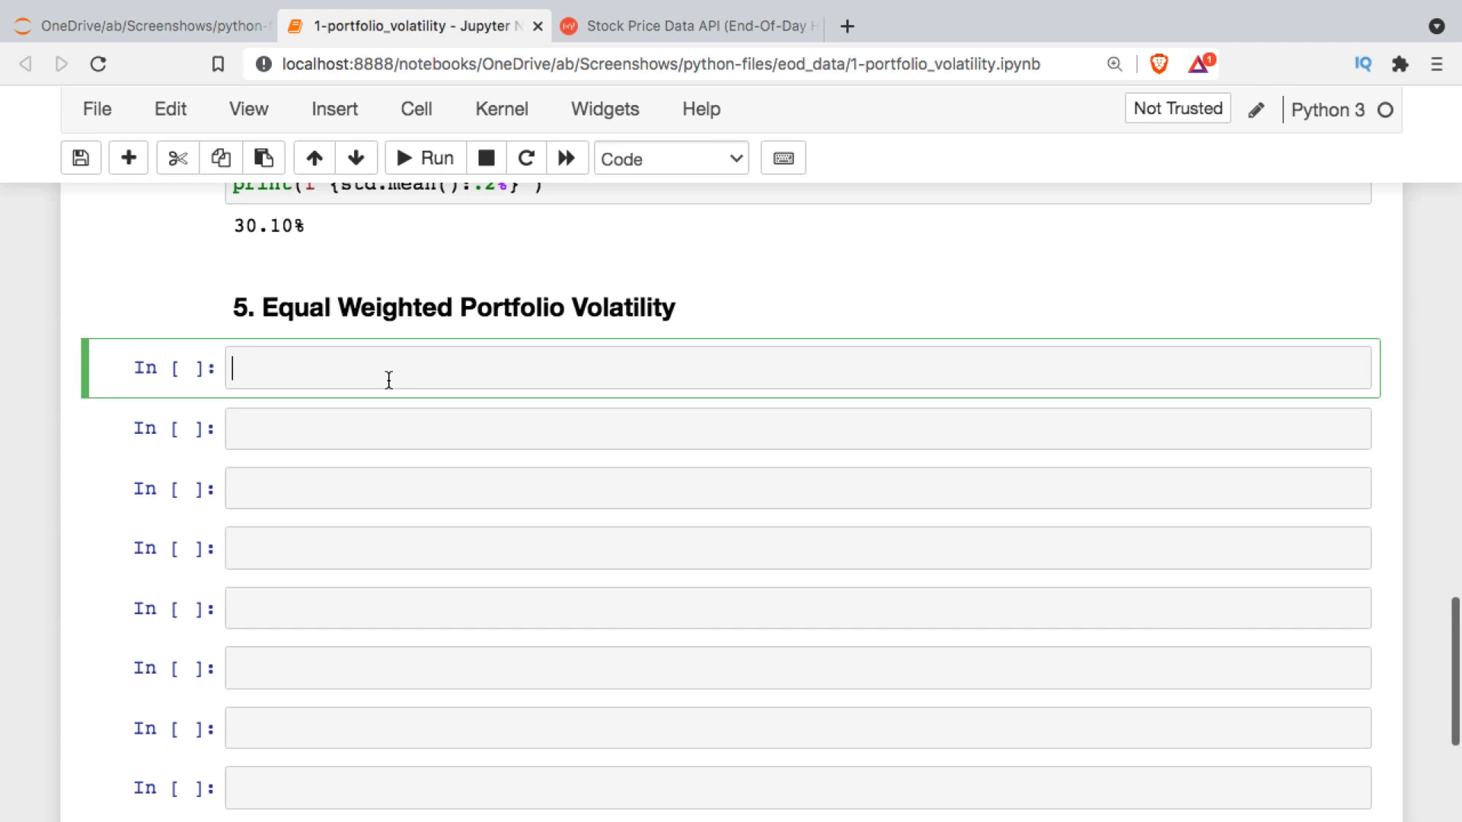
pyautogui.write('cov')
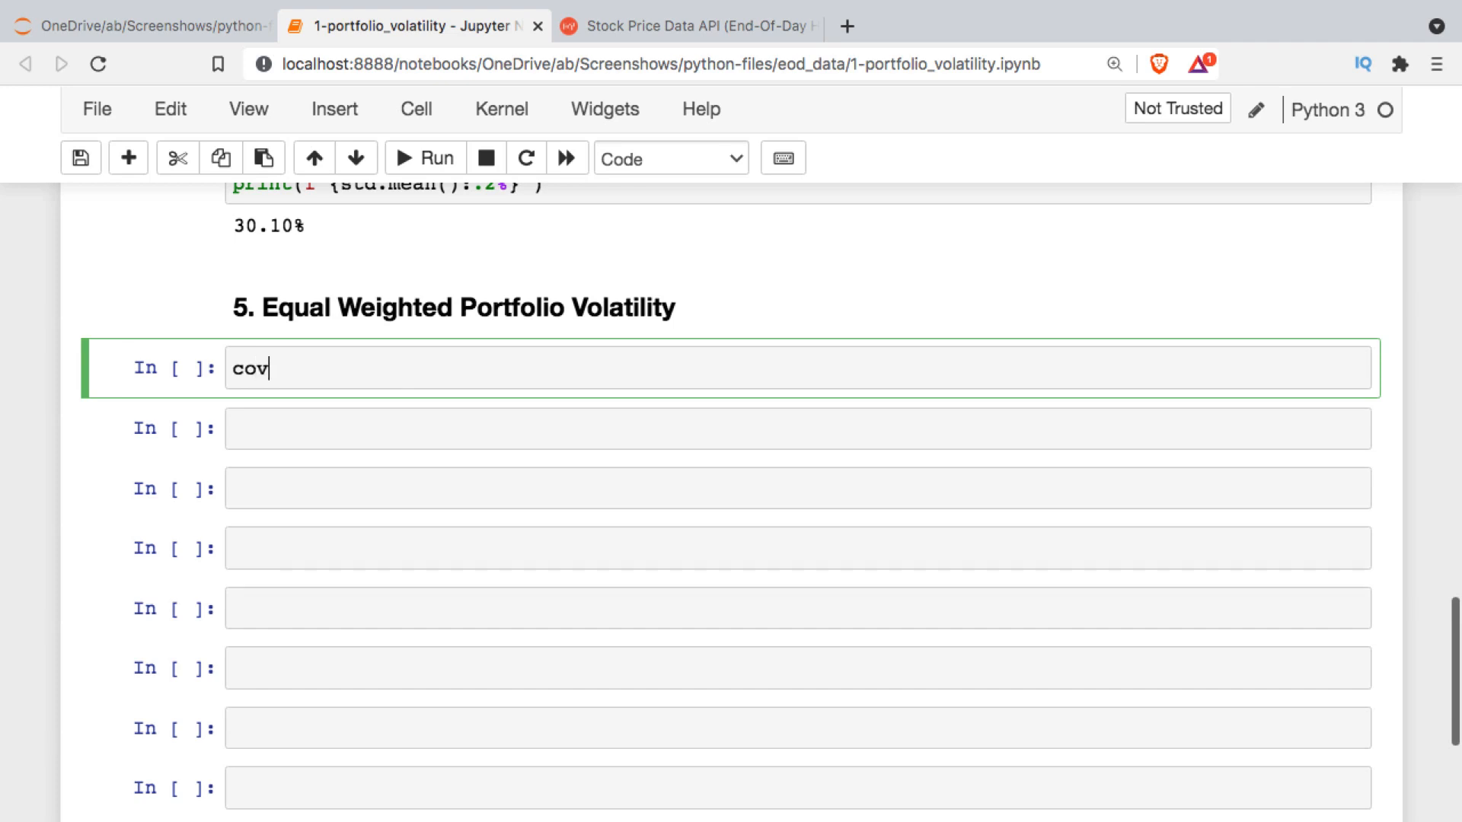
pyautogui.write('= returnr')
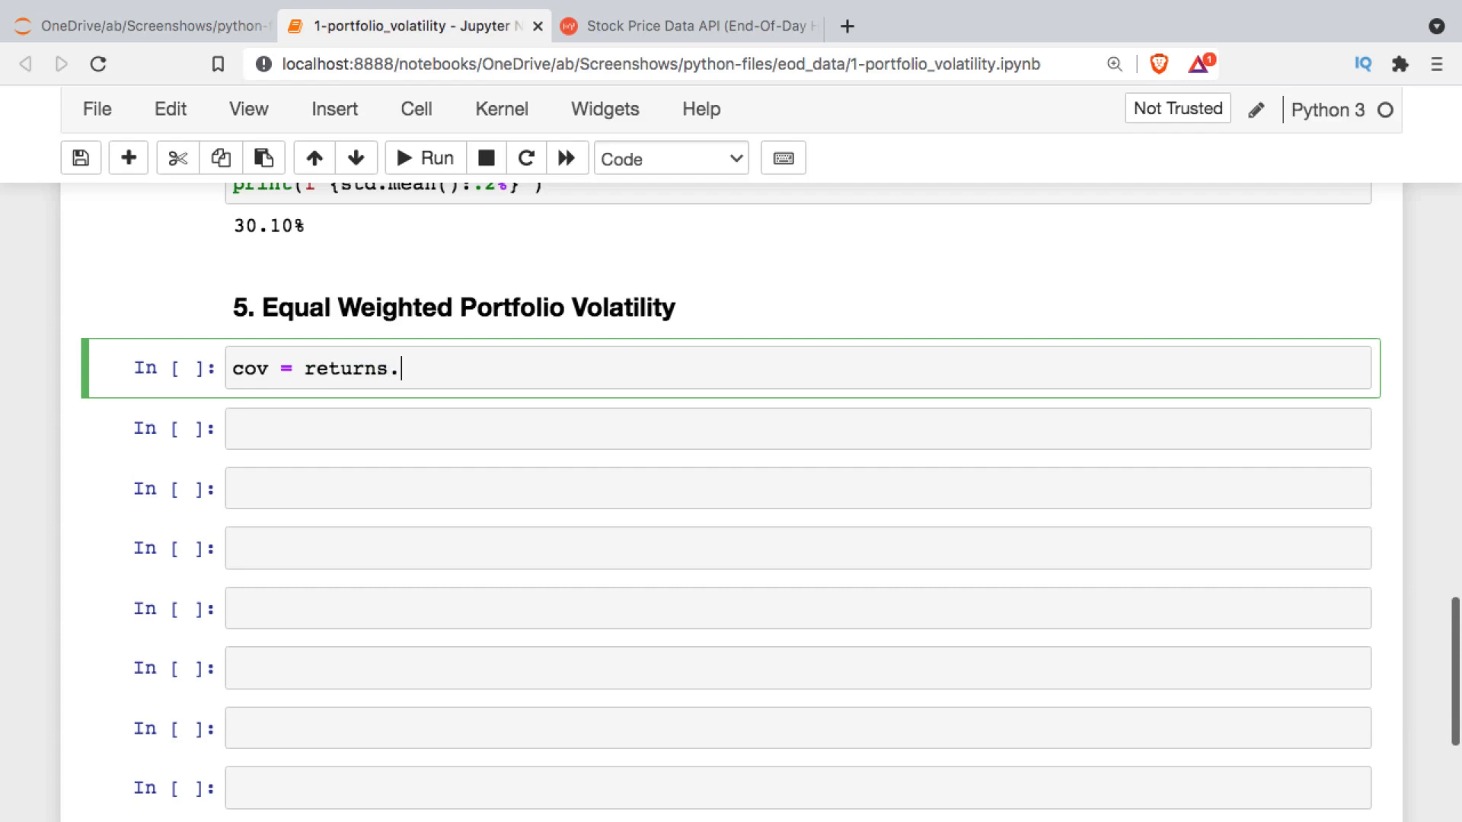
pyautogui.write('cov()')
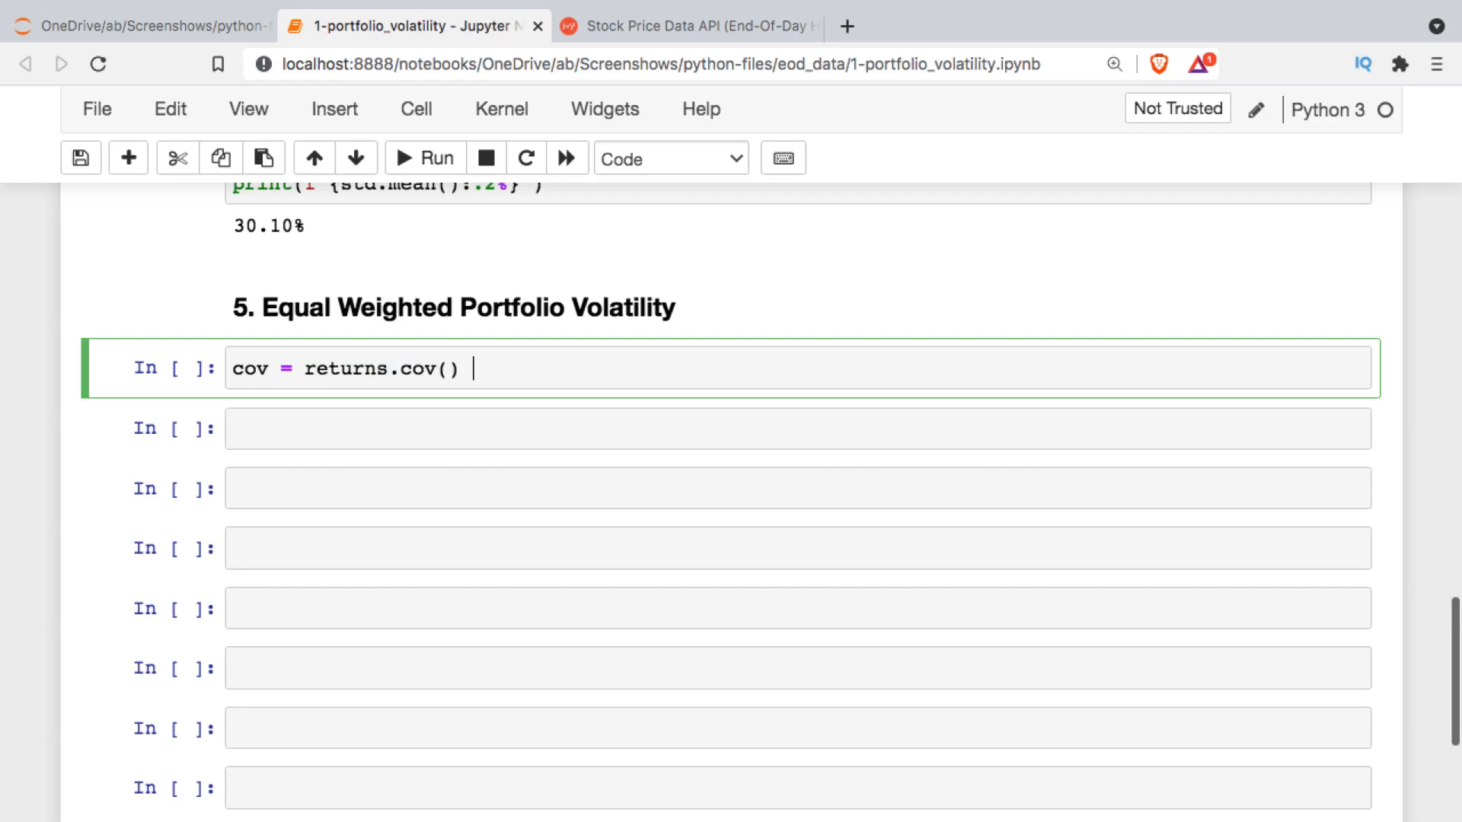
pyautogui.write('*2')
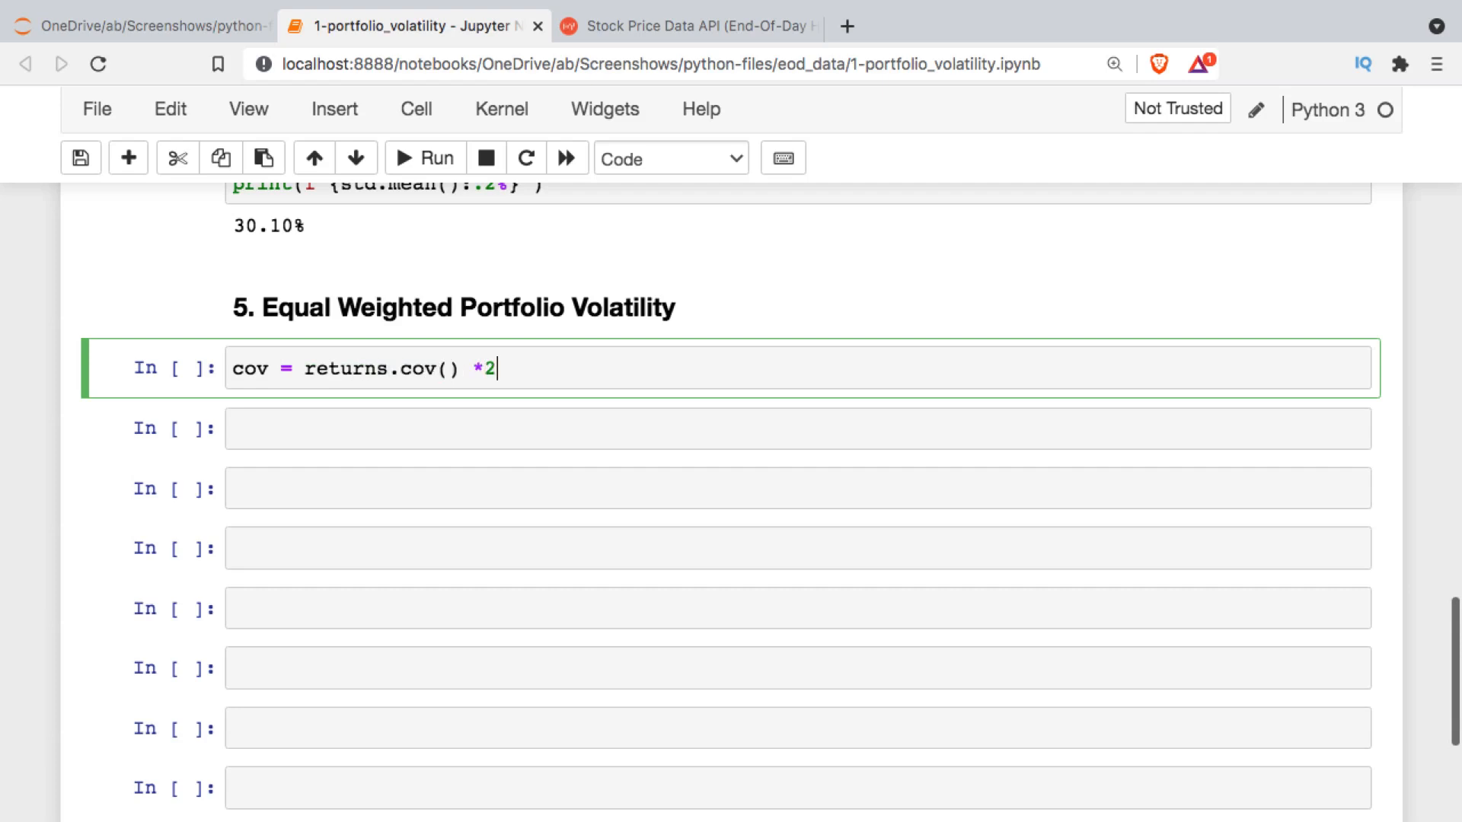
pyautogui.write('51')
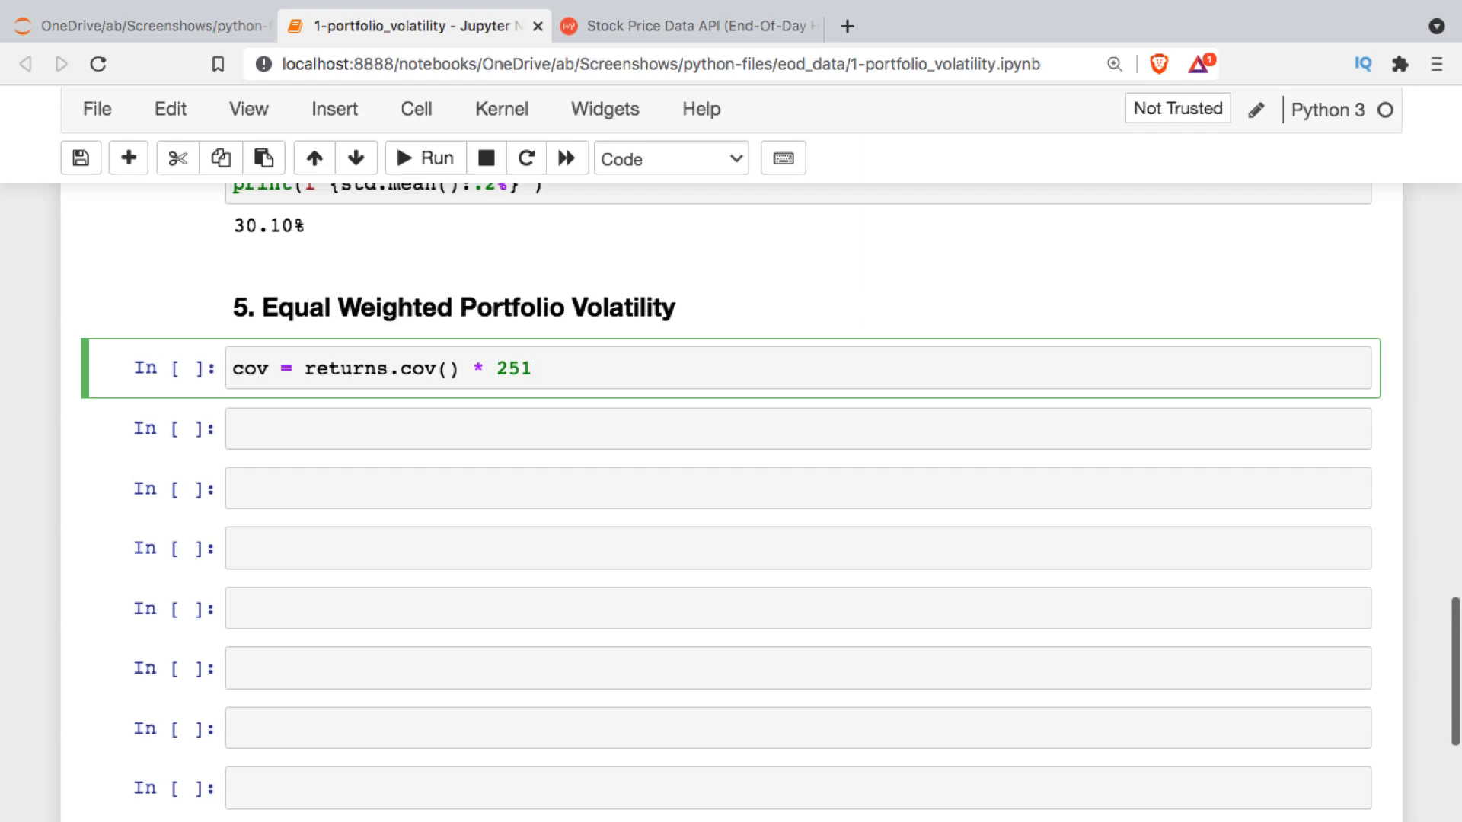
pyautogui.write('cov')
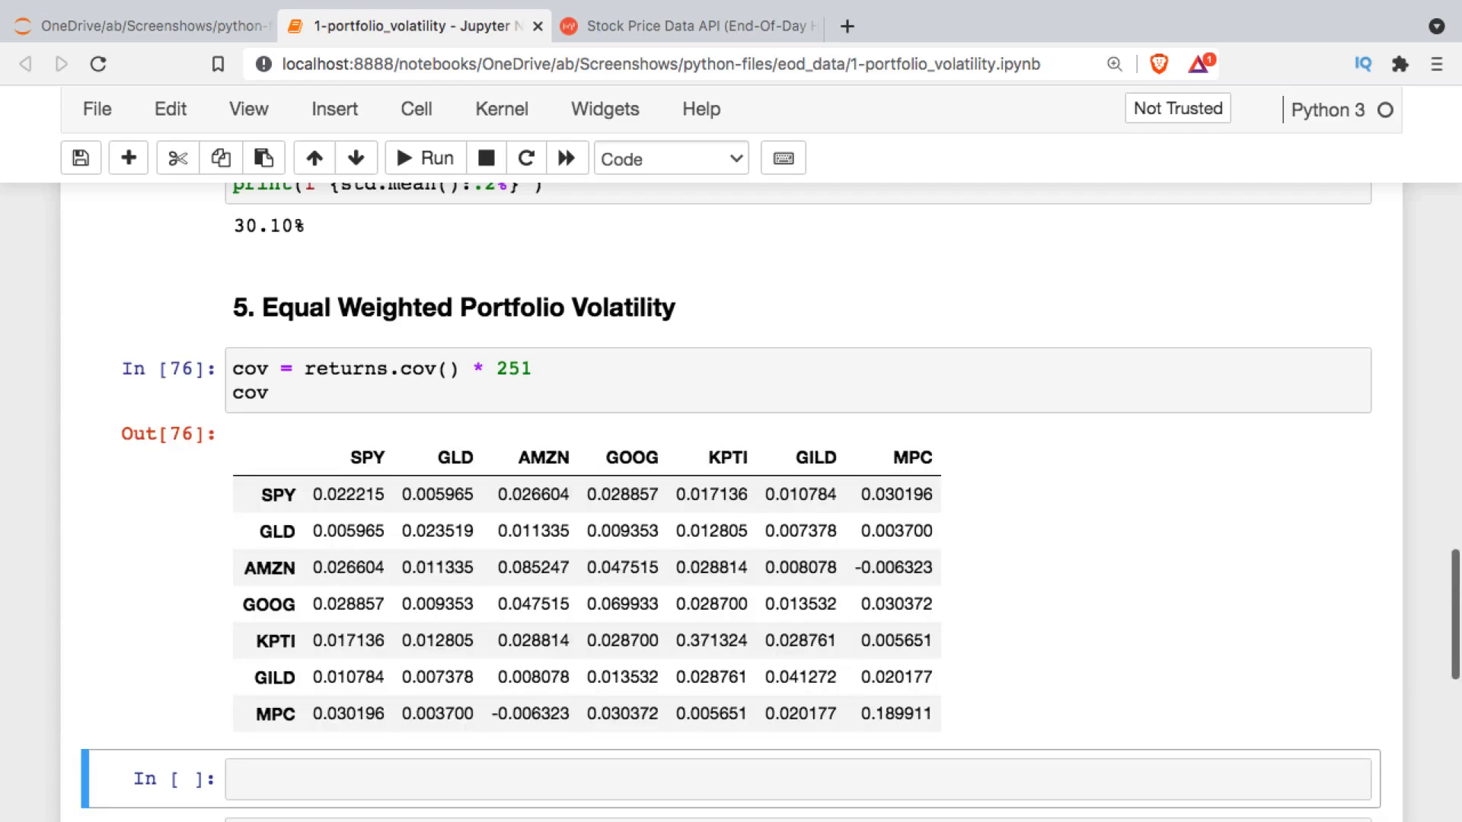
pyautogui.scroll(-3)
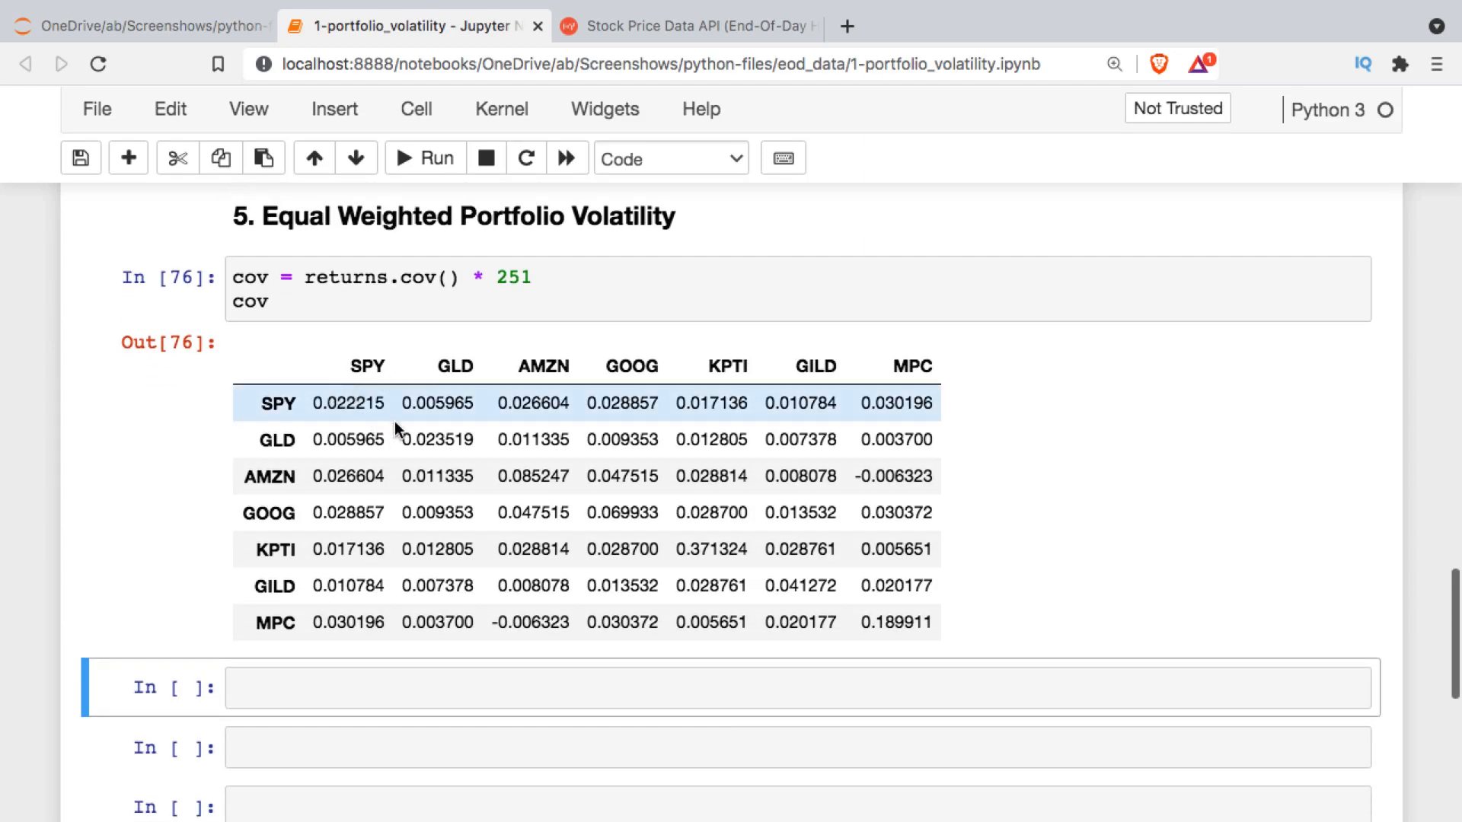
pyautogui.moveTo(772, 579)
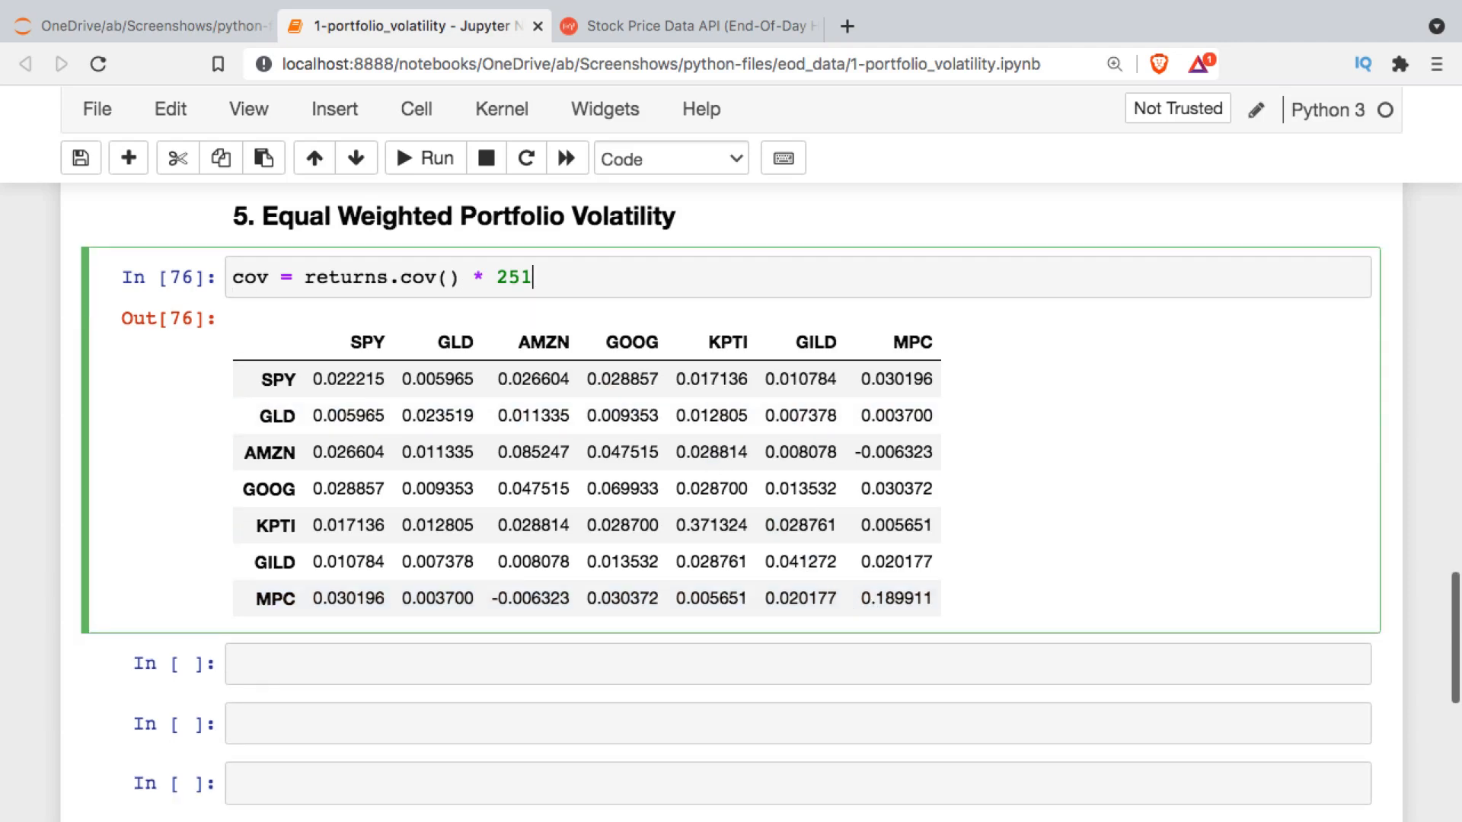
# - Print np.sqrt(np.dot(weights.T, np.dot(cov, weights))) formatted .2%, giving portfolio volatility 17.74%
pyautogui.write('pr')
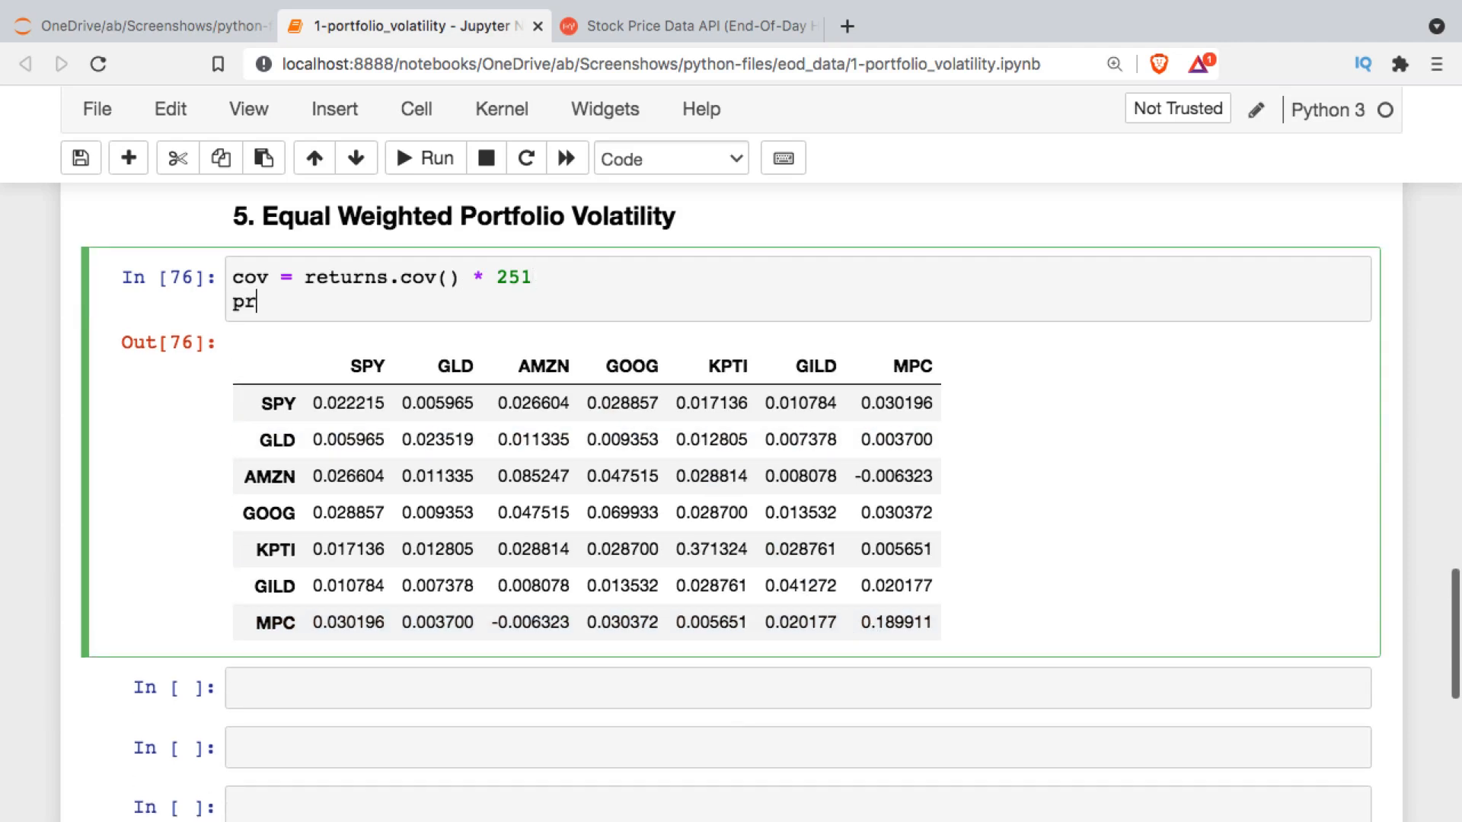
pyautogui.write('int()')
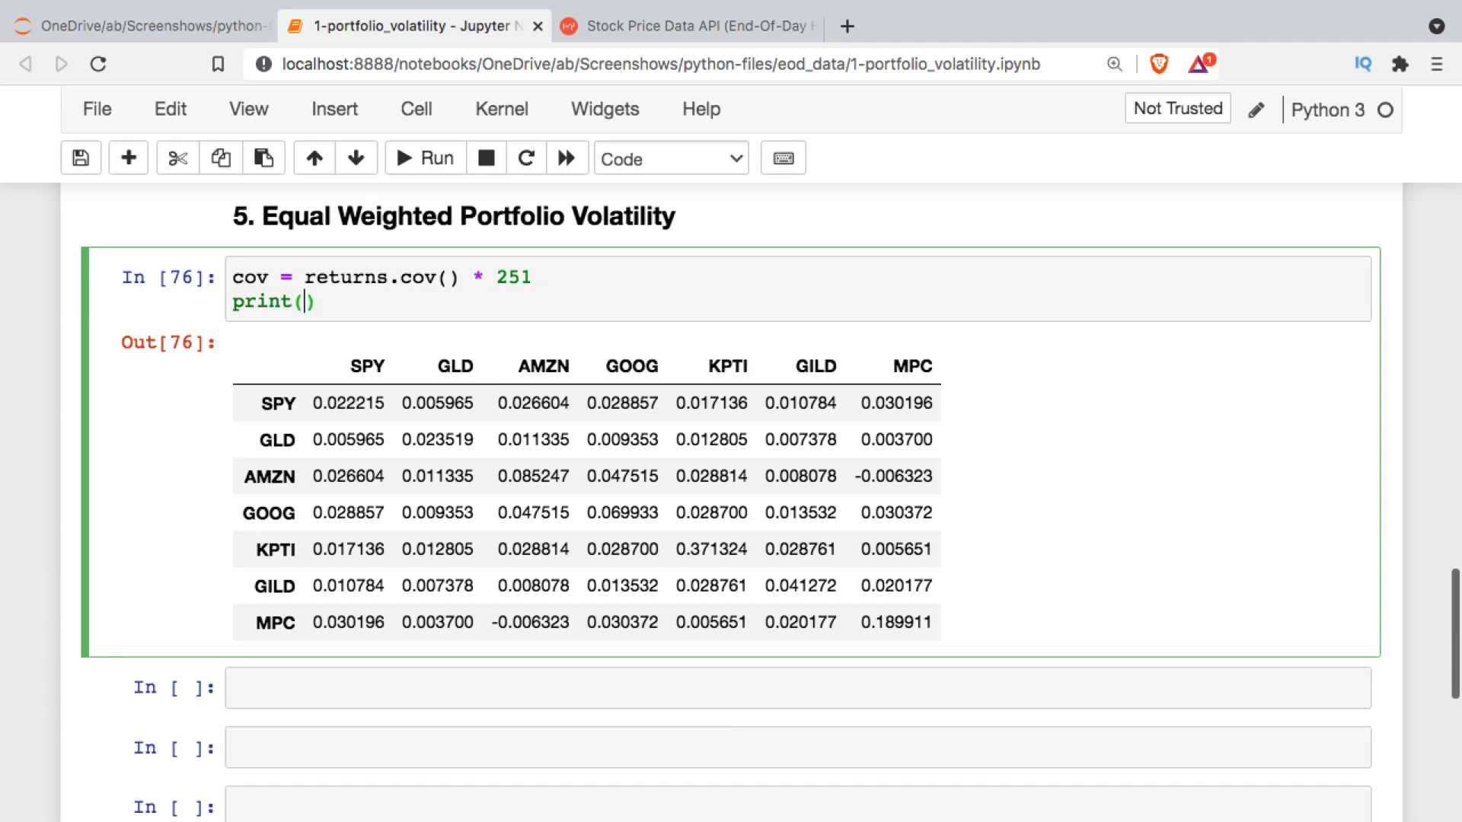
pyautogui.write('f"{}"')
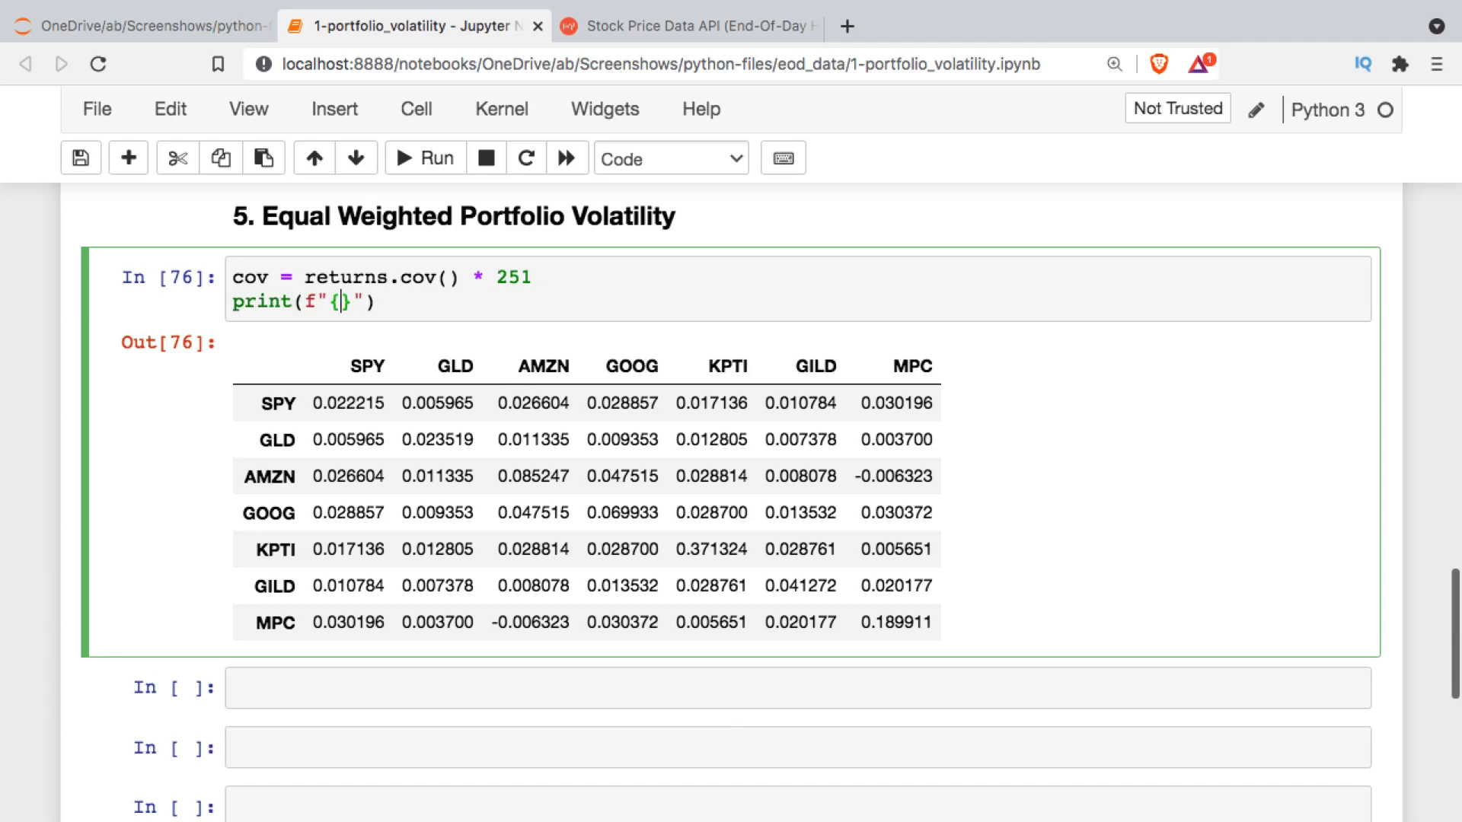
pyautogui.write('np.s')
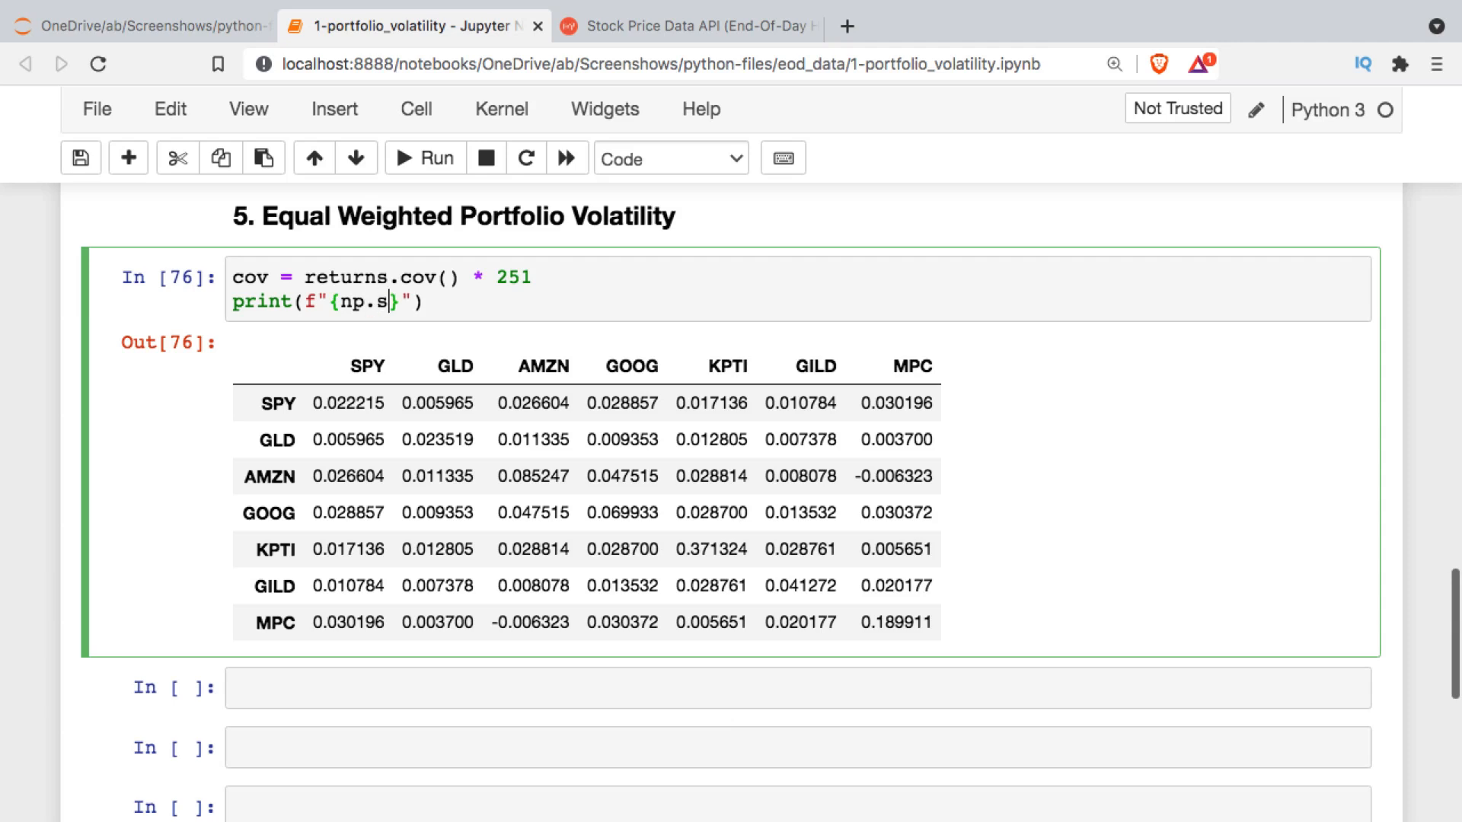
pyautogui.write('qrt()')
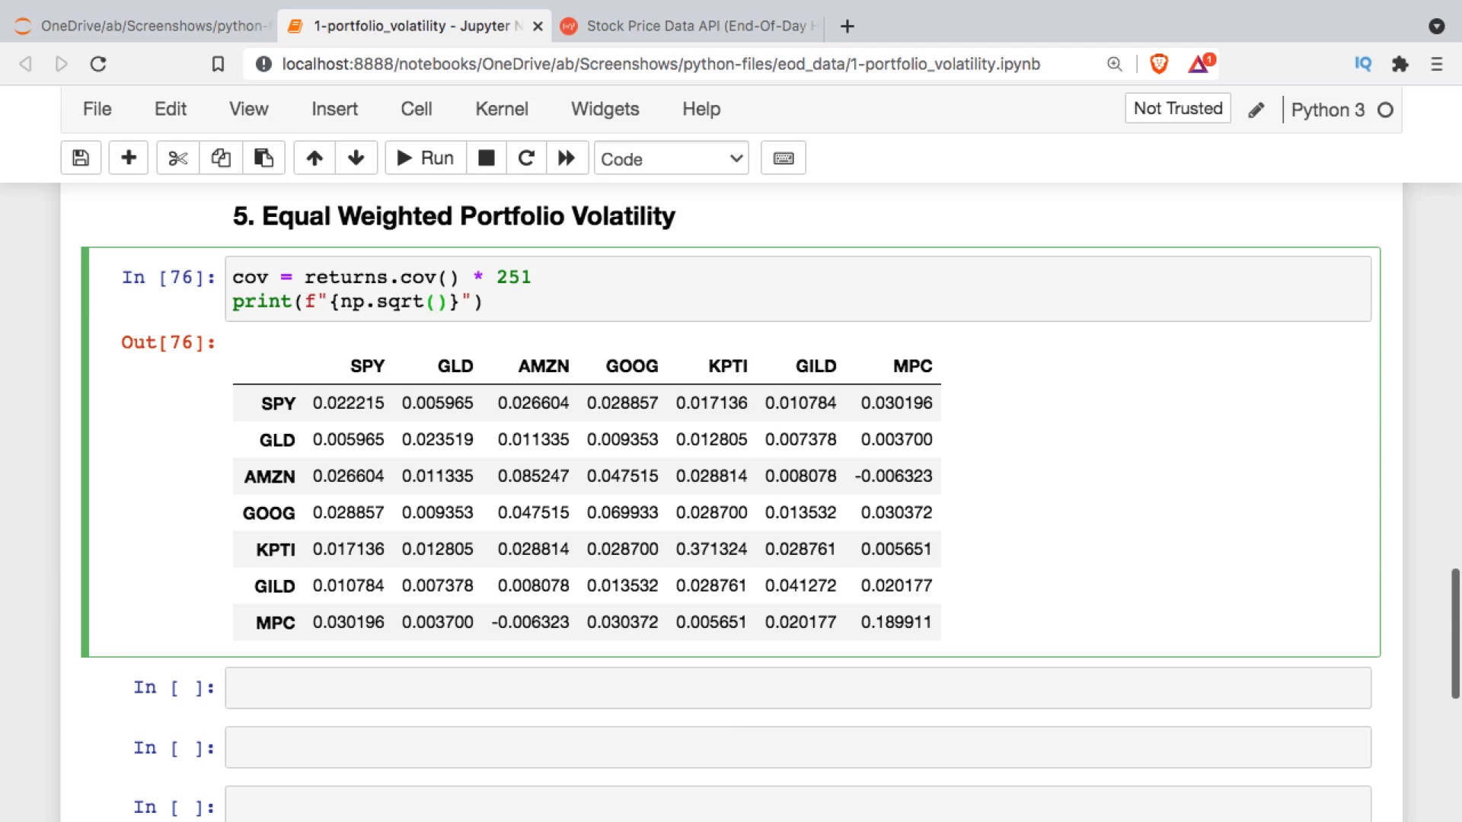
pyautogui.write('np.')
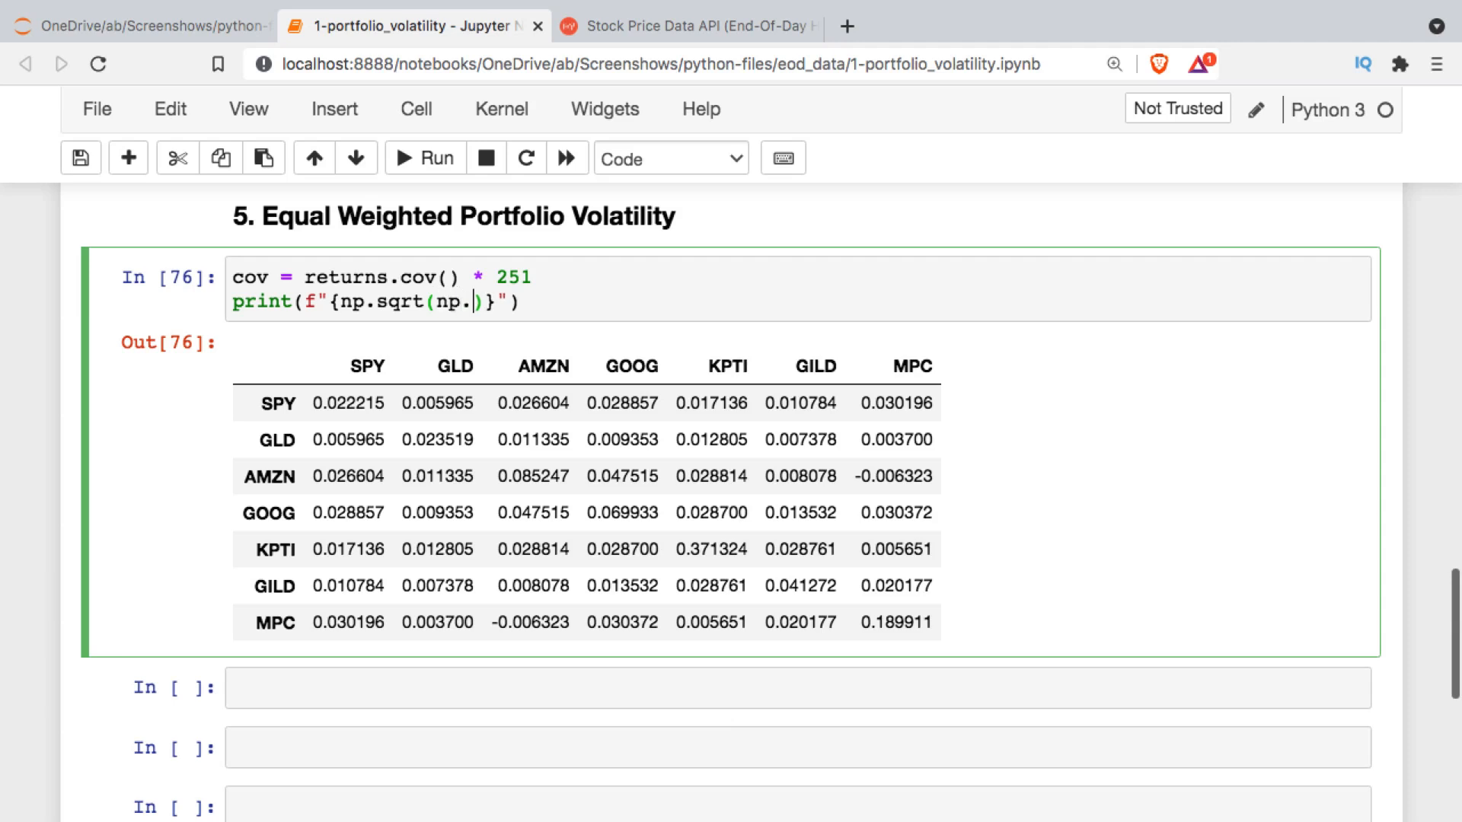
pyautogui.write('dot(')
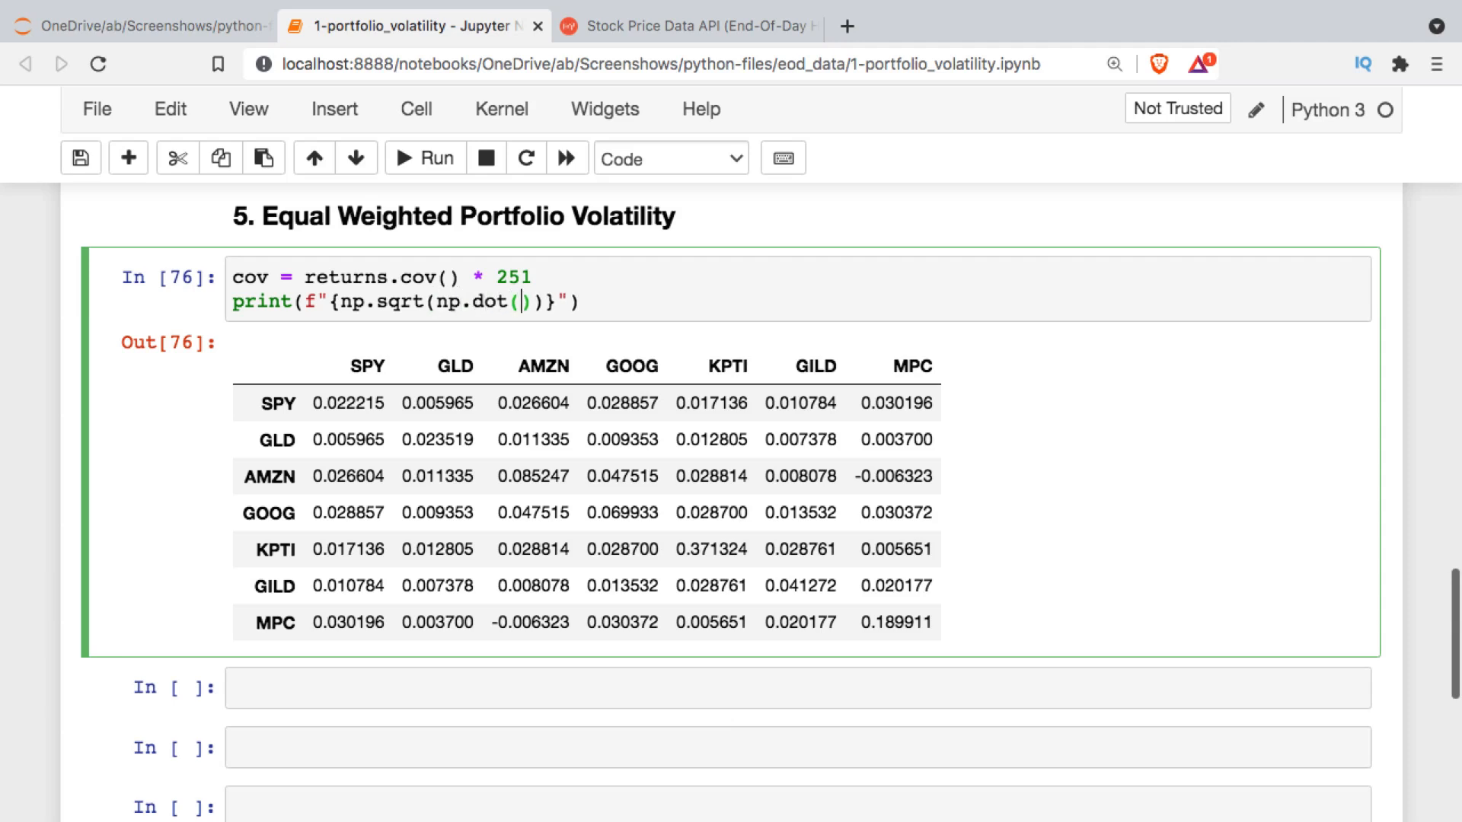
pyautogui.write('weights')
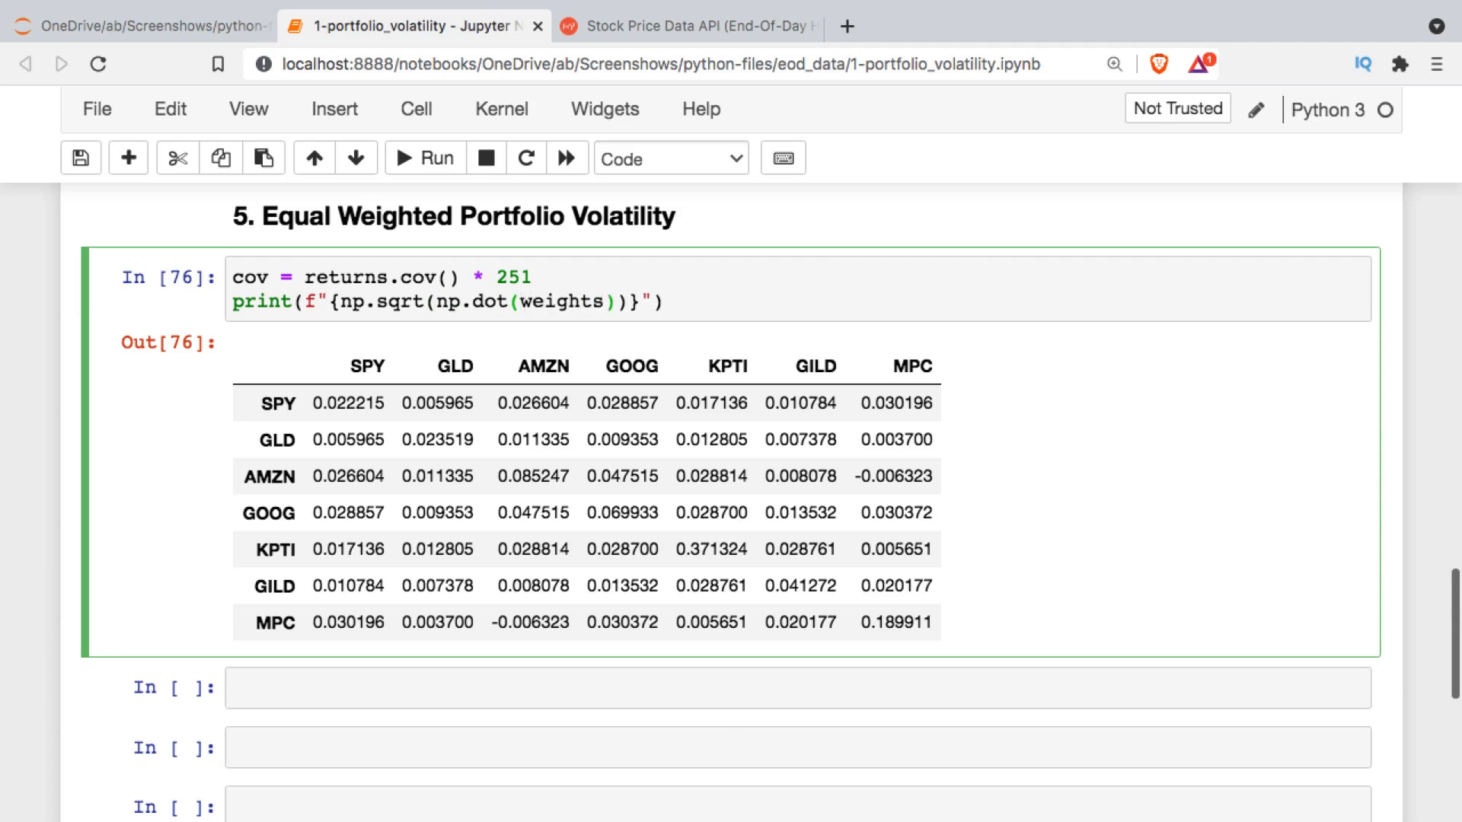
pyautogui.write('.T, np')
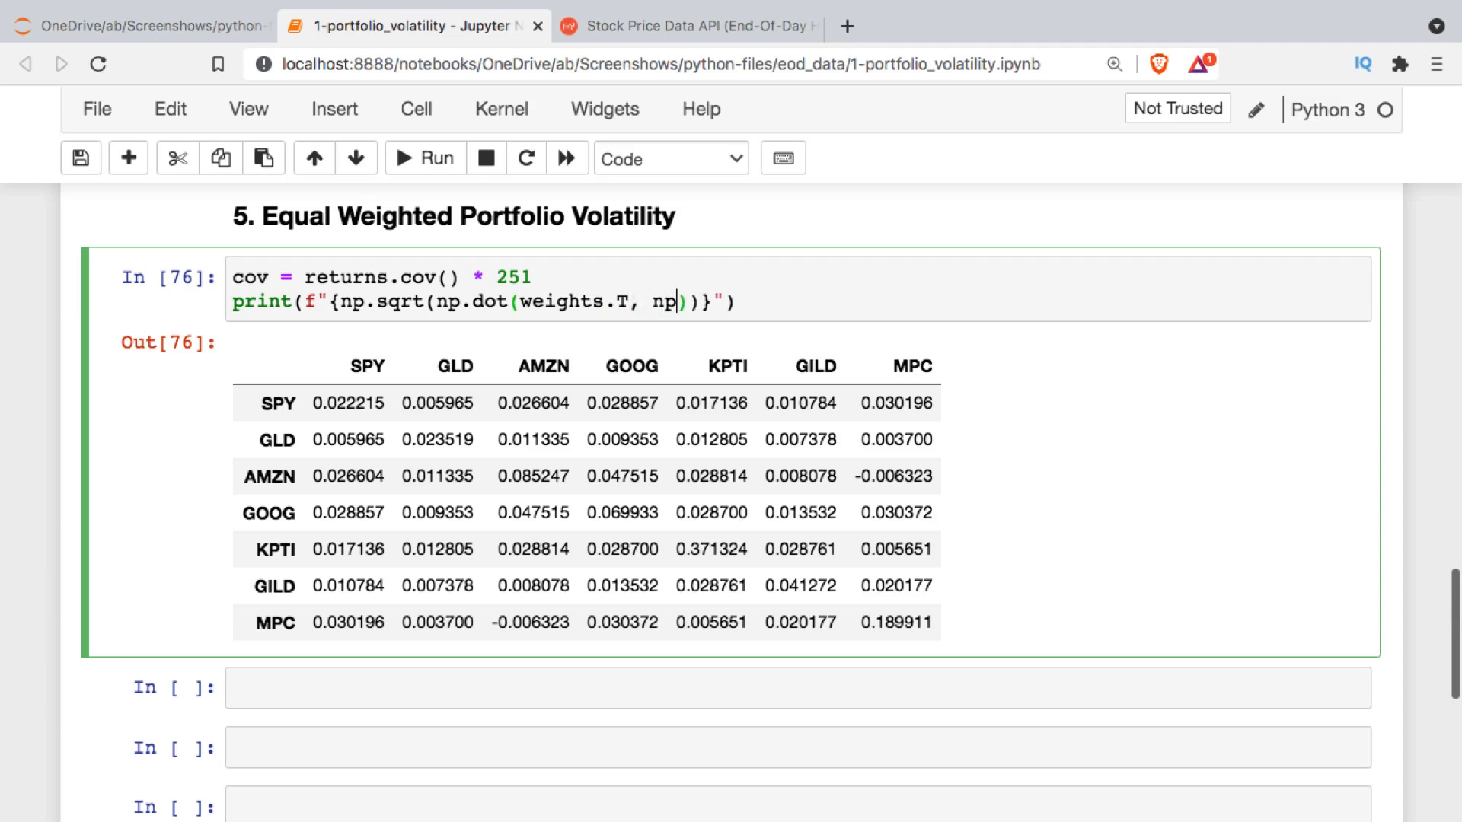
pyautogui.write('.dot(cov, weights')
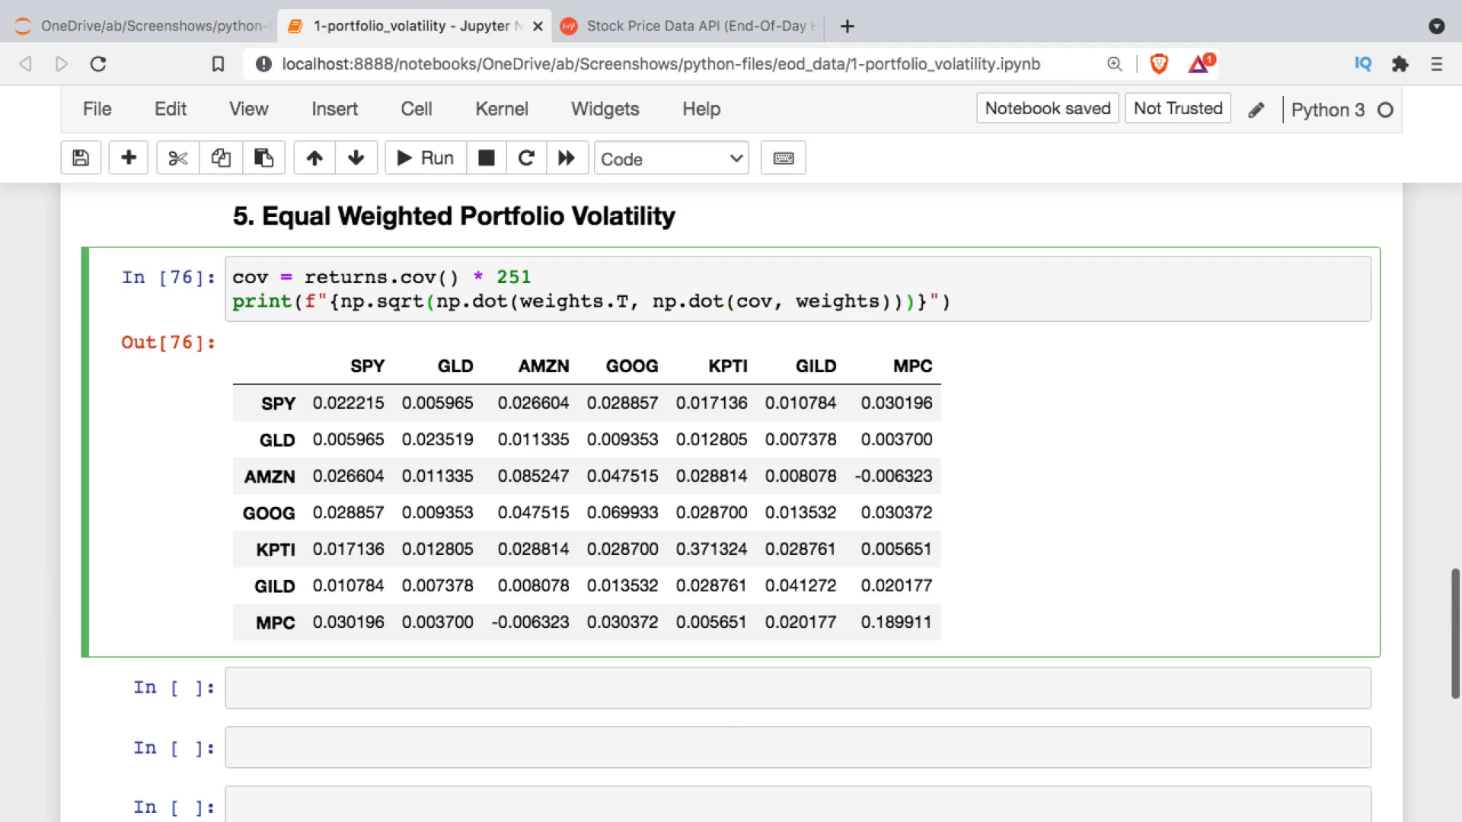
pyautogui.write(':')
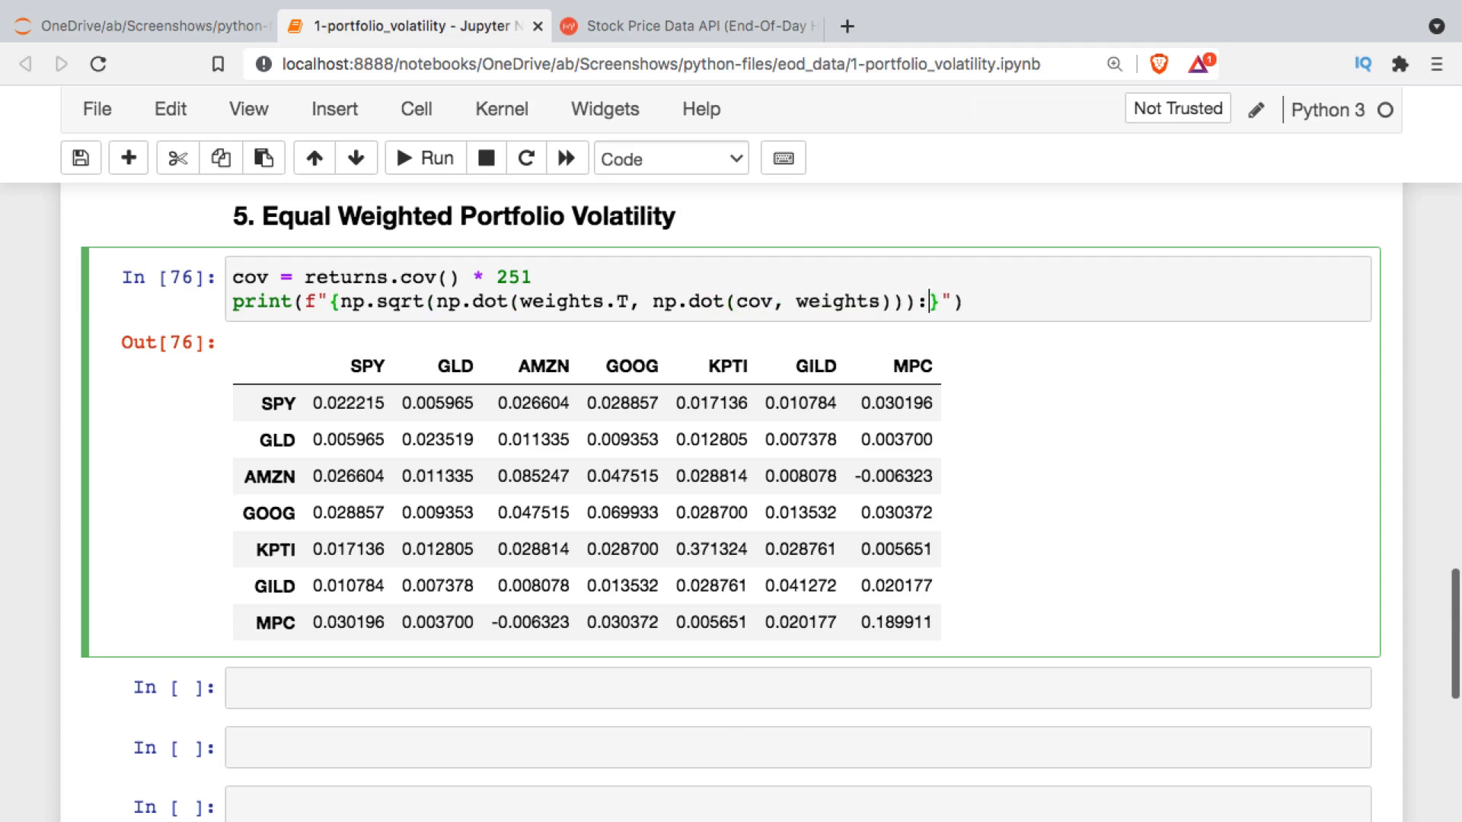
pyautogui.write('.2')
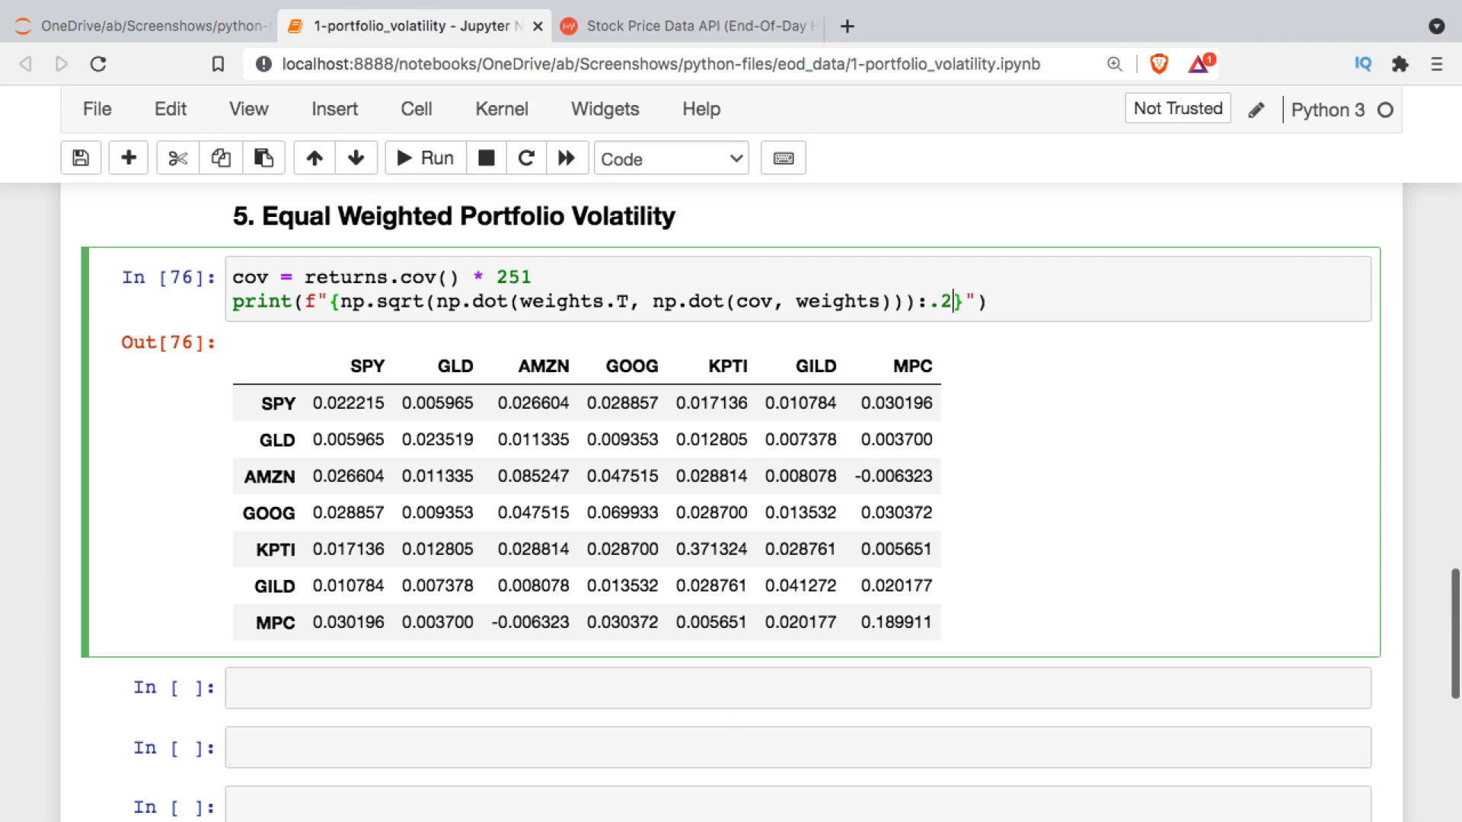
pyautogui.write('%')
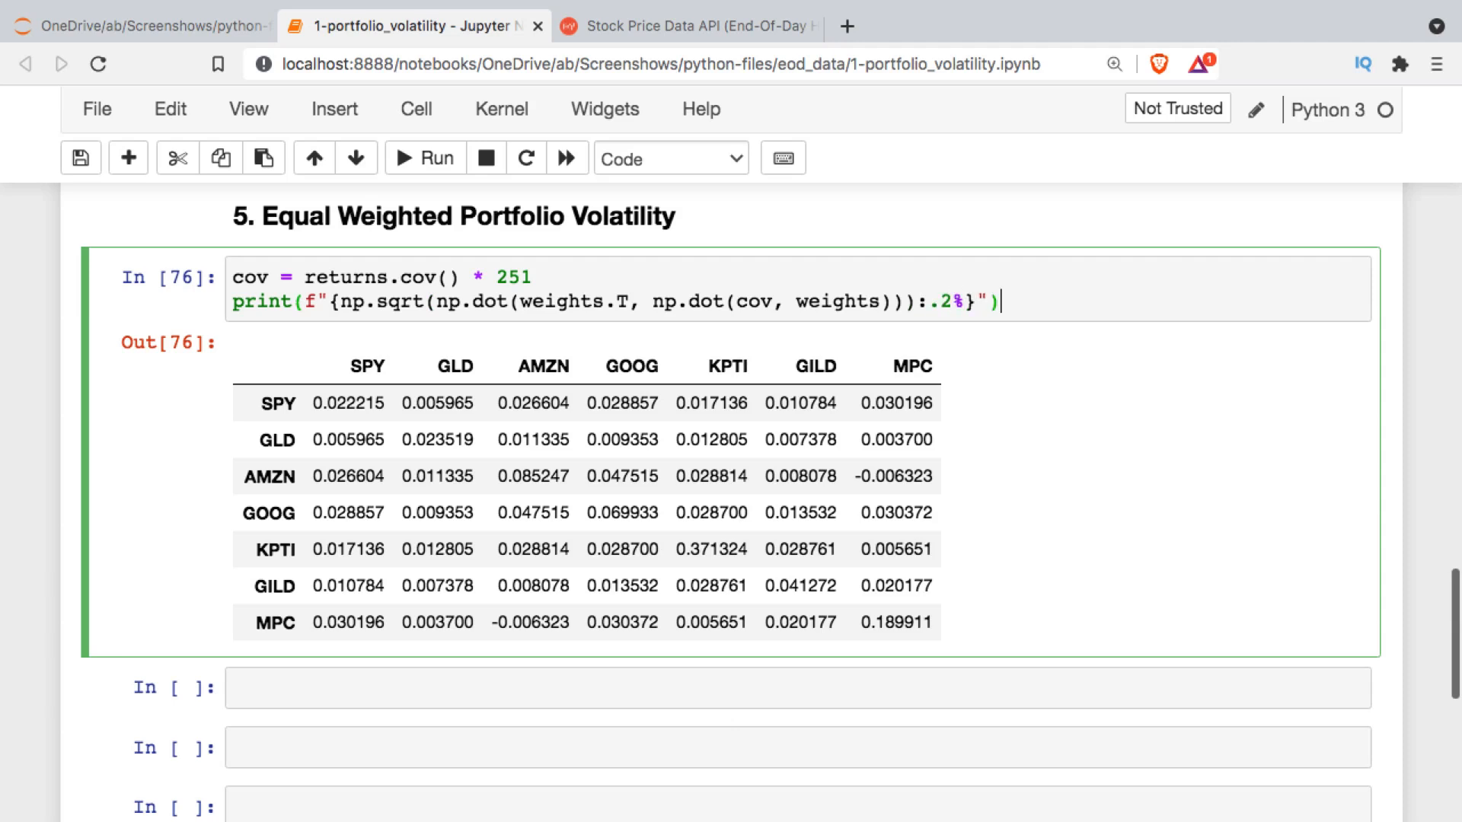
pyautogui.click(424, 157)
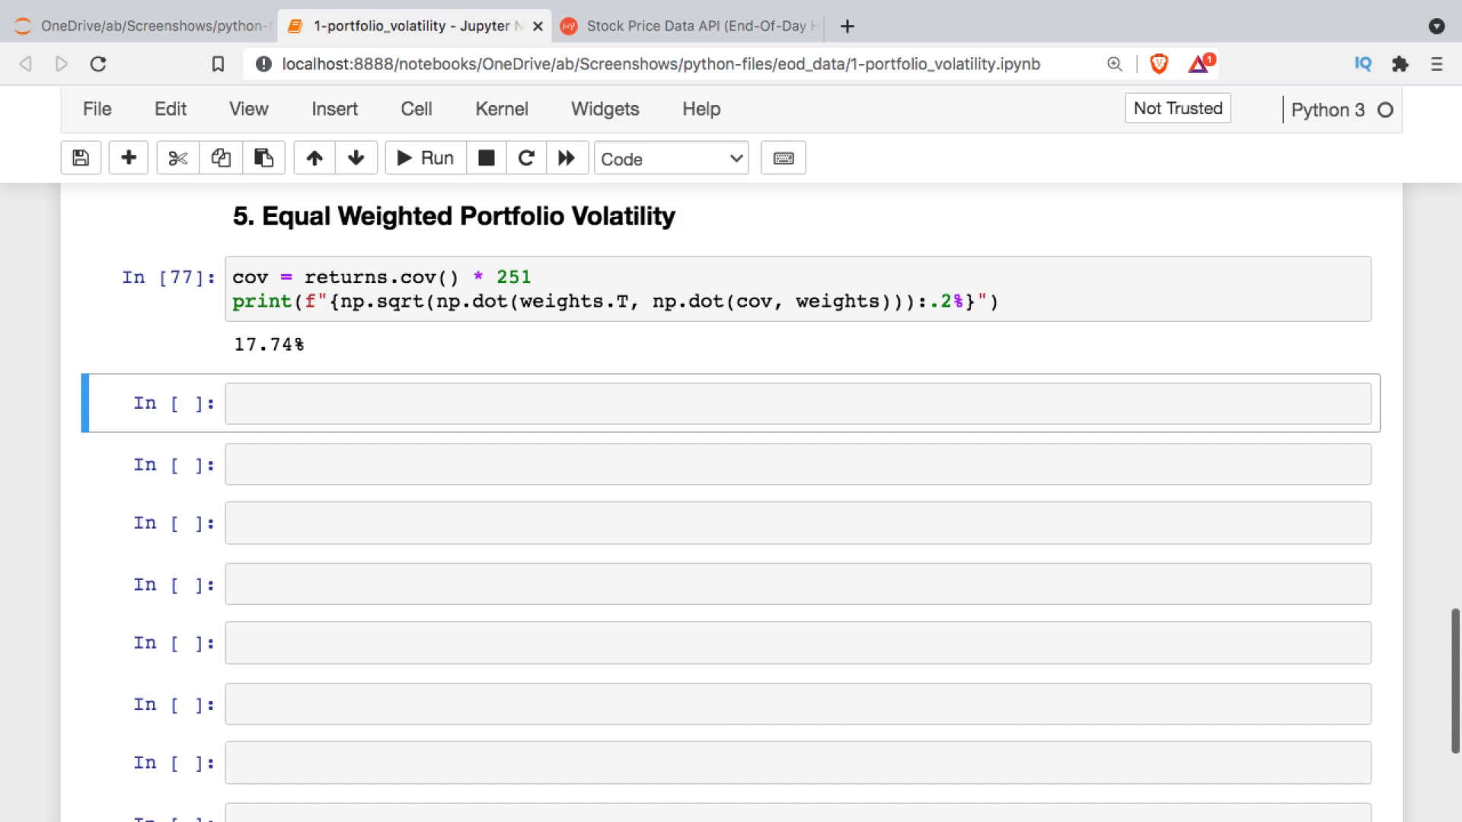